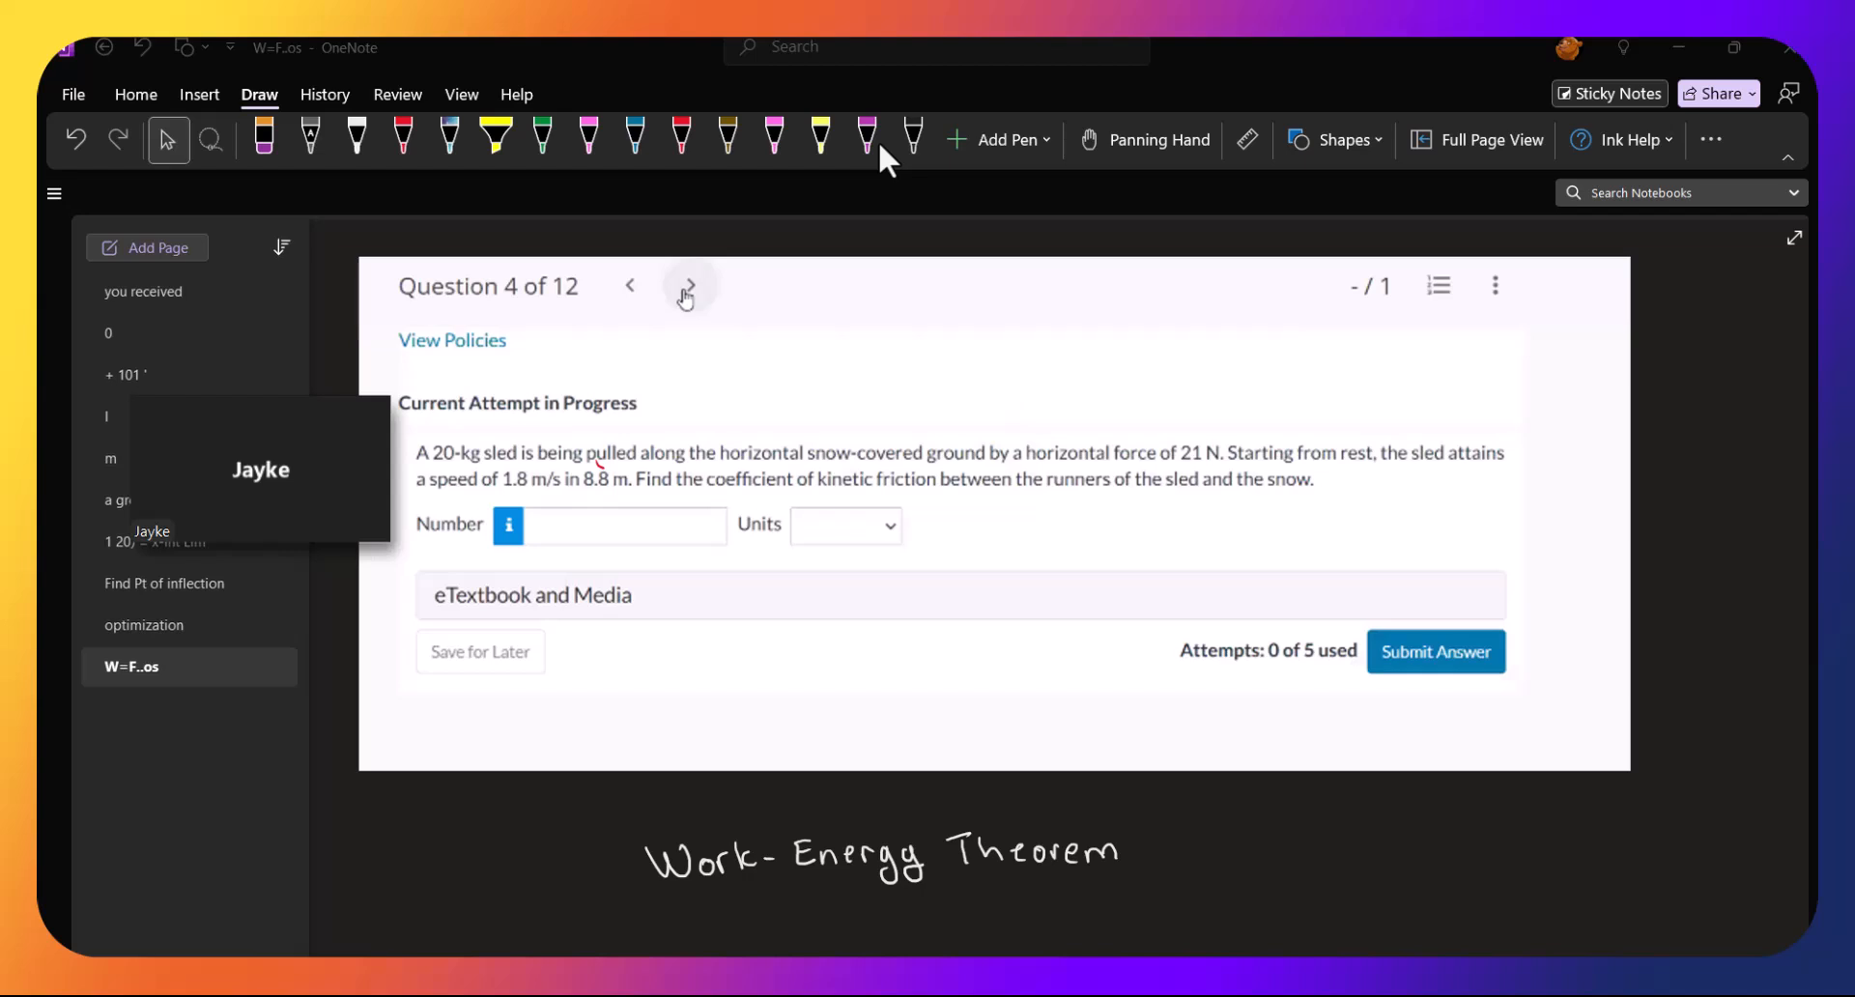
Write ': ΔKE = W_net' after the heading and 'KE = ½mv²' beneath it in white ink
left_click(355, 139)
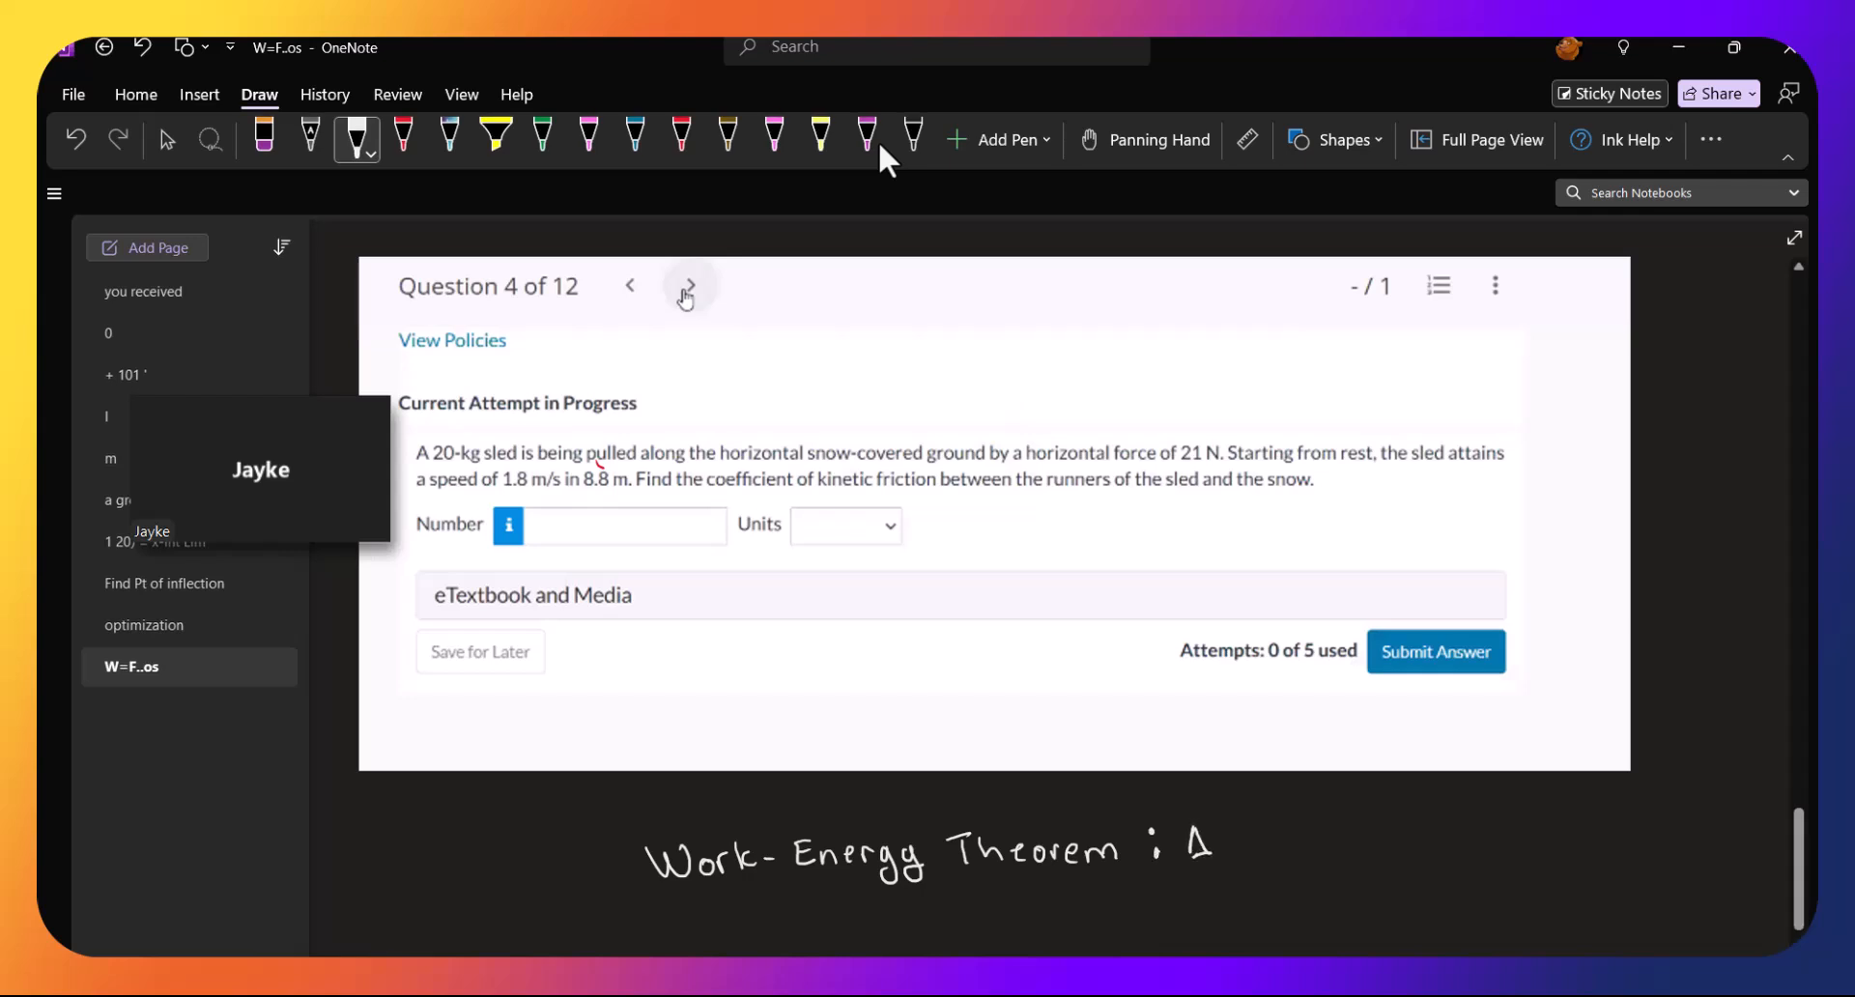
left_click_drag(1183, 852, 1260, 840)
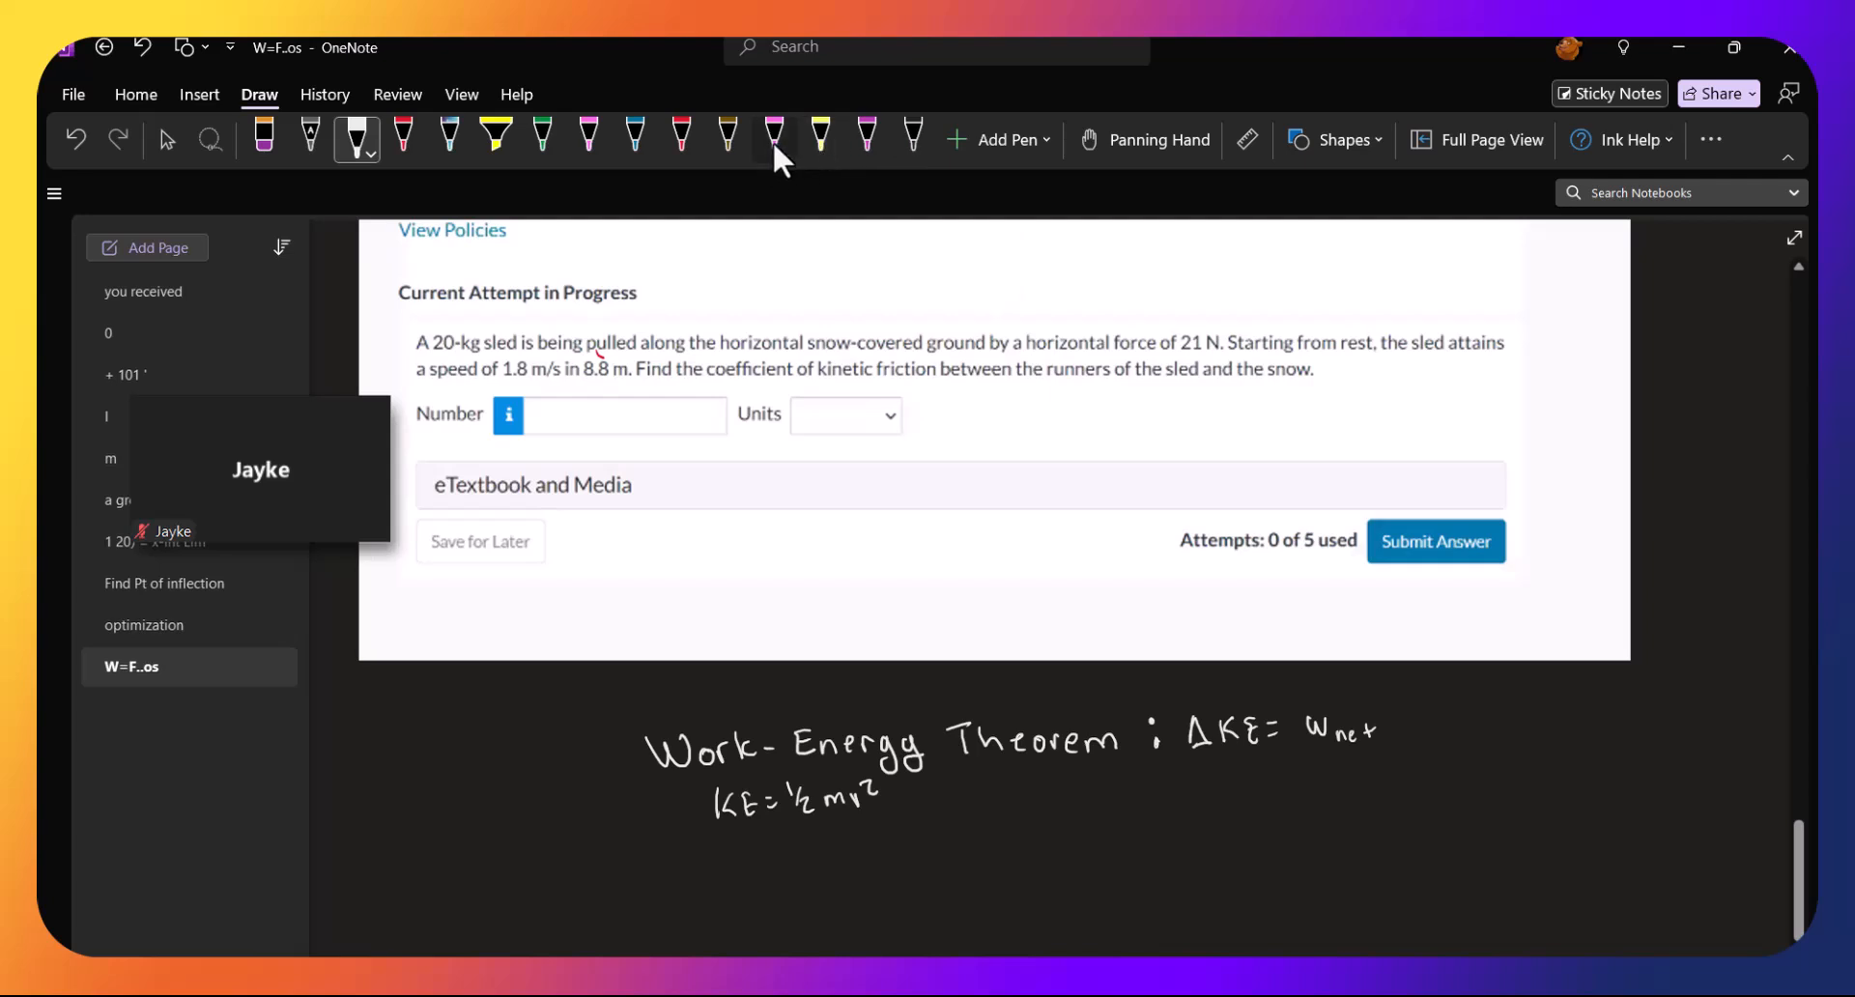
In pink, underline 'from rest' and write KE_i = ½m·0² = 0
left_click(773, 139)
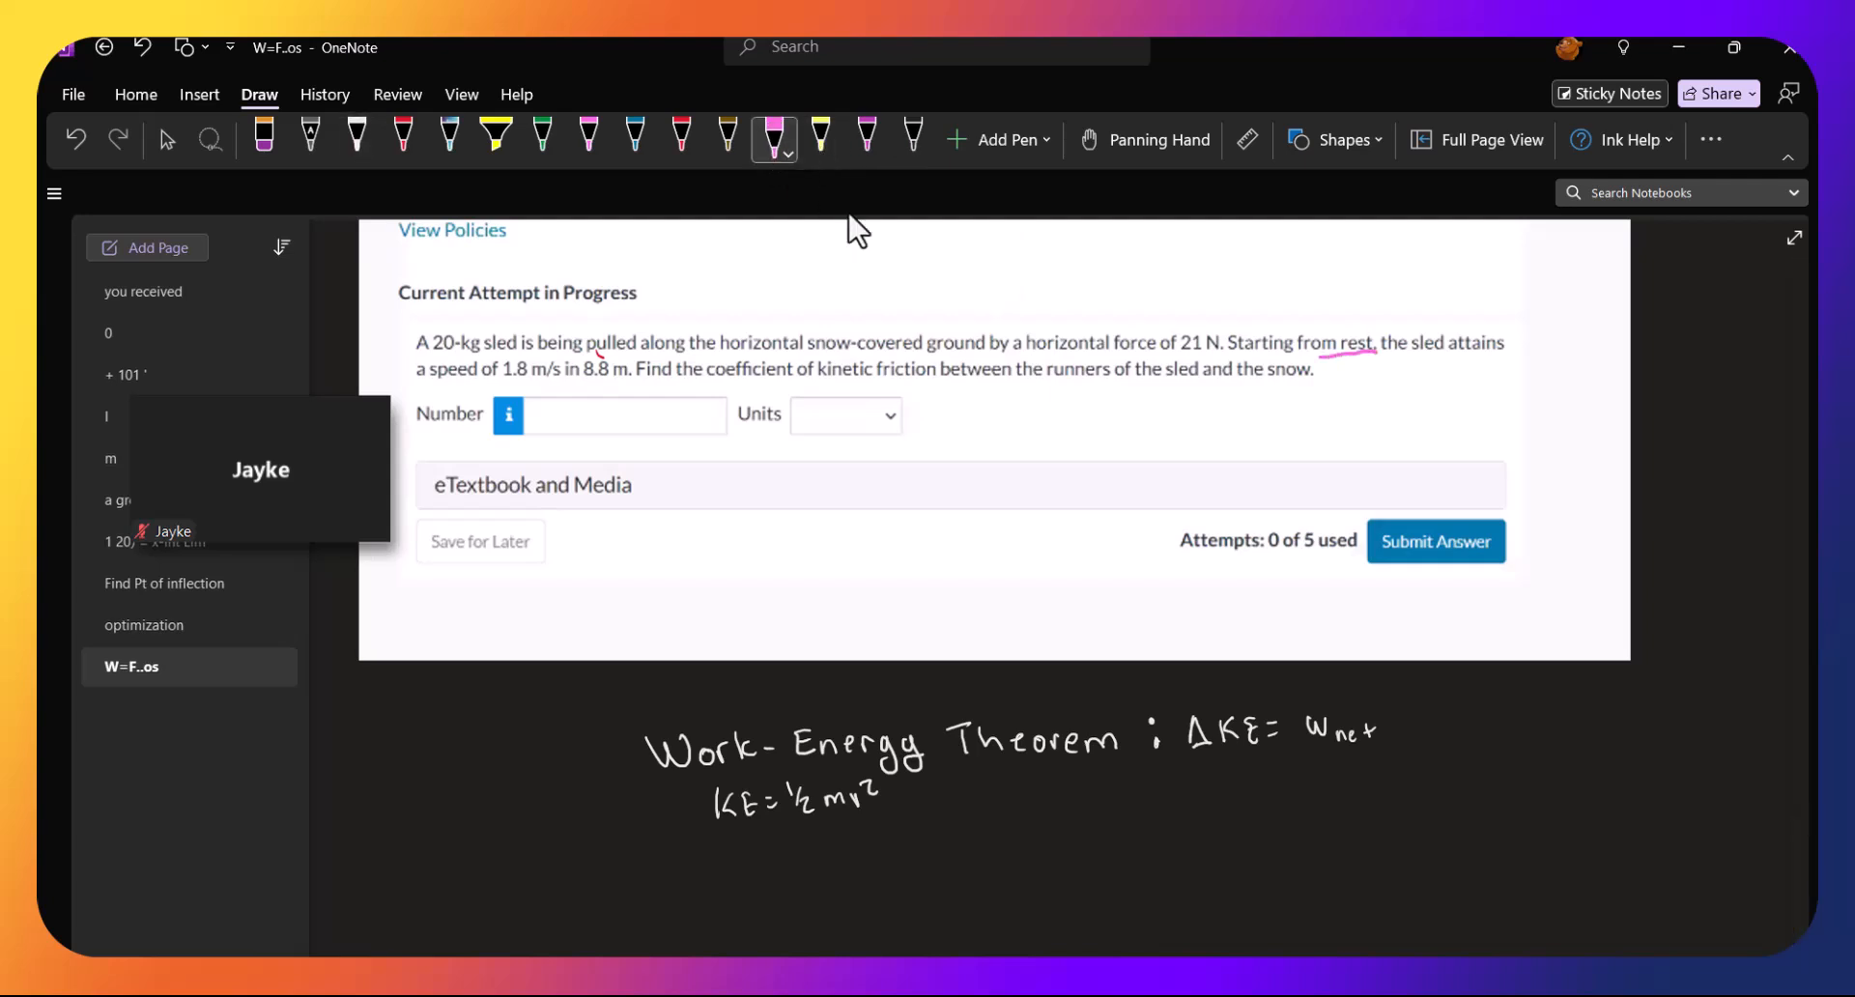
left_click(530, 864)
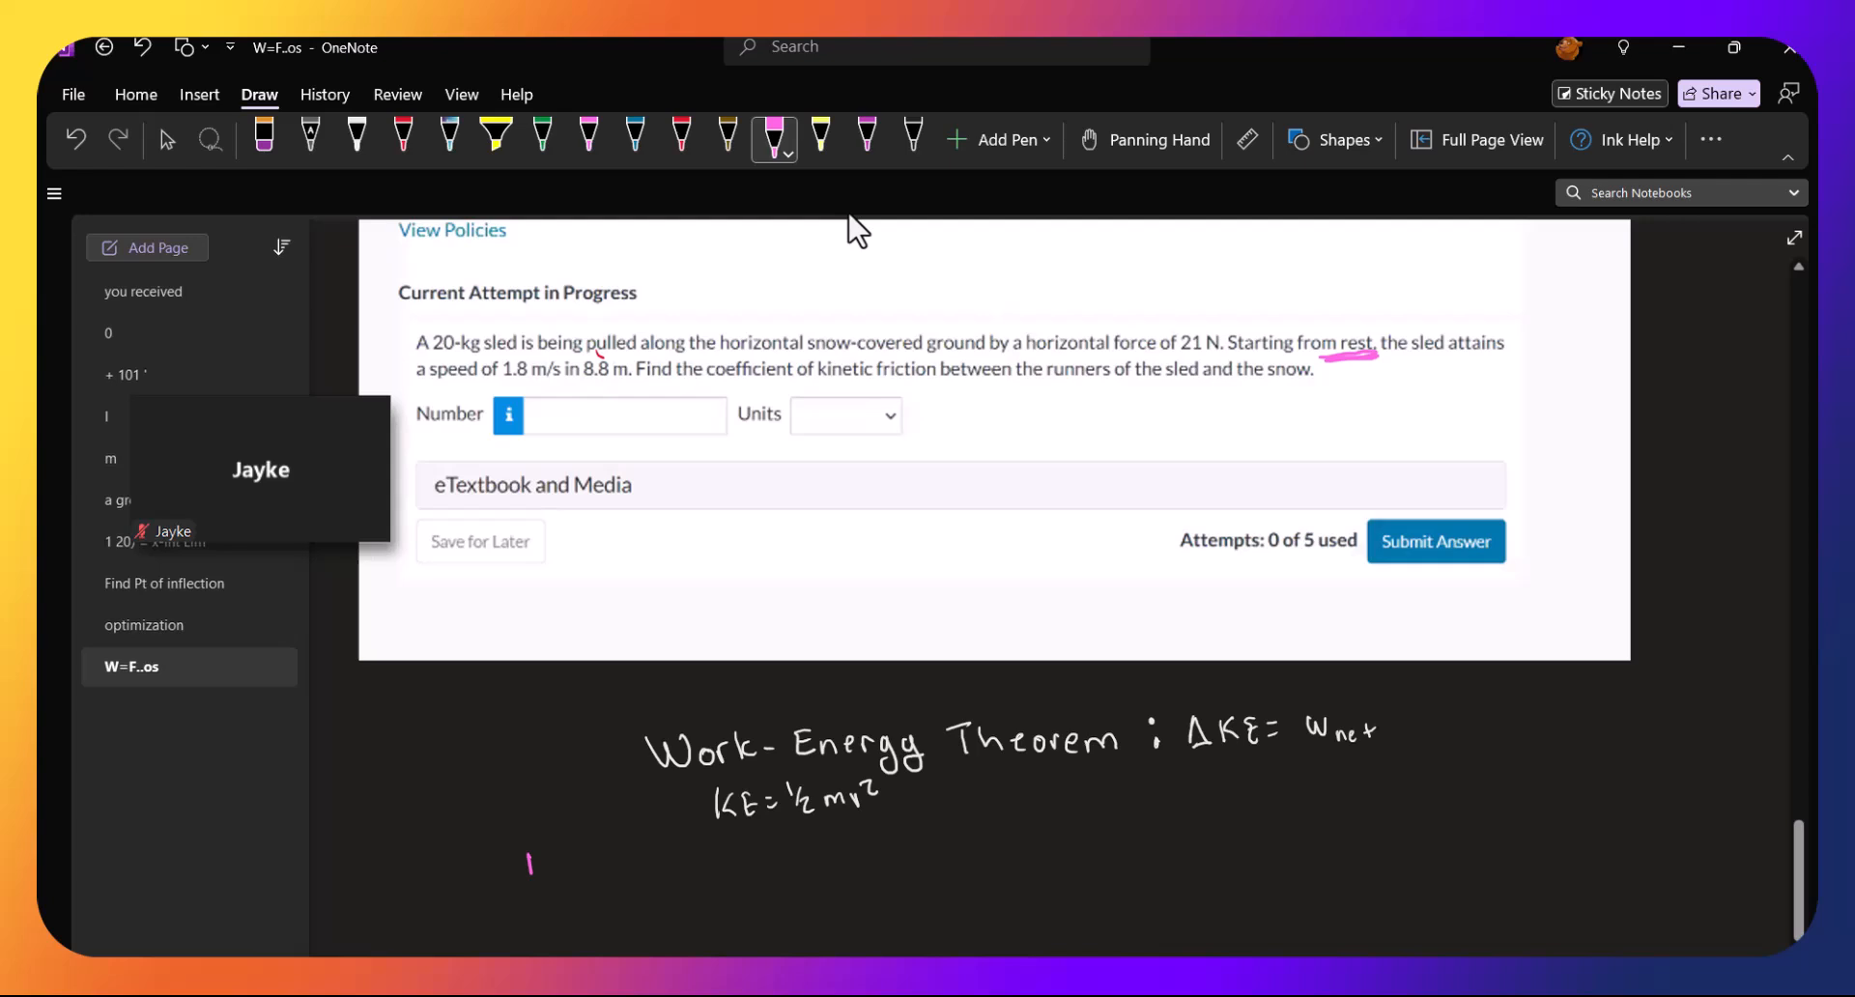
left_click_drag(518, 864, 597, 882)
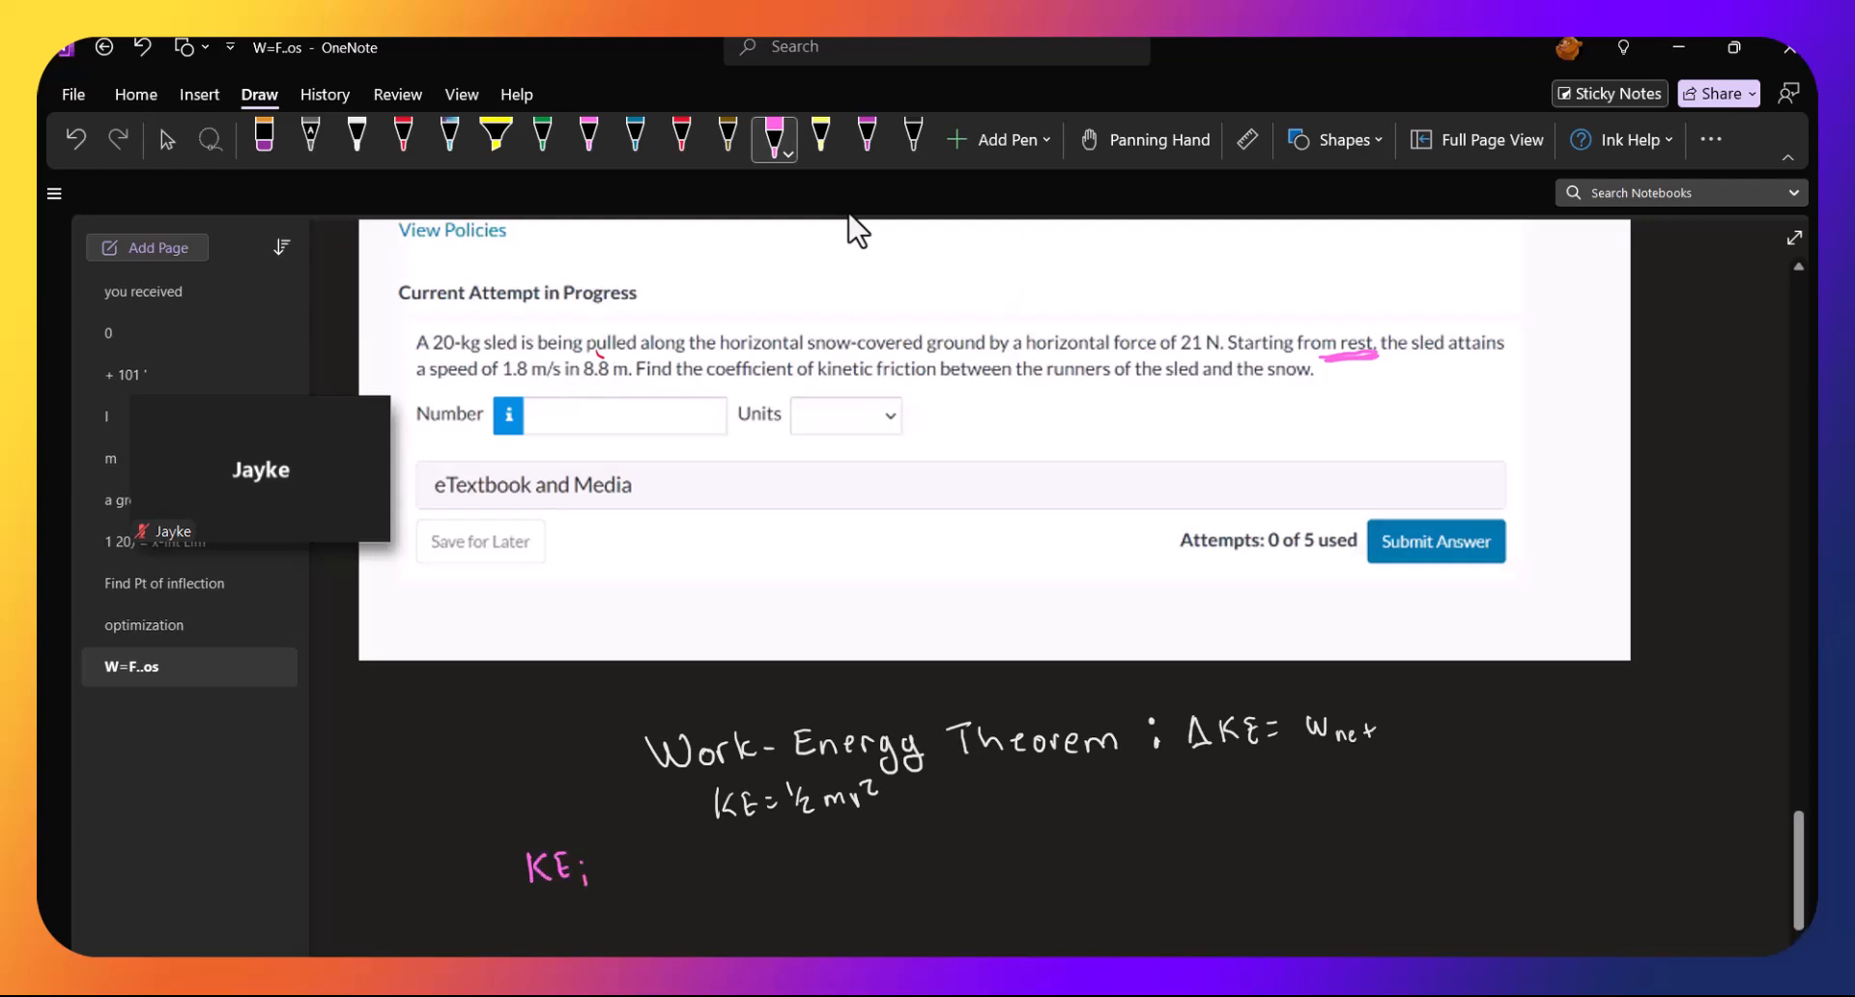
left_click_drag(597, 864, 681, 864)
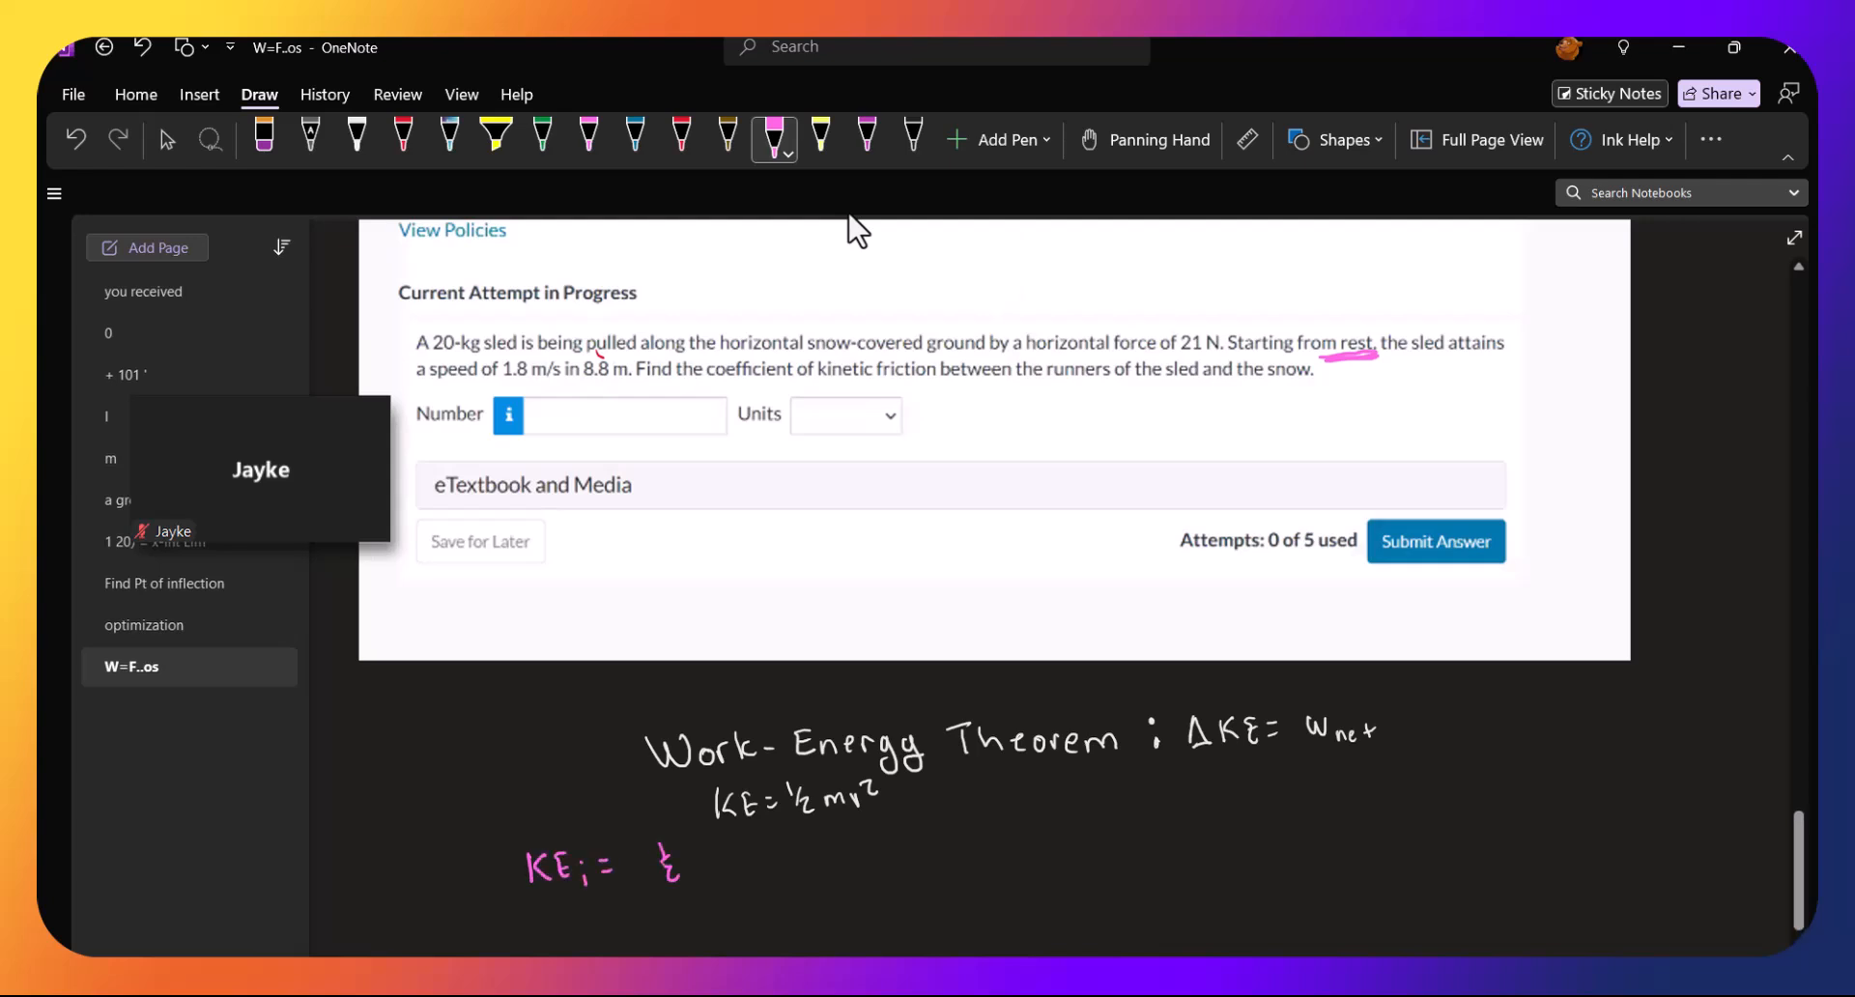
left_click_drag(681, 862, 734, 862)
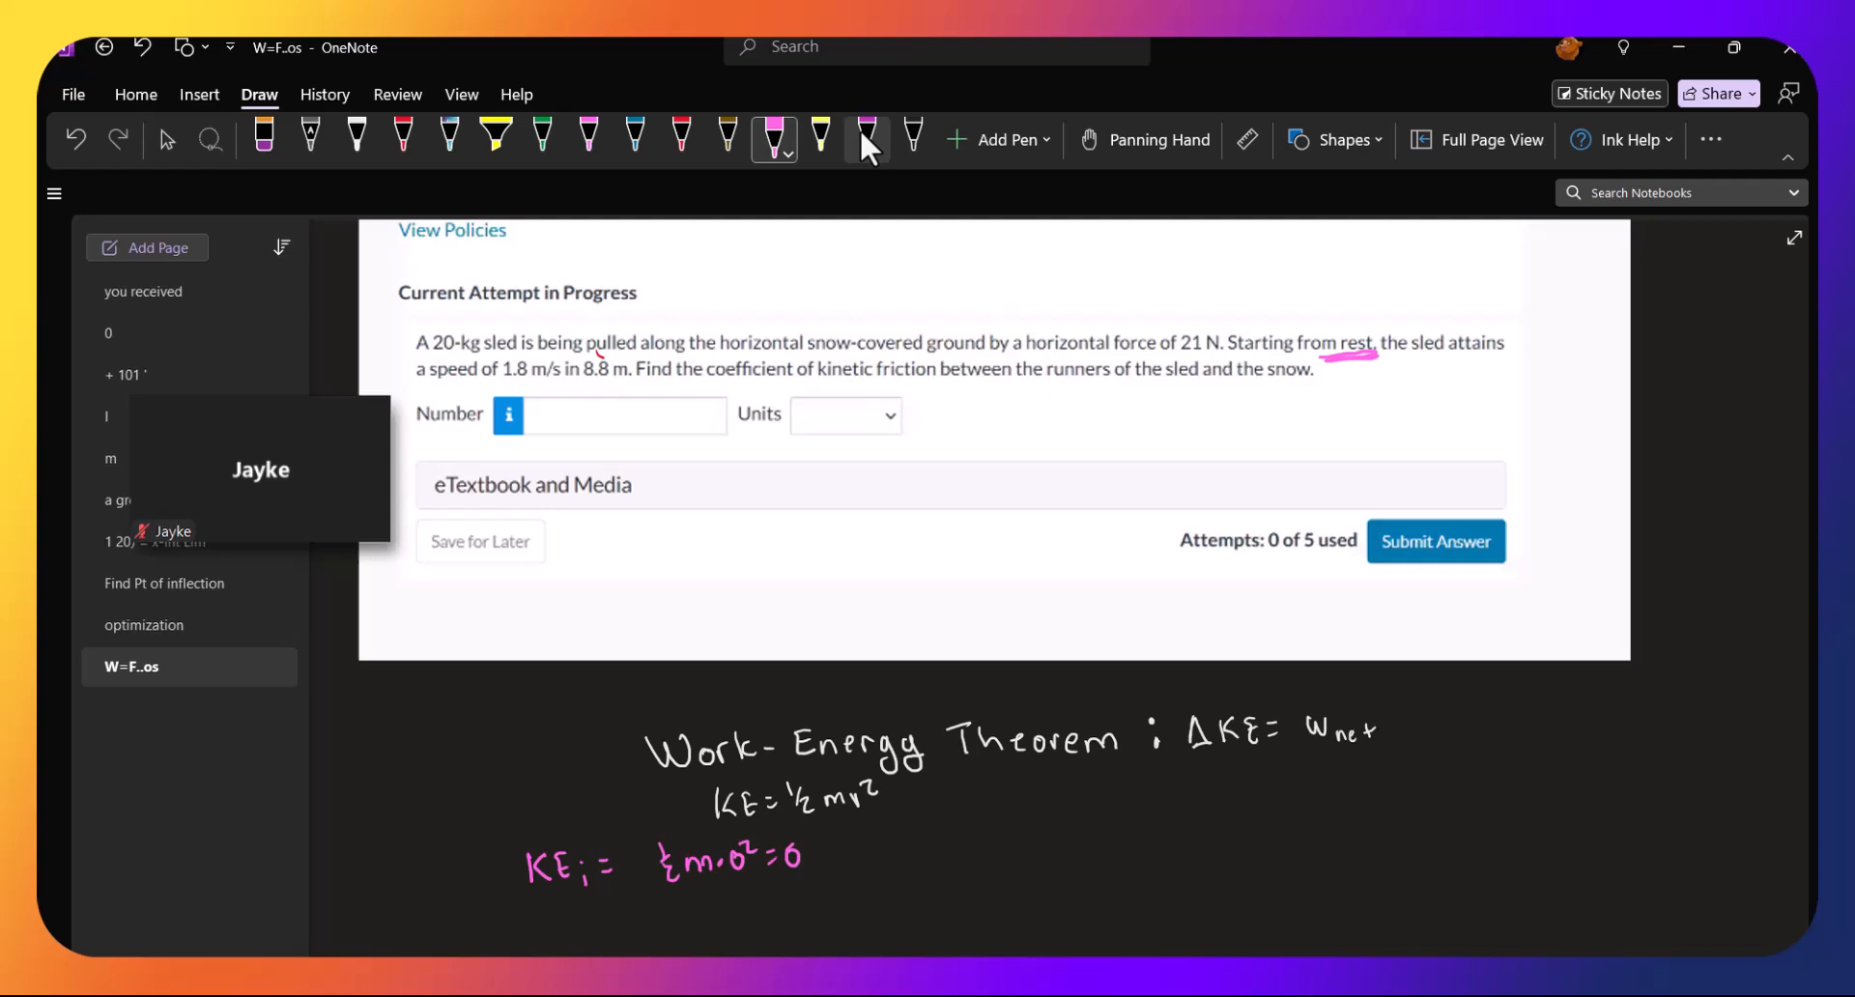
Write KE_f = ½mv² = ½(20)(1.8)² = 32.4 J beside it
left_click(866, 139)
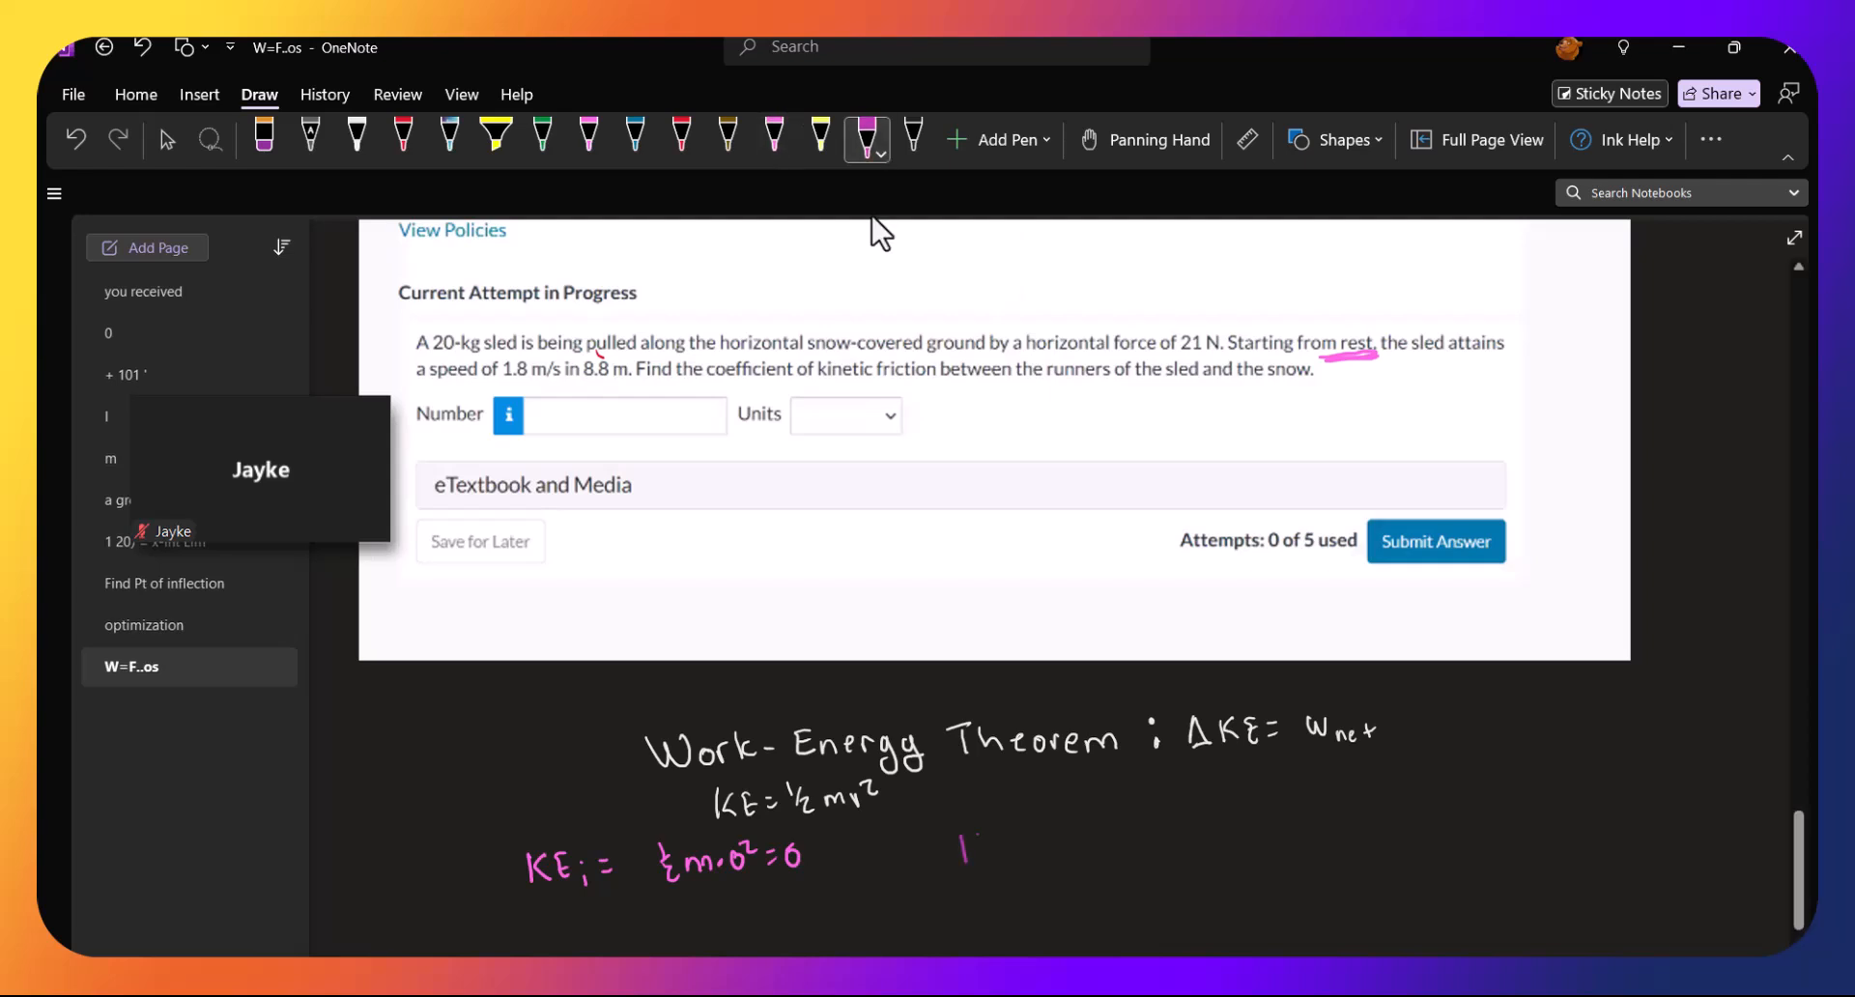
left_click_drag(958, 846, 1030, 852)
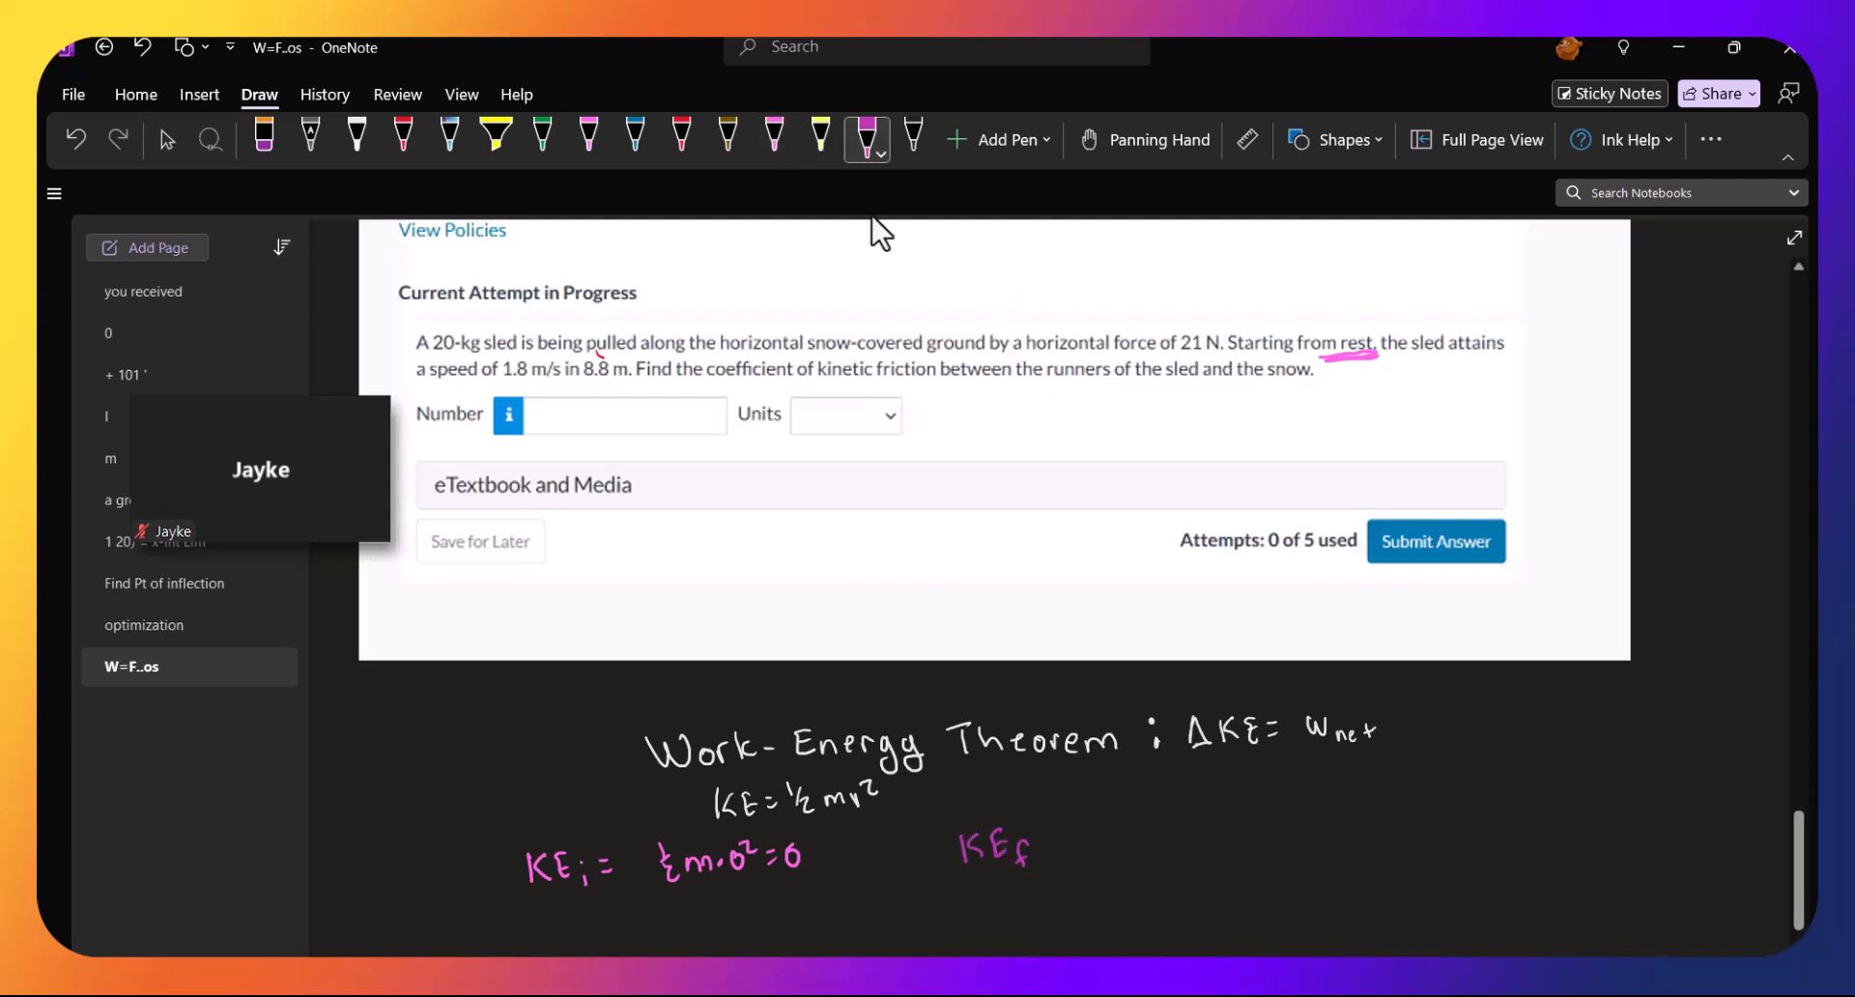
left_click_drag(1041, 847, 1125, 847)
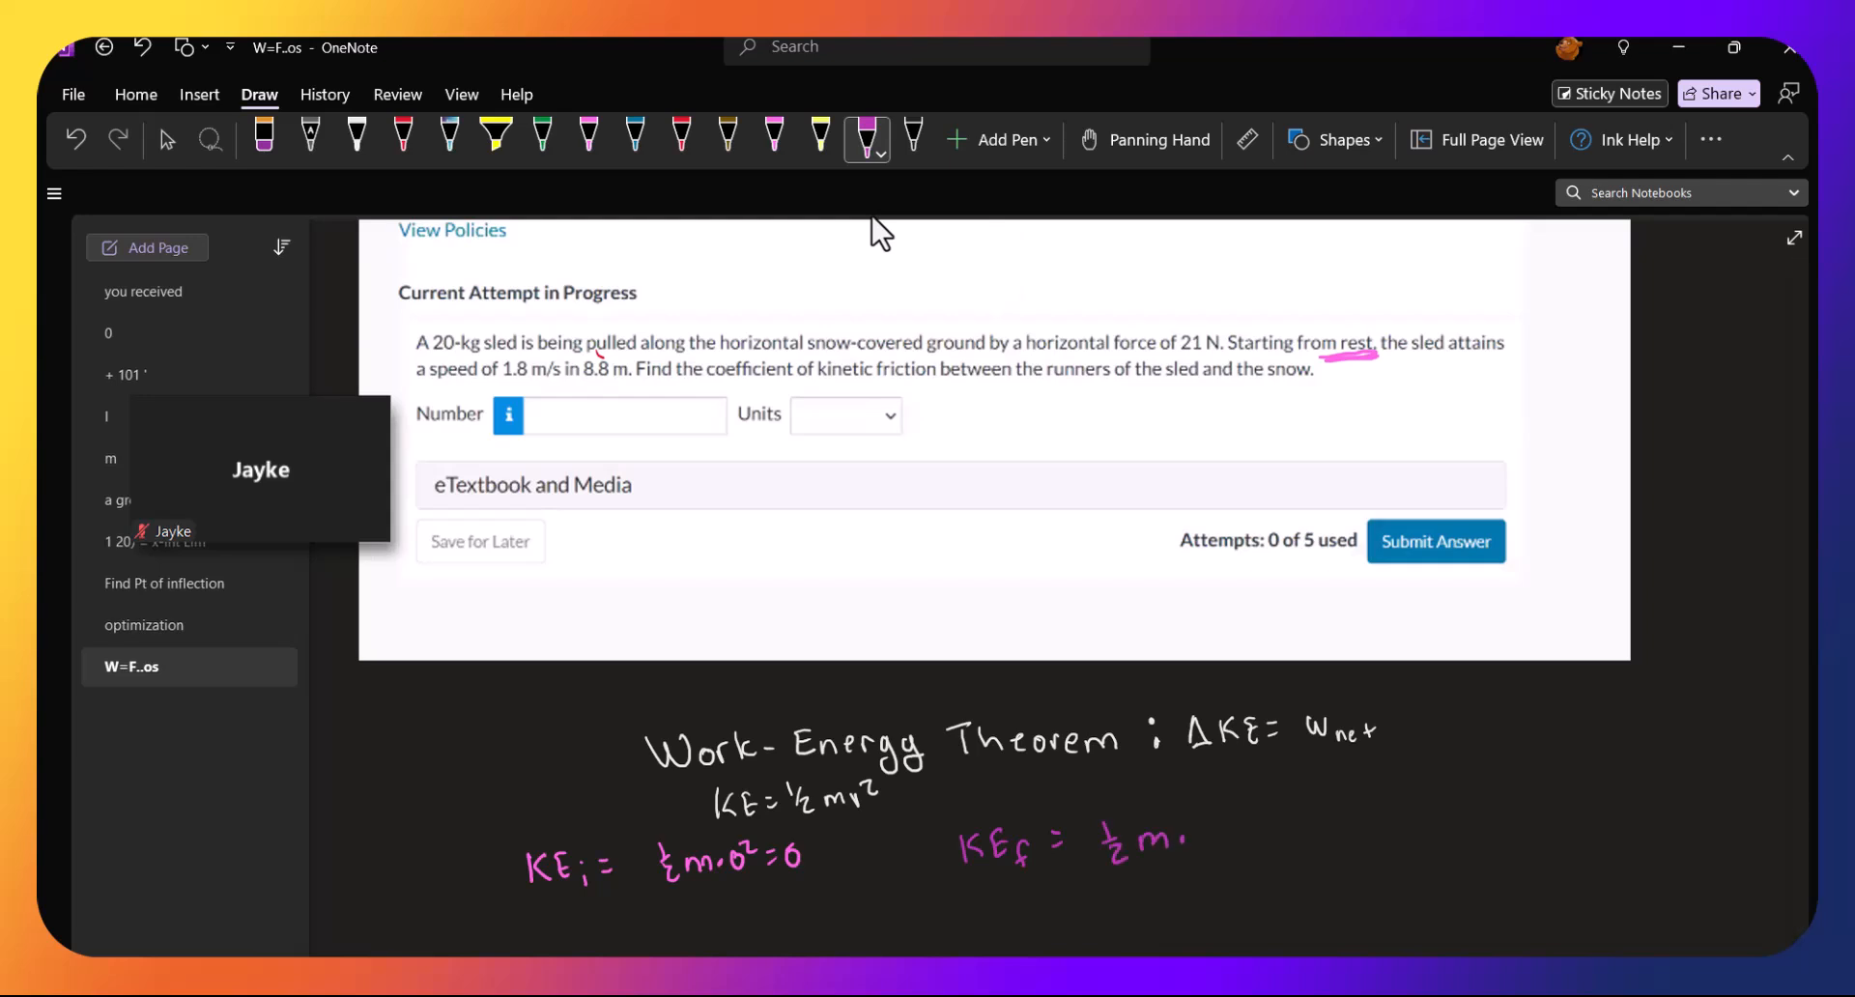
left_click_drag(1183, 841, 1231, 841)
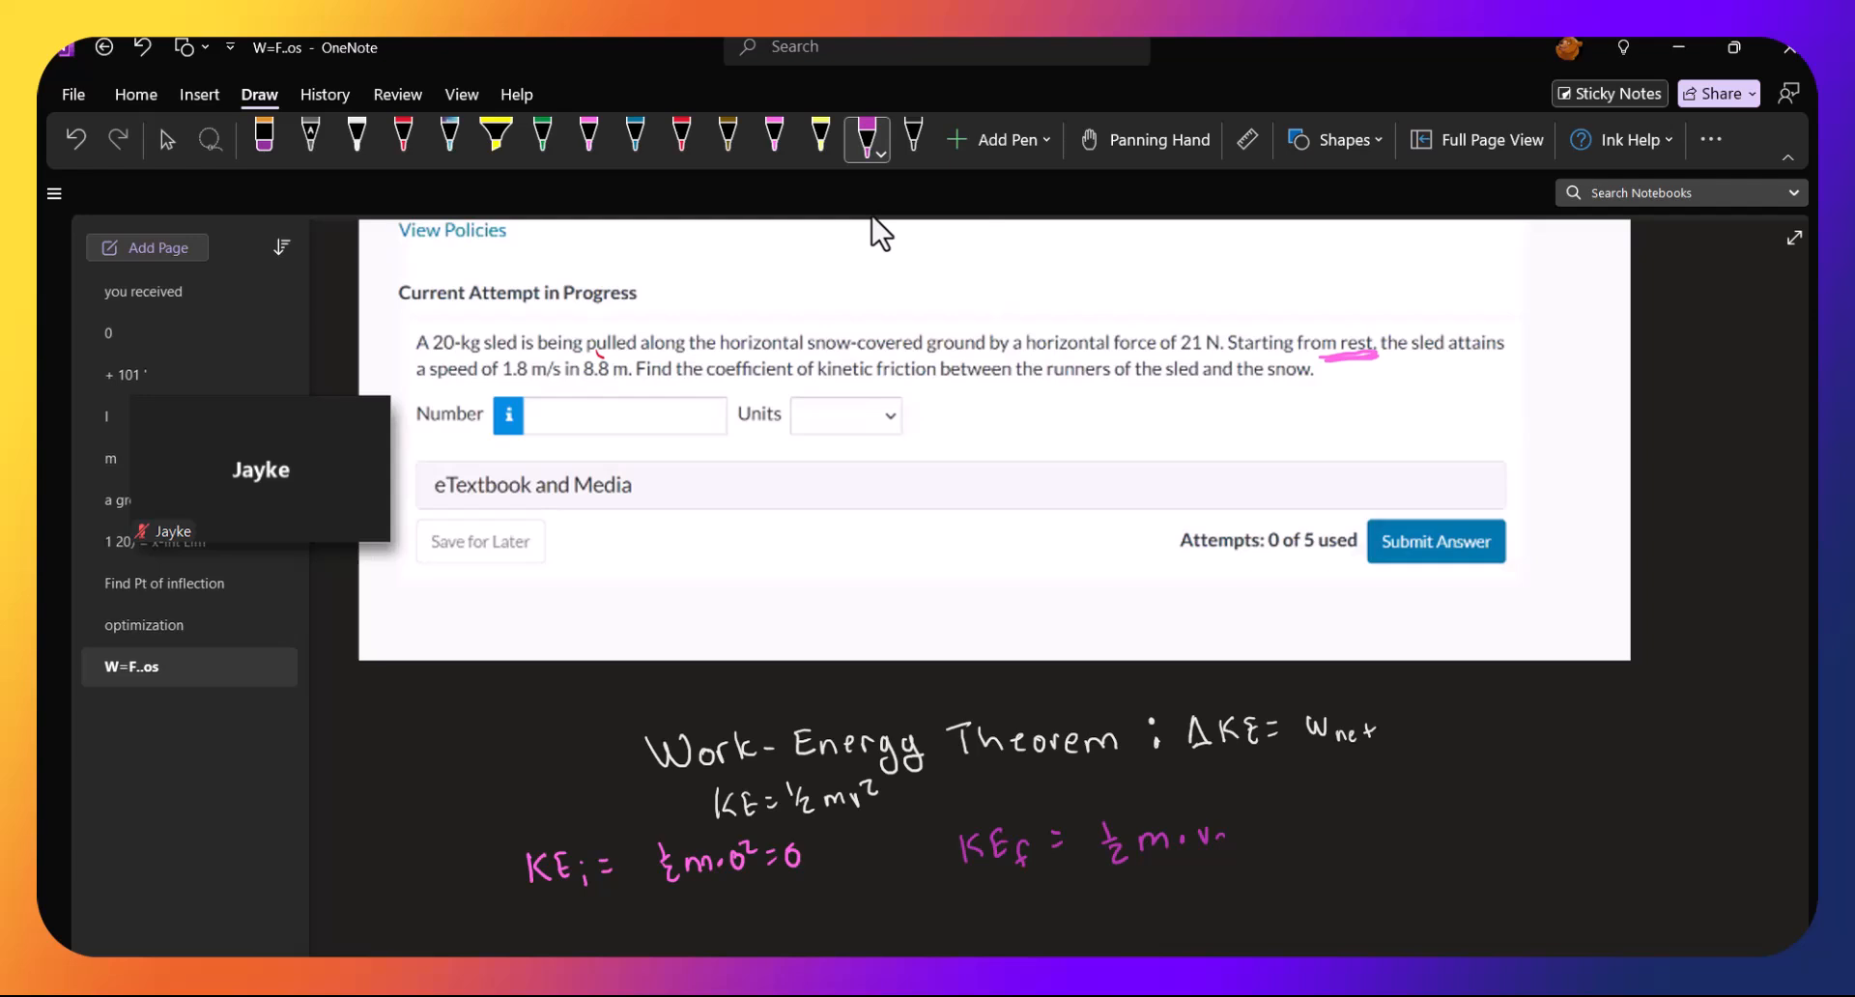
left_click_drag(1183, 841, 1125, 887)
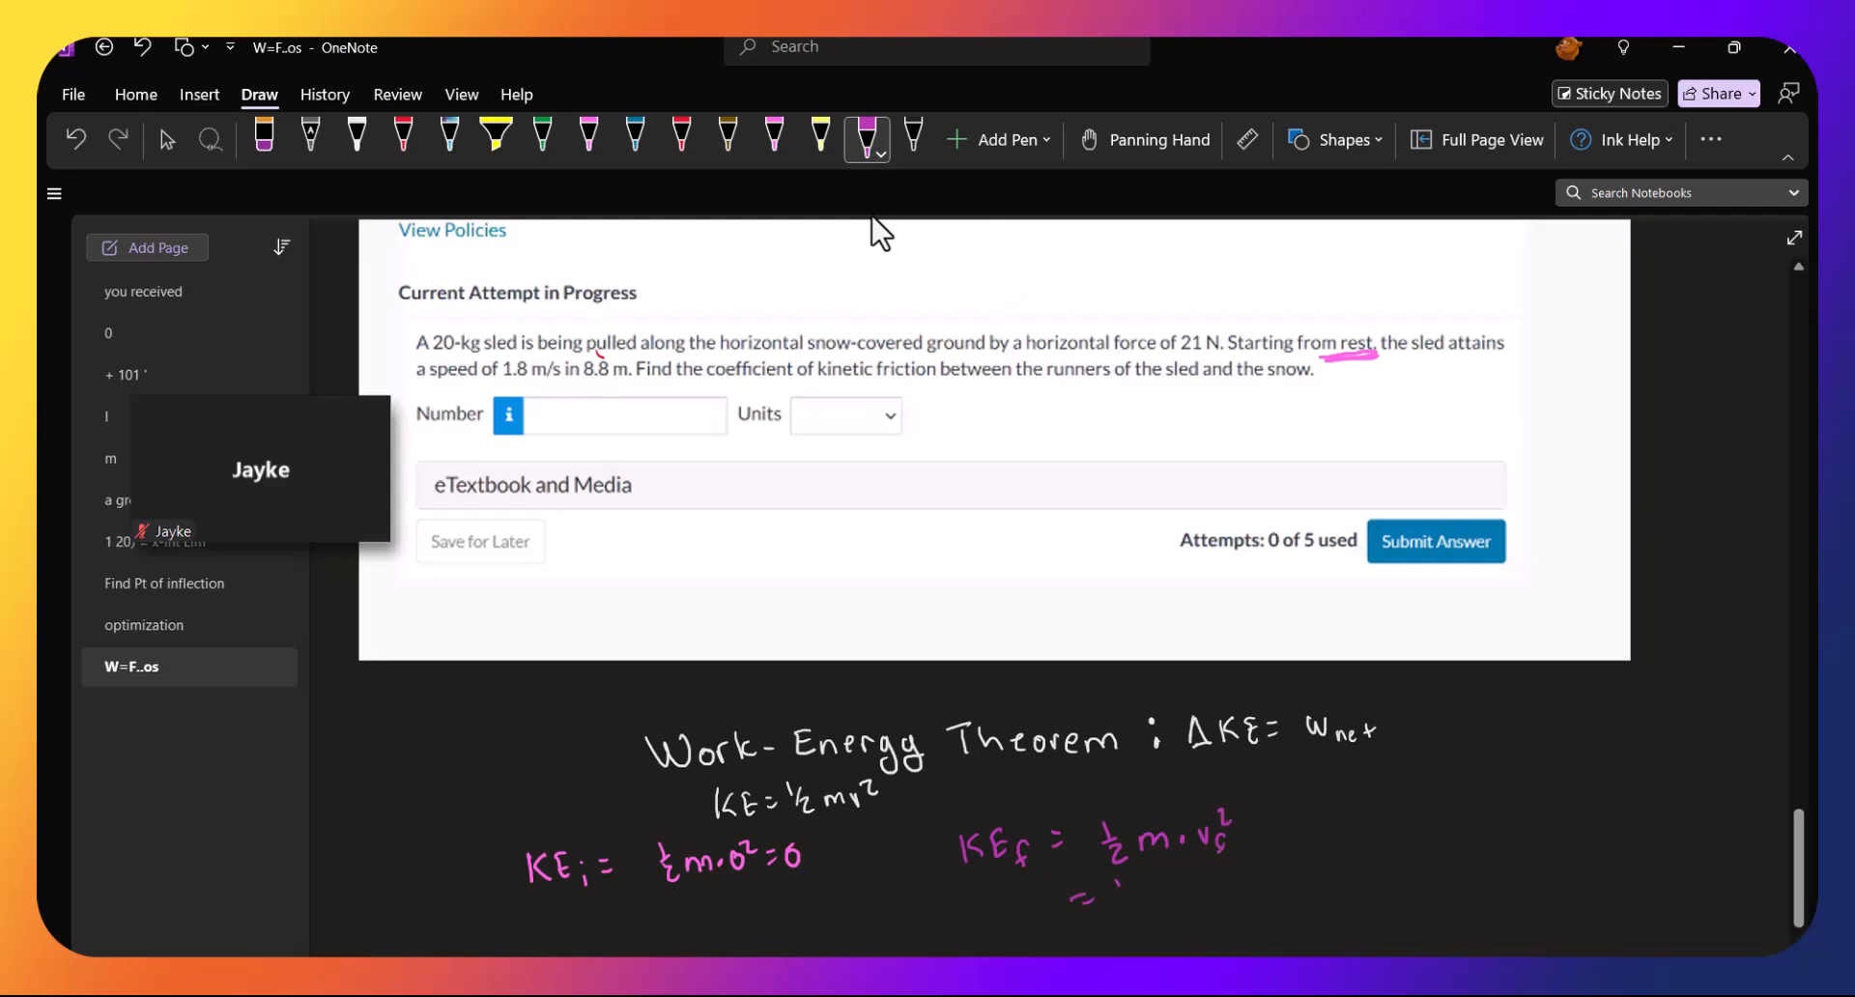
left_click_drag(1106, 893, 1177, 893)
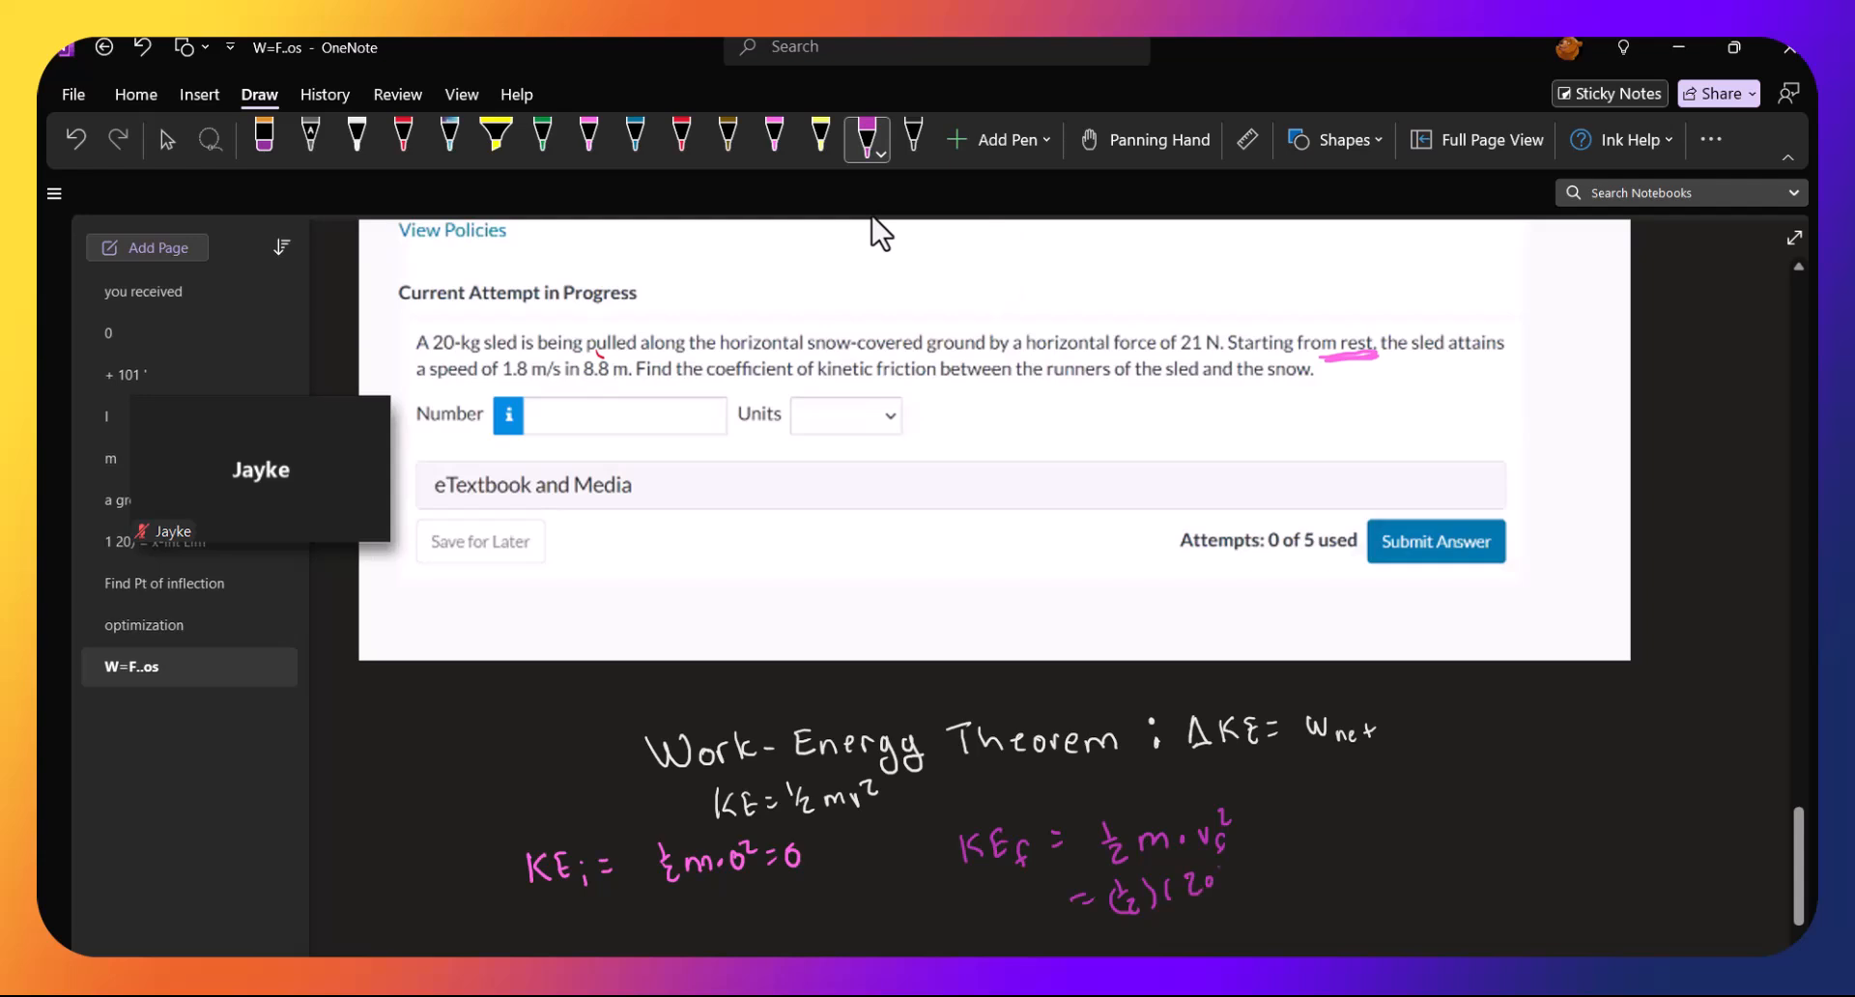
left_click_drag(1220, 875, 1266, 864)
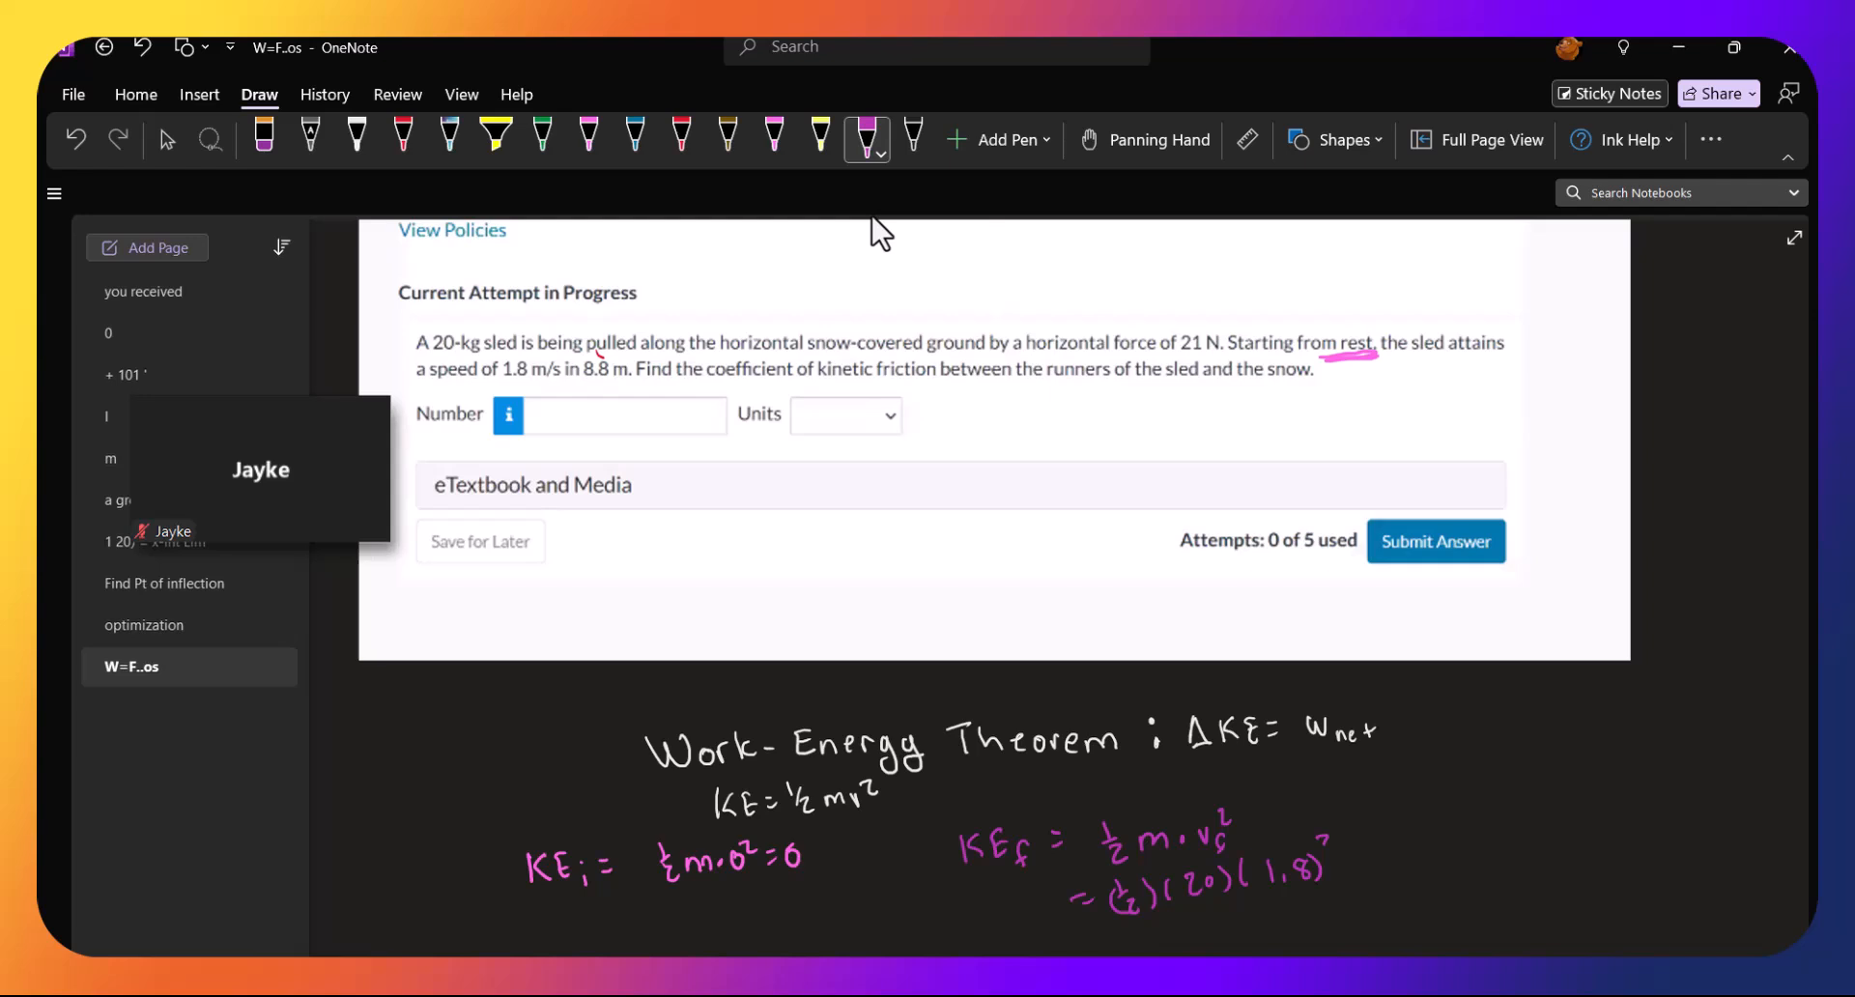
left_click_drag(1322, 843, 1084, 936)
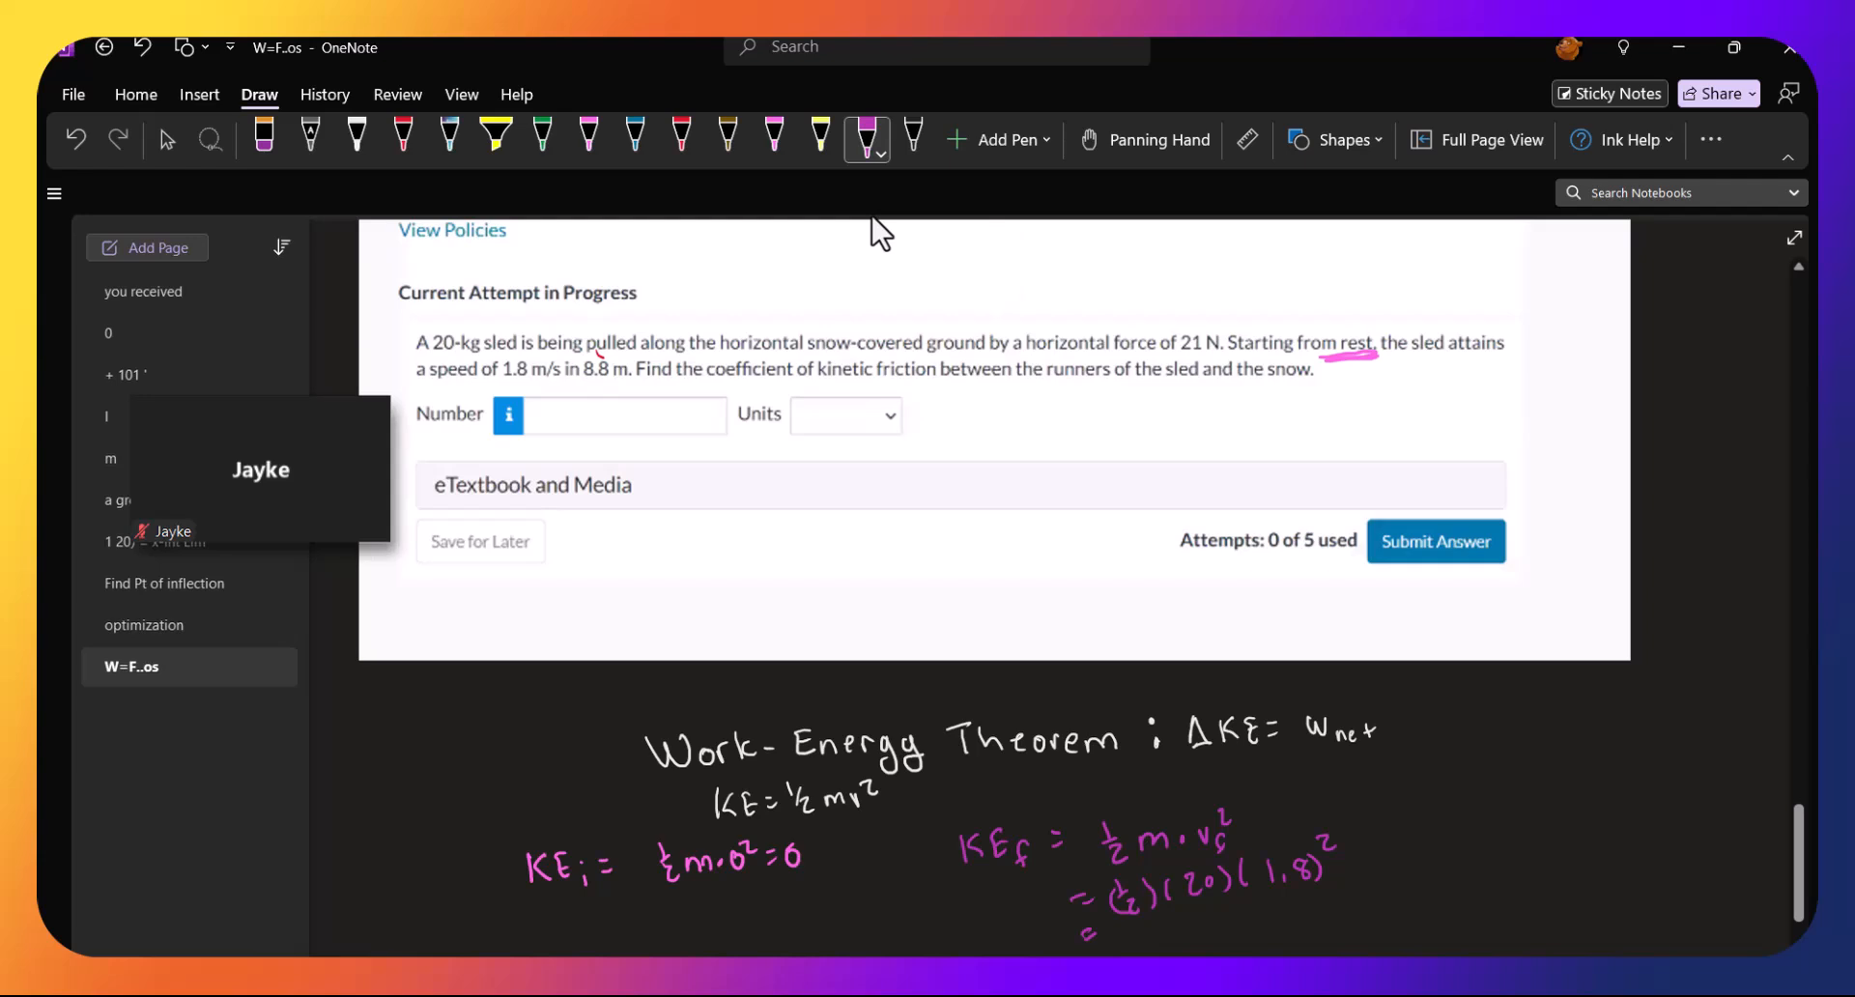
left_click(1266, 905)
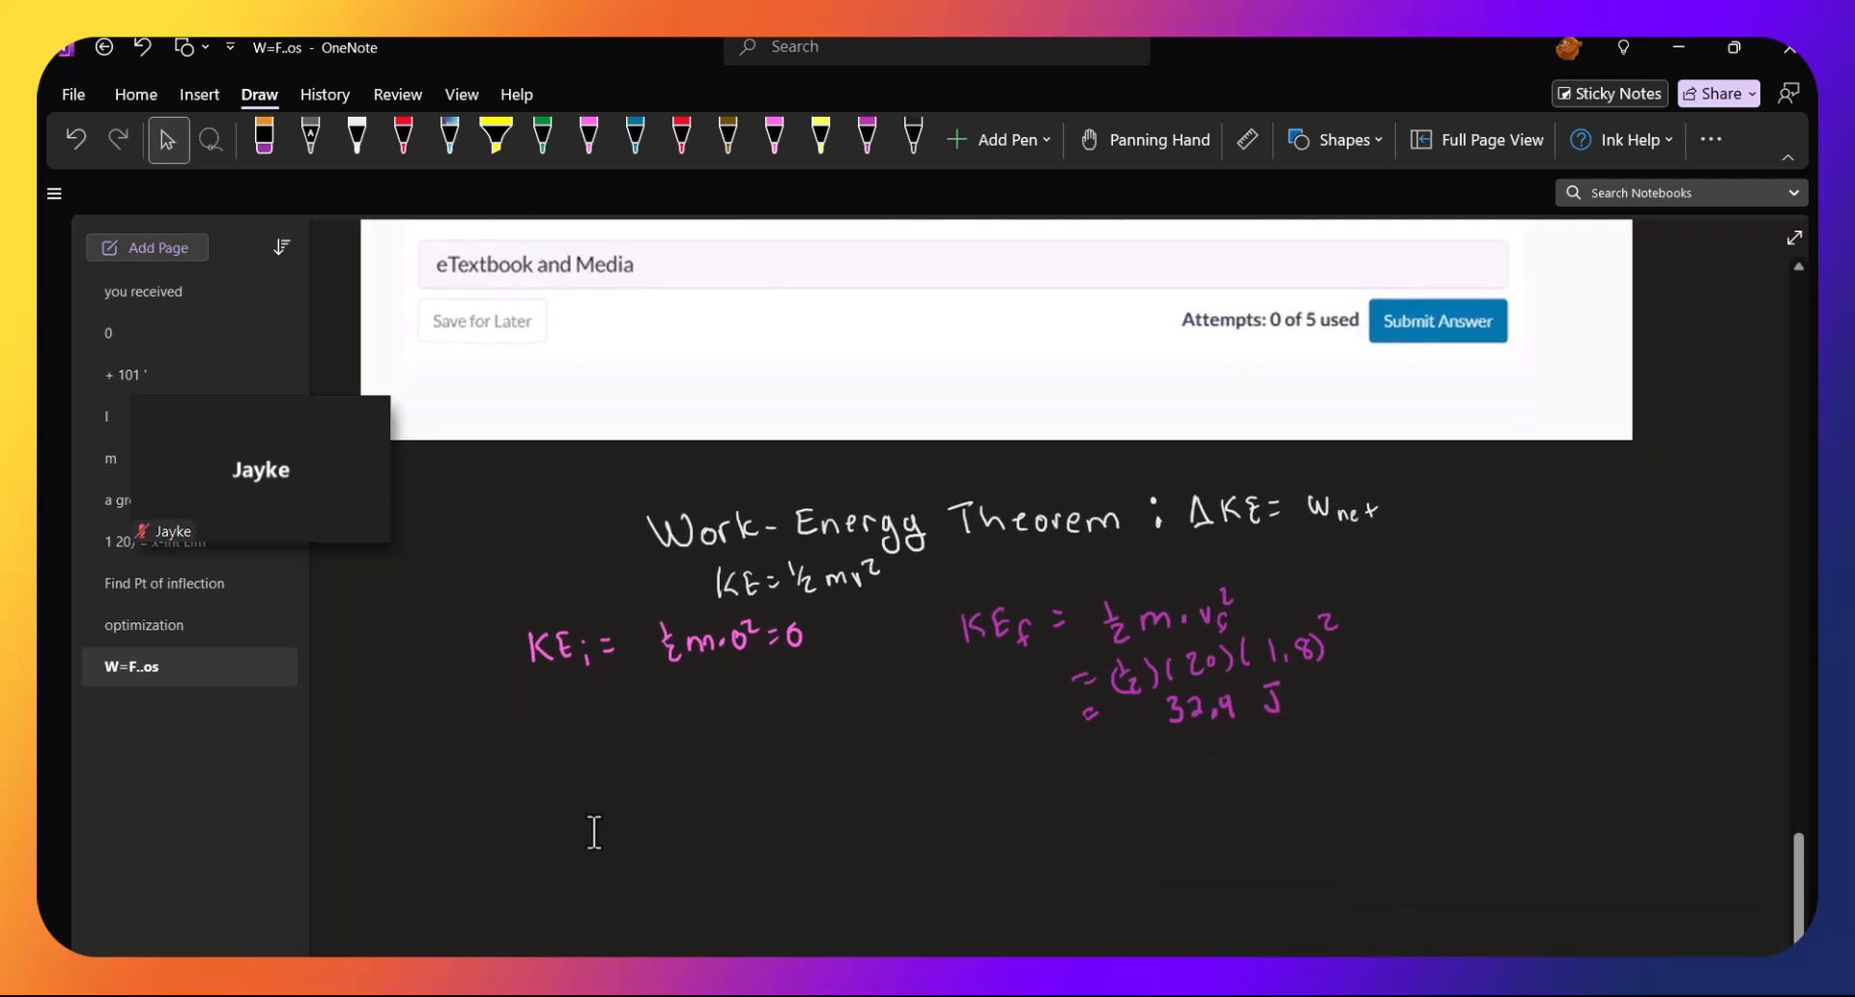
Write ΔKE = 32.4 = W_net in pink below the kinetic energy work
left_click(868, 139)
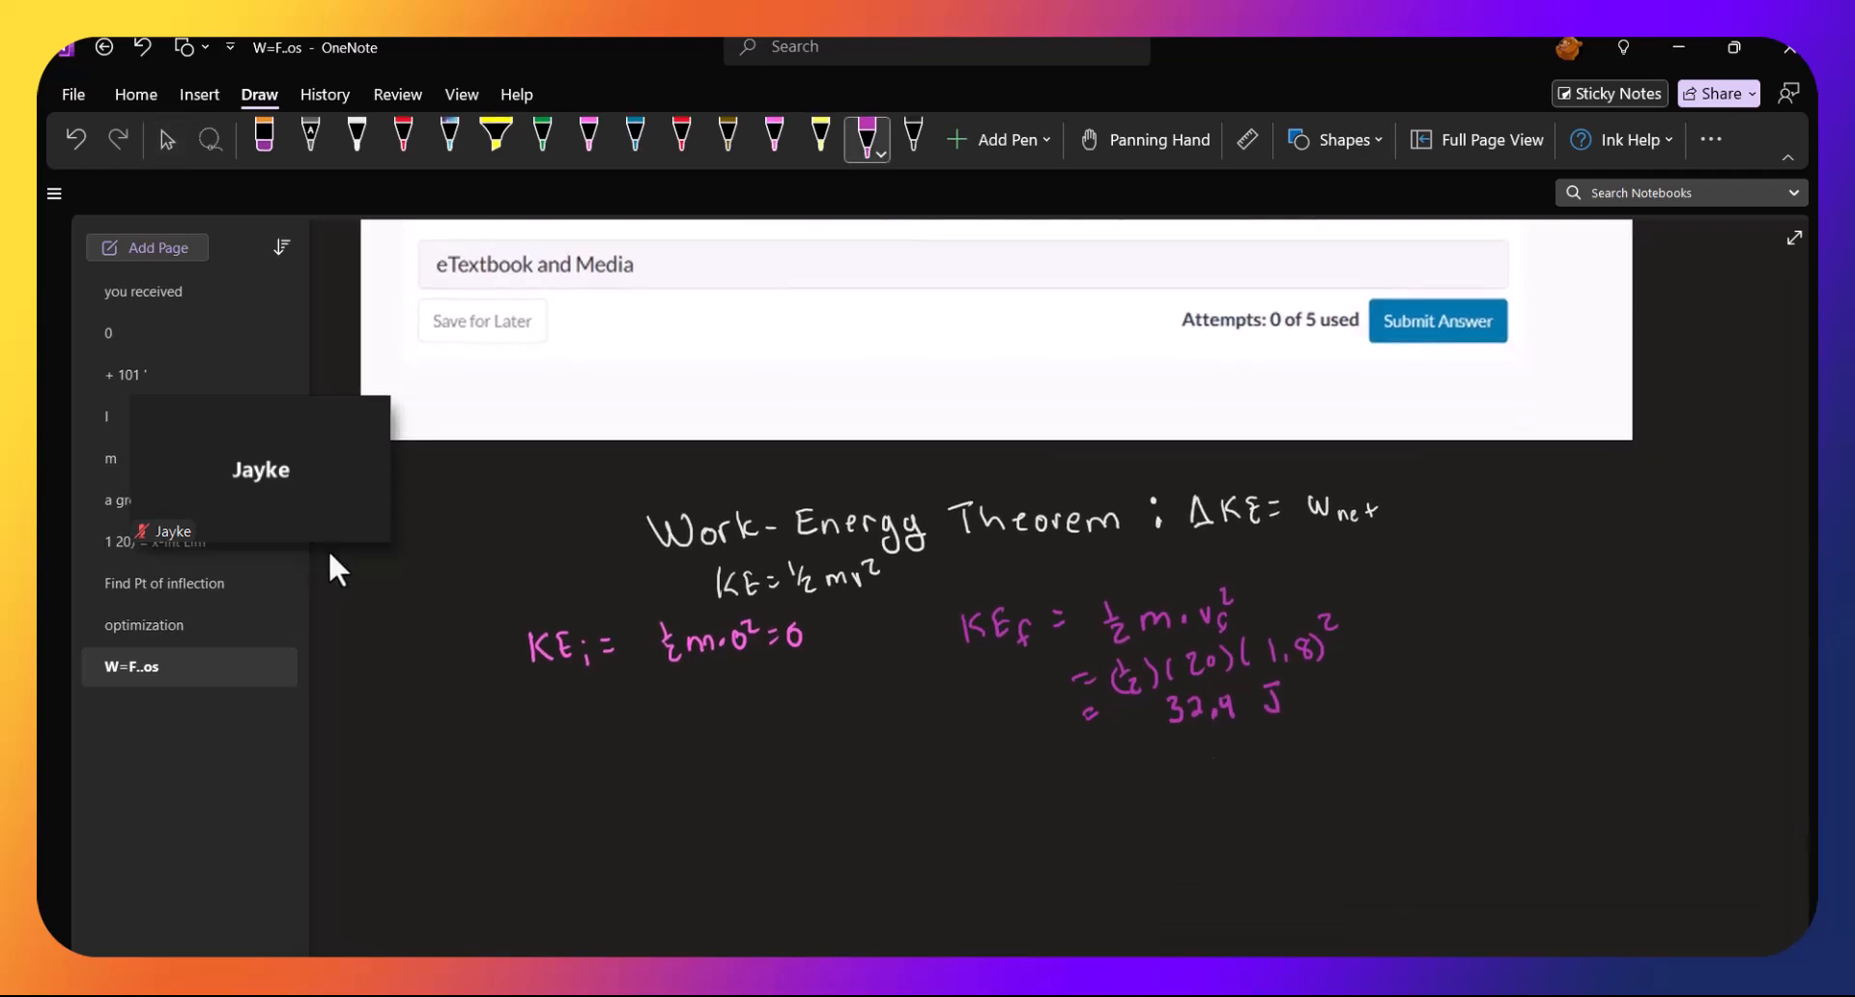
left_click_drag(491, 734, 598, 781)
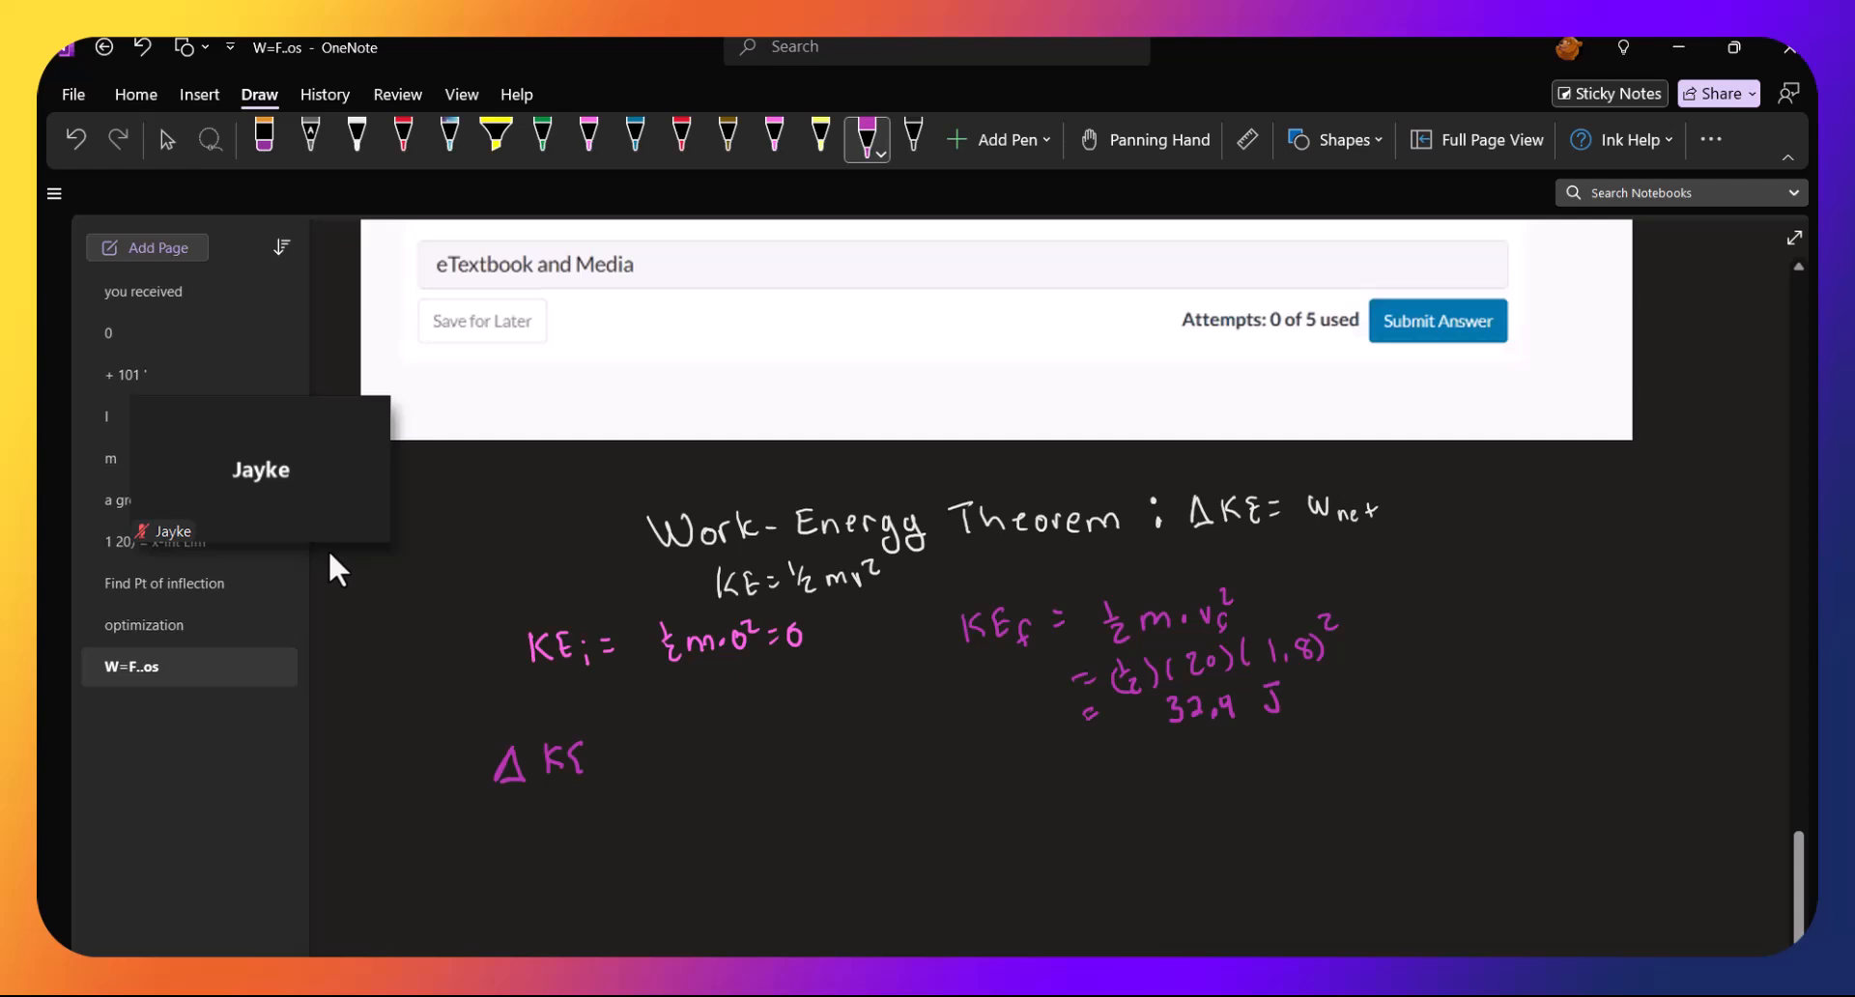
left_click_drag(609, 757, 710, 758)
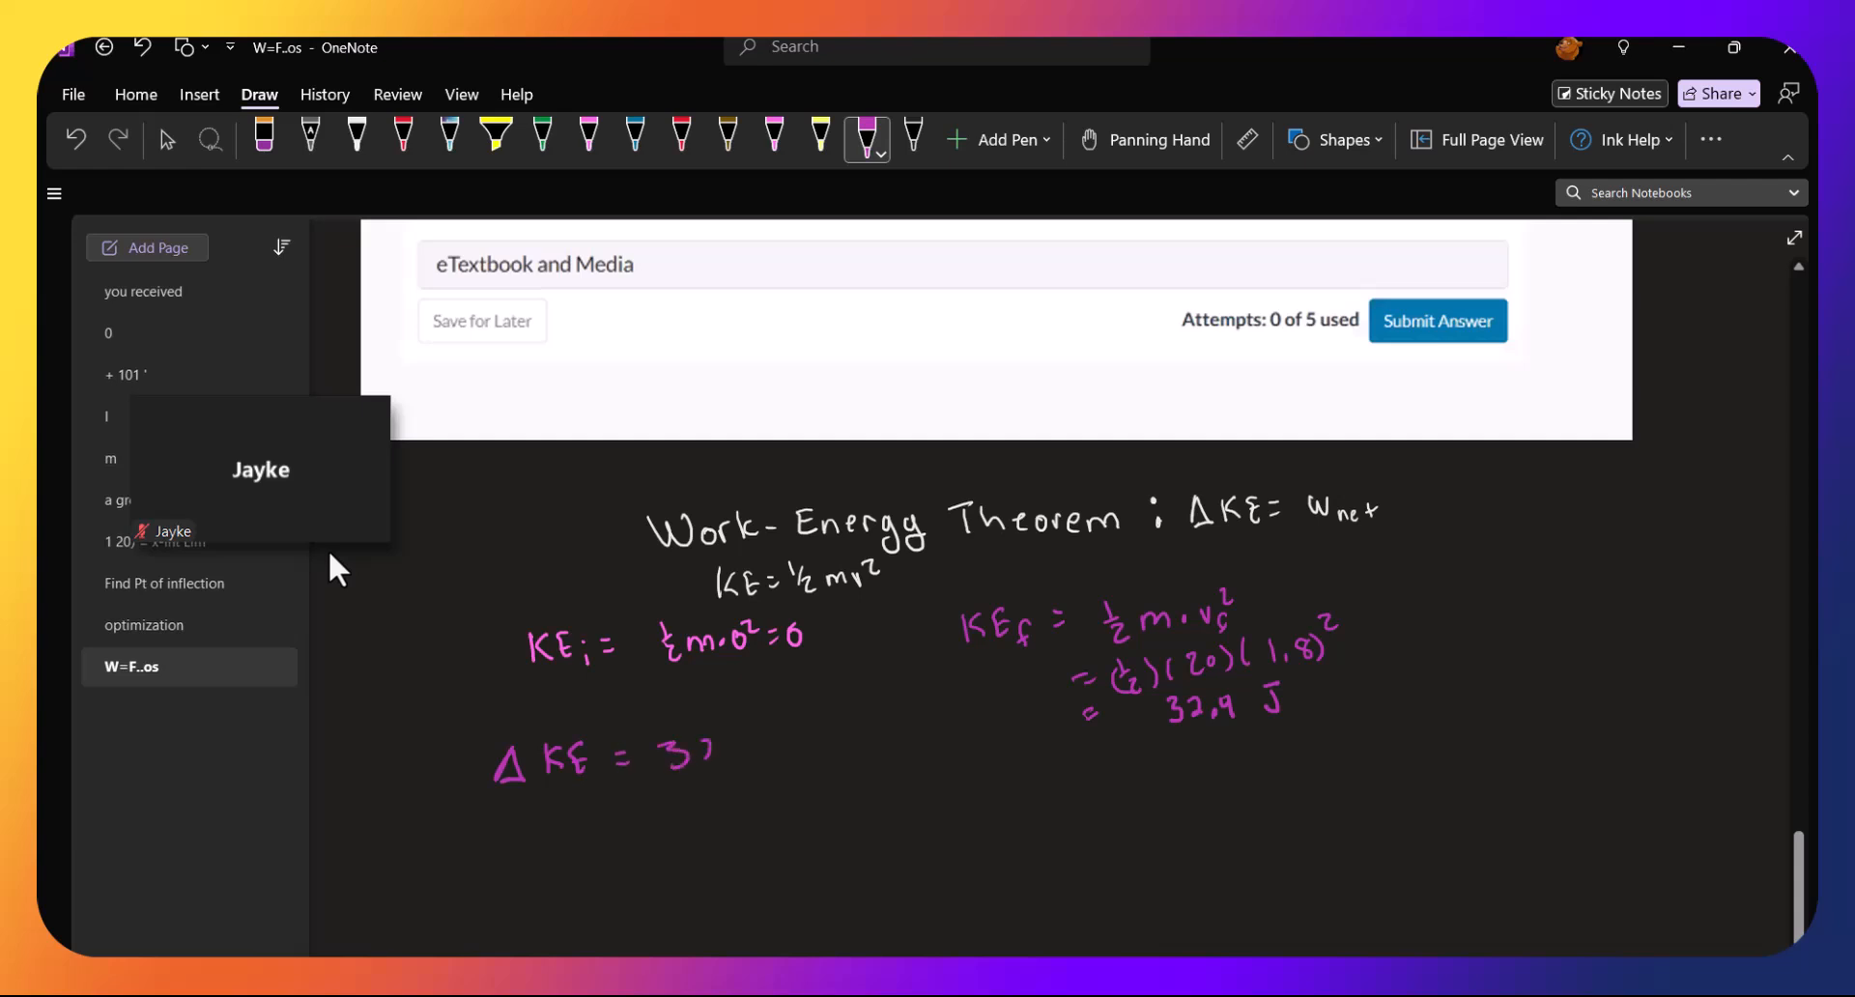
left_click_drag(697, 758, 809, 757)
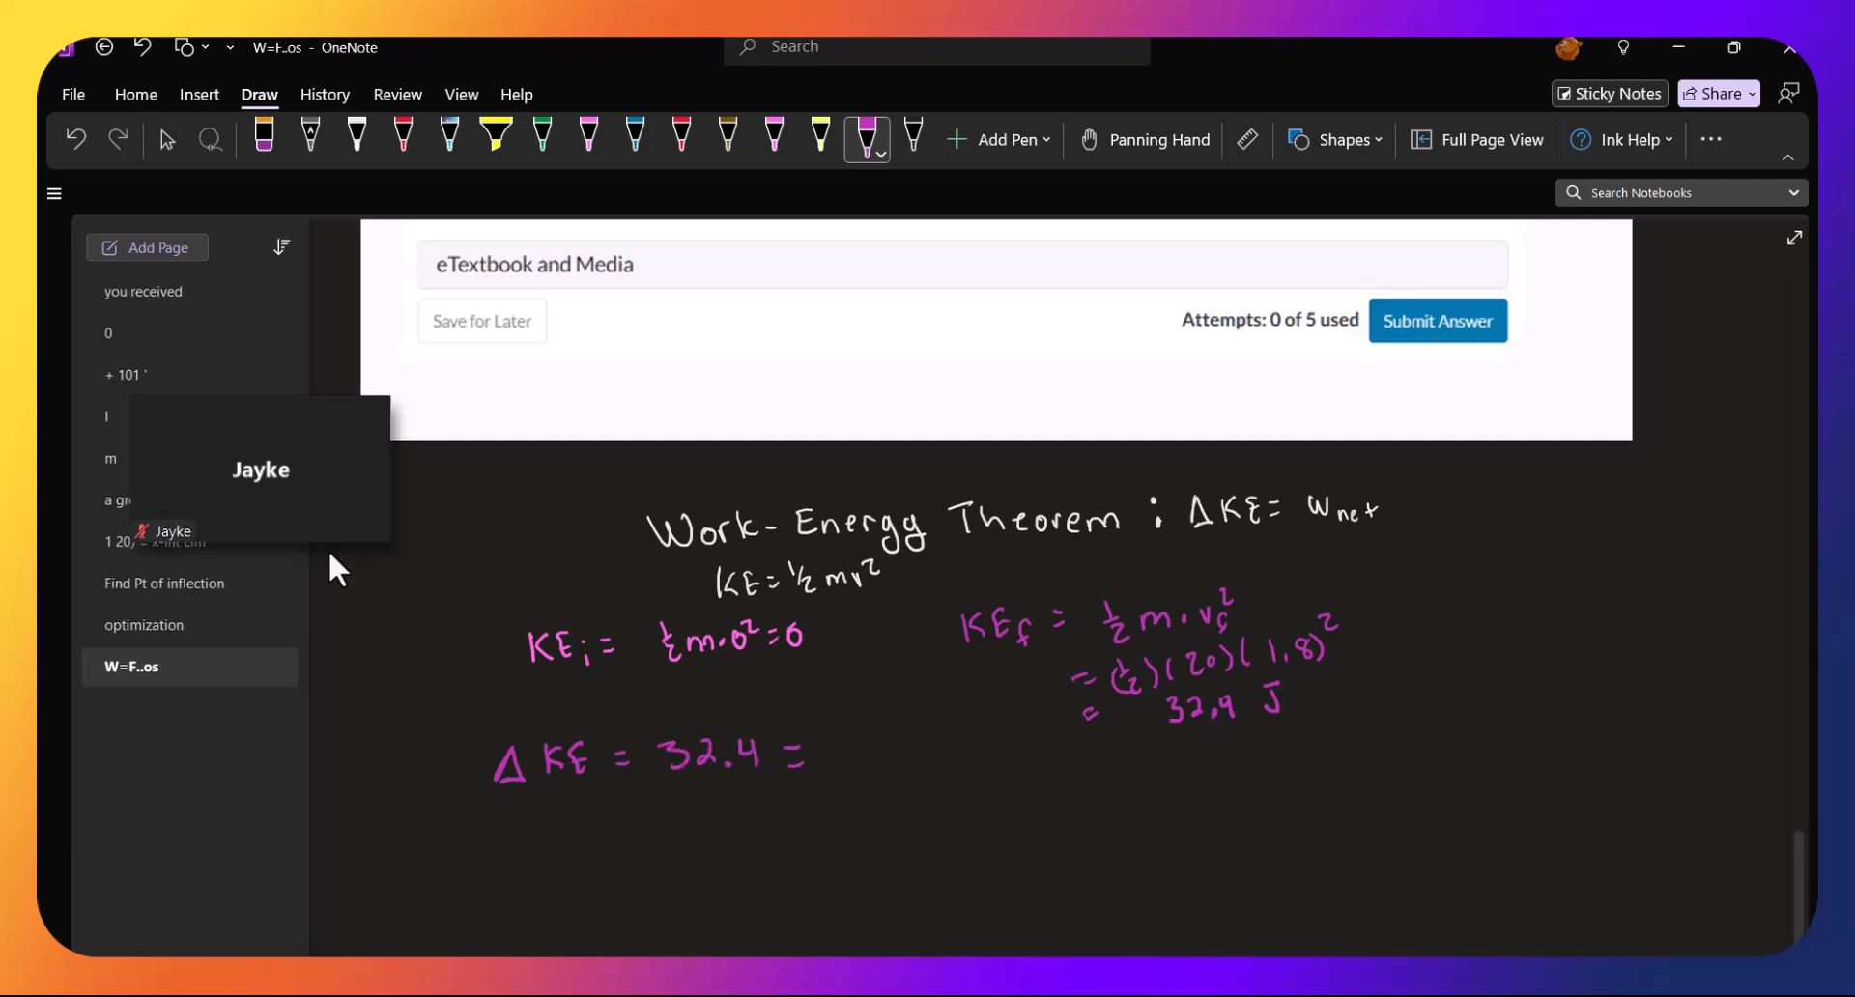
left_click_drag(824, 769, 853, 746)
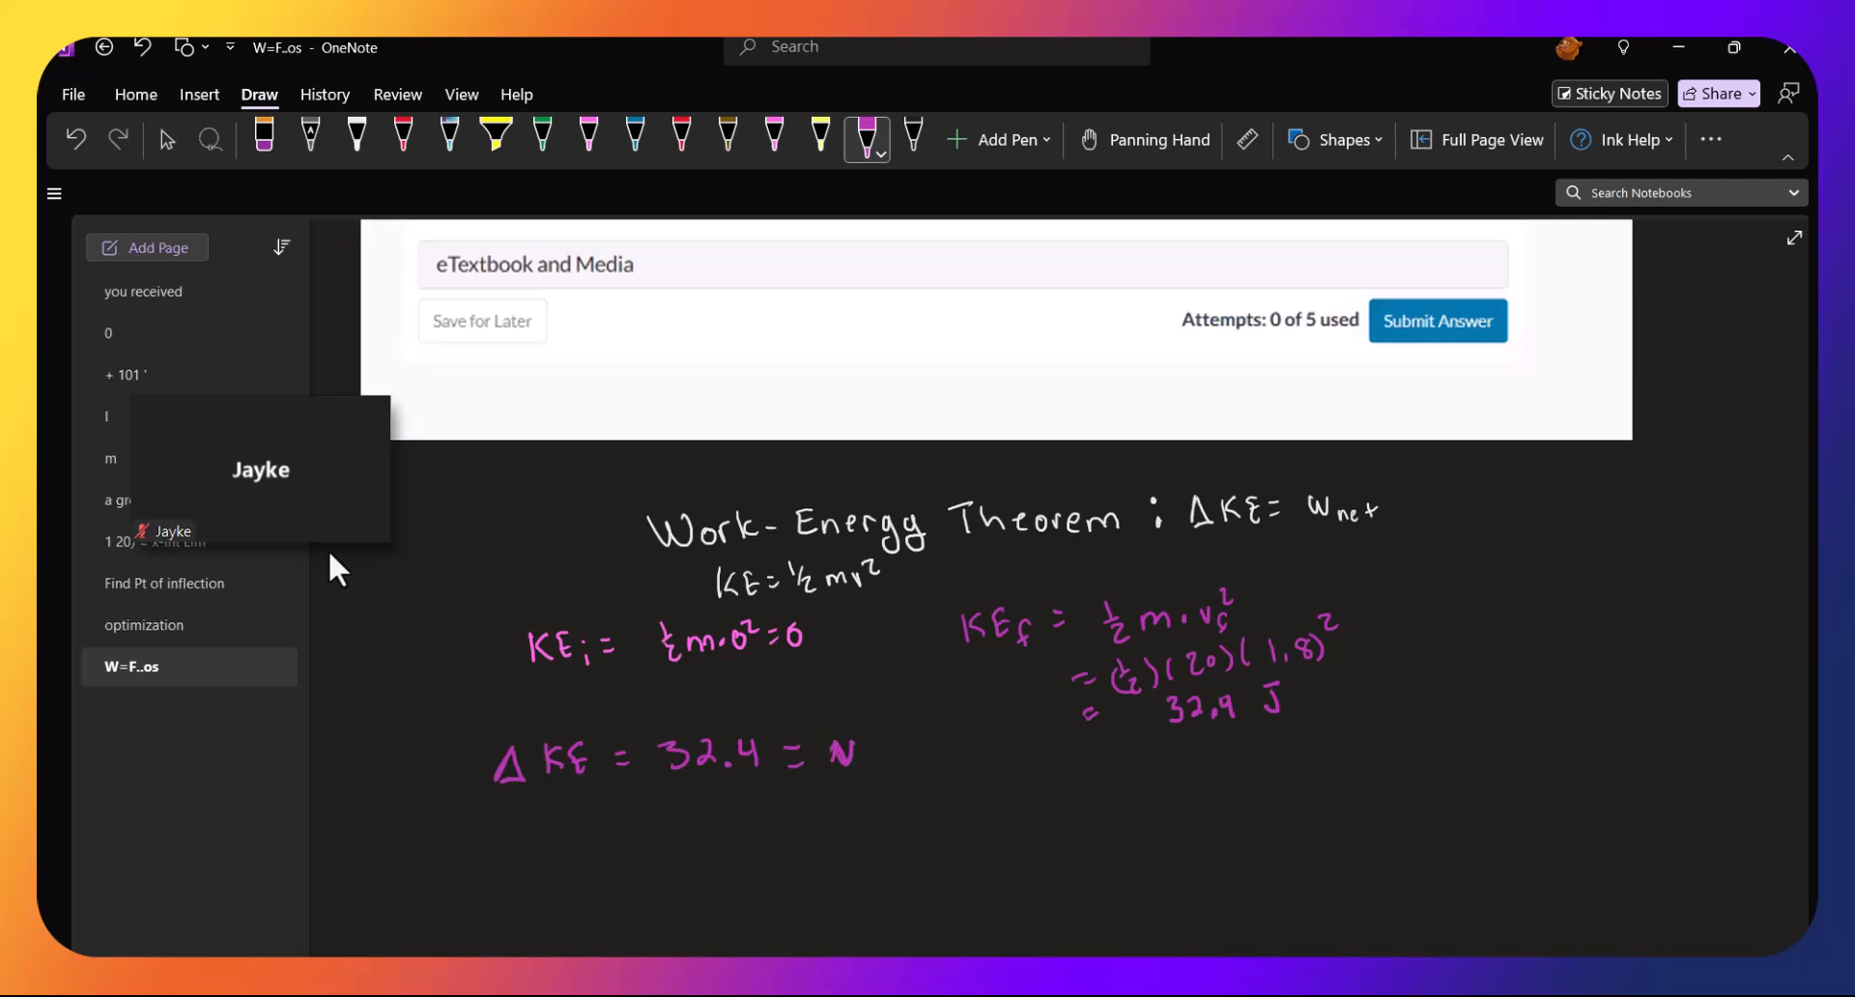
left_click_drag(830, 752, 916, 769)
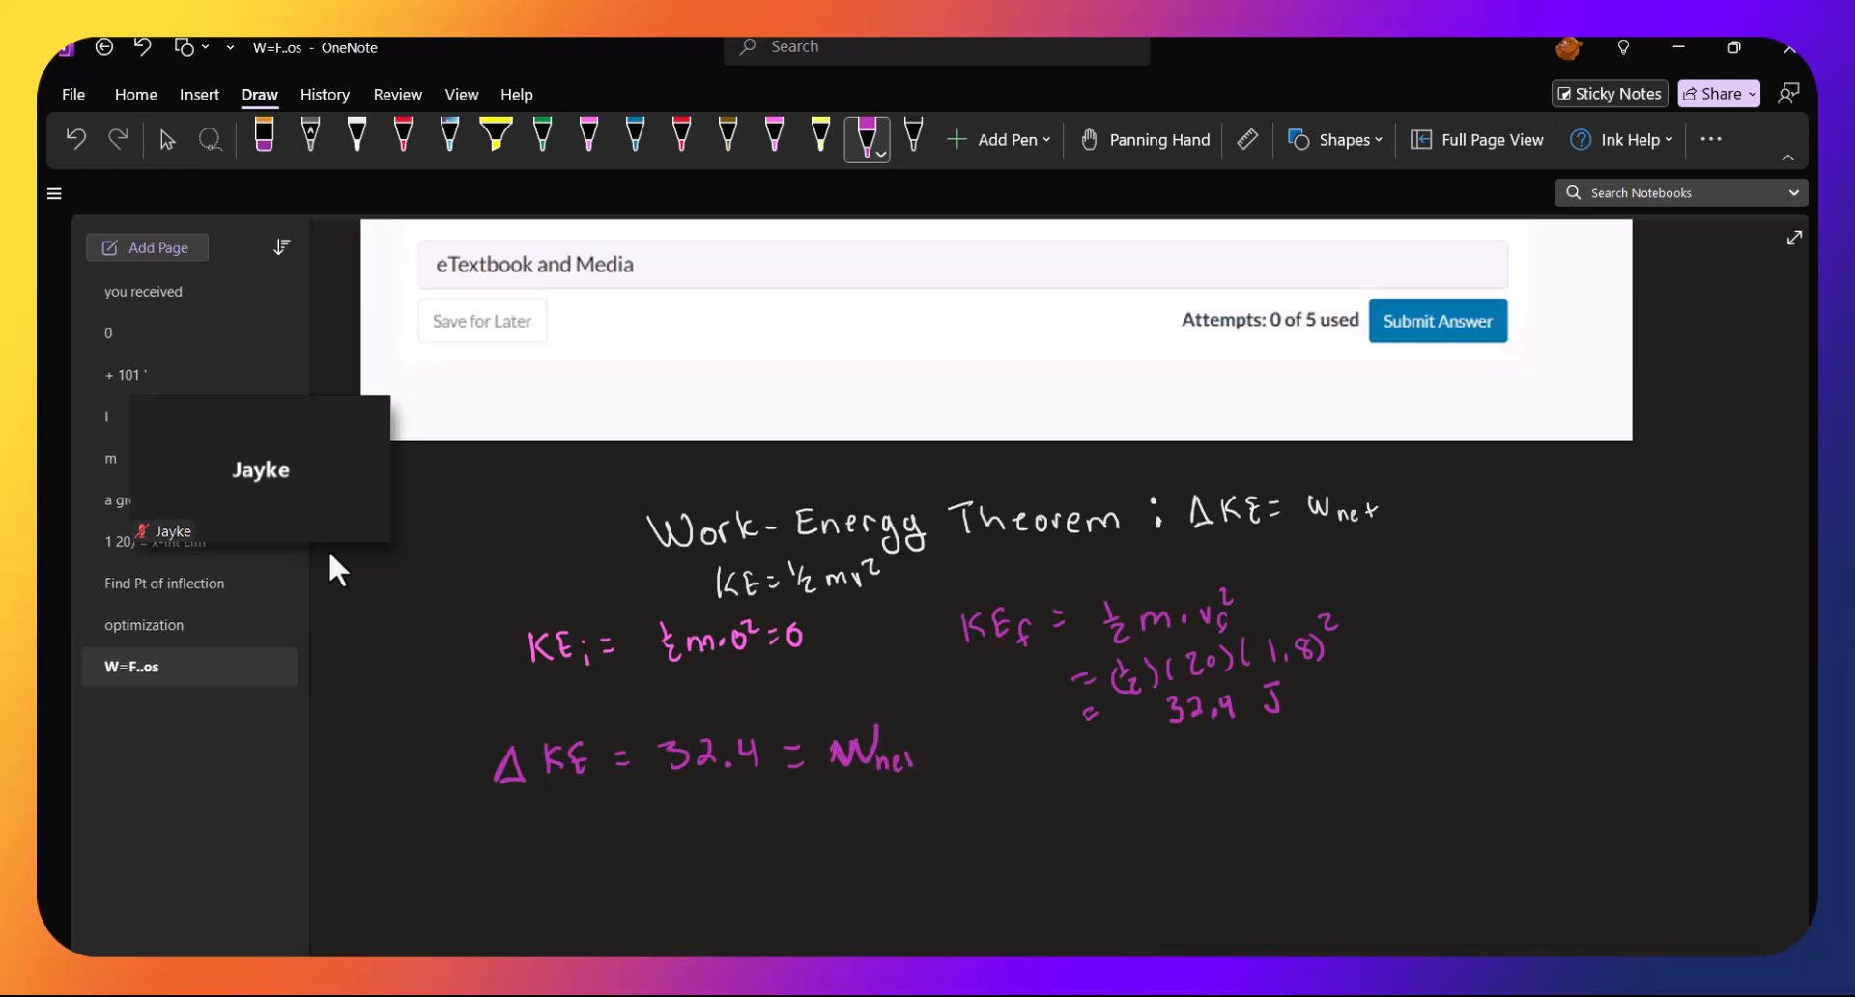
Sketch a rightward arrow labelled F_a and an opposing leftward arrow labelled f
left_click(743, 837)
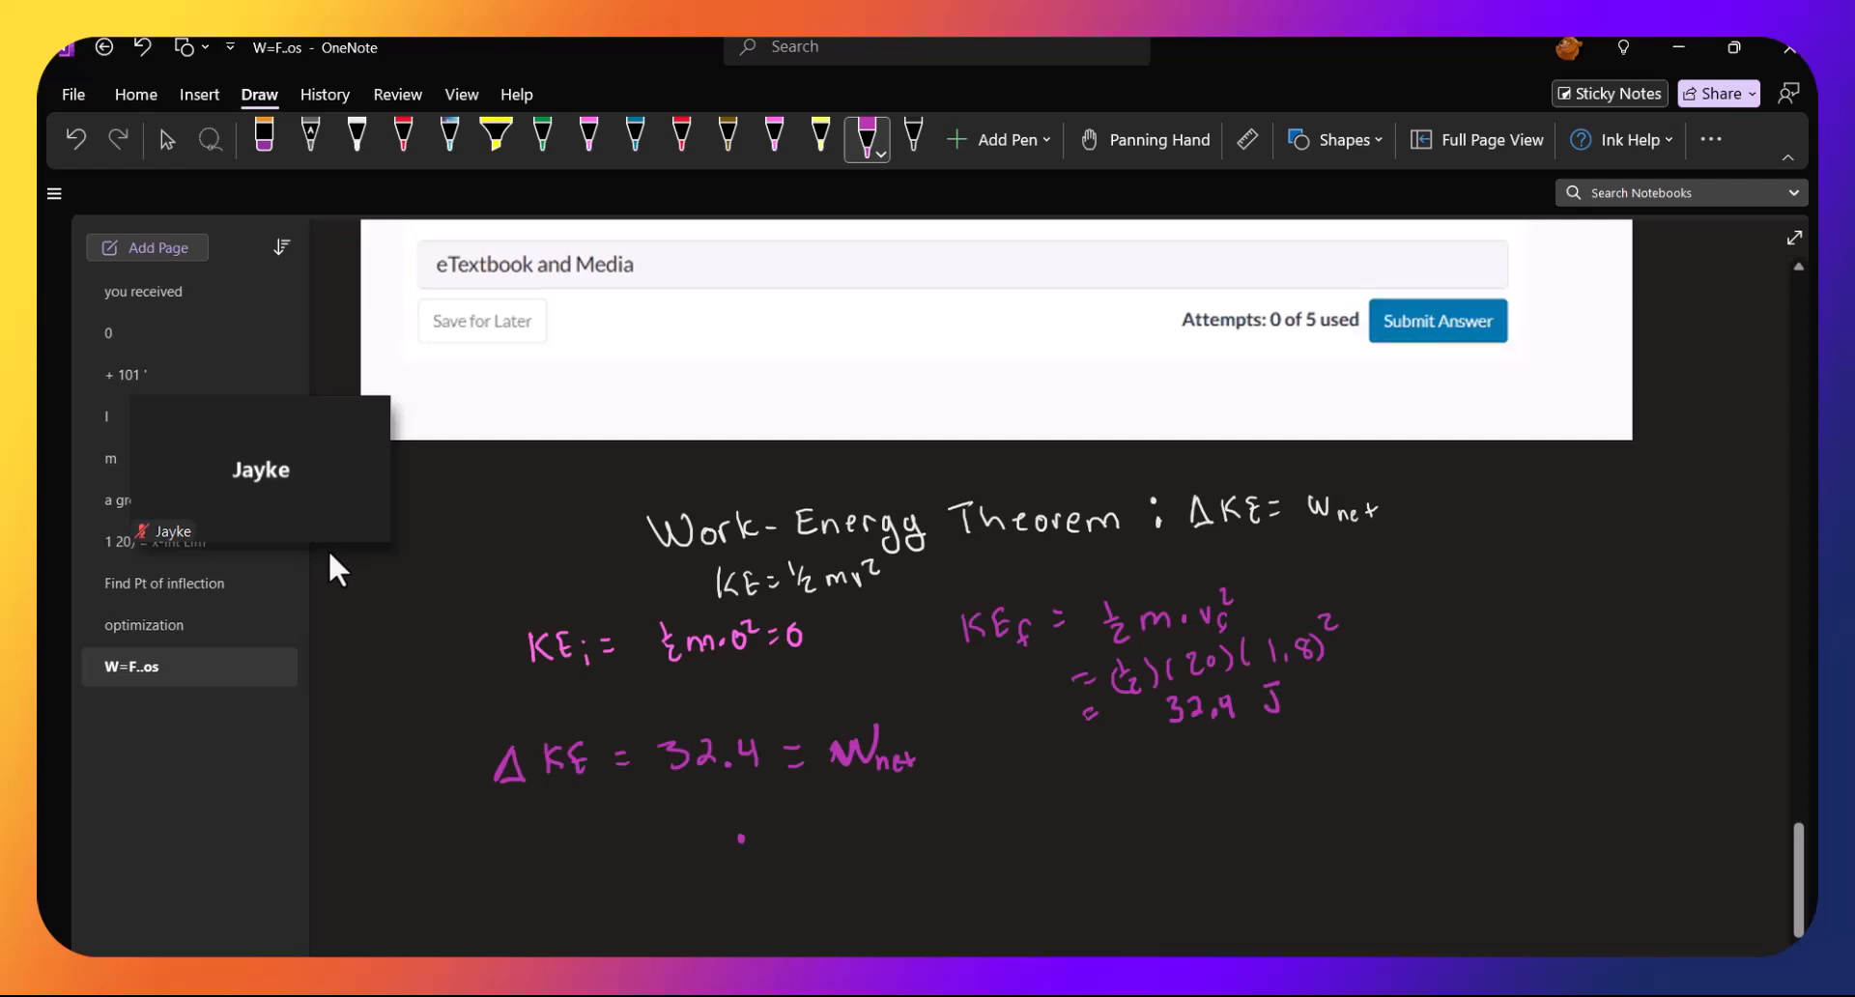
left_click_drag(742, 835, 854, 831)
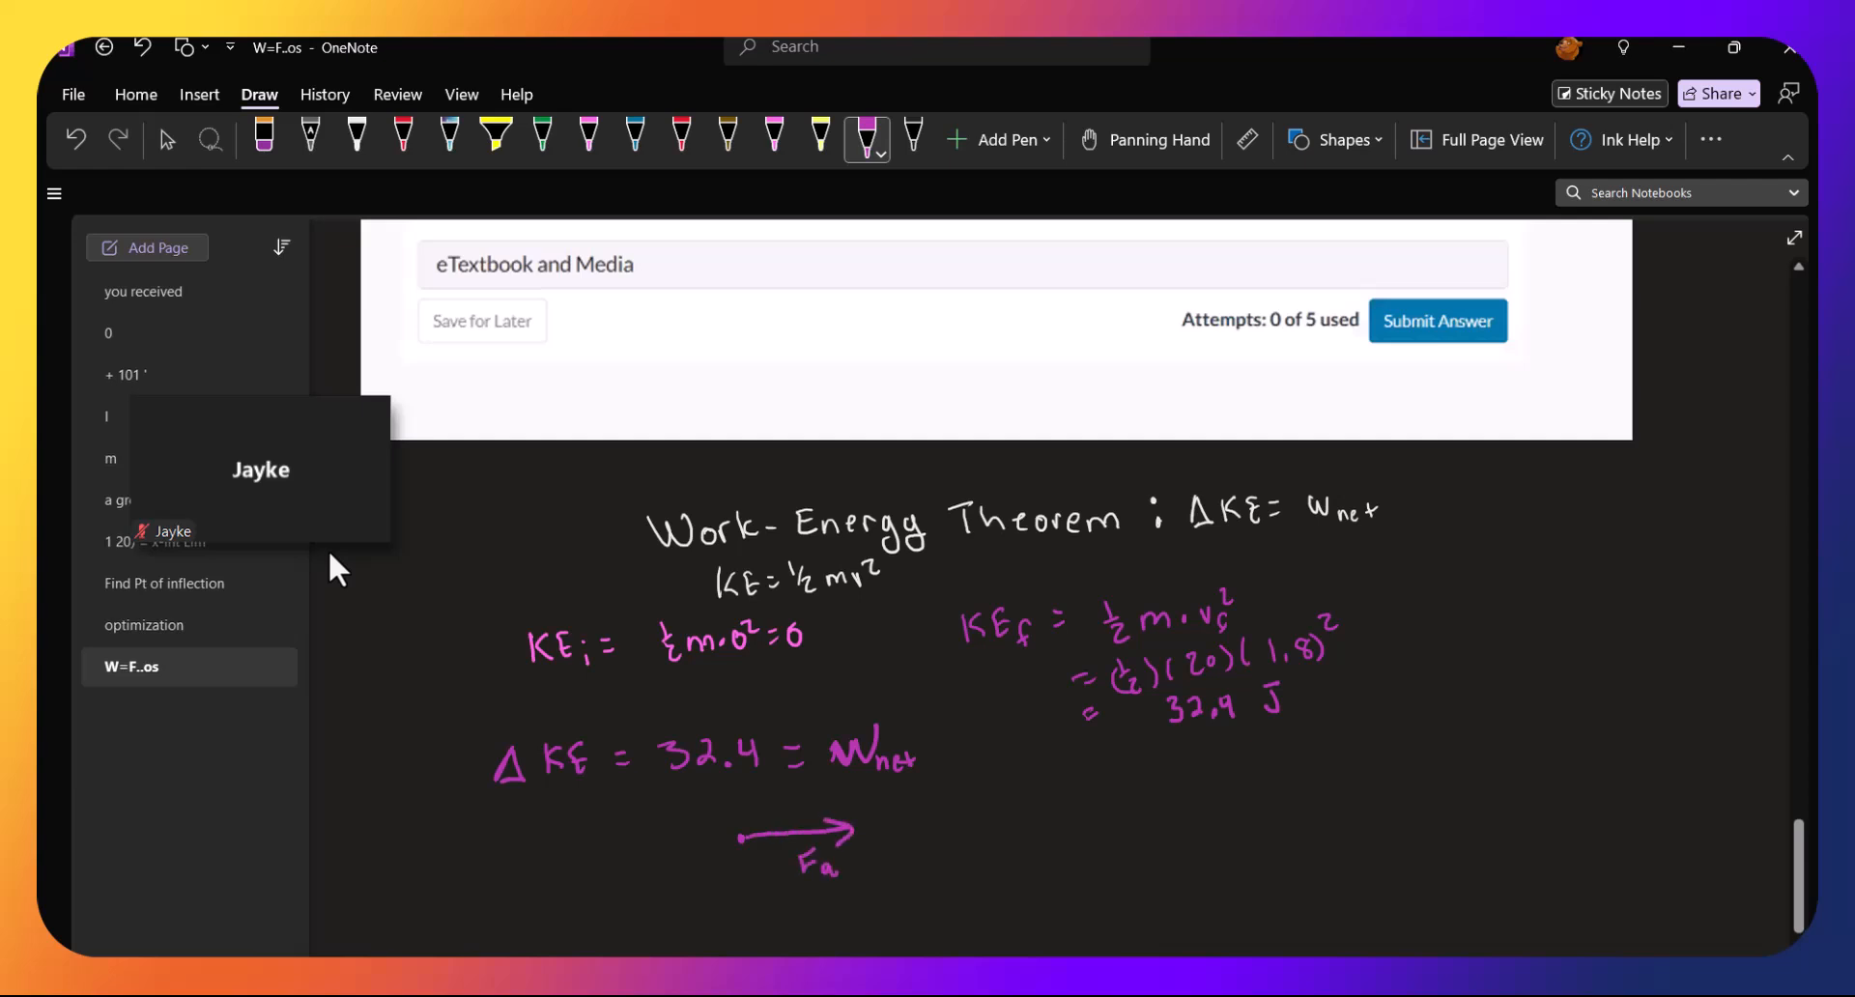
left_click_drag(686, 853, 734, 864)
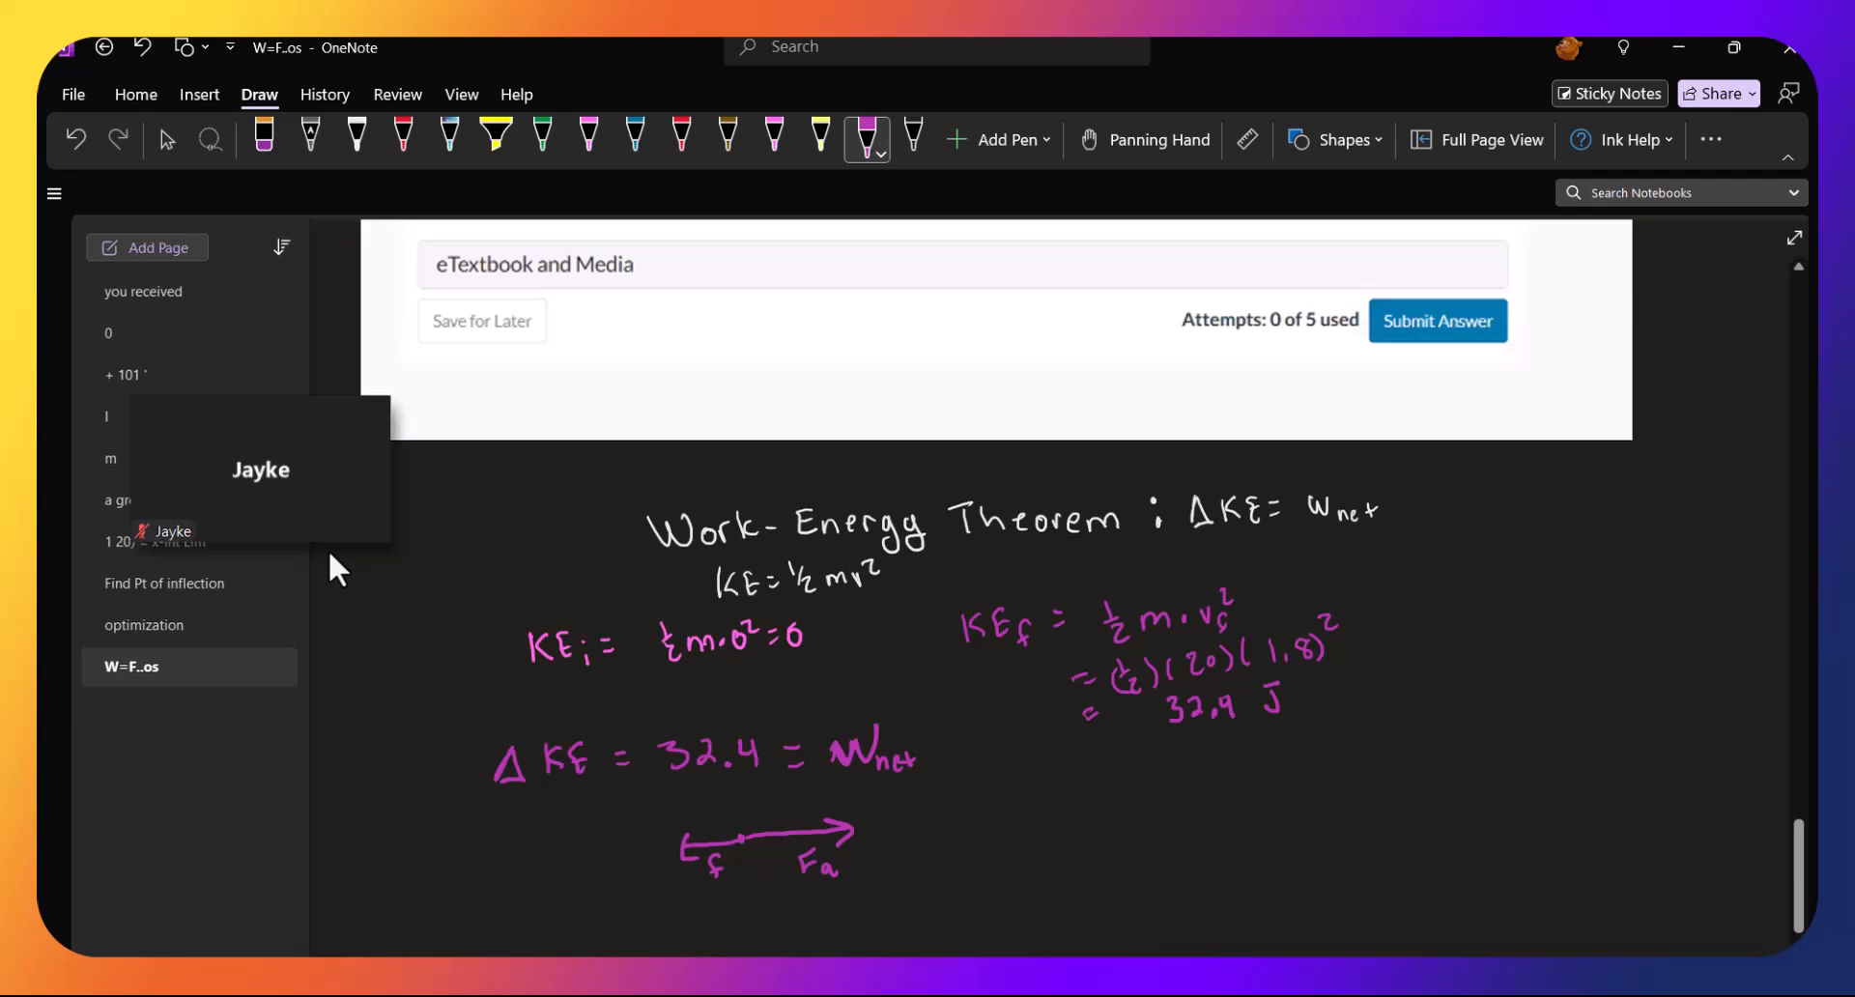
Write F_a = 21 N and the work formula W = F·d beside the force sketch
scroll("down", 3)
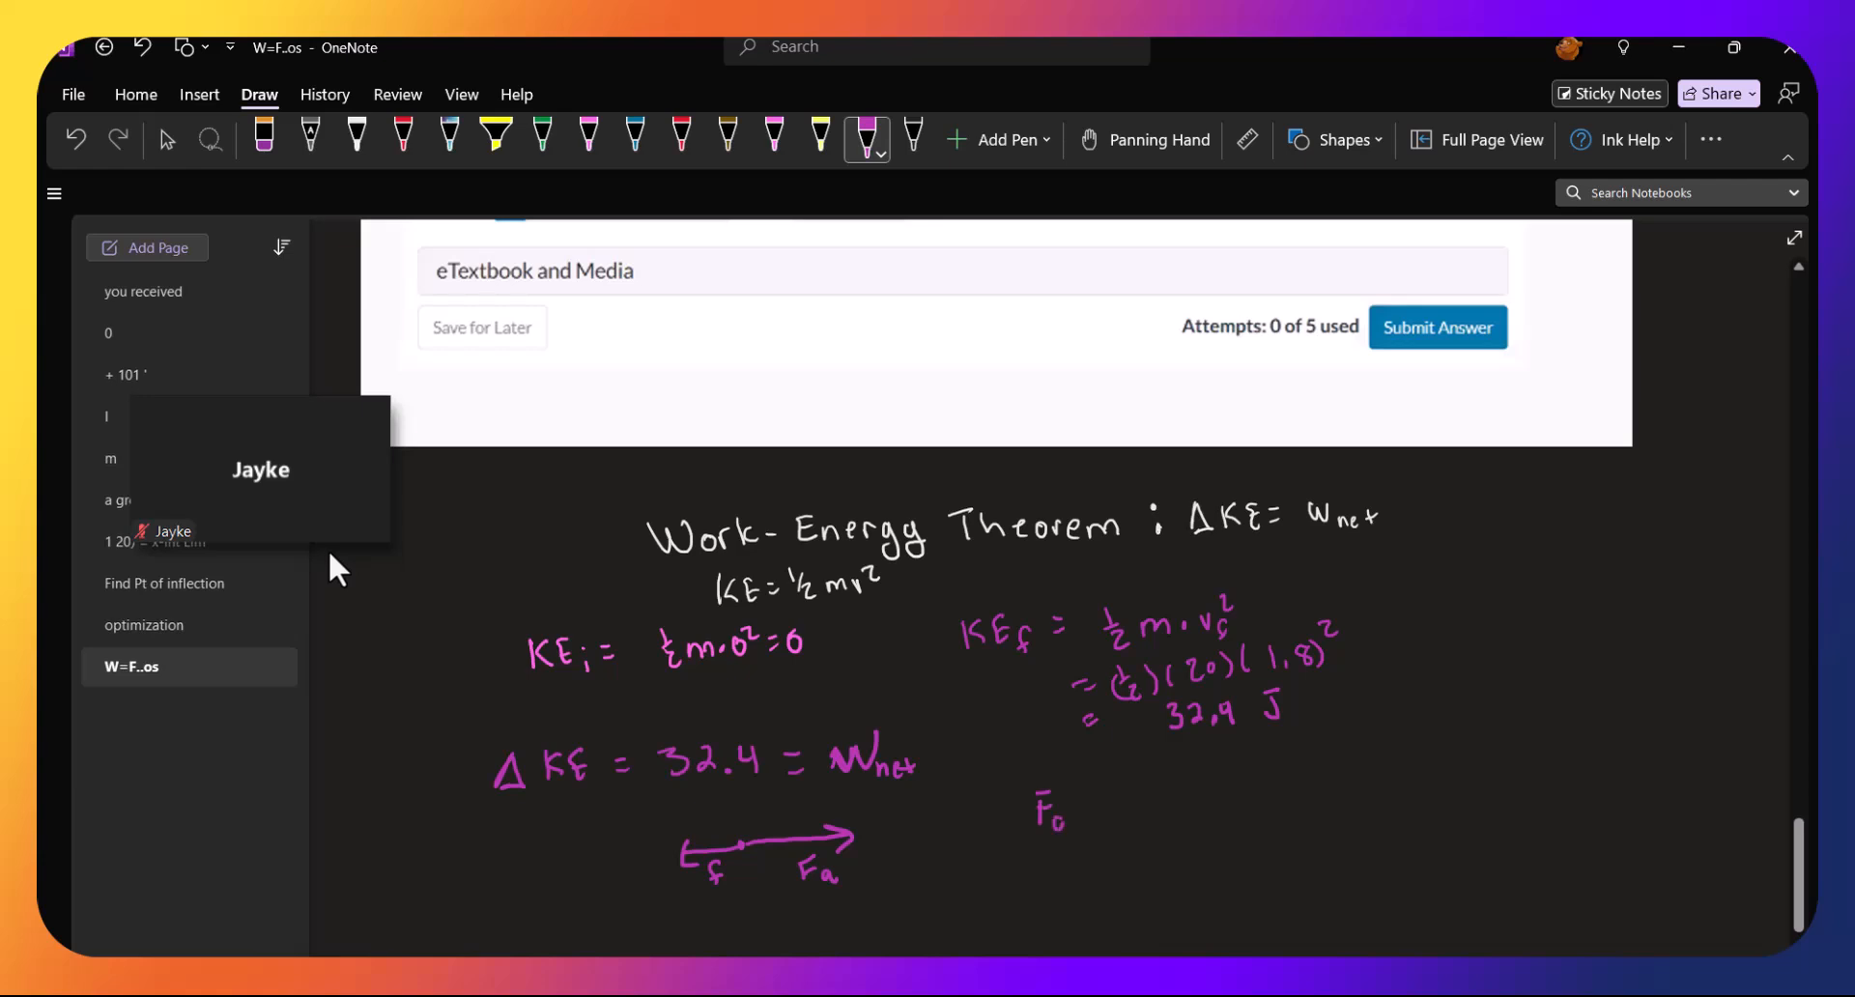
left_click_drag(1065, 810, 1142, 809)
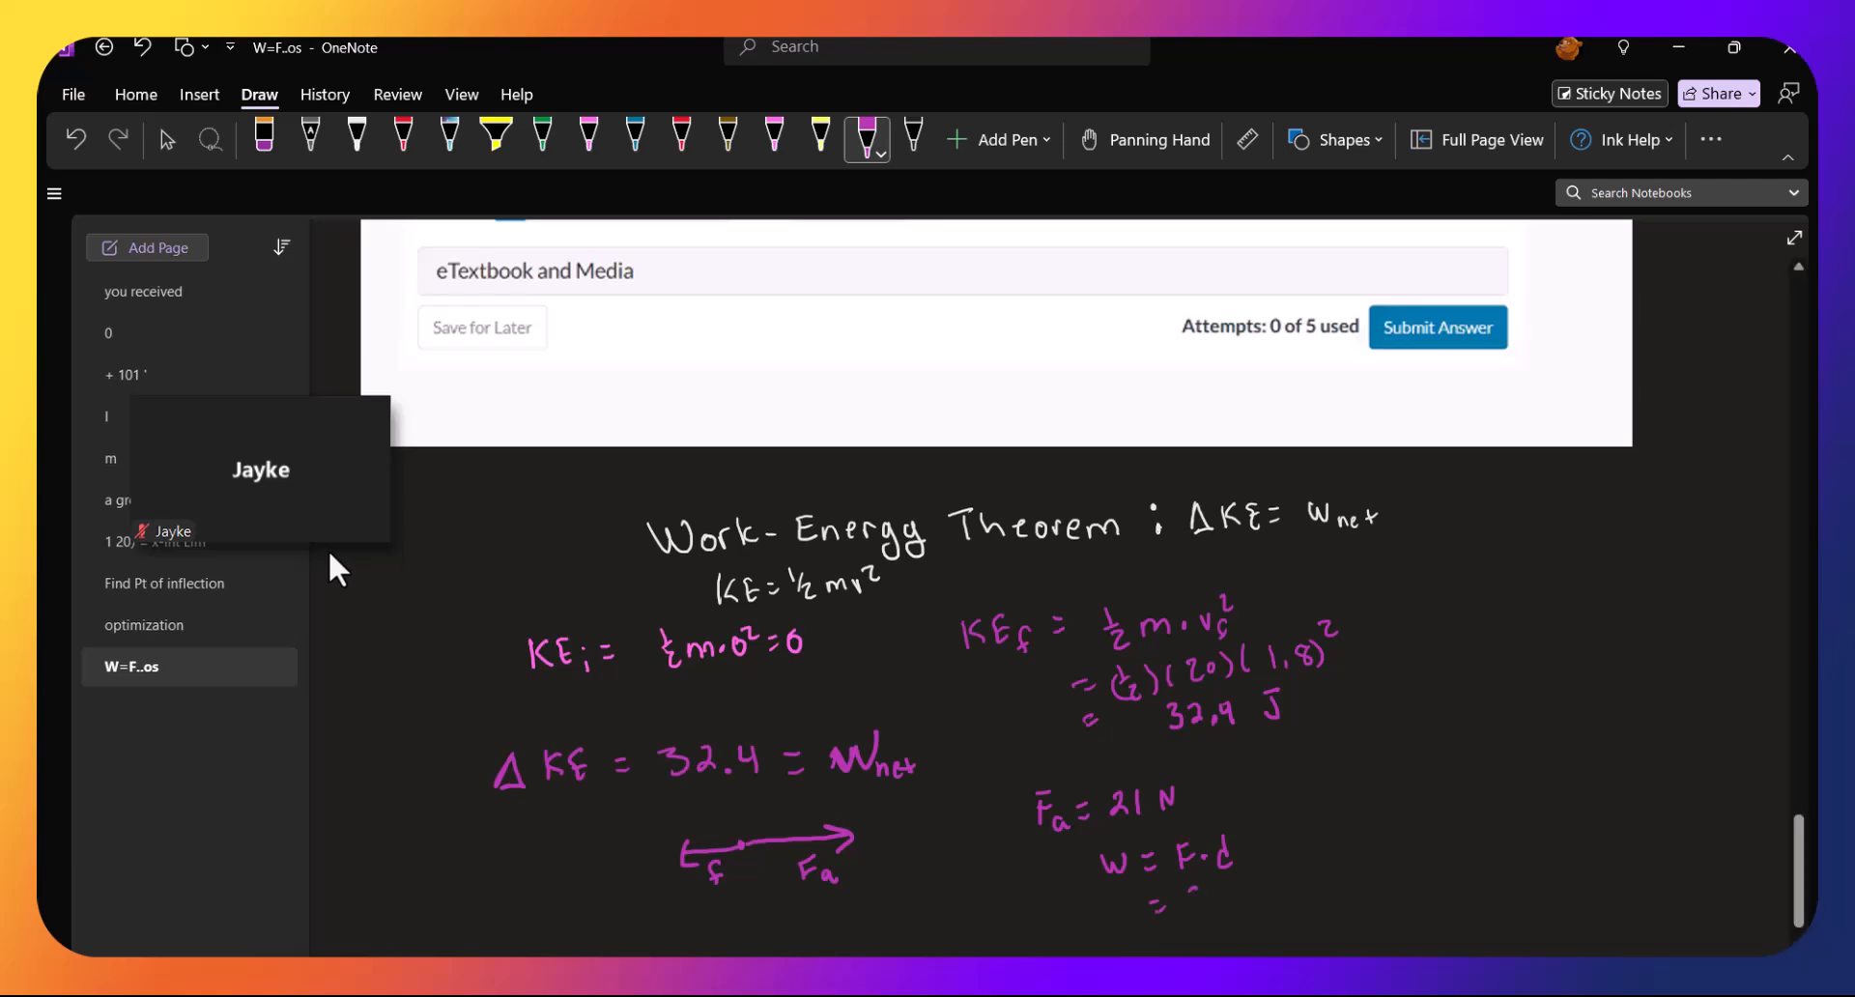
left_click_drag(1166, 893, 1266, 881)
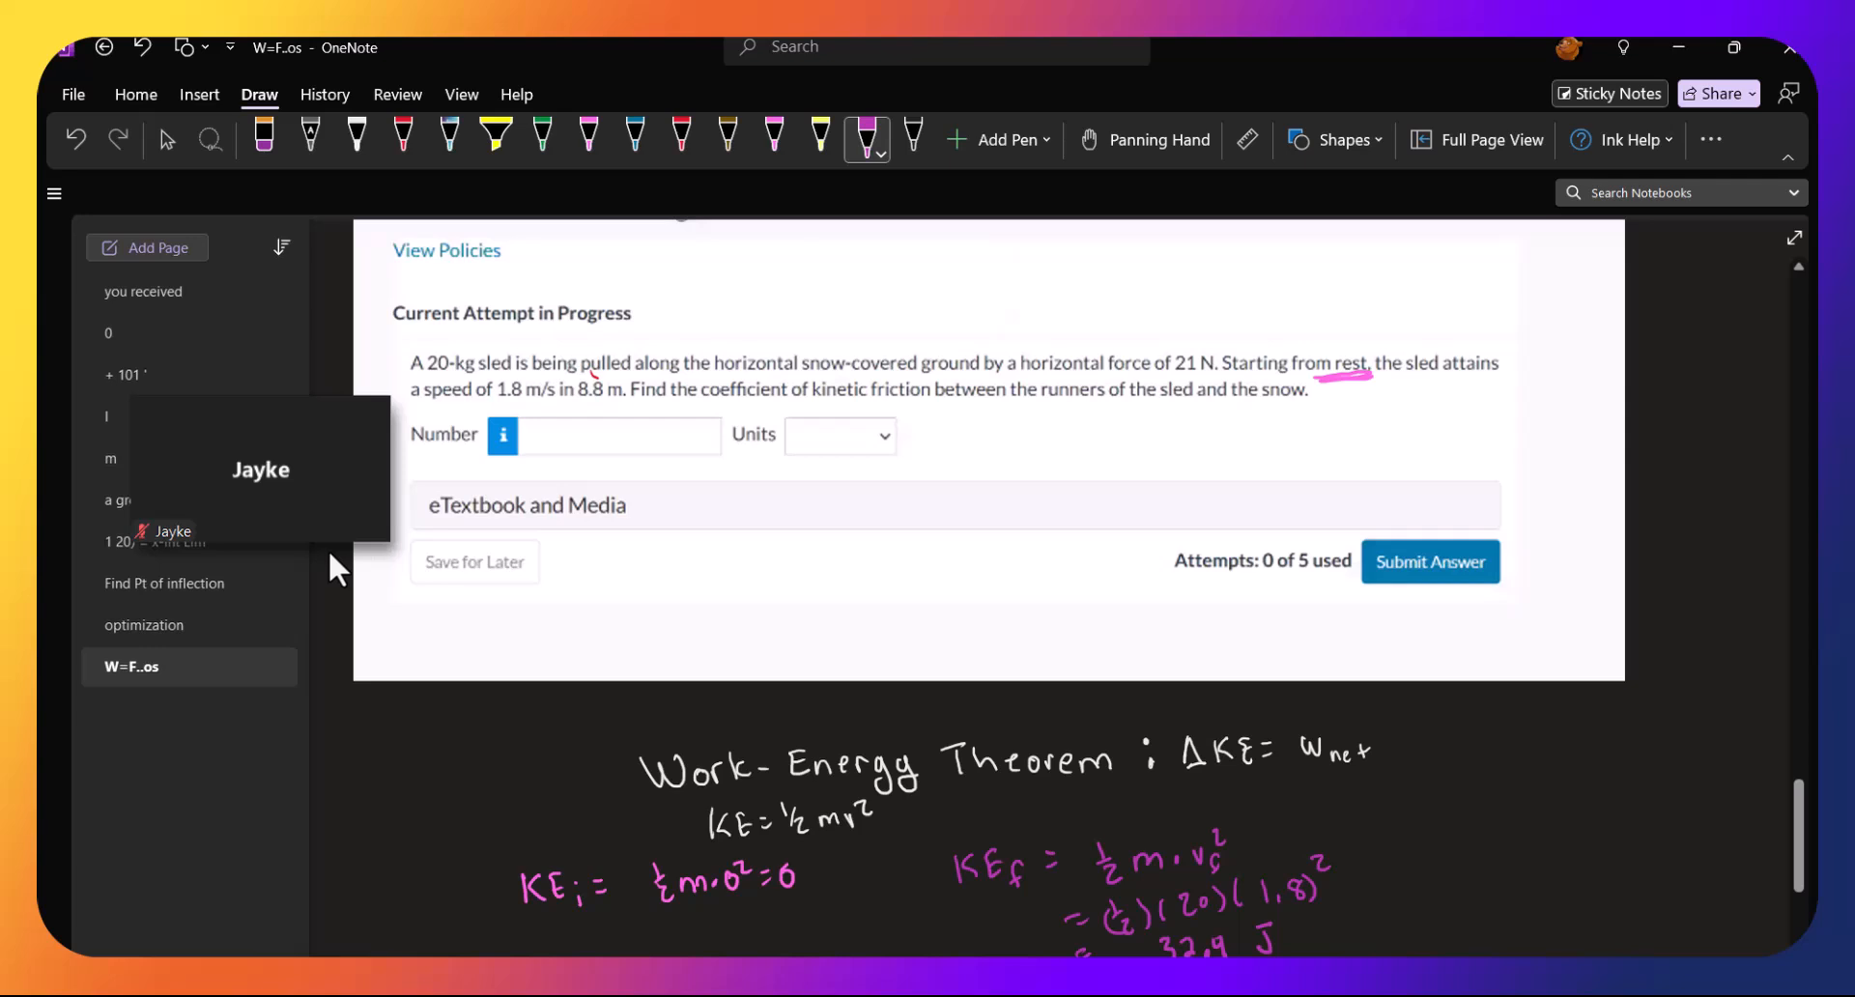
Write = (21 N)(8.8 m) = 184.8 J under W = F·d
scroll("down", 3)
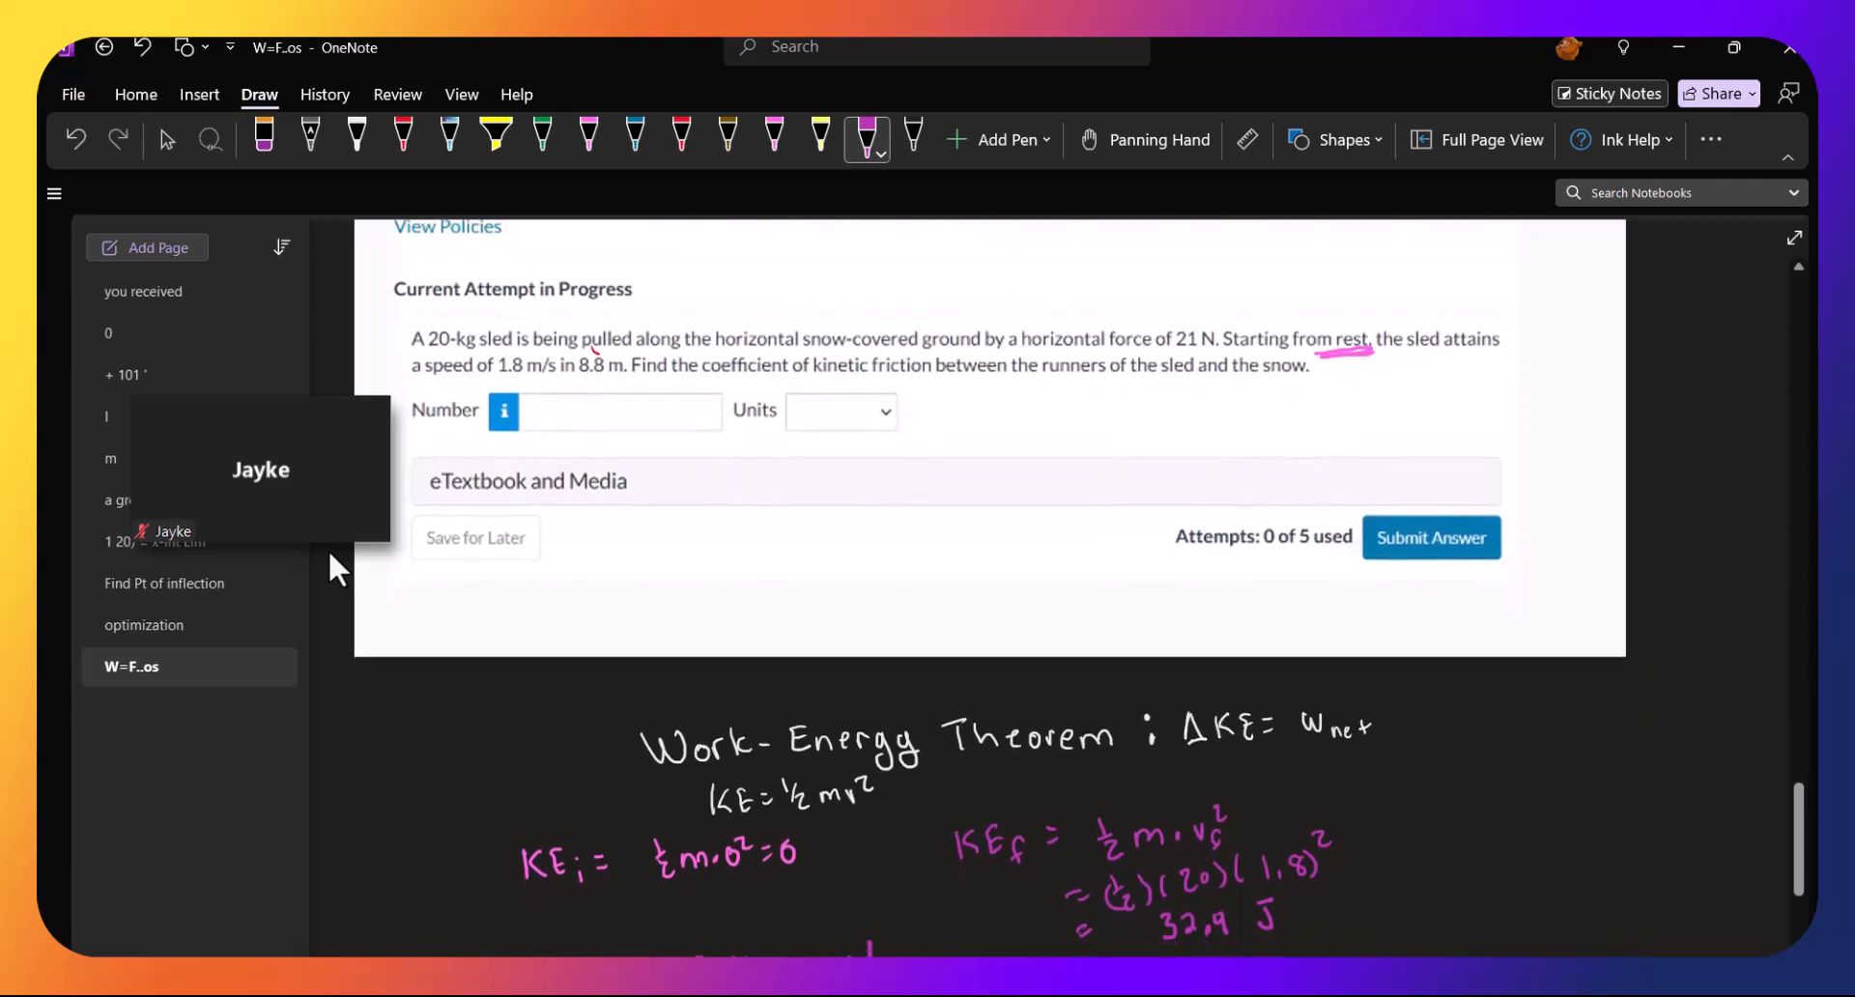
scroll("down", 3)
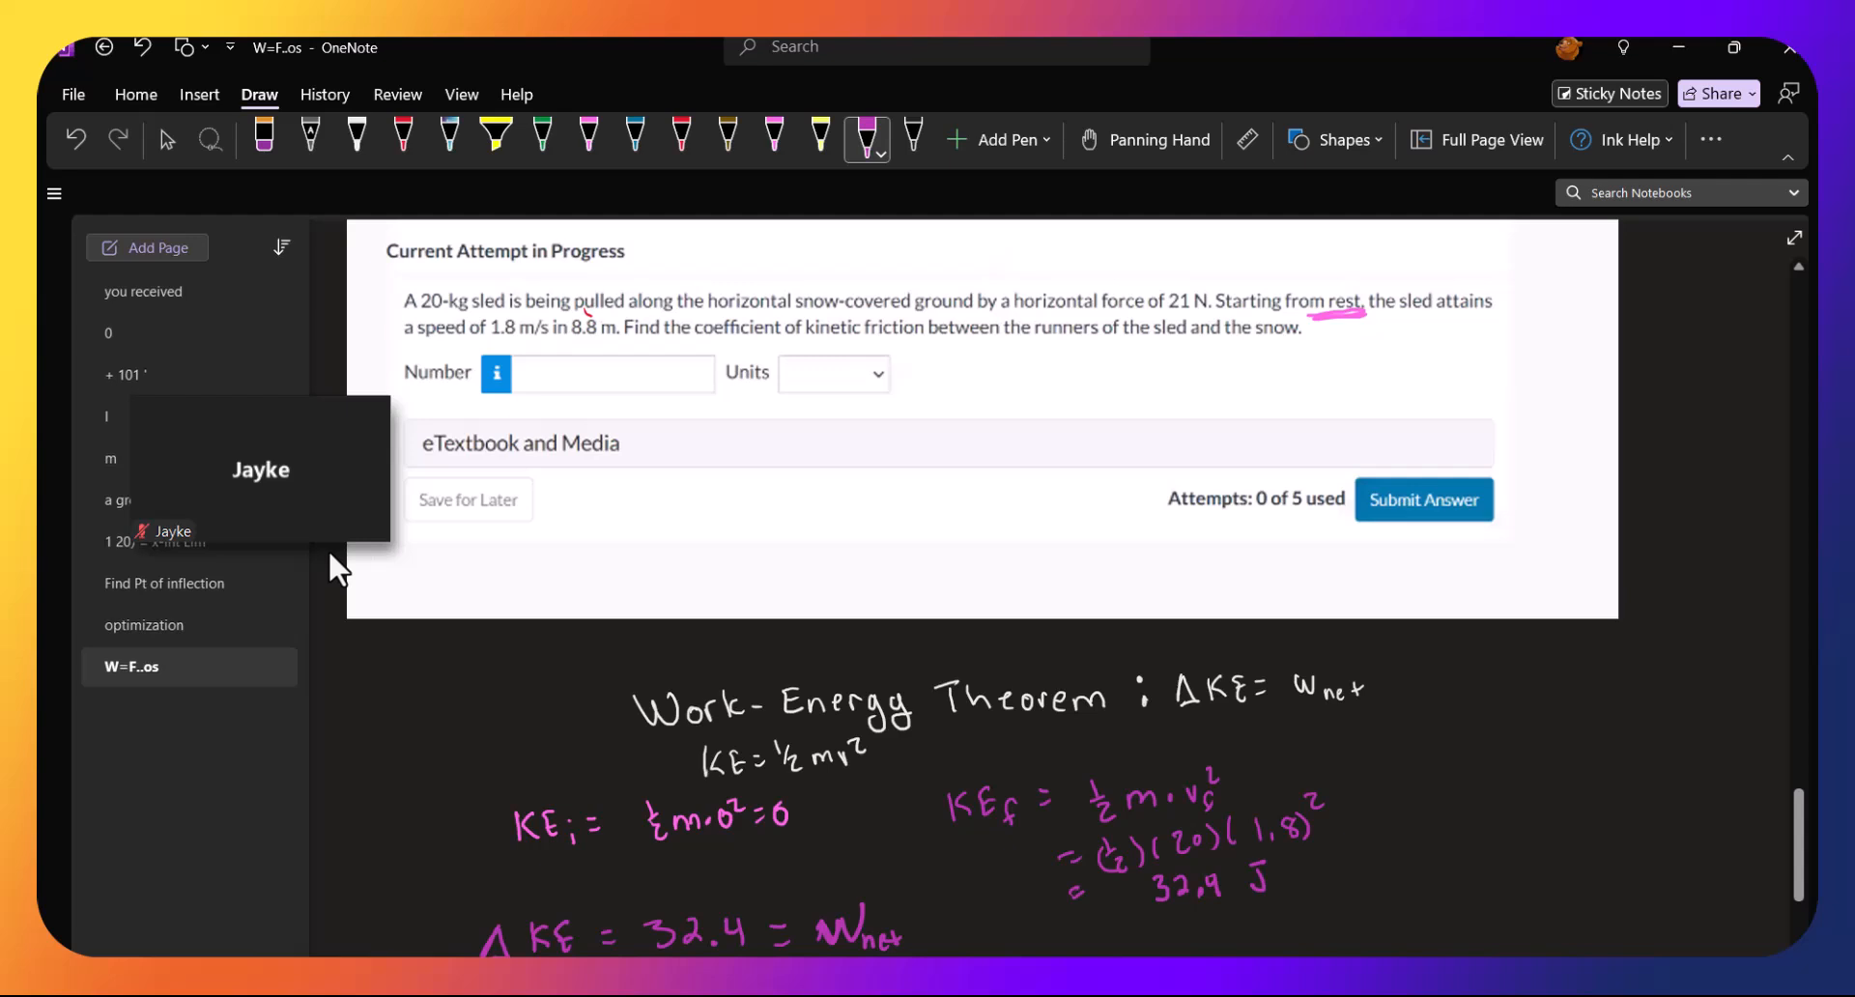
scroll("down", 3)
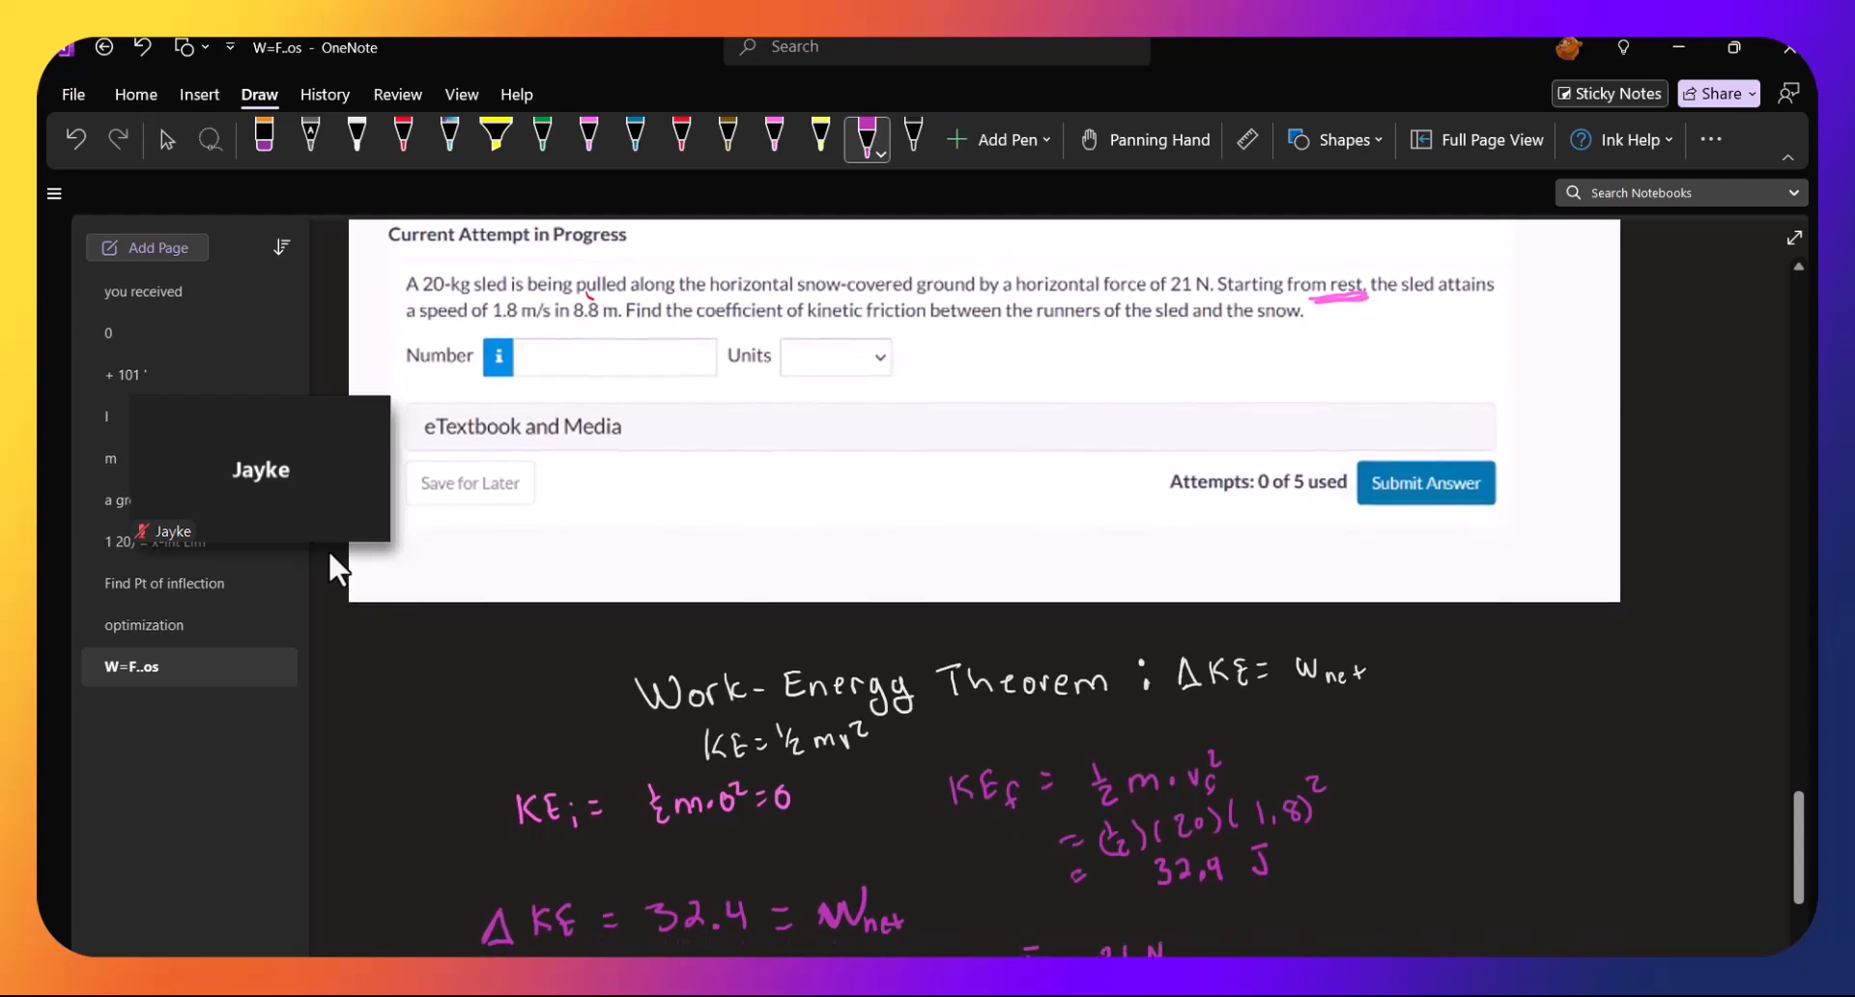
scroll("down", 3)
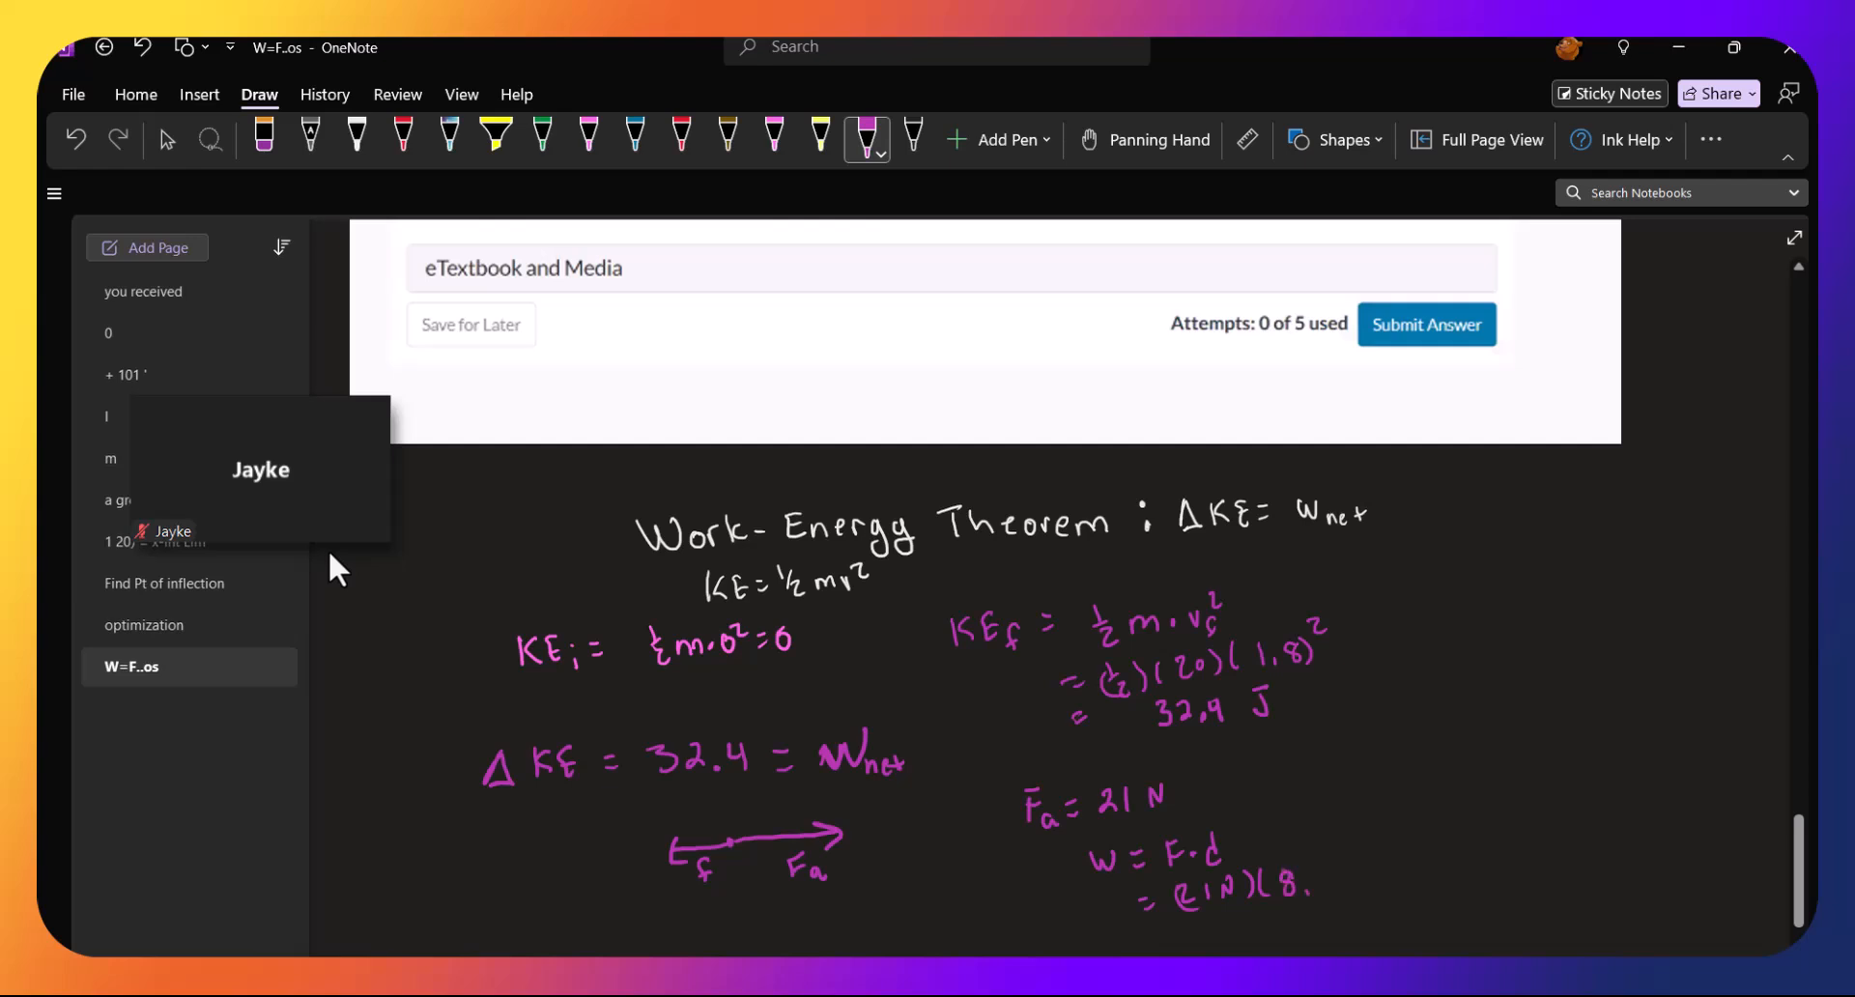
left_click_drag(1278, 881, 1390, 864)
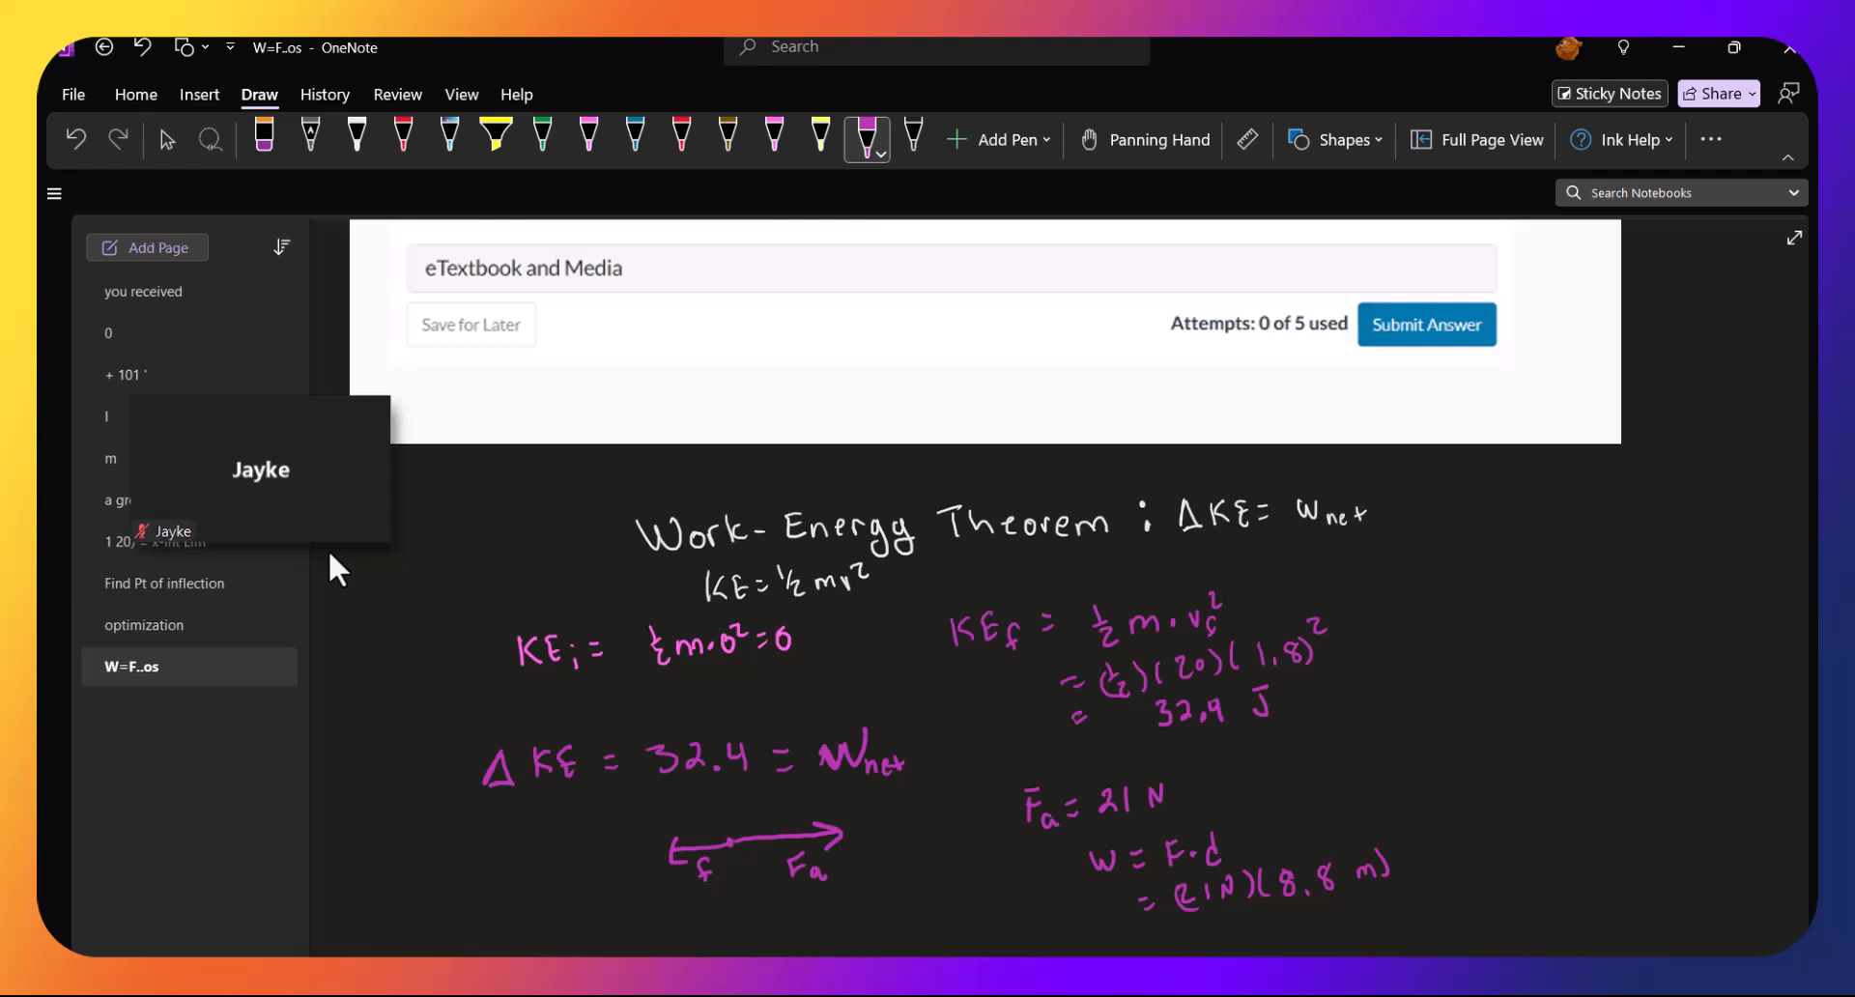
left_click_drag(1189, 928, 1219, 935)
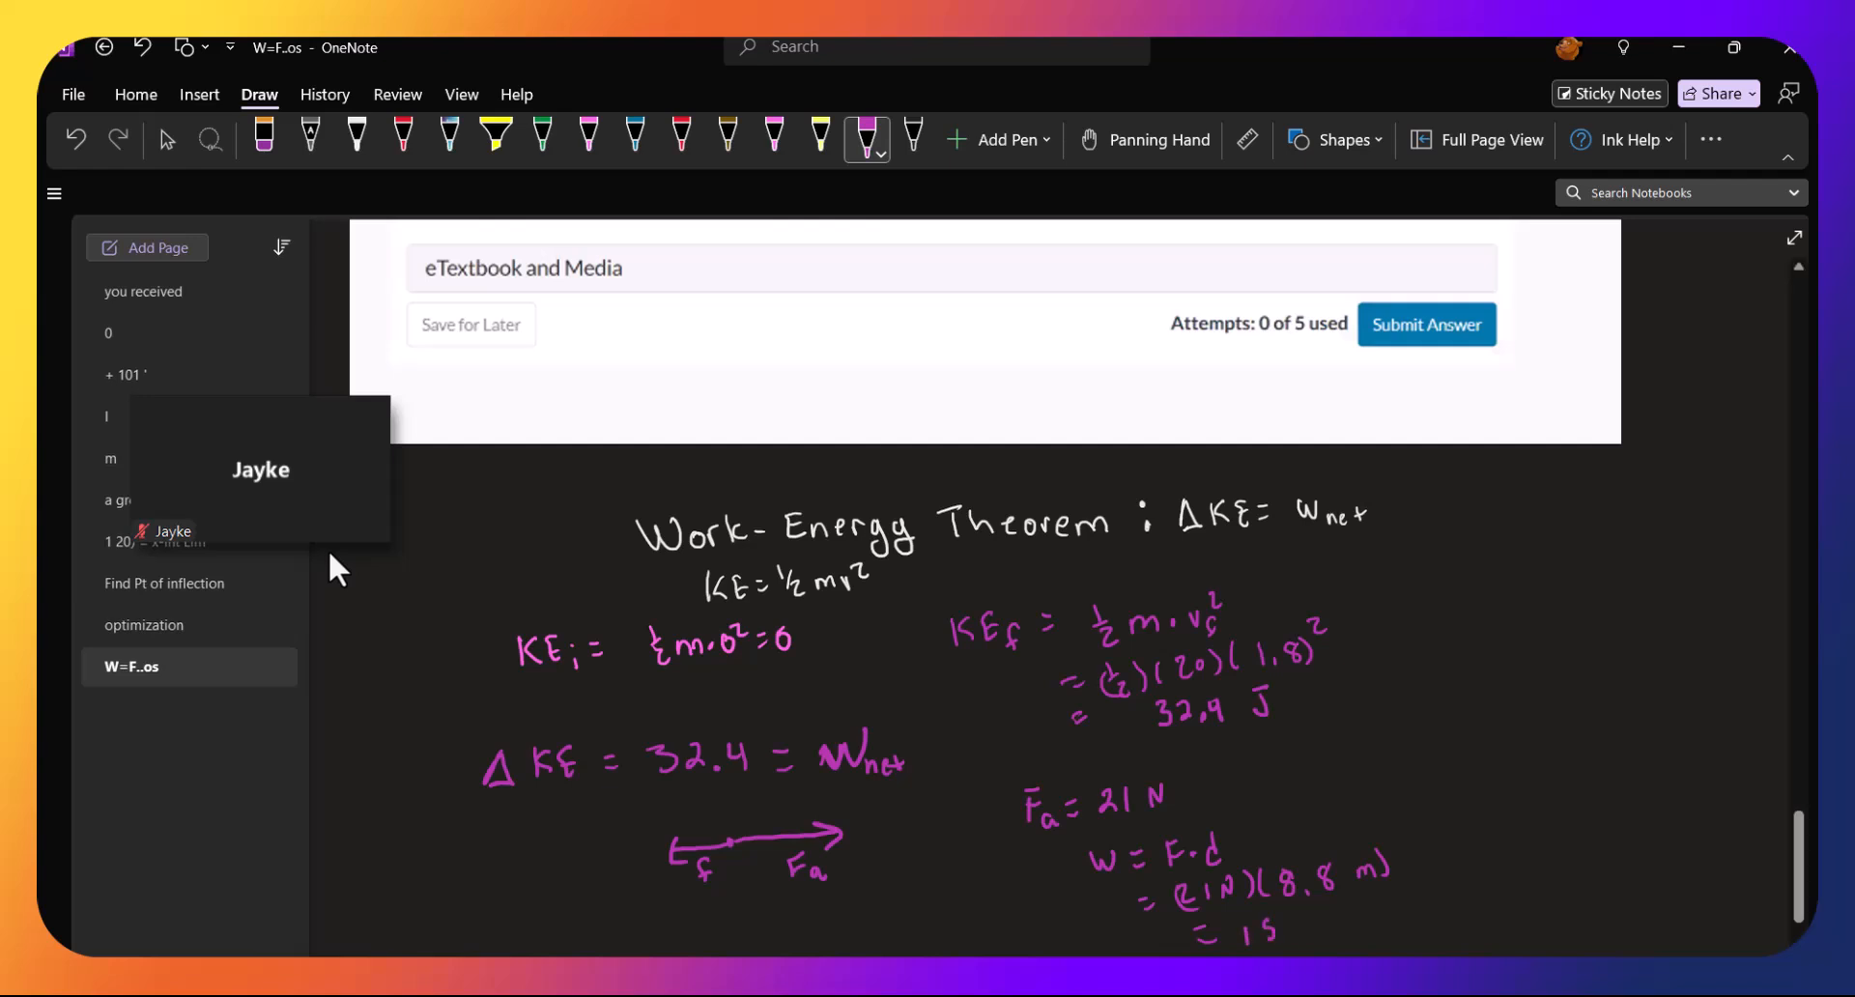
left_click_drag(1206, 935, 1326, 936)
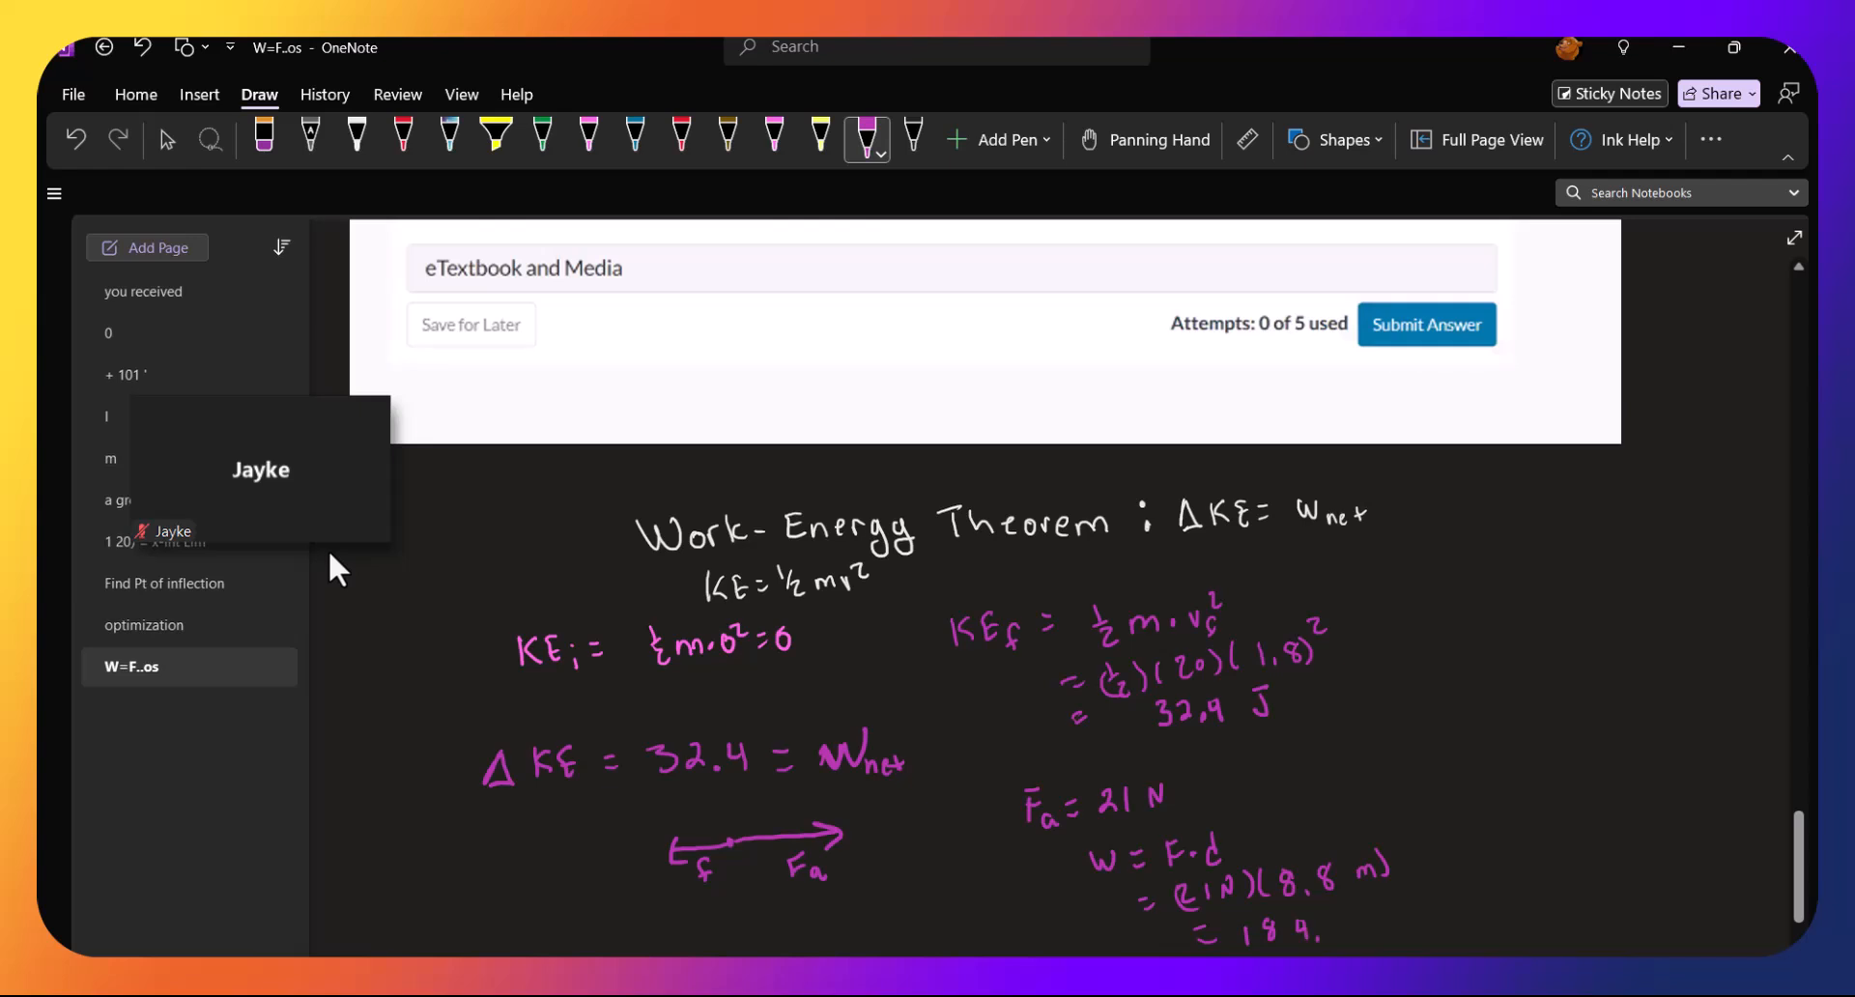
left_click_drag(1326, 936, 1373, 928)
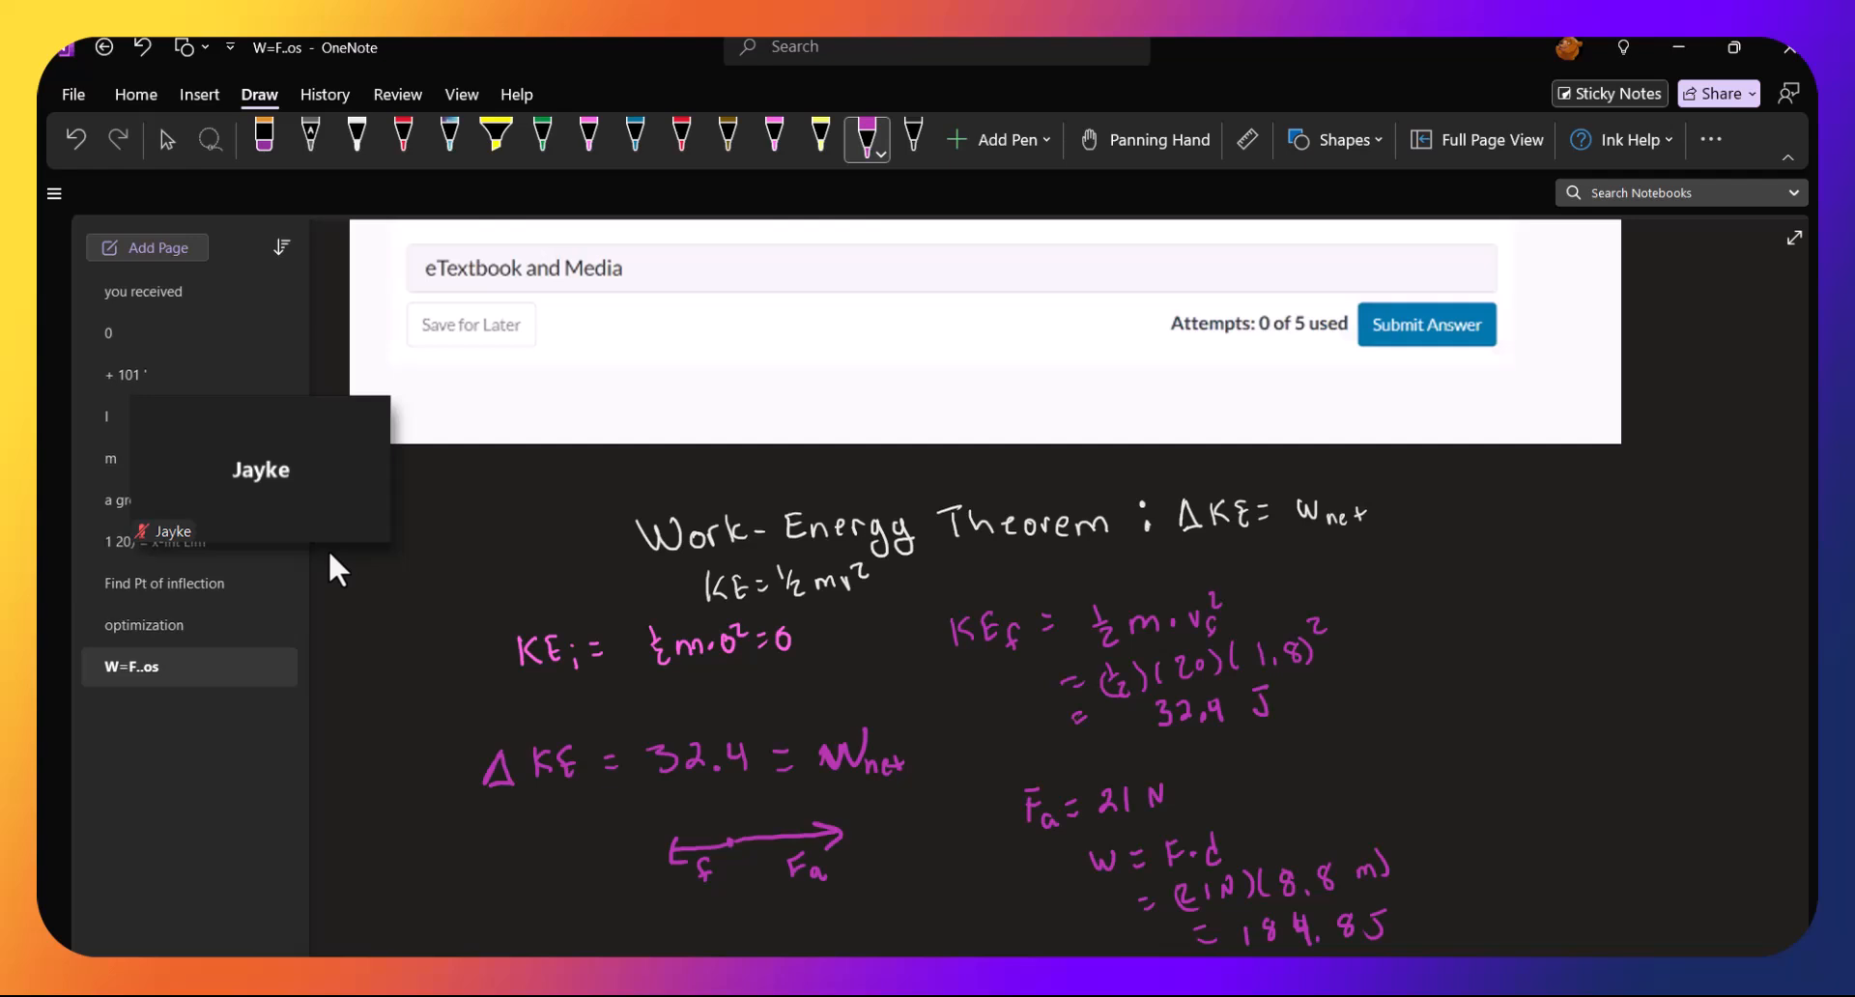
Write the net work equation W_net = W_app − W_friction
scroll("down", 3)
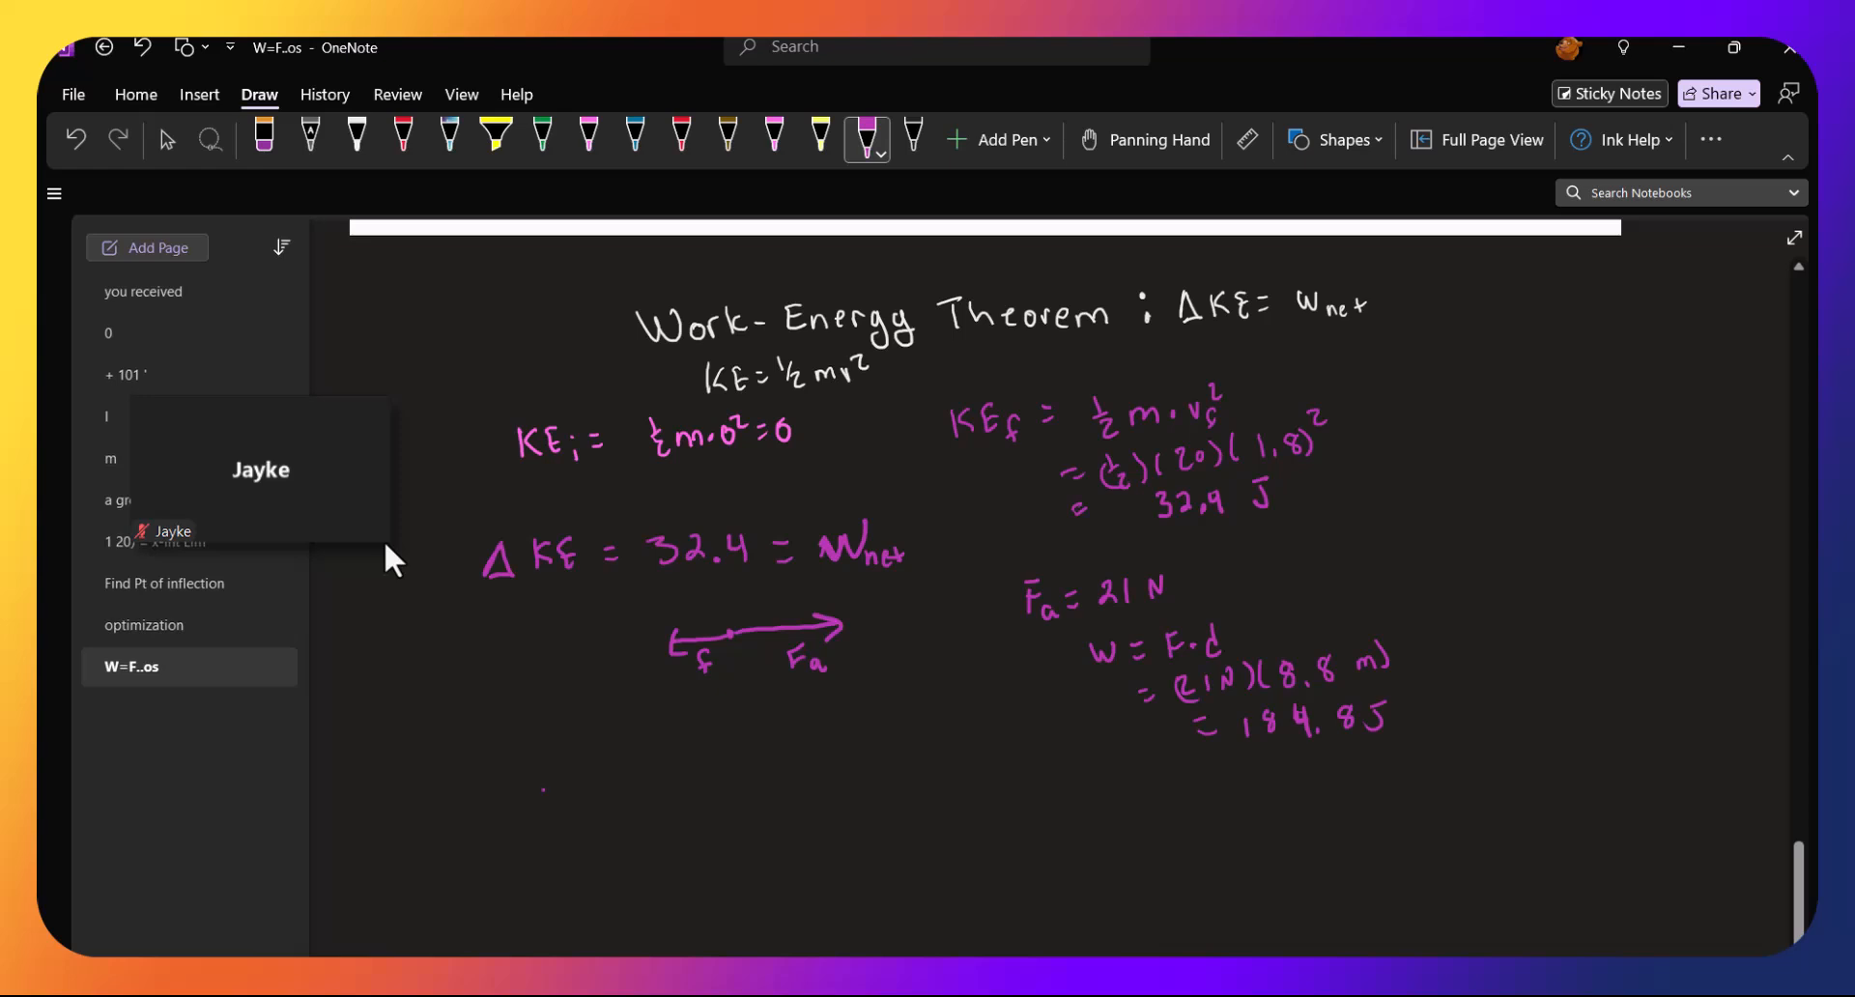
left_click_drag(539, 804, 615, 827)
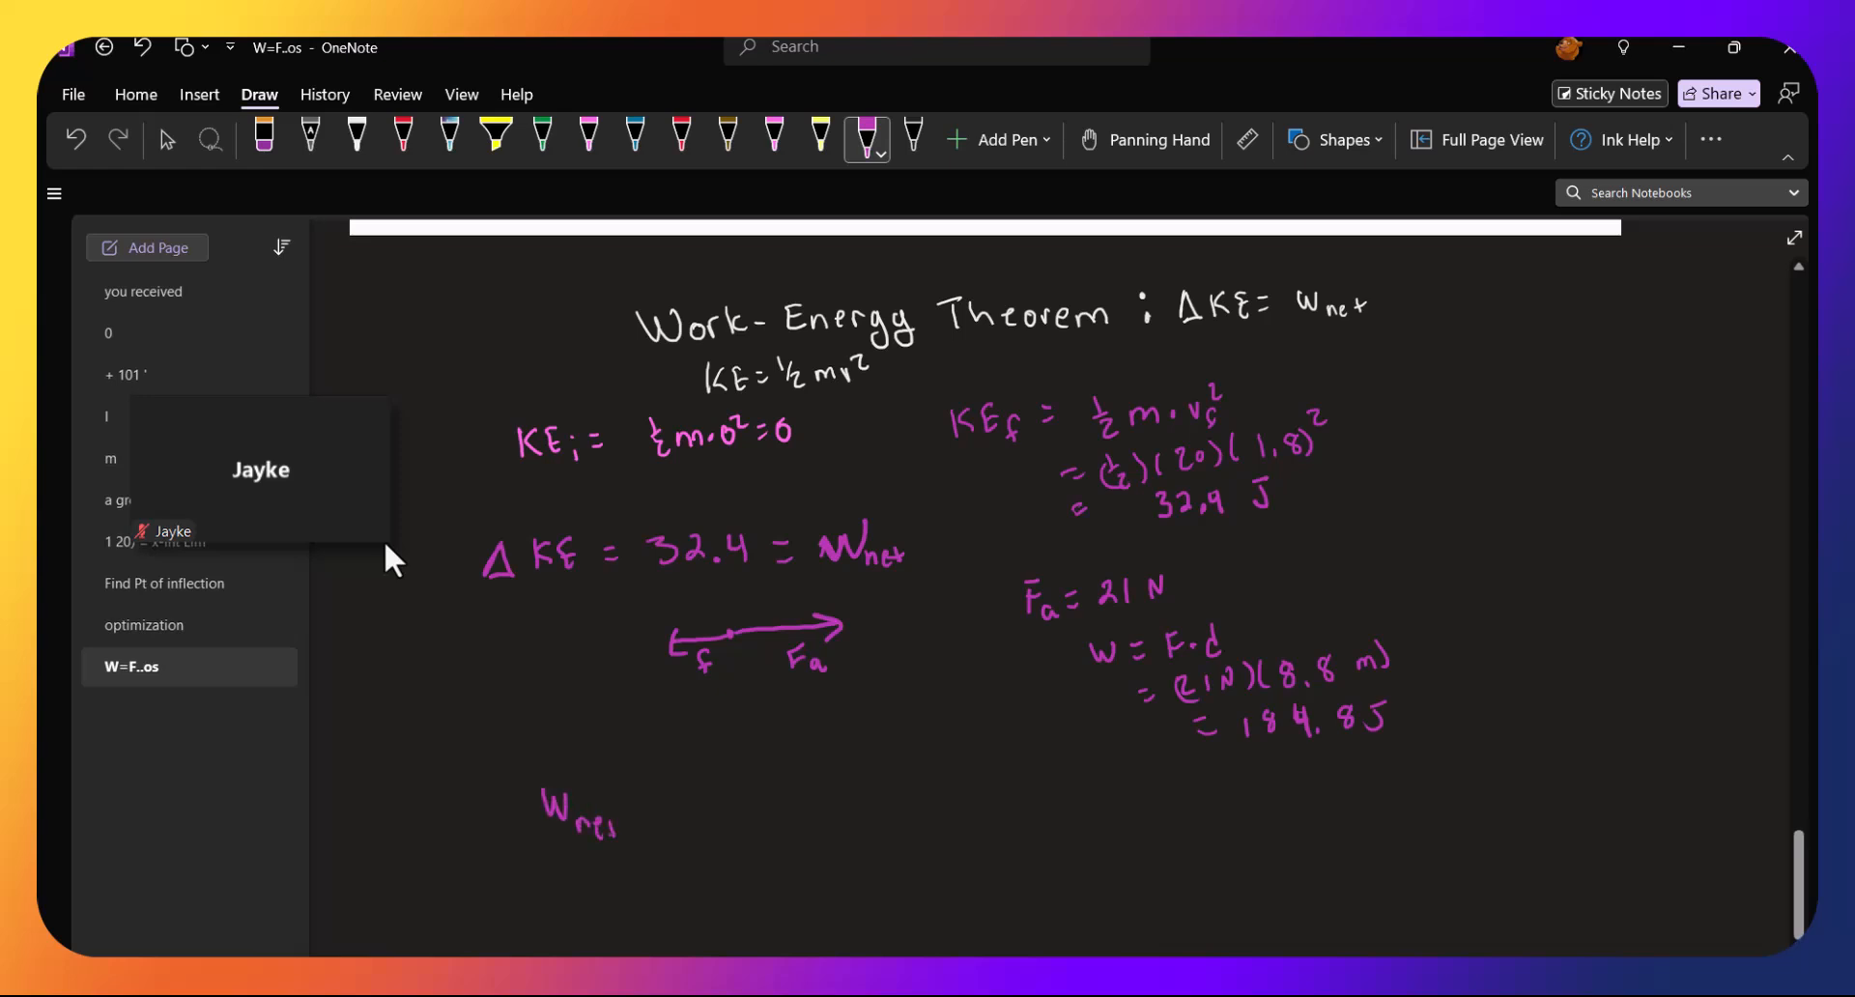
left_click_drag(640, 809, 721, 810)
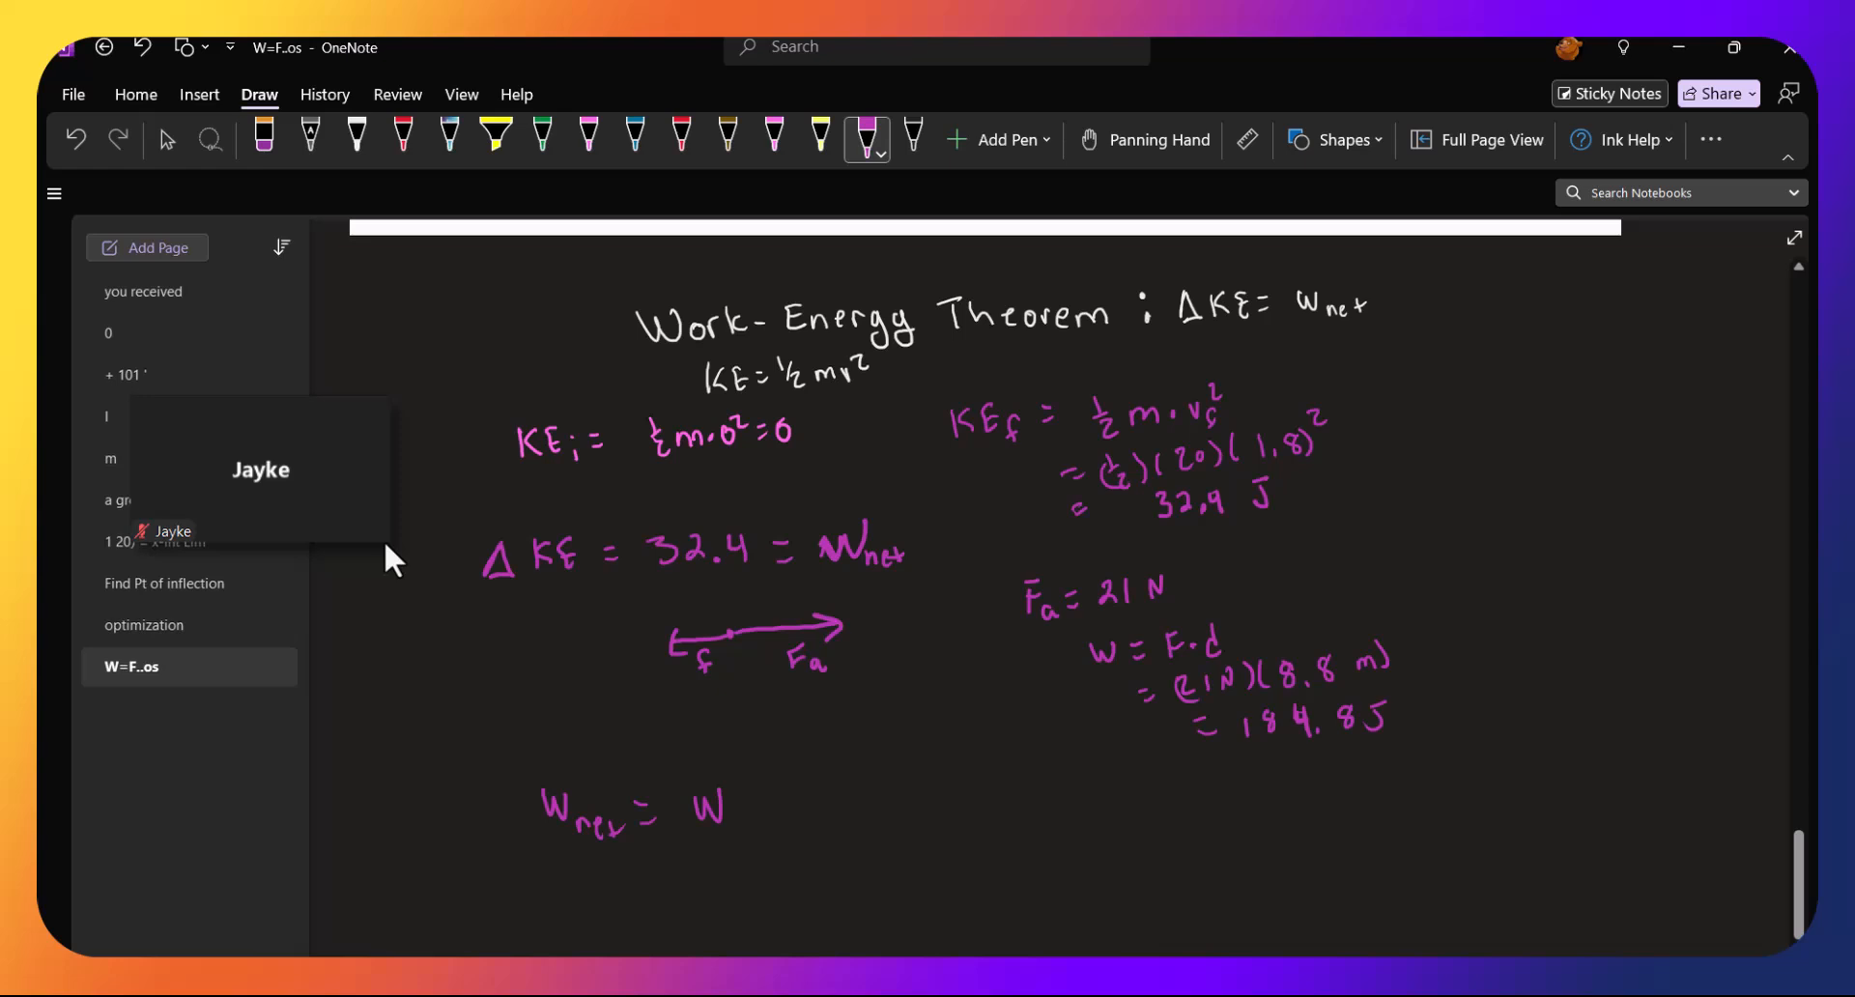
left_click_drag(746, 816, 775, 827)
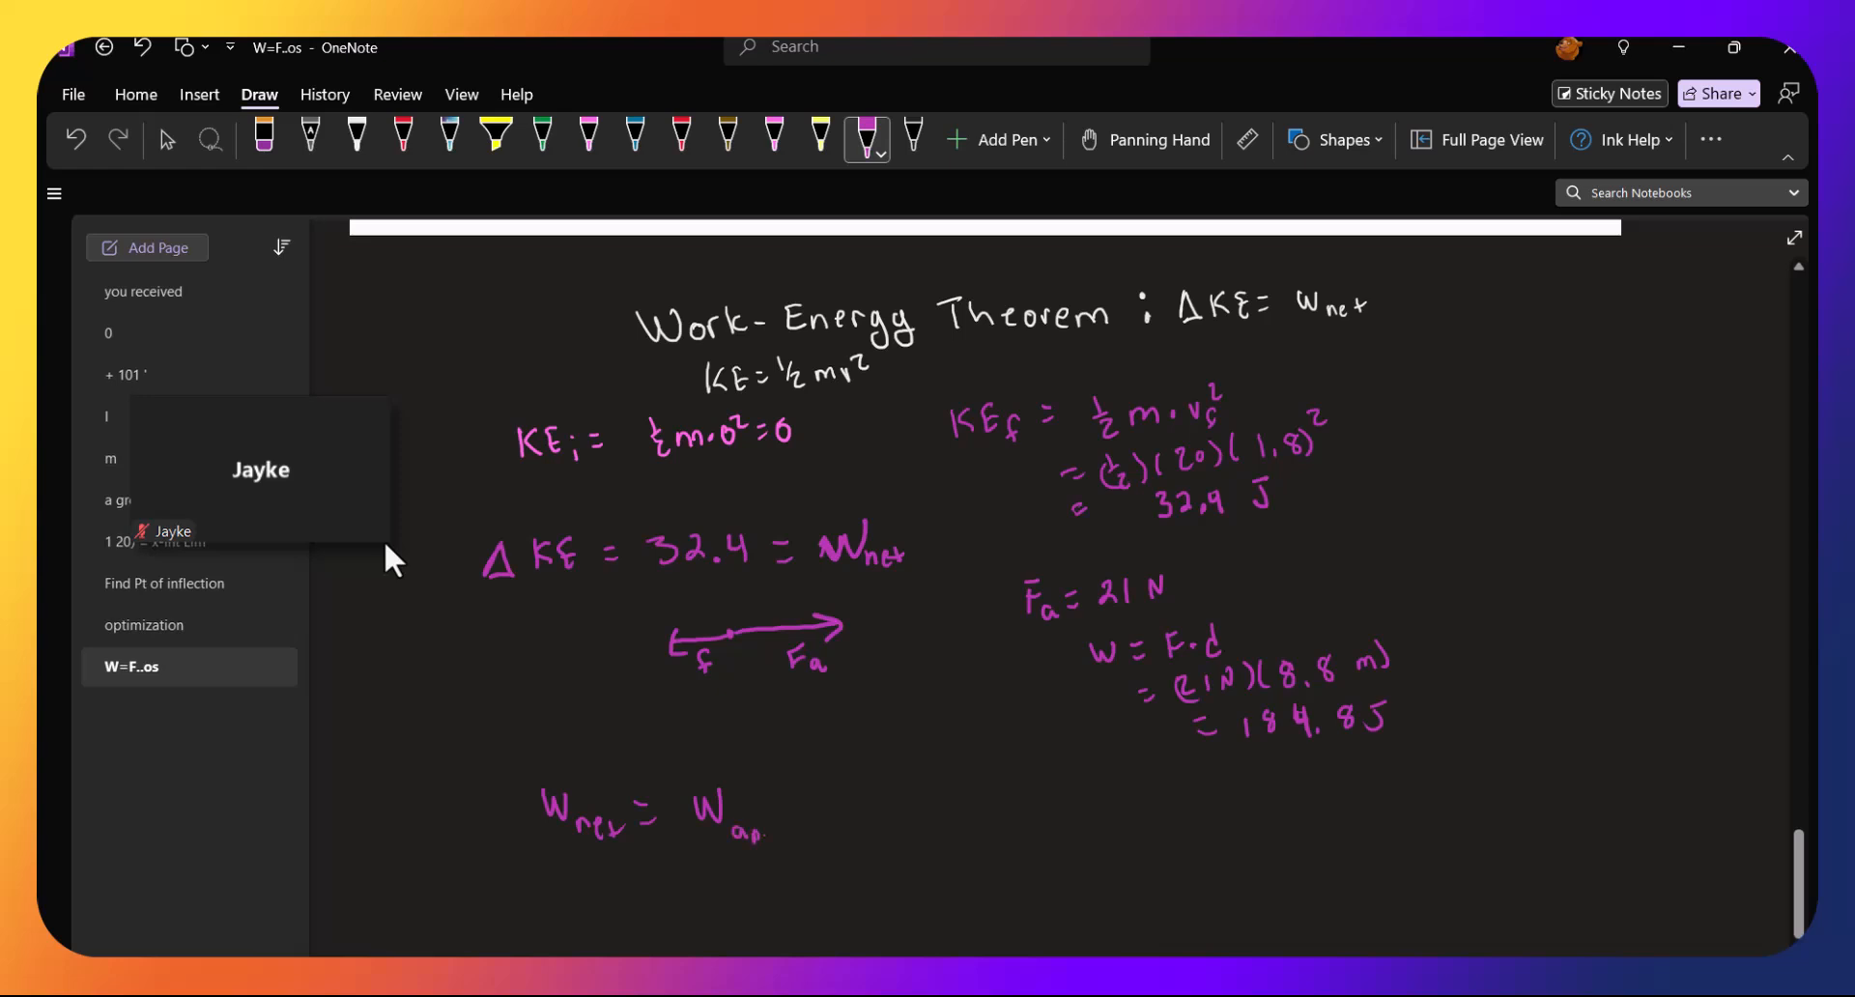
left_click_drag(780, 827, 869, 804)
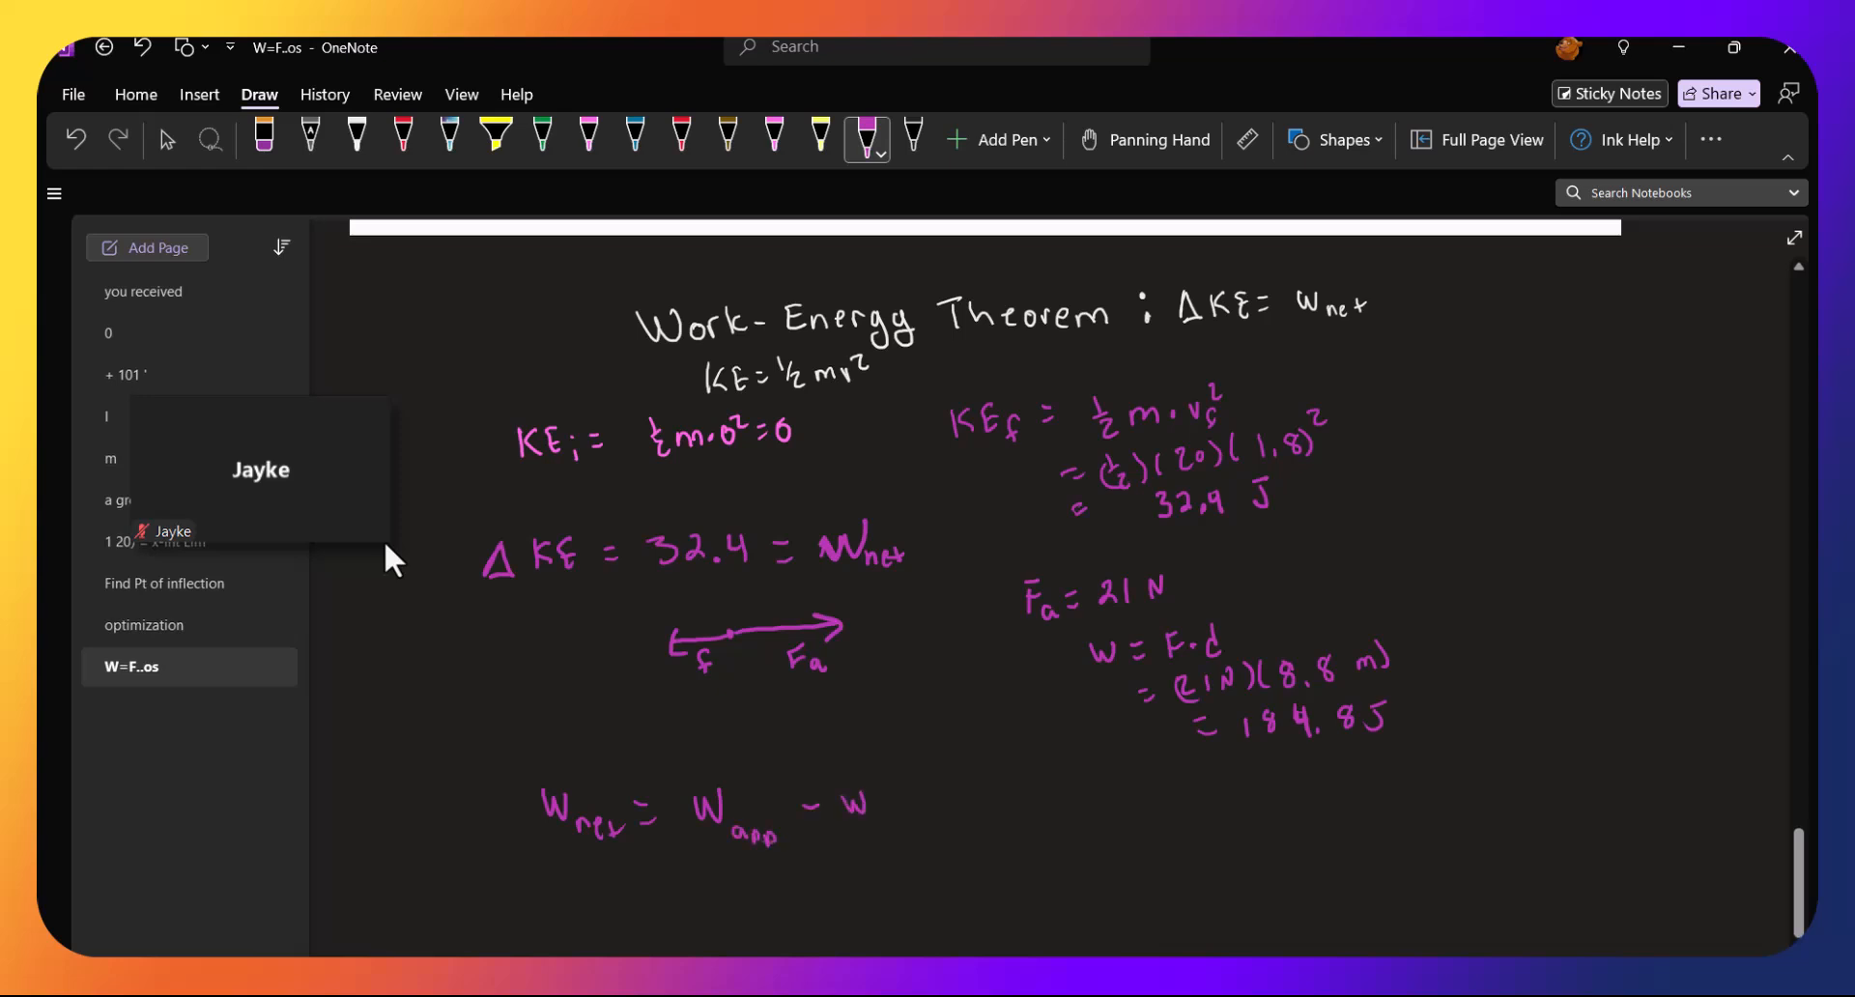
left_click_drag(852, 816, 947, 815)
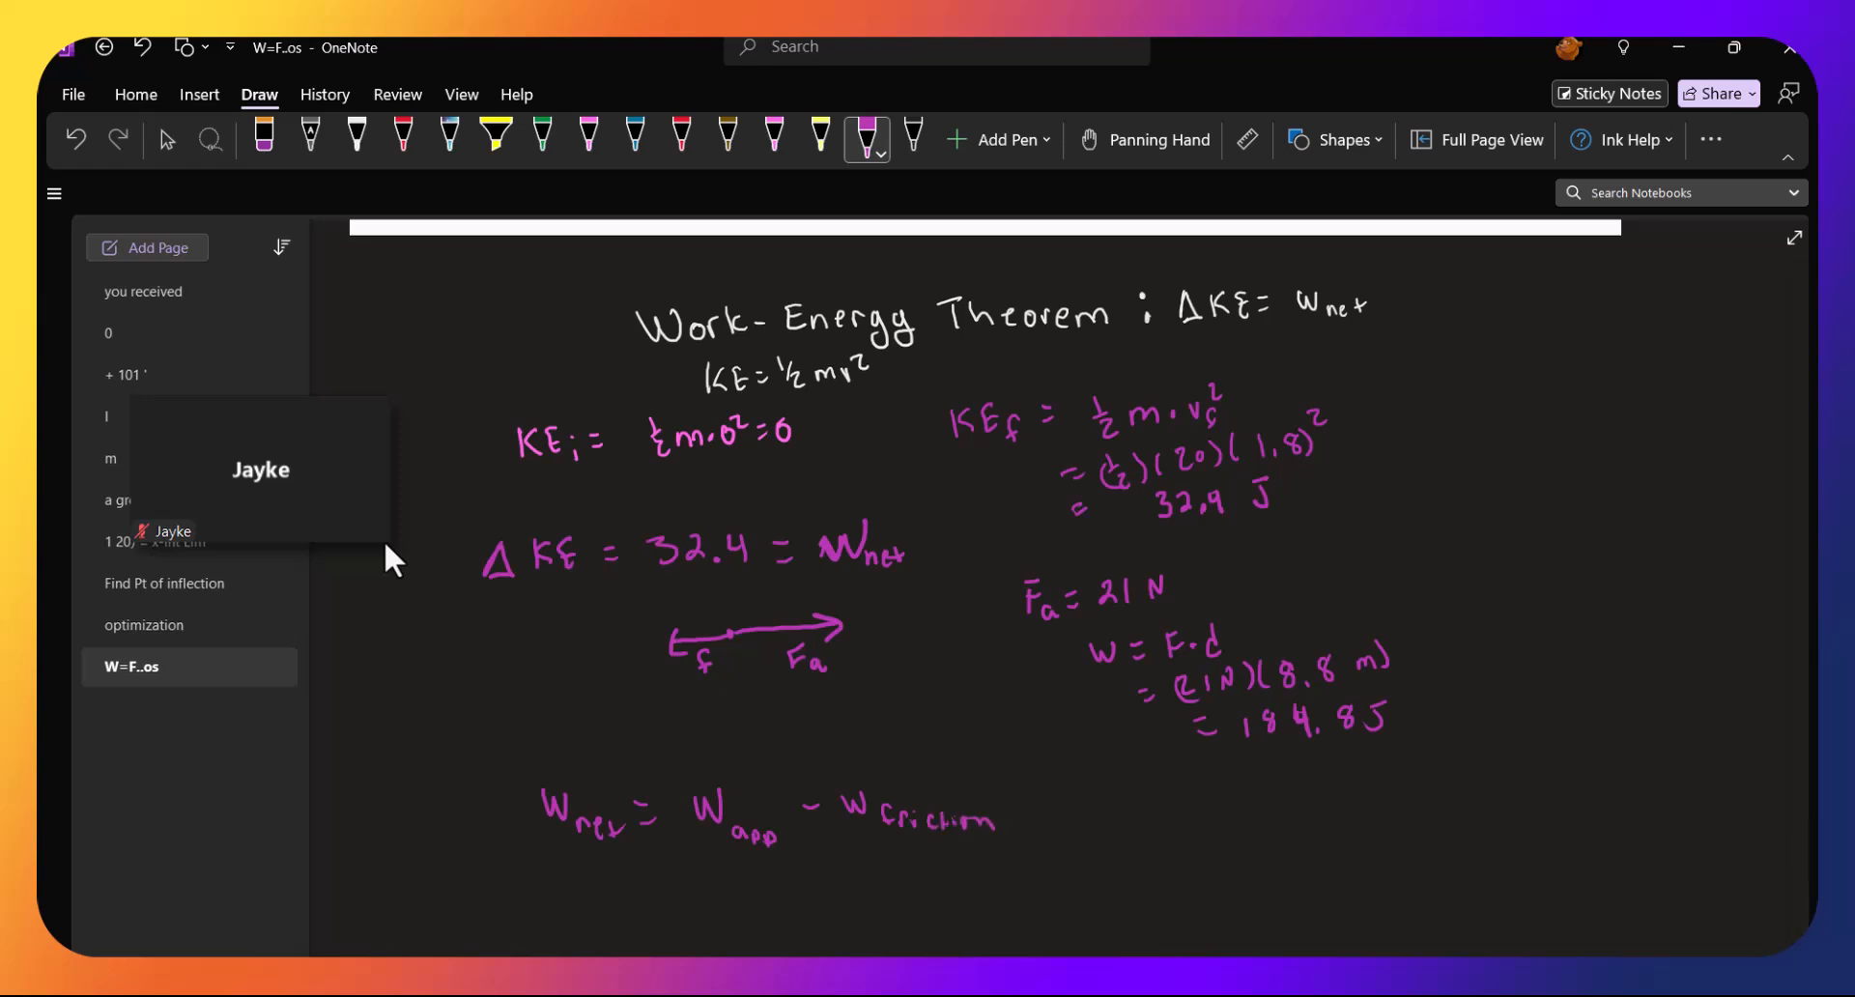
Underline 32.4 and substitute 32.4 J = 184.8 J − W_f below
left_click_drag(657, 584, 752, 584)
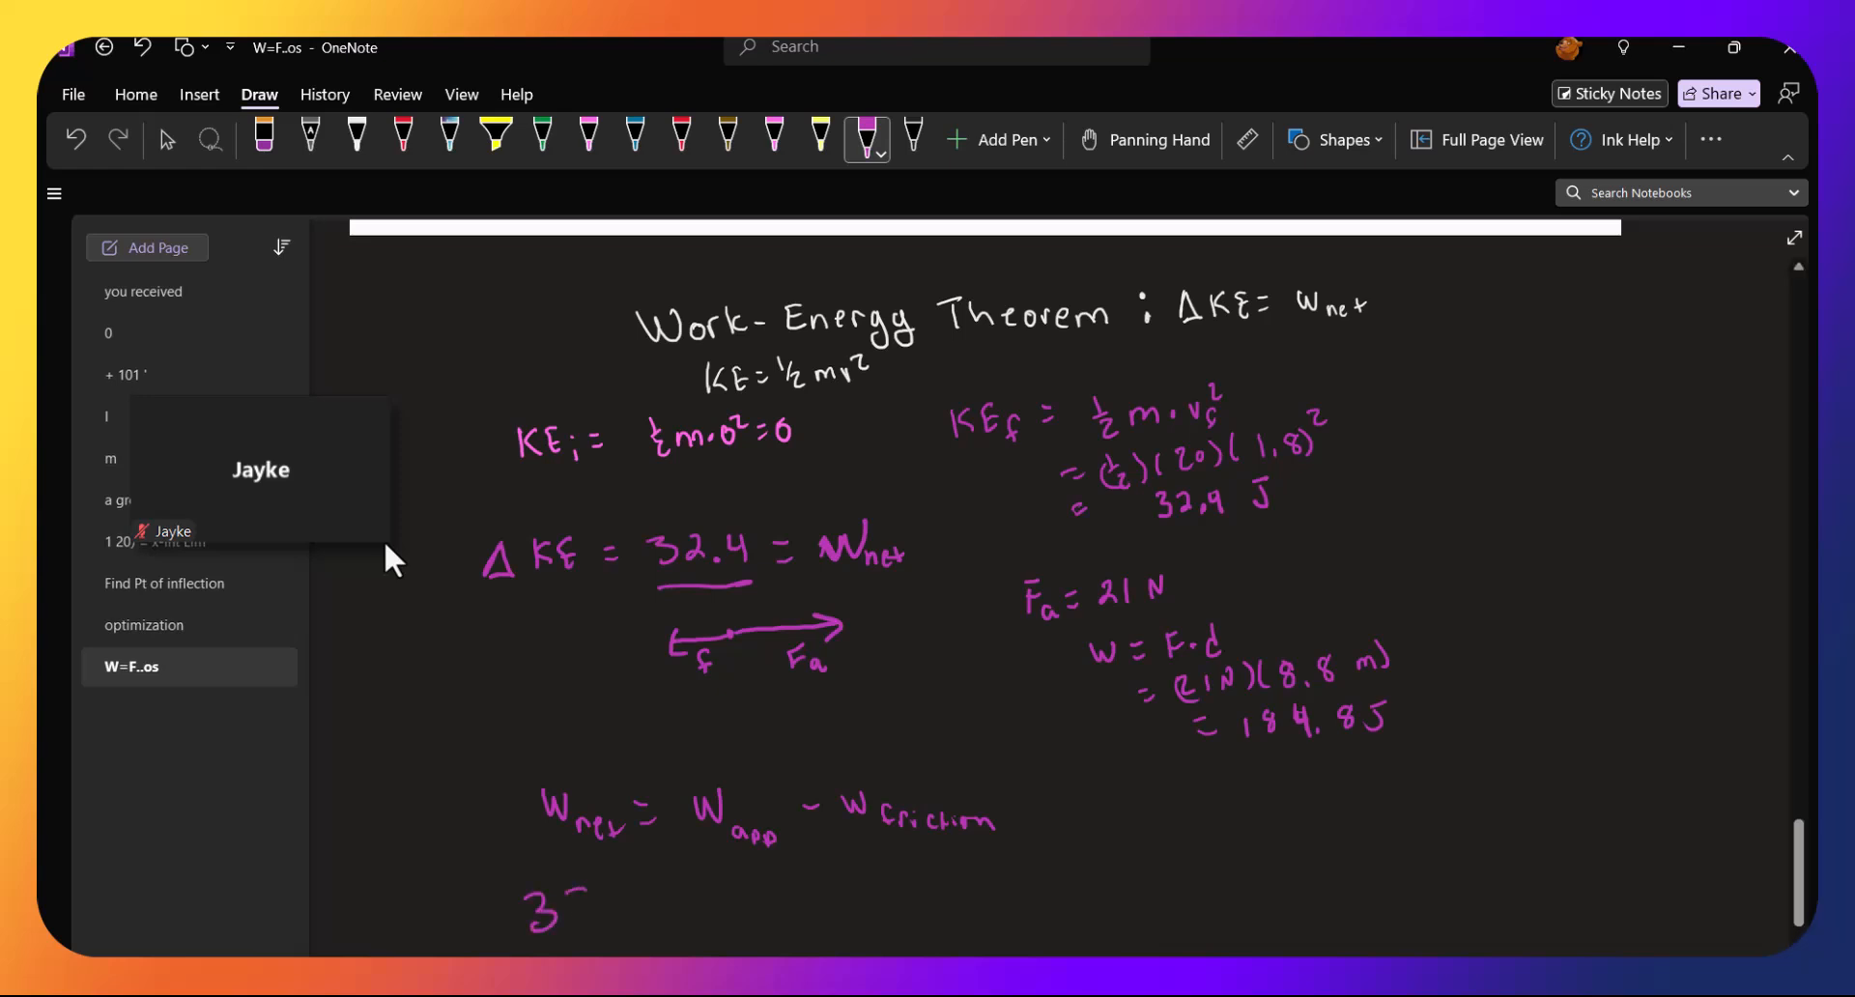
left_click_drag(540, 911, 686, 899)
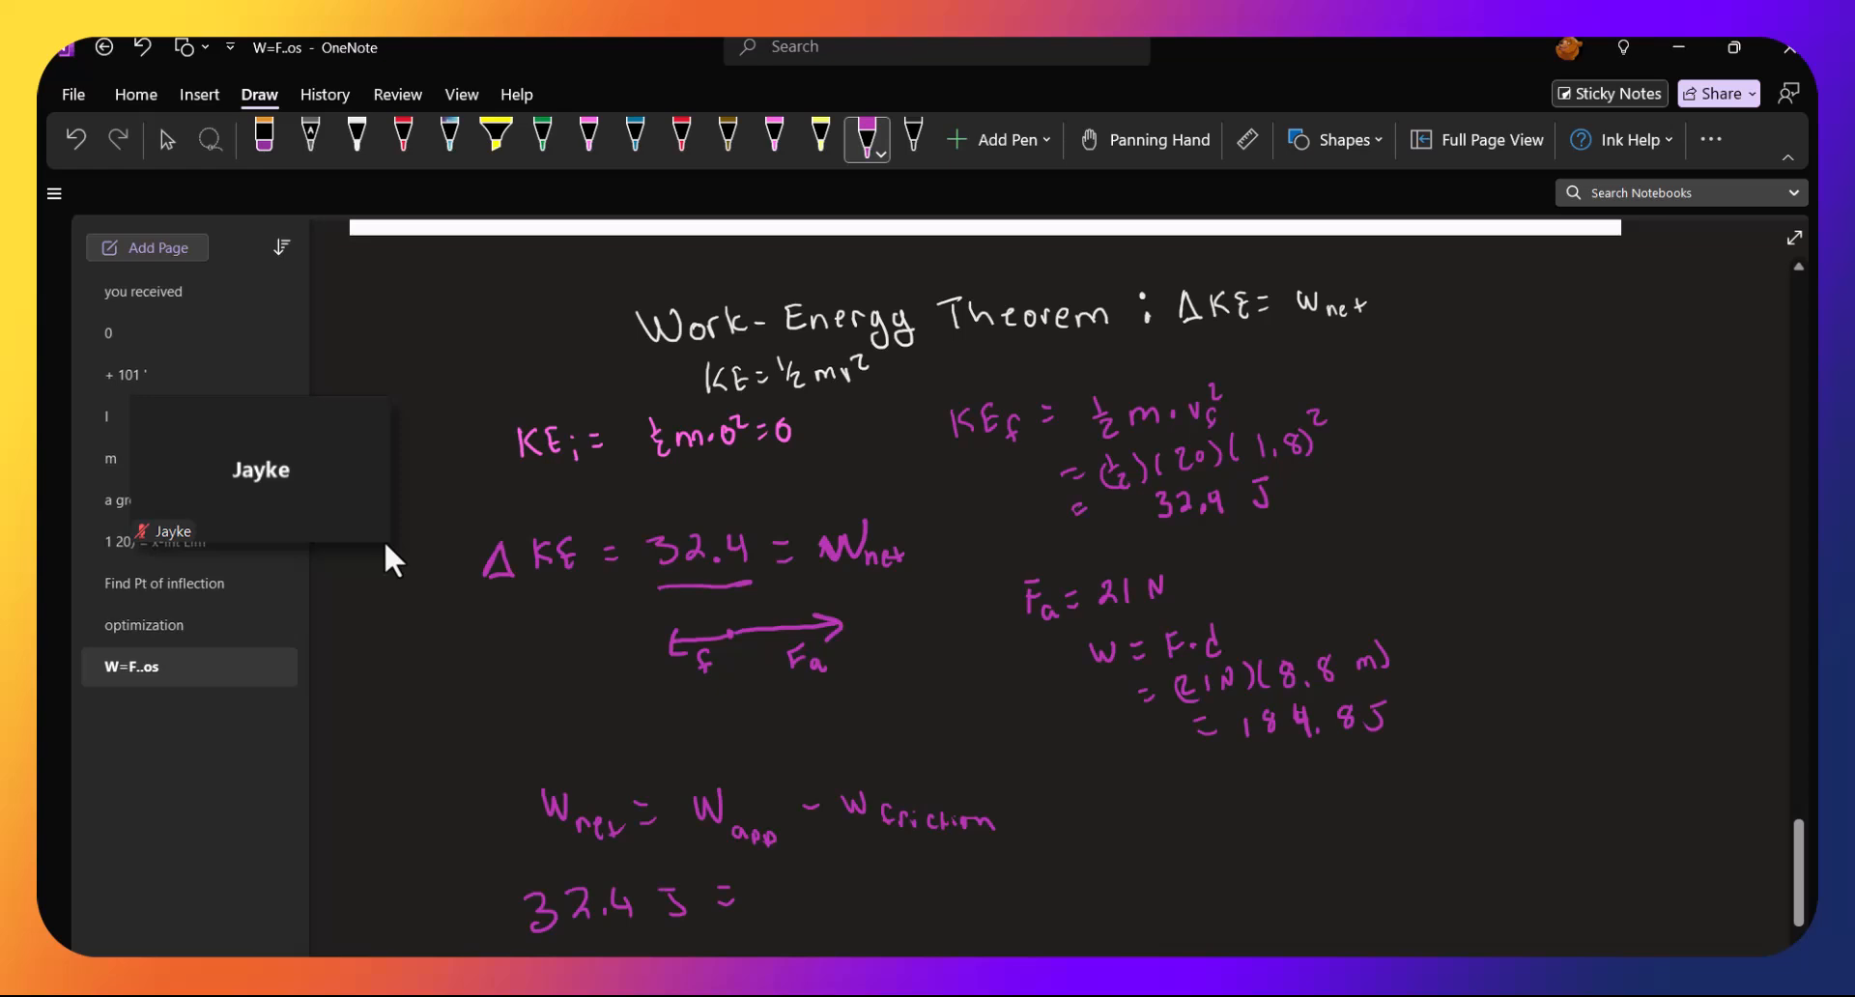
left_click_drag(781, 893, 835, 893)
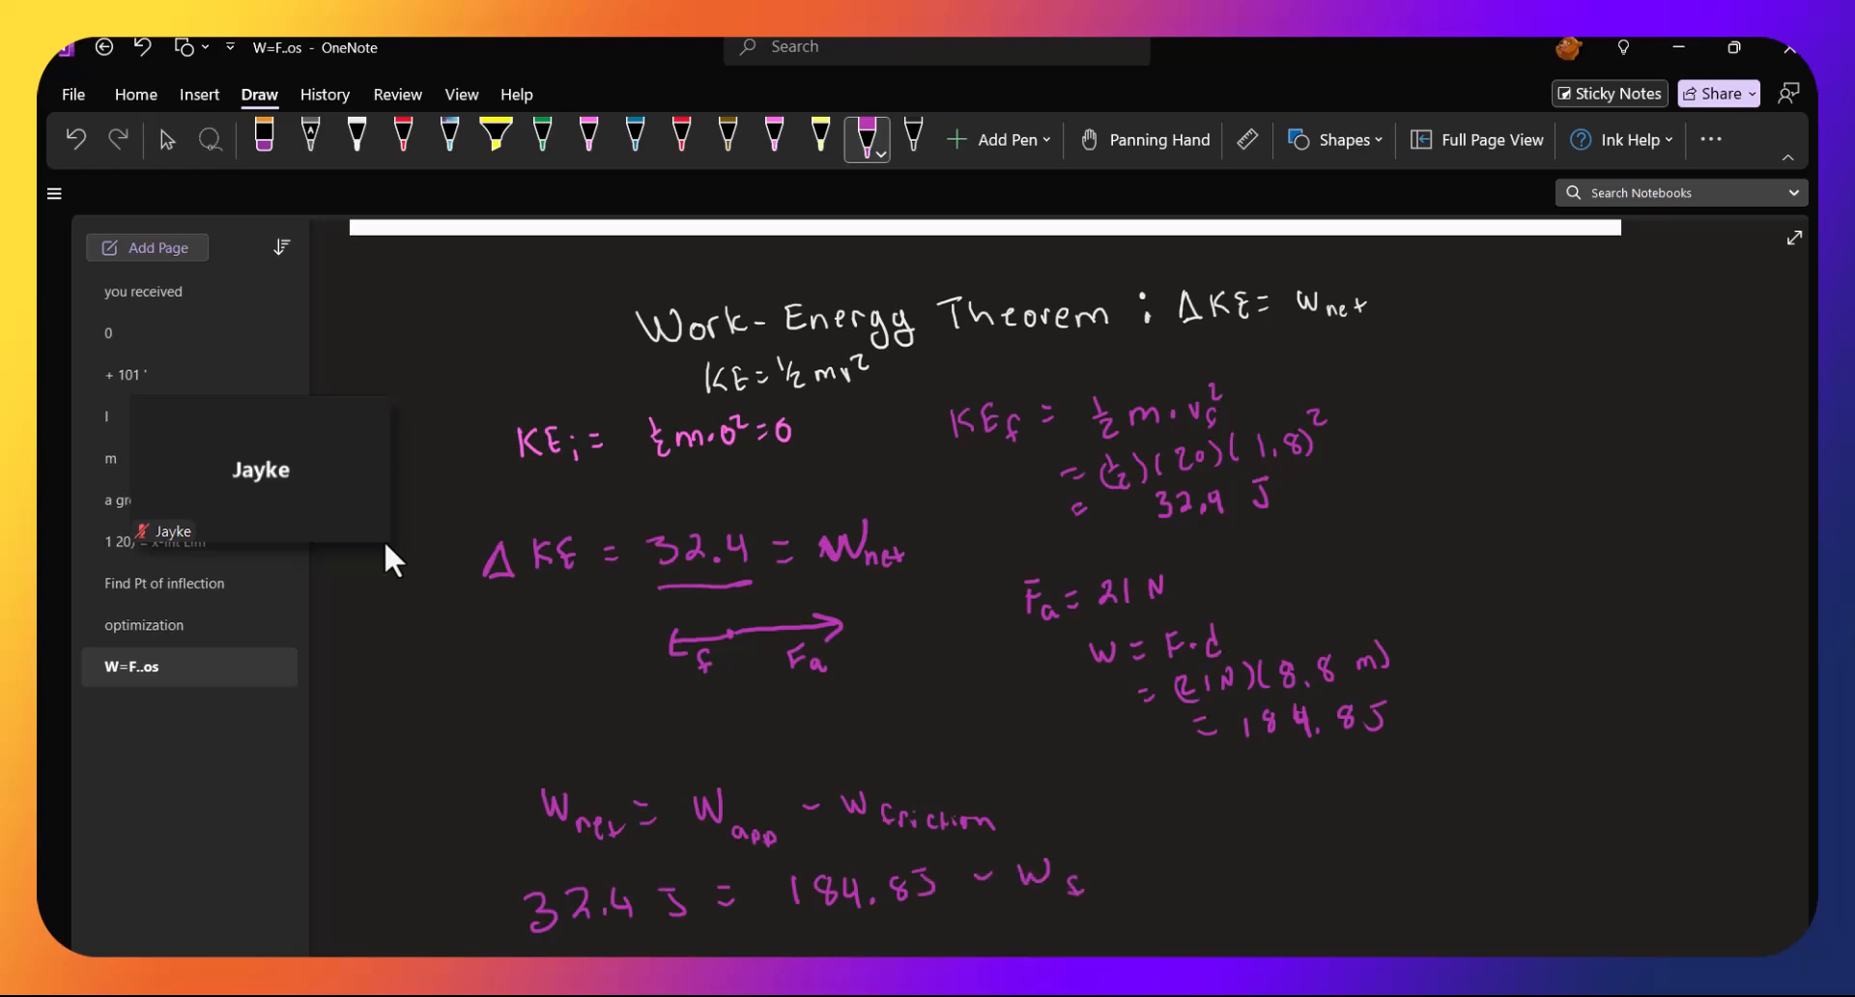
Write W_f = 184.8 − 32.4 and the result W_f = 152.4
scroll("down", 3)
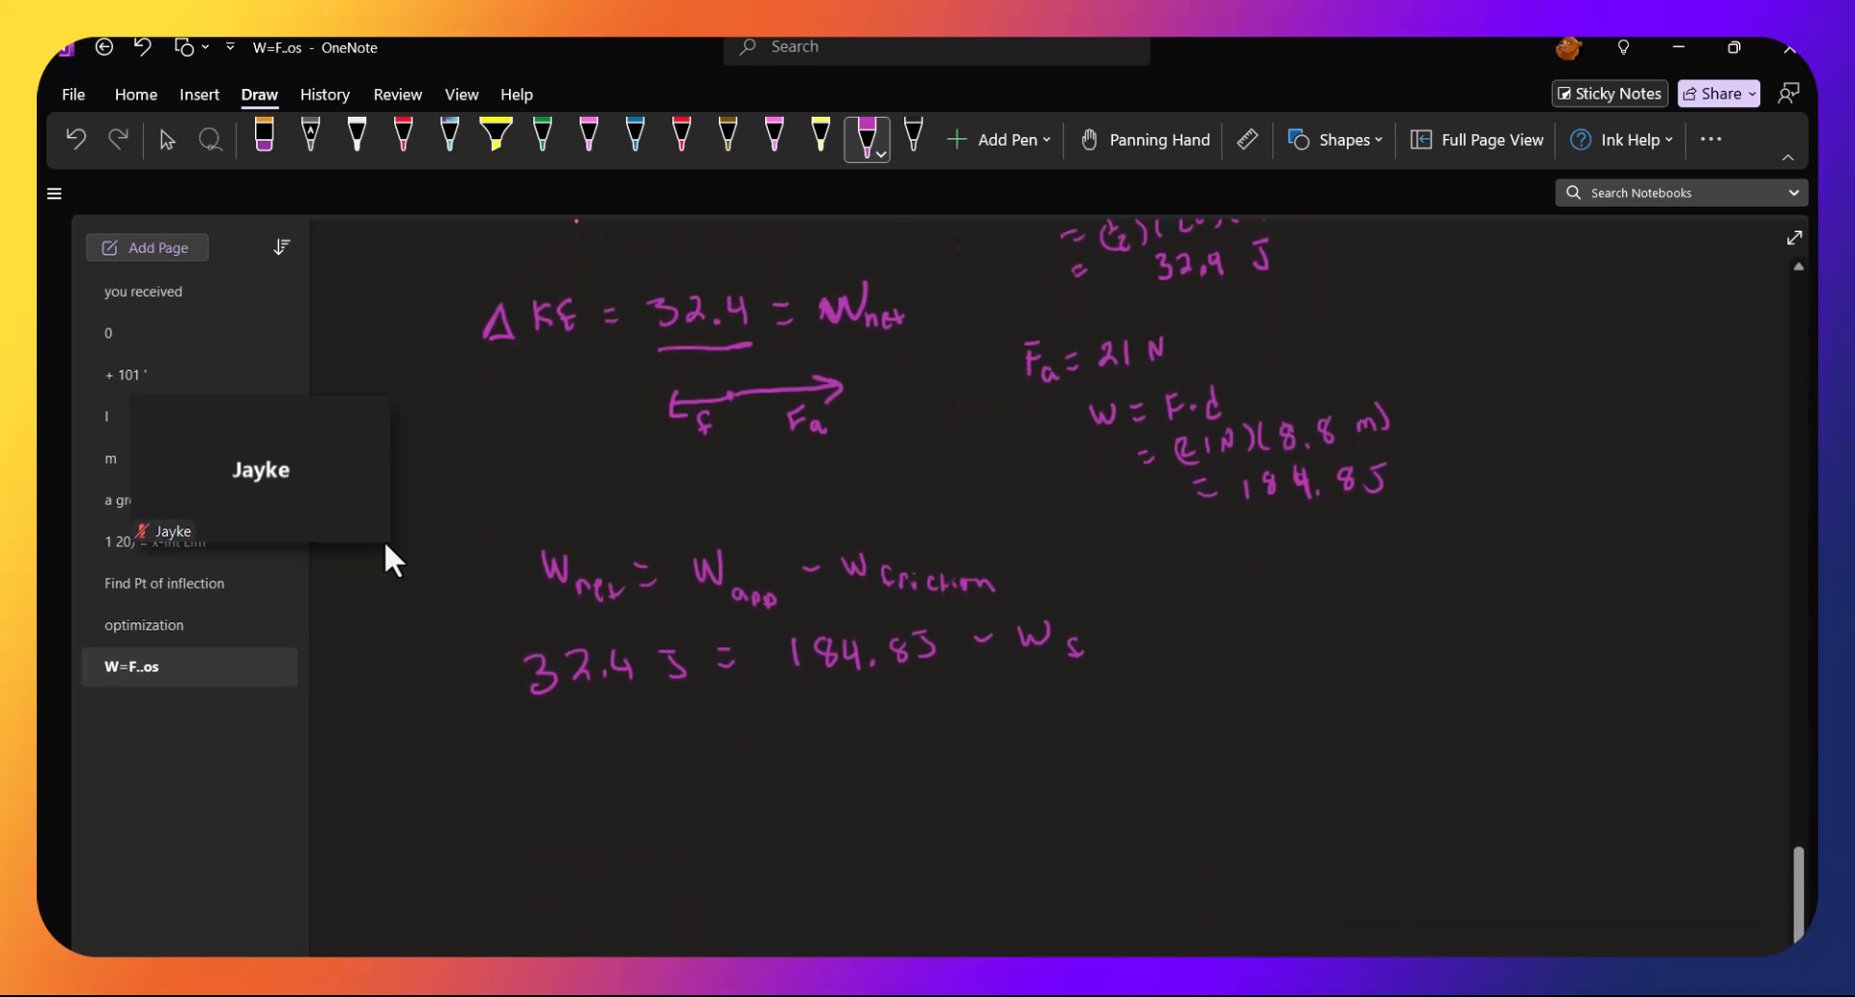
left_click_drag(603, 758, 646, 727)
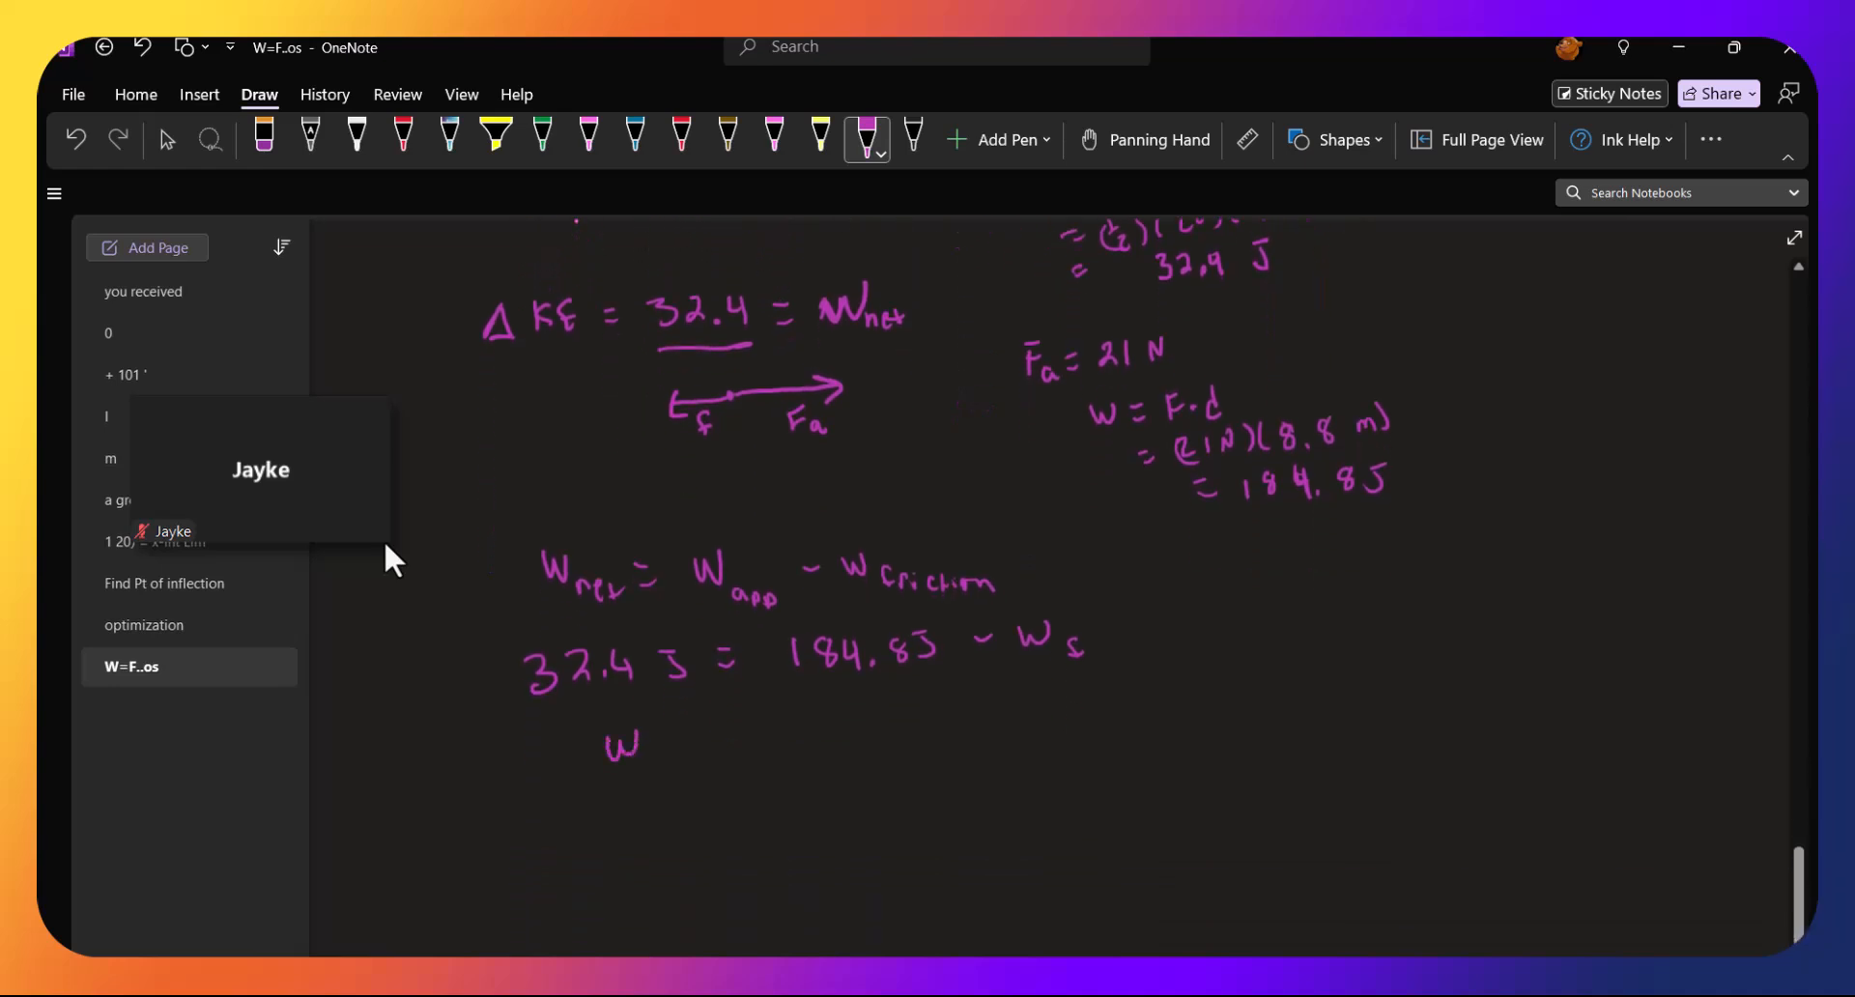
left_click_drag(634, 752, 763, 747)
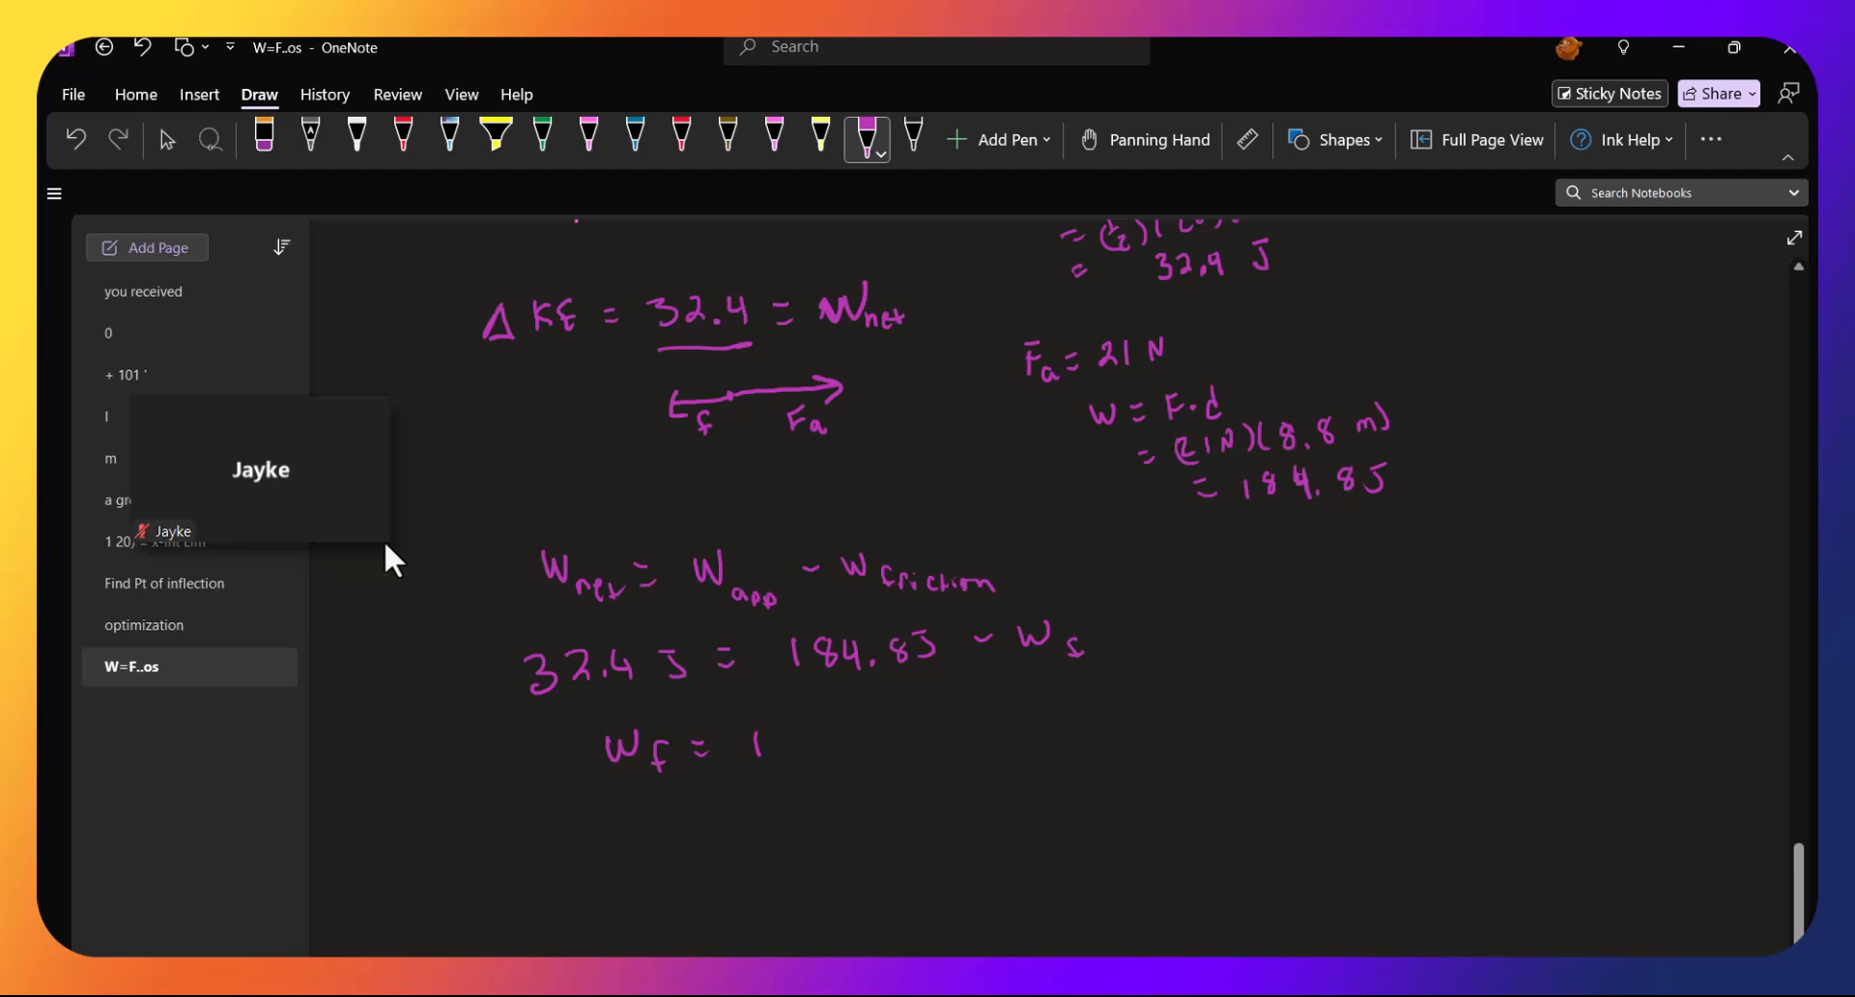
left_click_drag(763, 742, 858, 743)
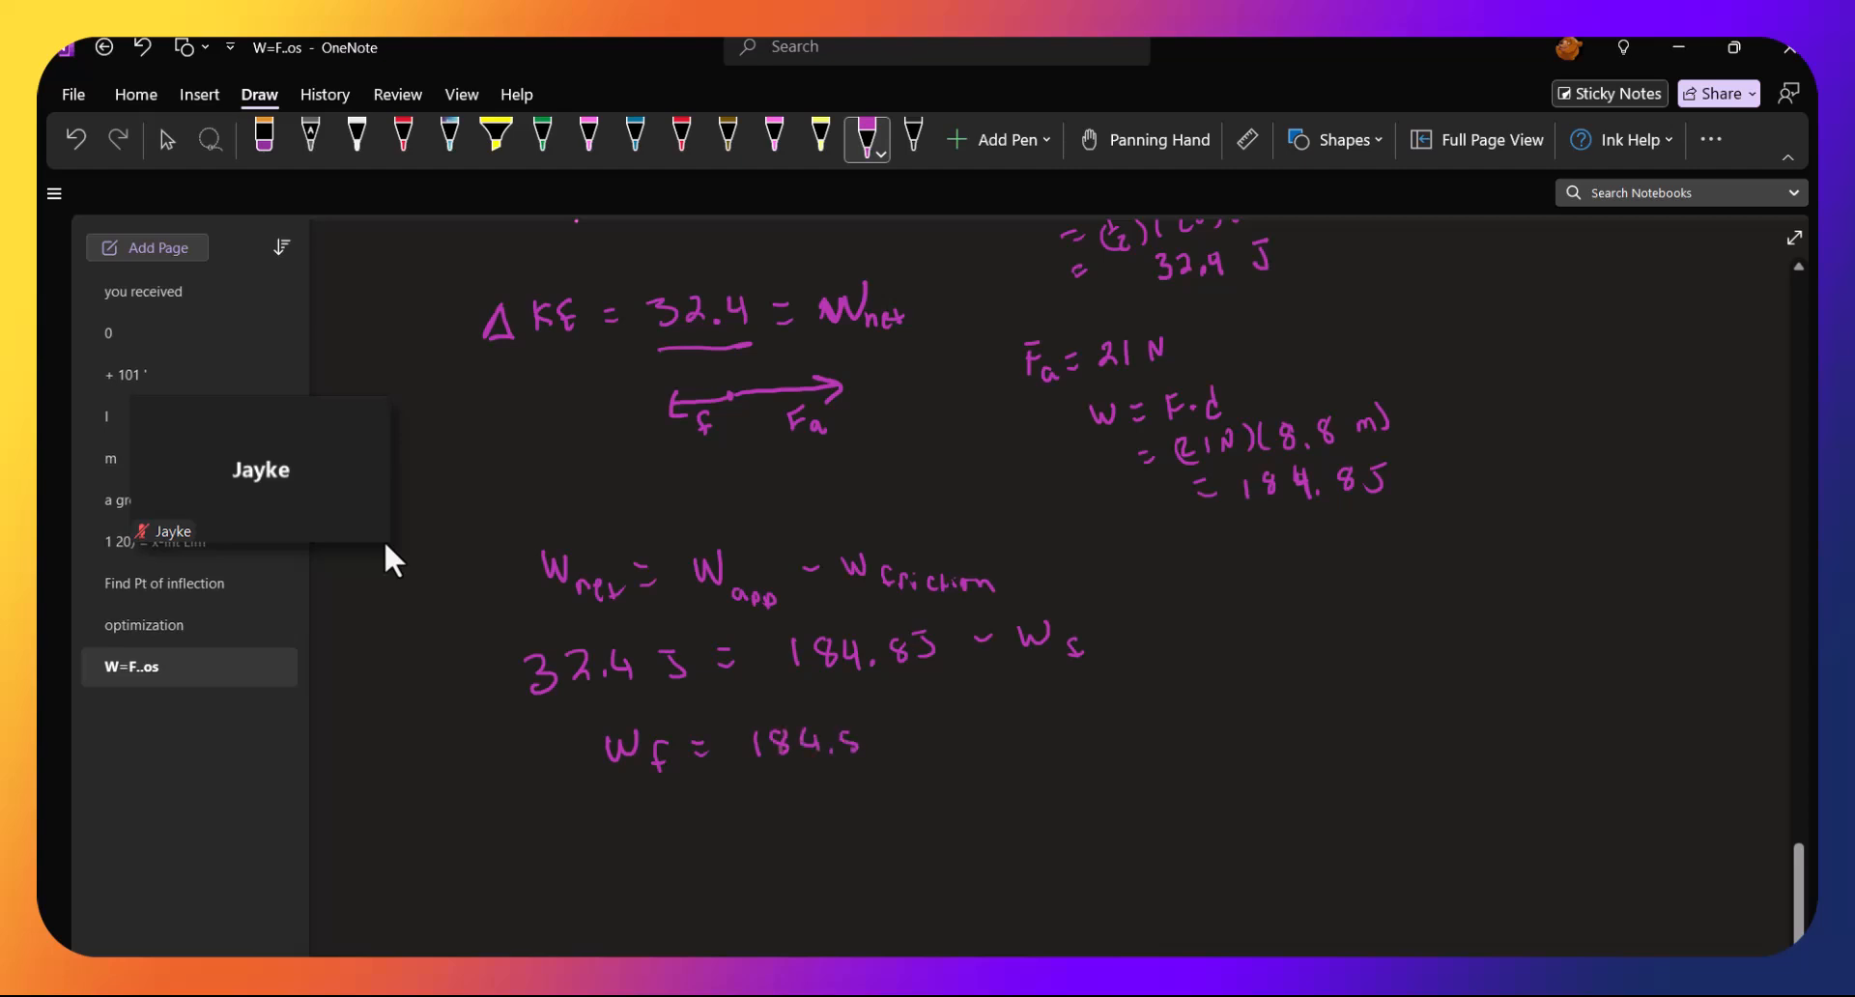
left_click_drag(864, 741, 958, 740)
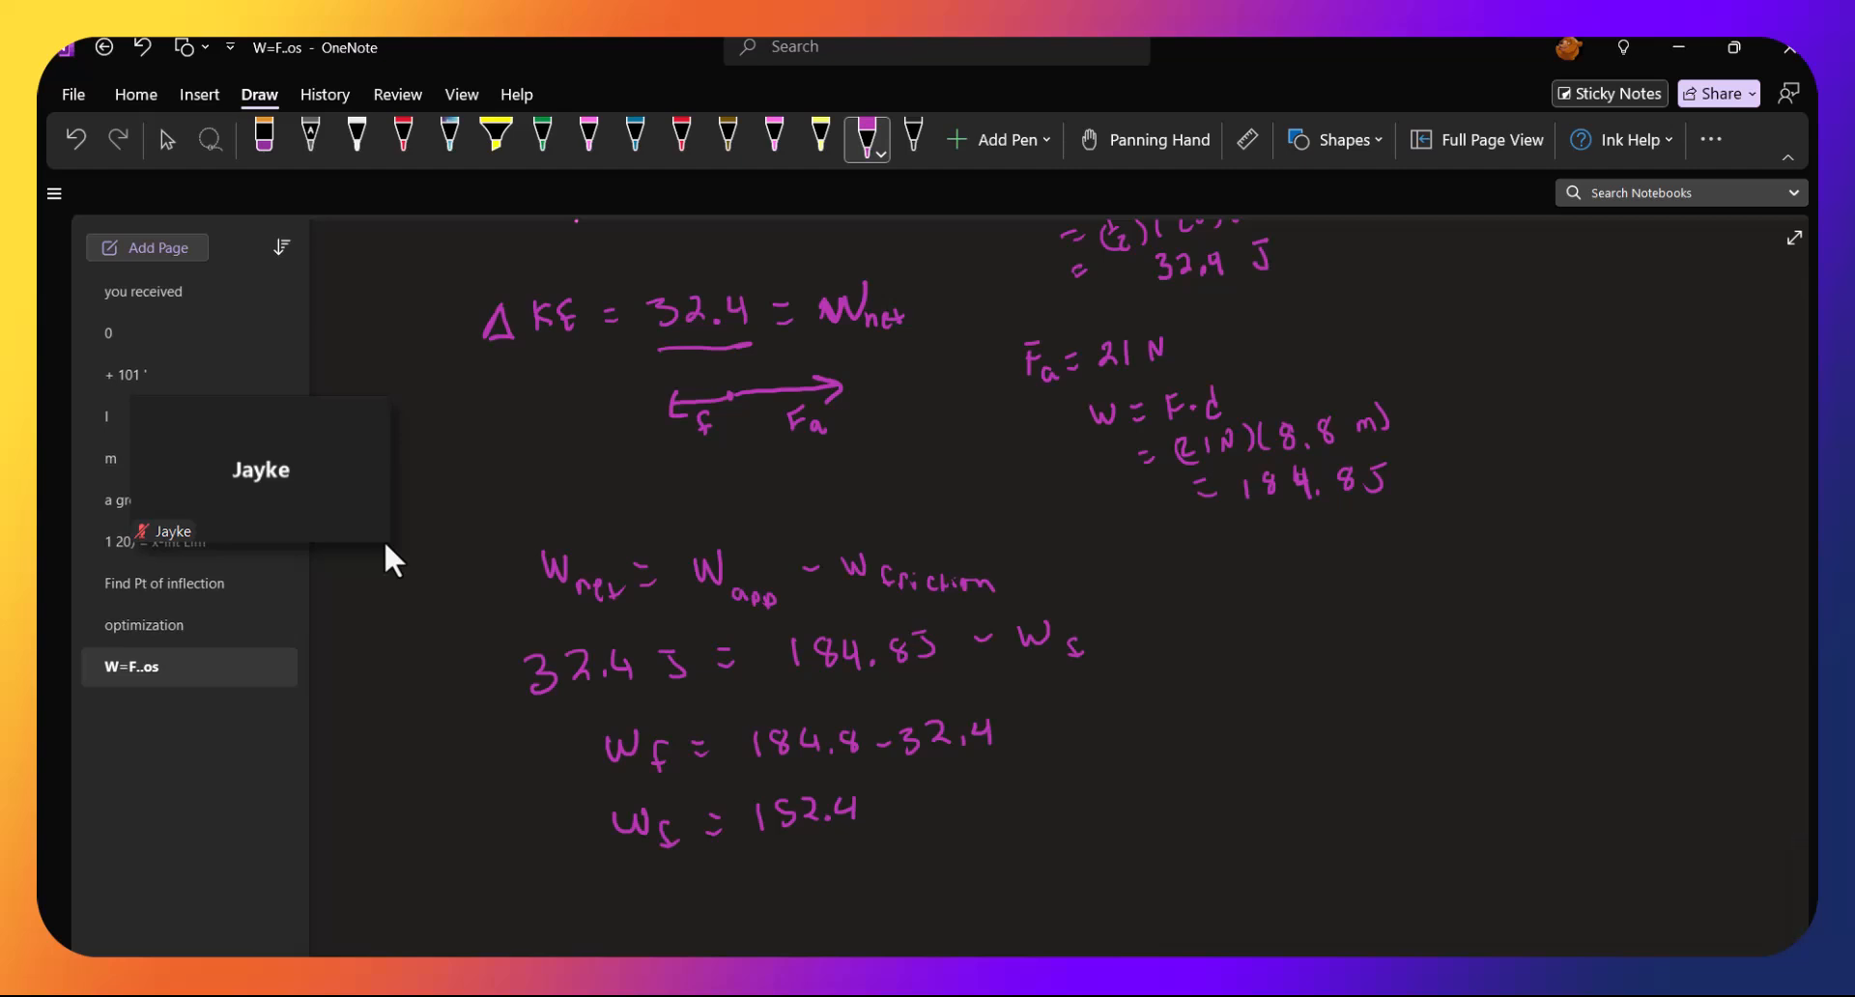
Write W_f = f_friction·d and substitute 152.4 = f · 8.8 m
left_click_drag(1165, 727, 1195, 763)
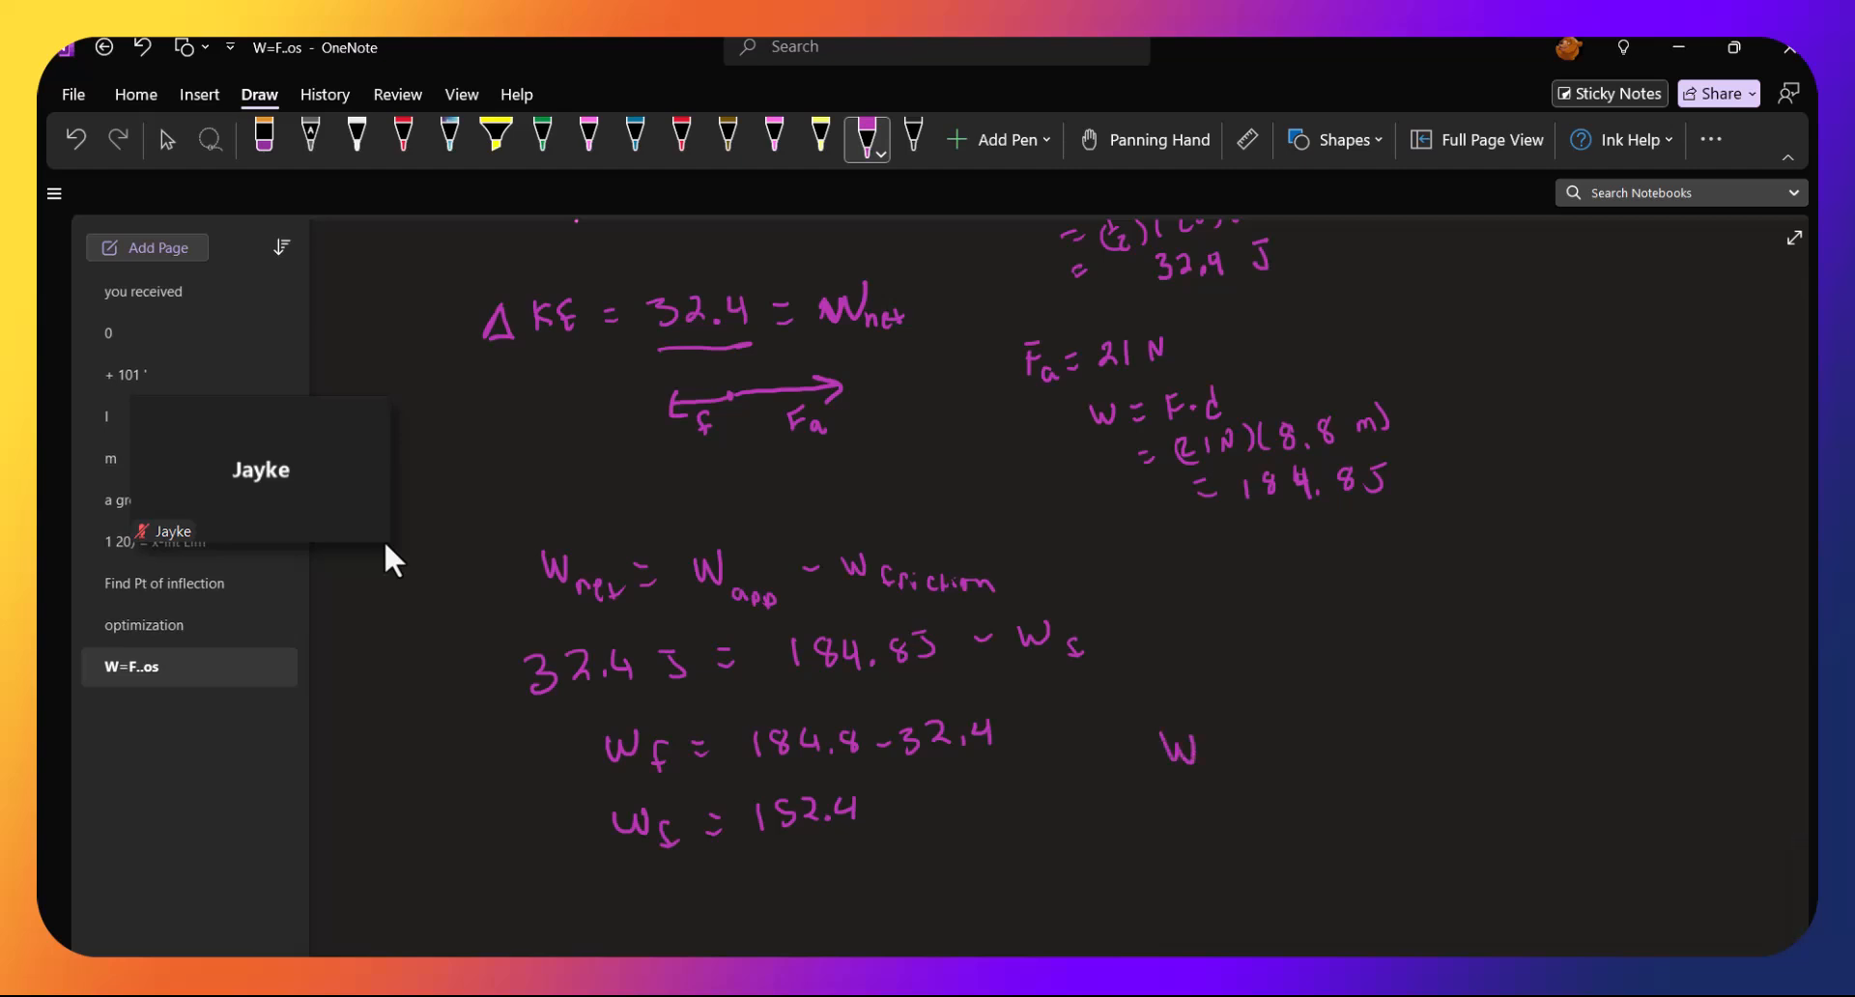
left_click_drag(1166, 746, 1272, 756)
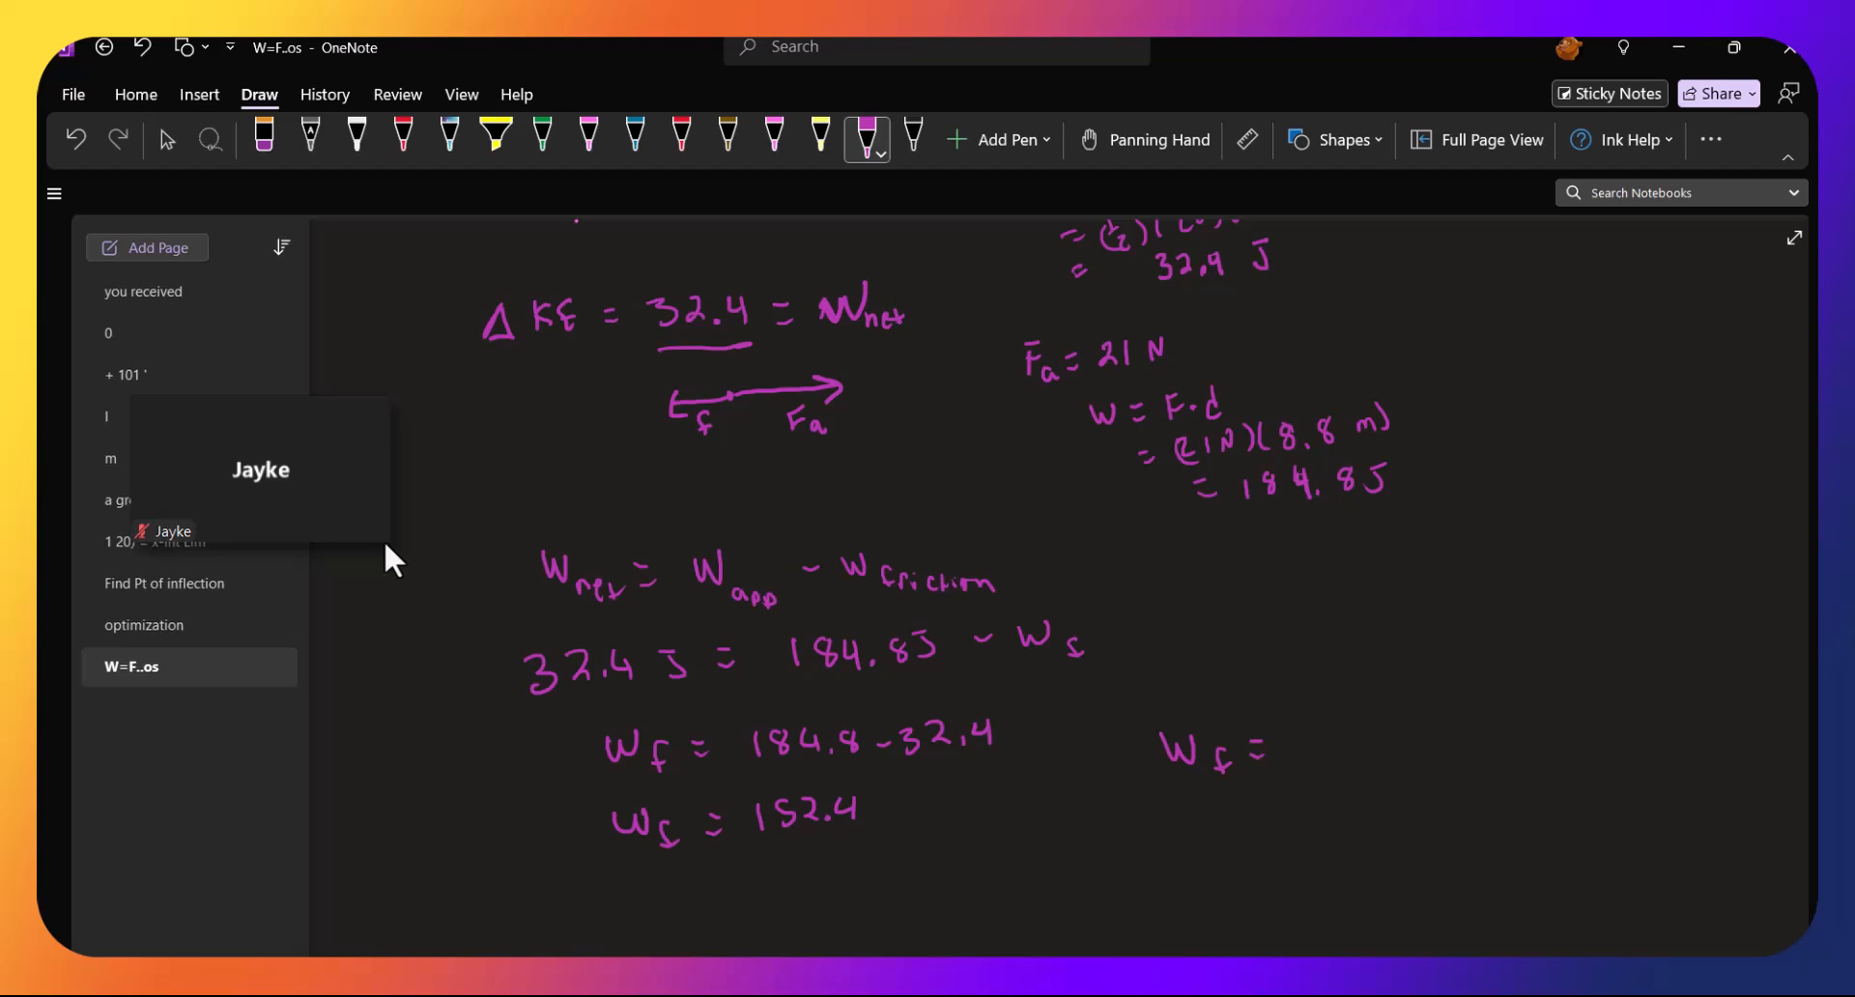
left_click_drag(1301, 727, 1320, 775)
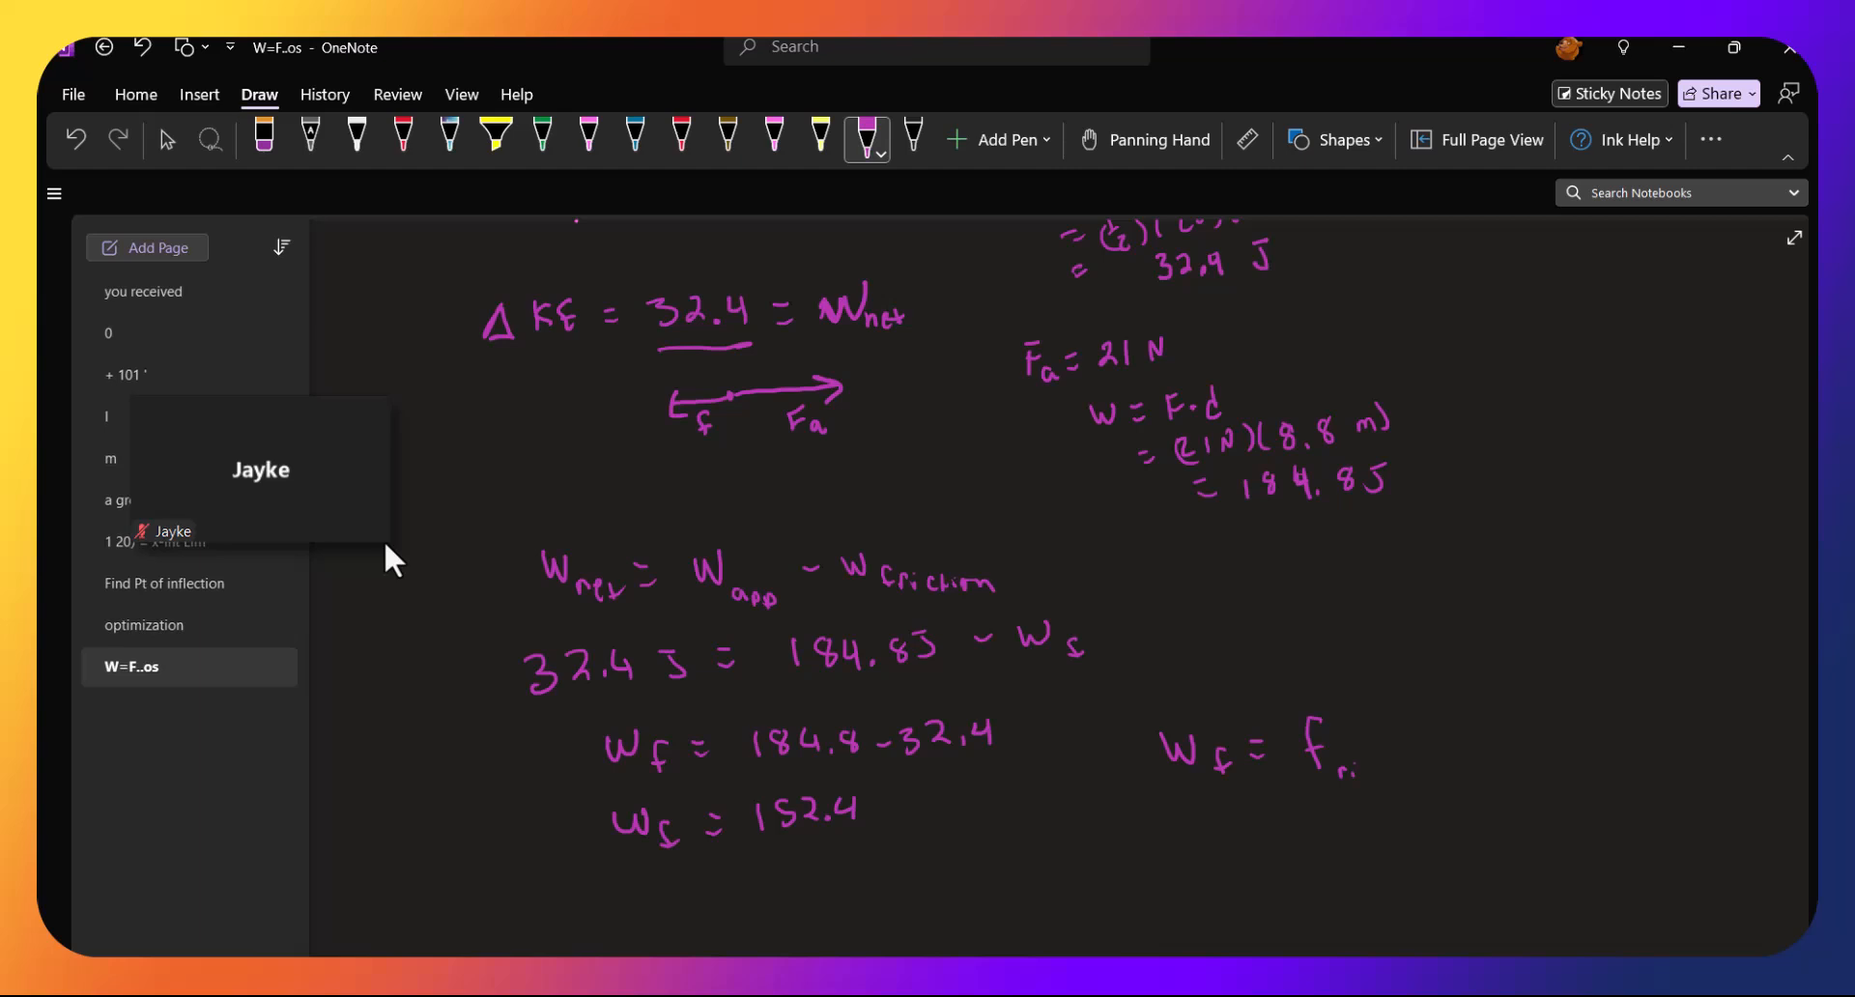
left_click_drag(1326, 769, 1421, 770)
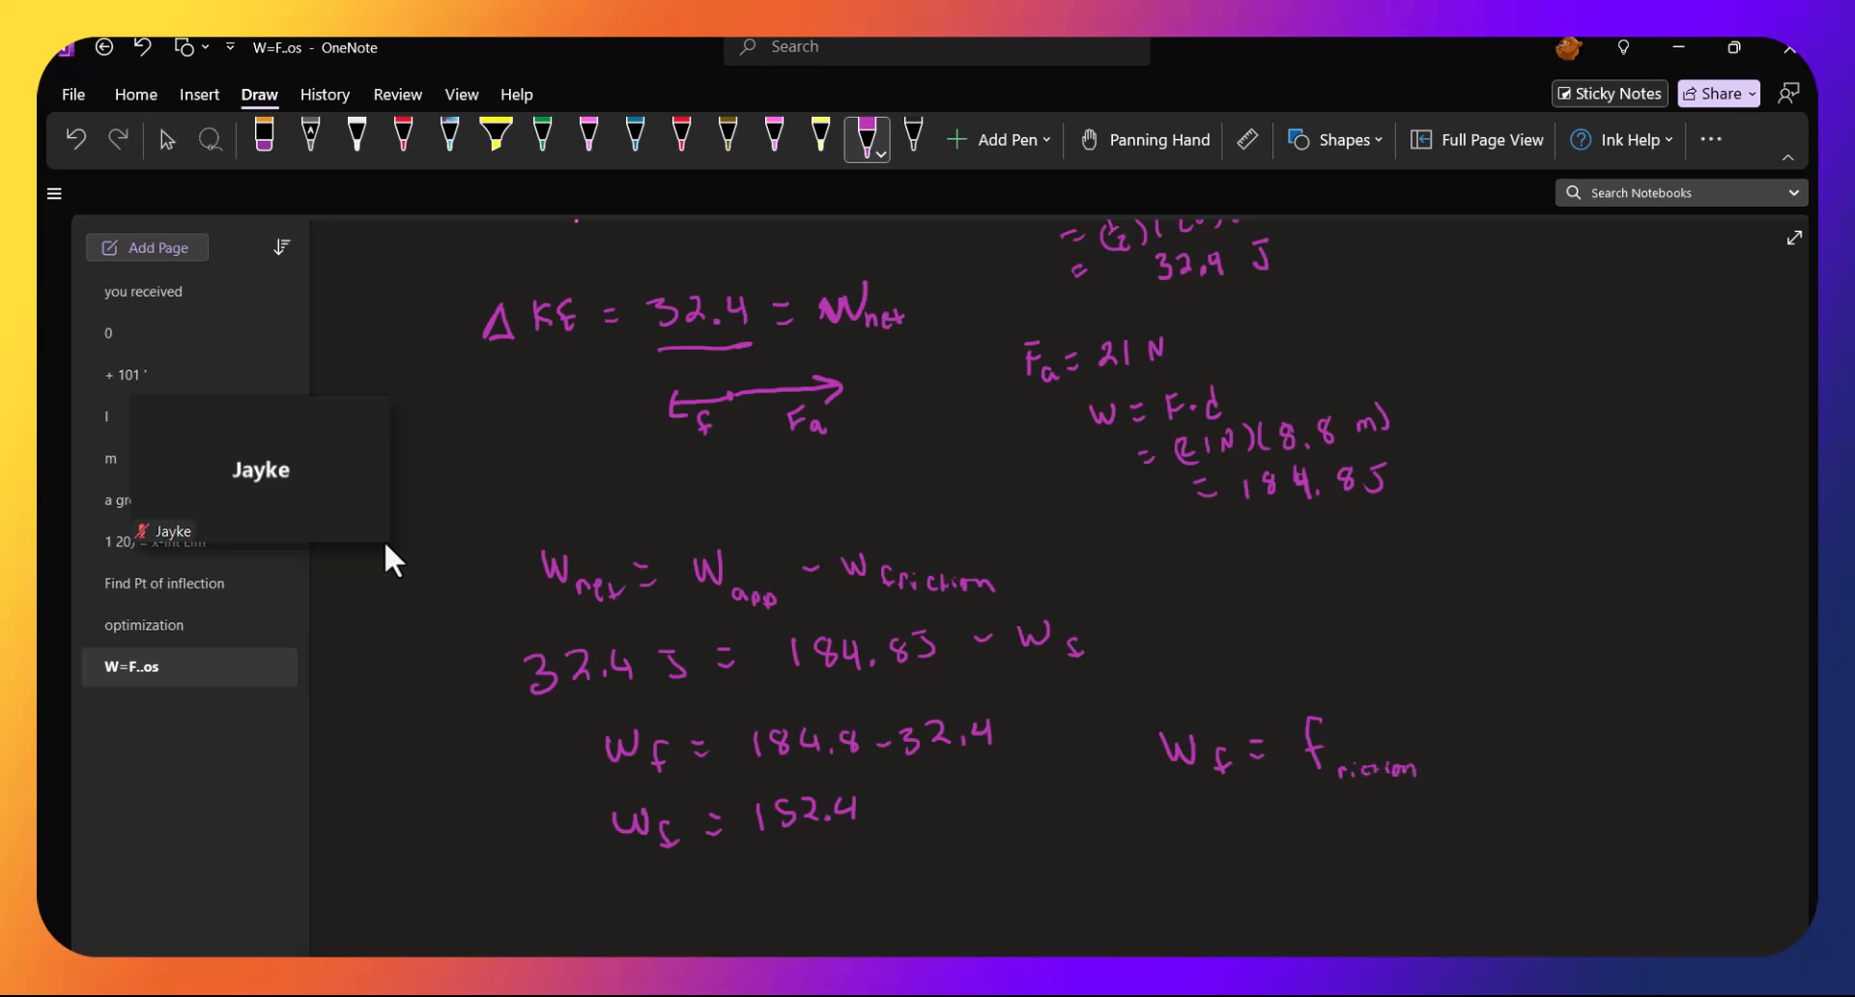
left_click_drag(1409, 735, 1473, 740)
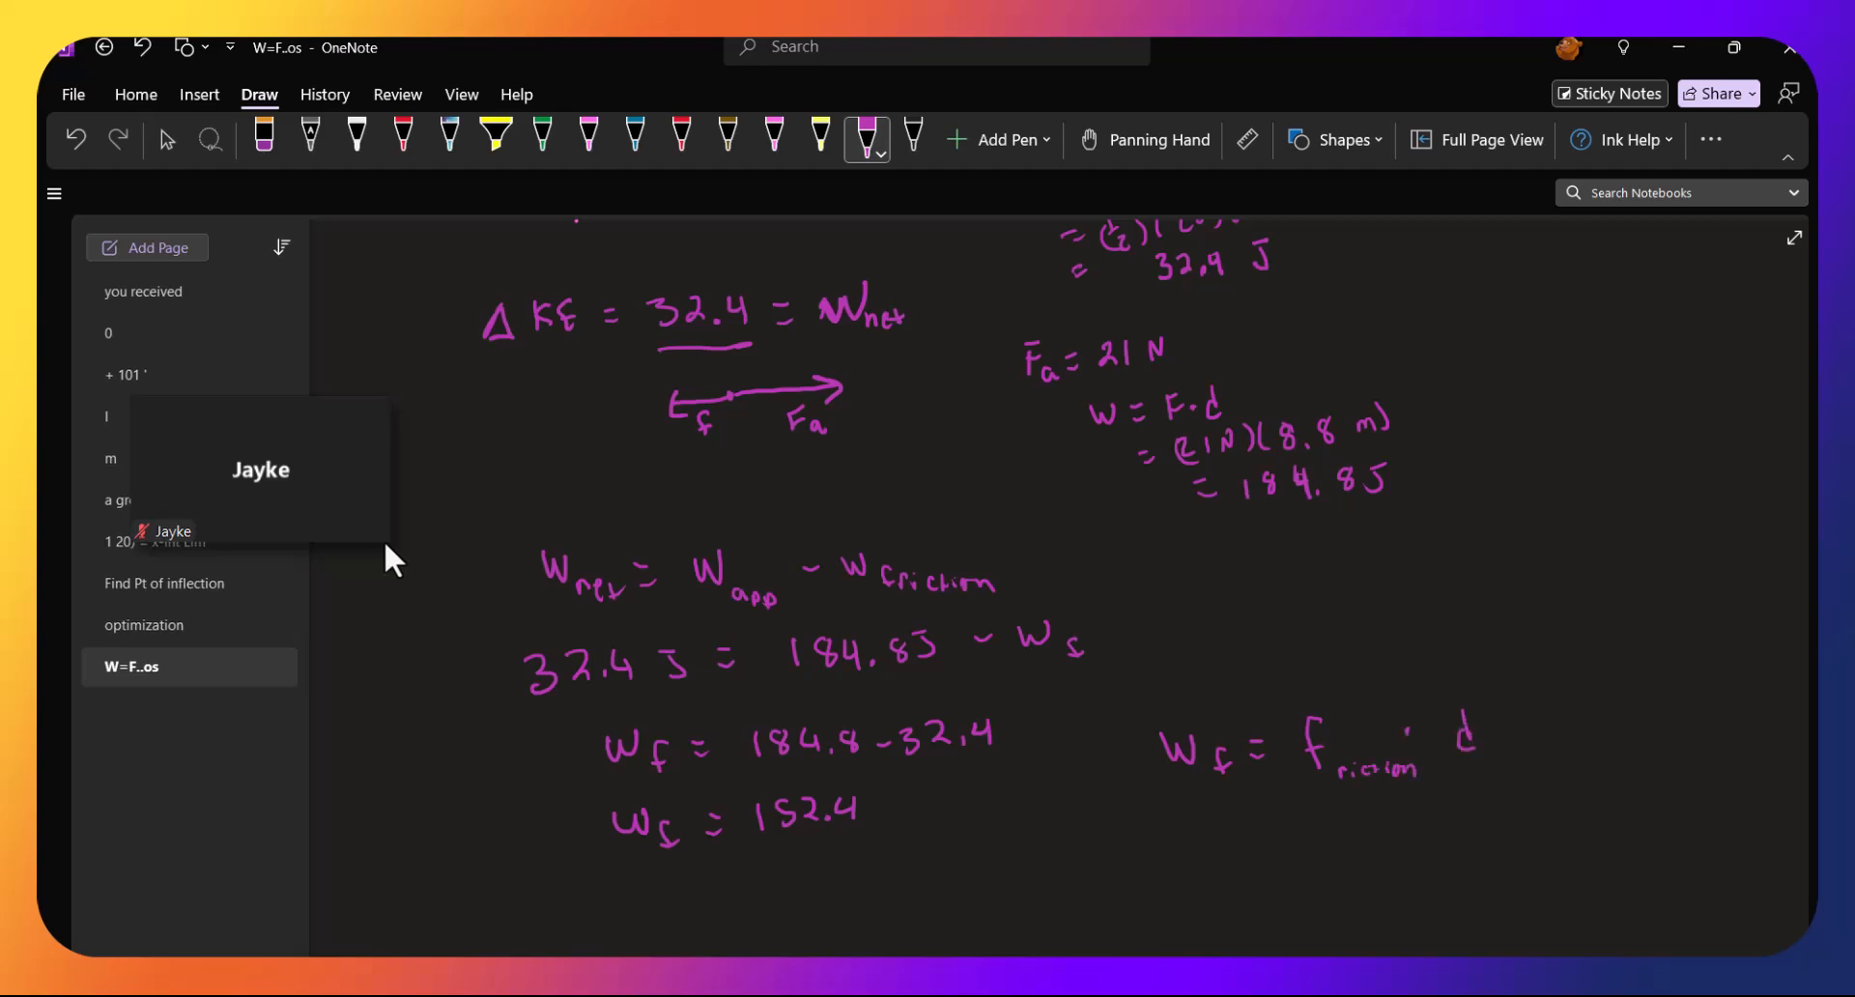
left_click_drag(1248, 822, 1278, 825)
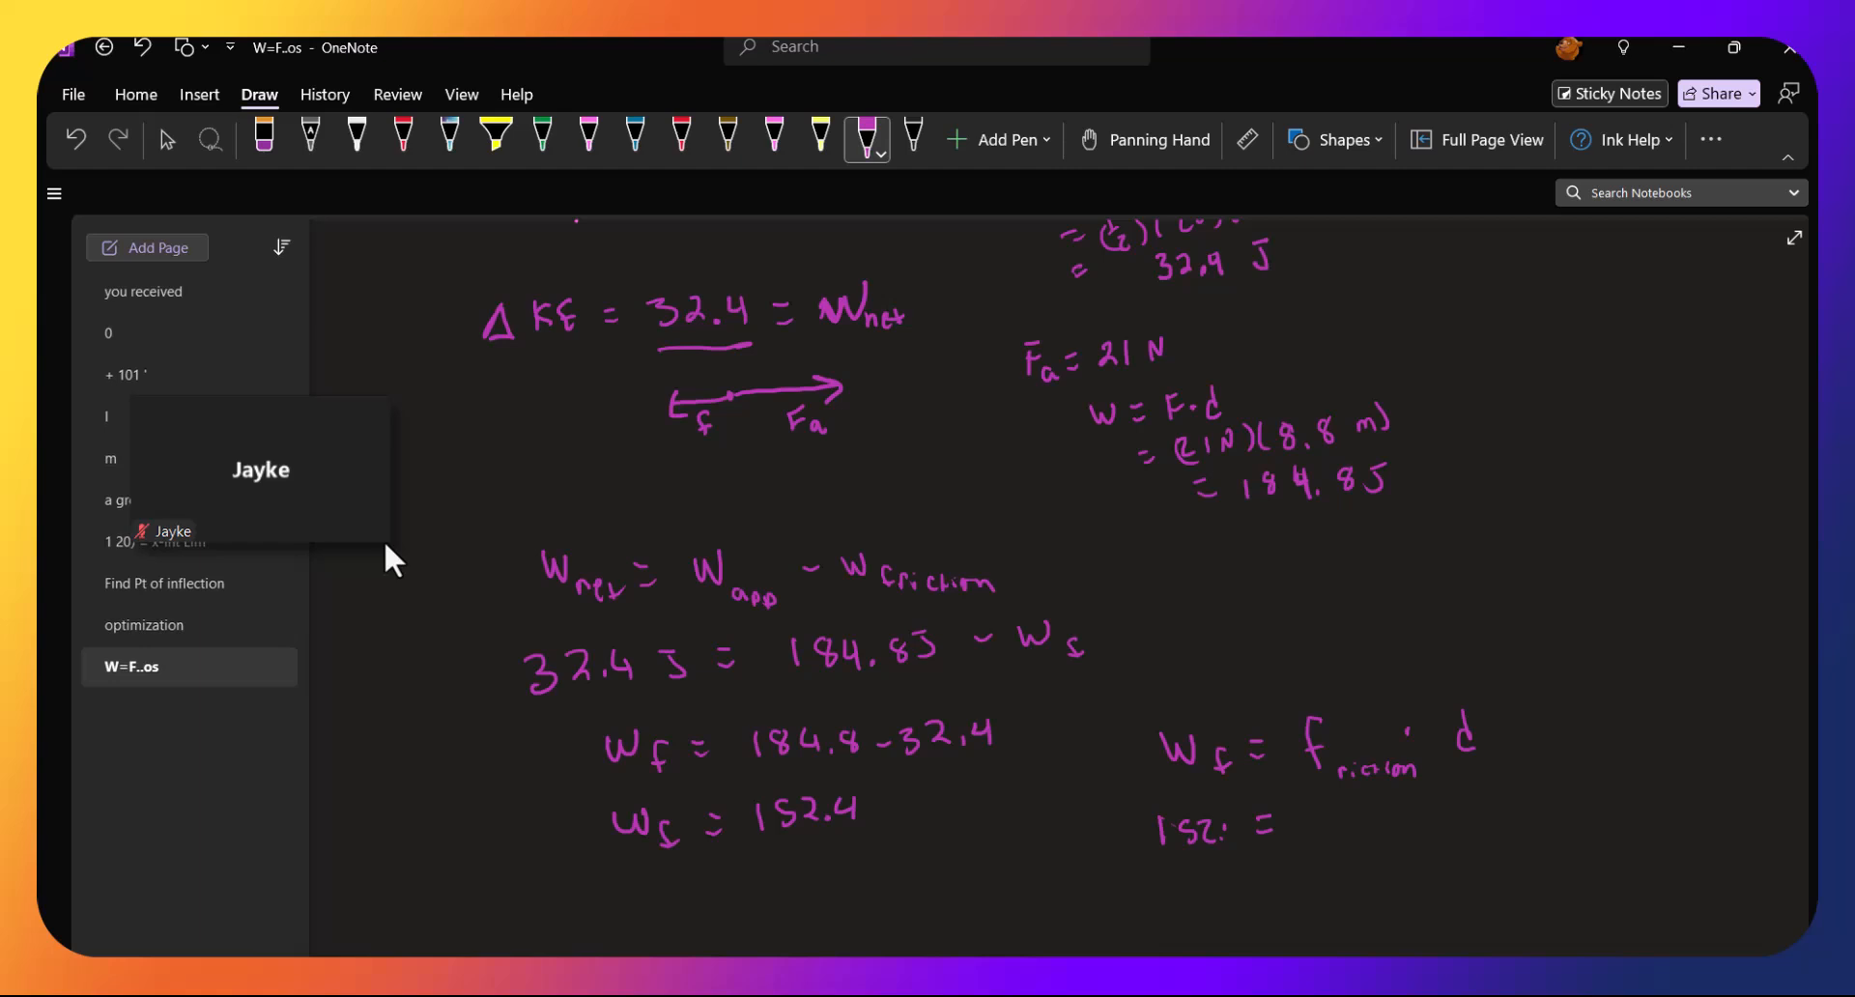
left_click_drag(1232, 827, 1337, 815)
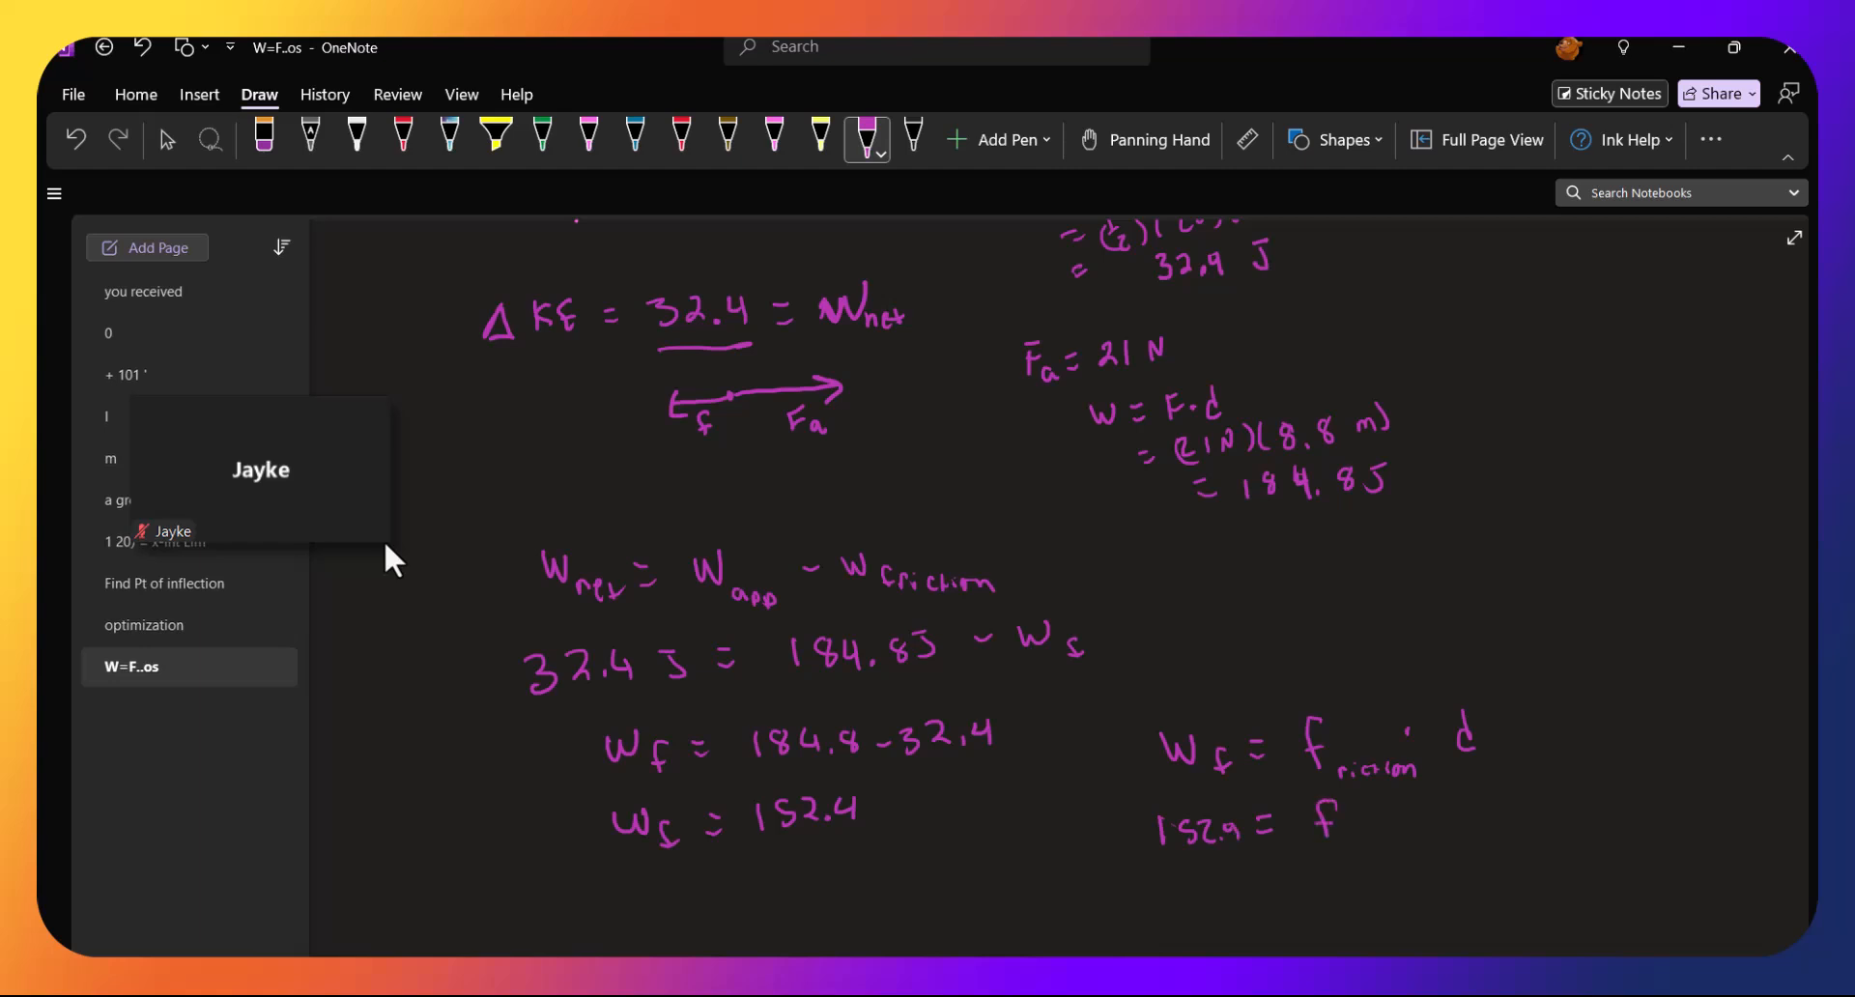
left_click_drag(1361, 822, 1415, 815)
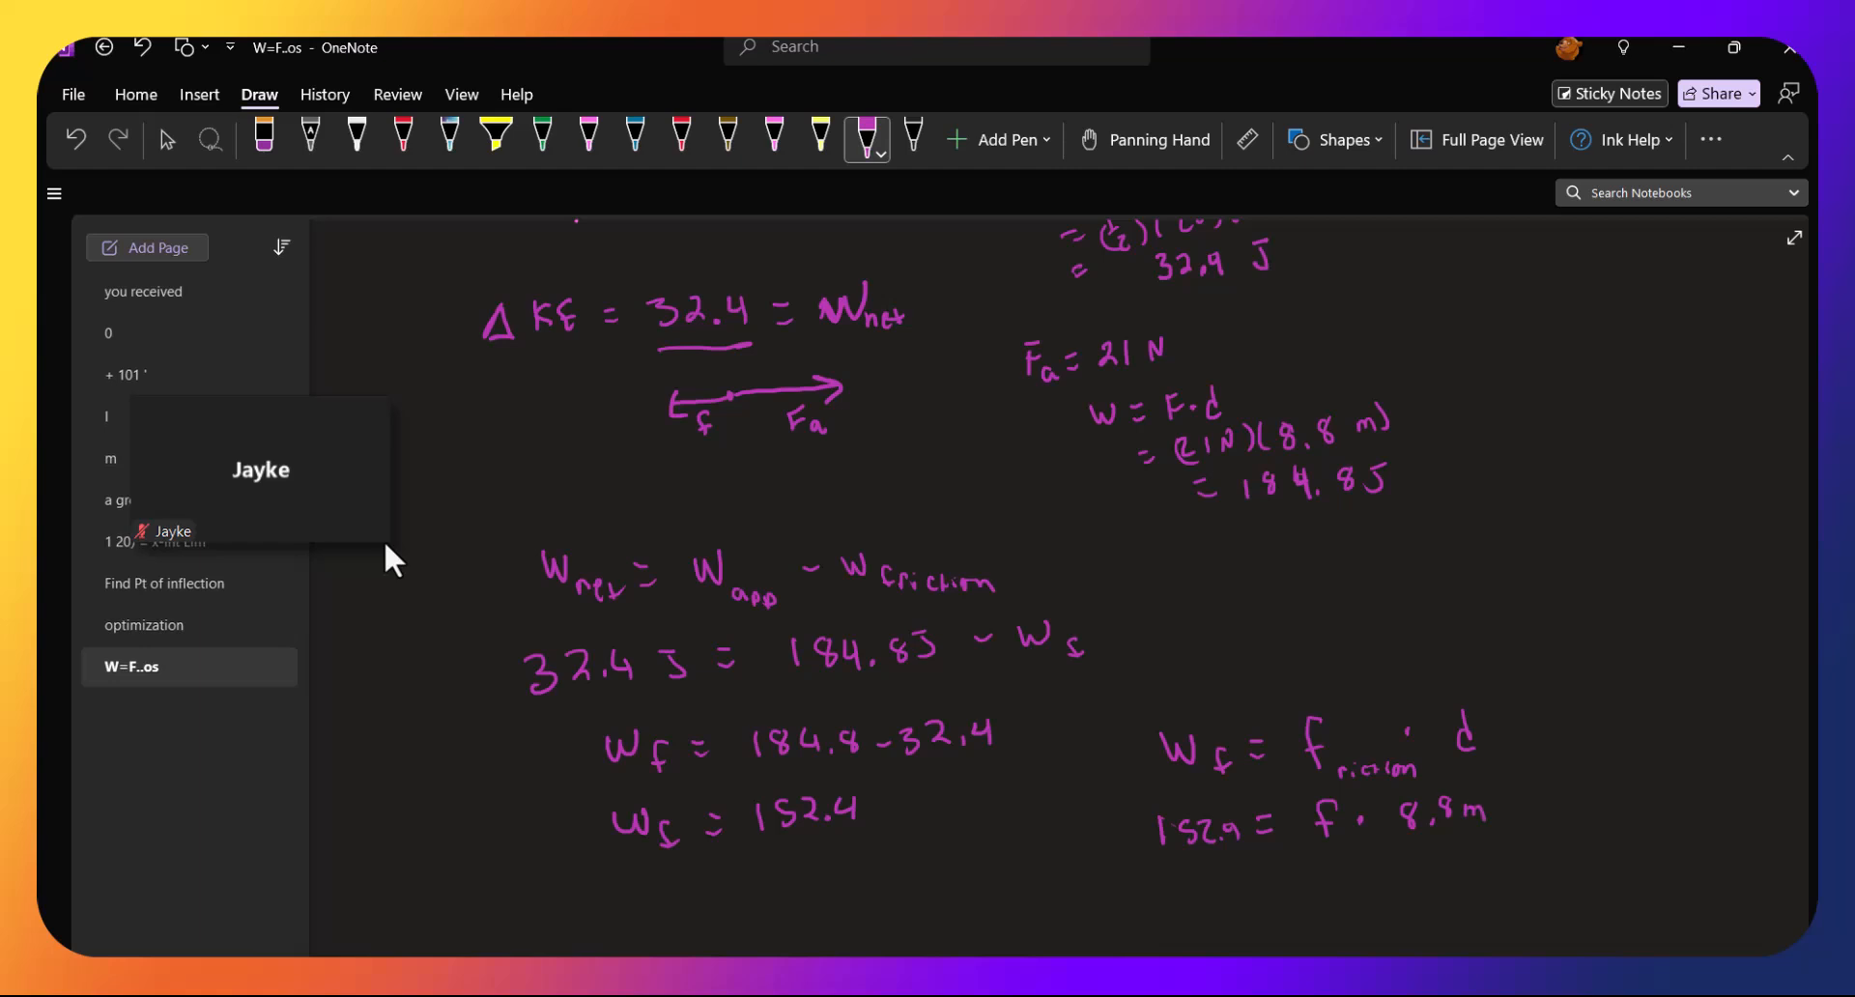
Solve for the friction force, writing f = 17.32 N
left_click_drag(1189, 882, 1249, 885)
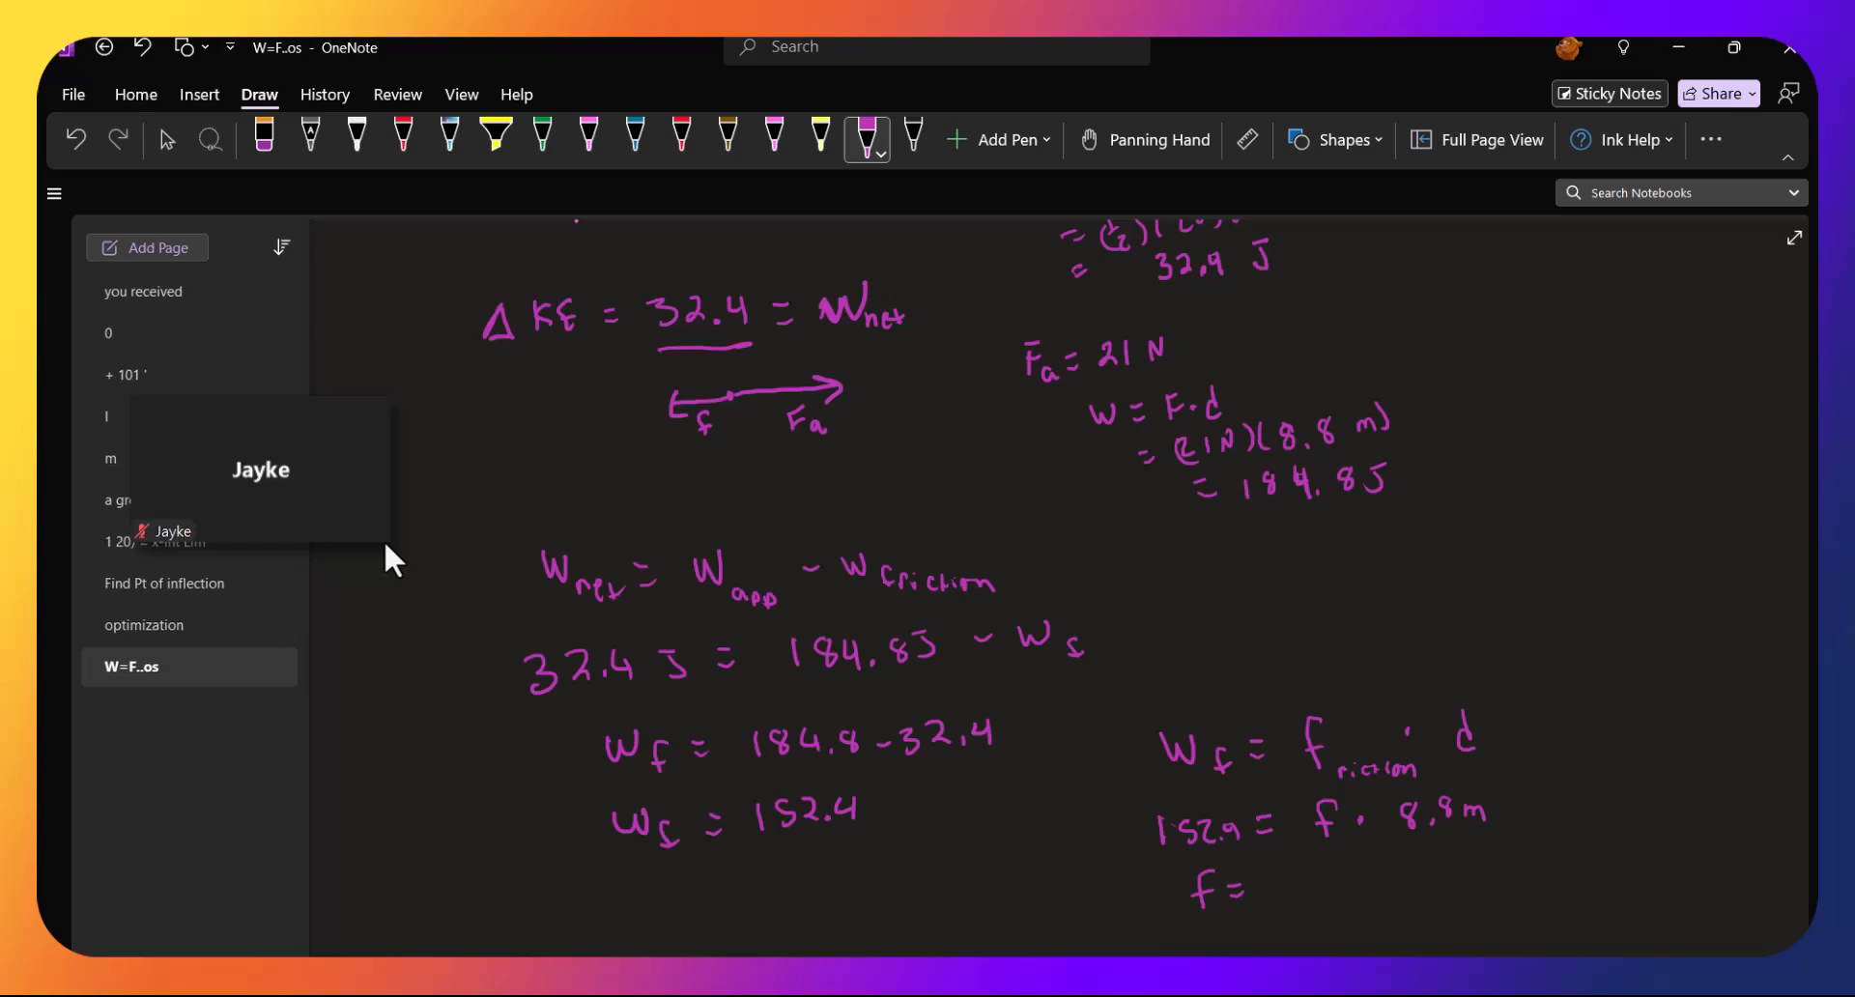
left_click_drag(1264, 899, 1299, 869)
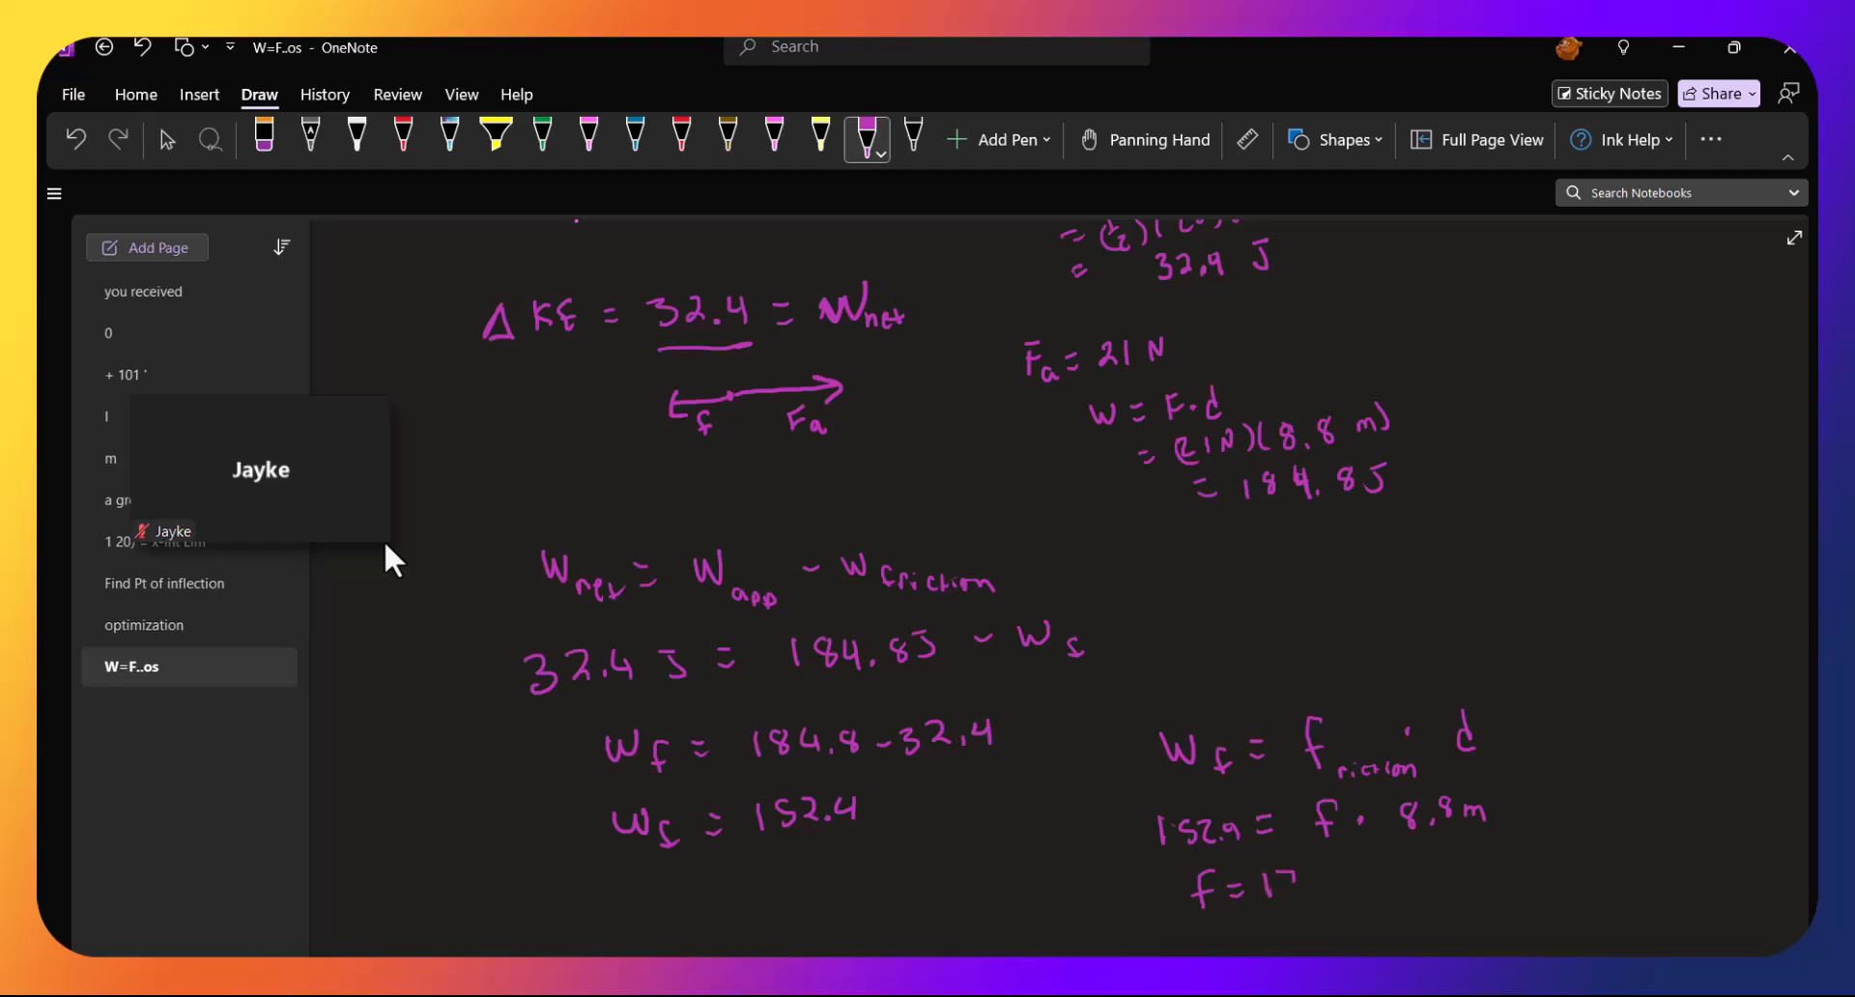
left_click_drag(1272, 882, 1366, 882)
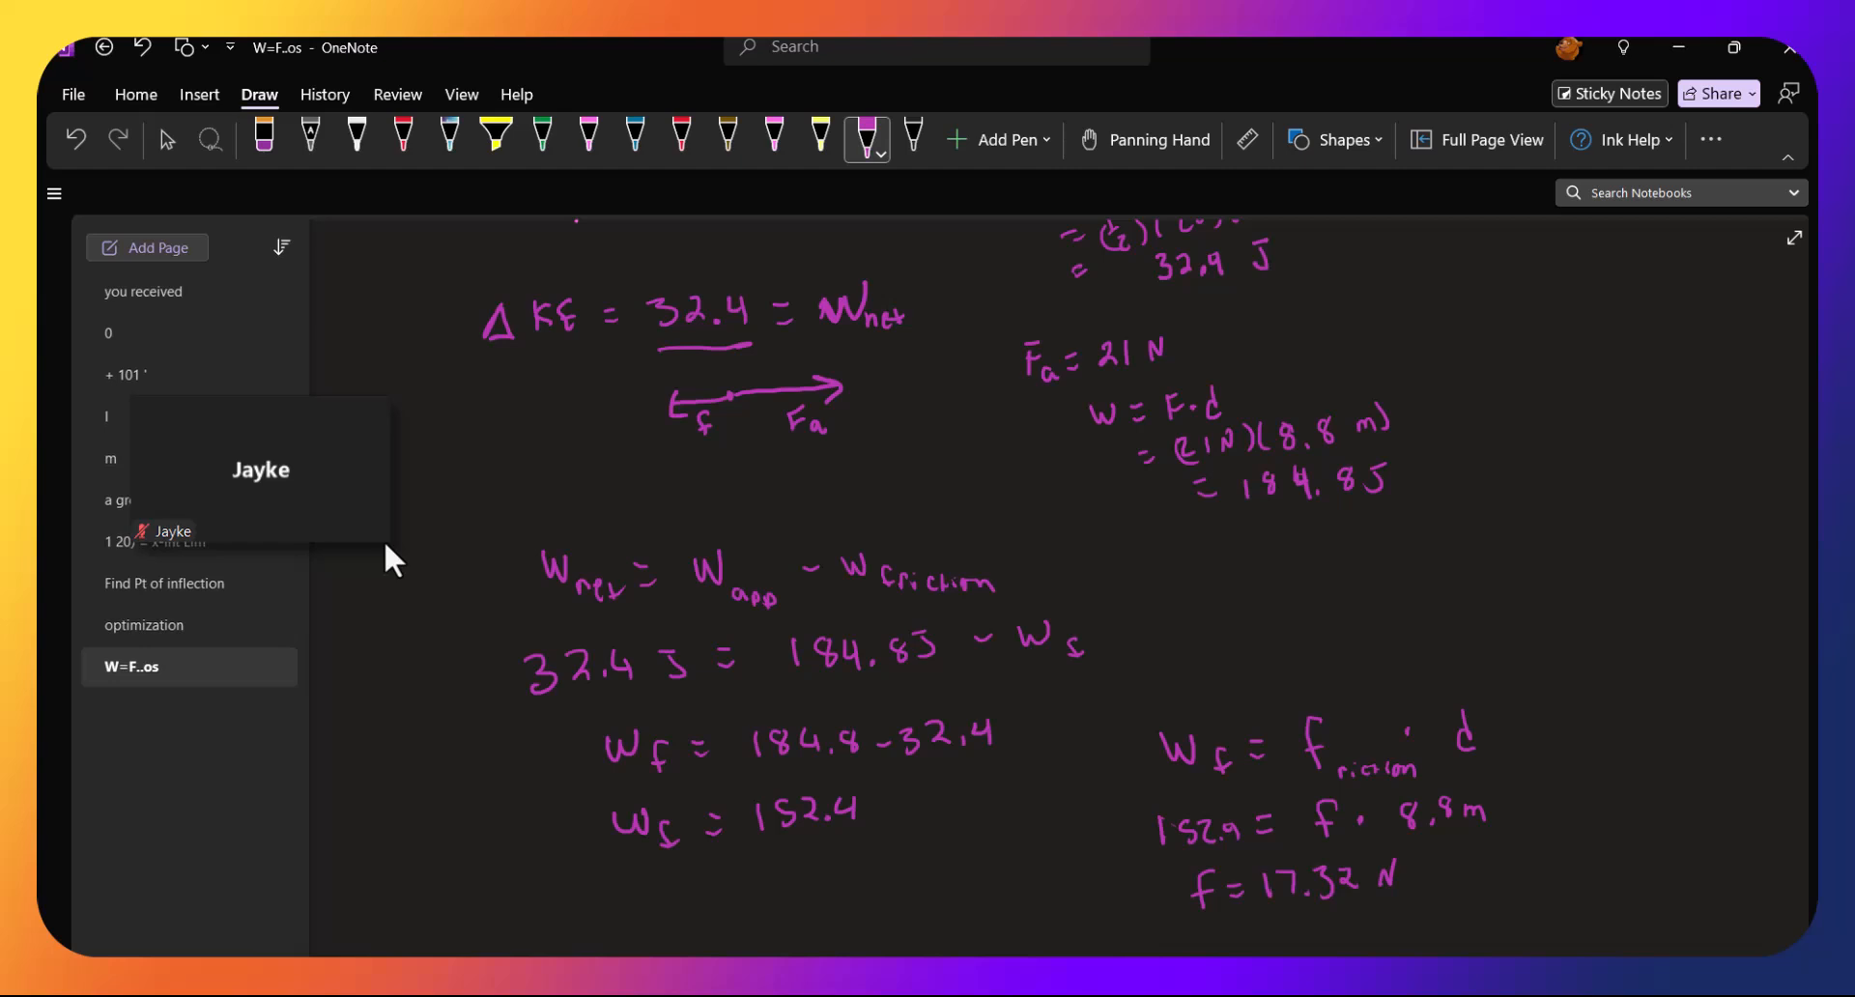
scroll("down", 3)
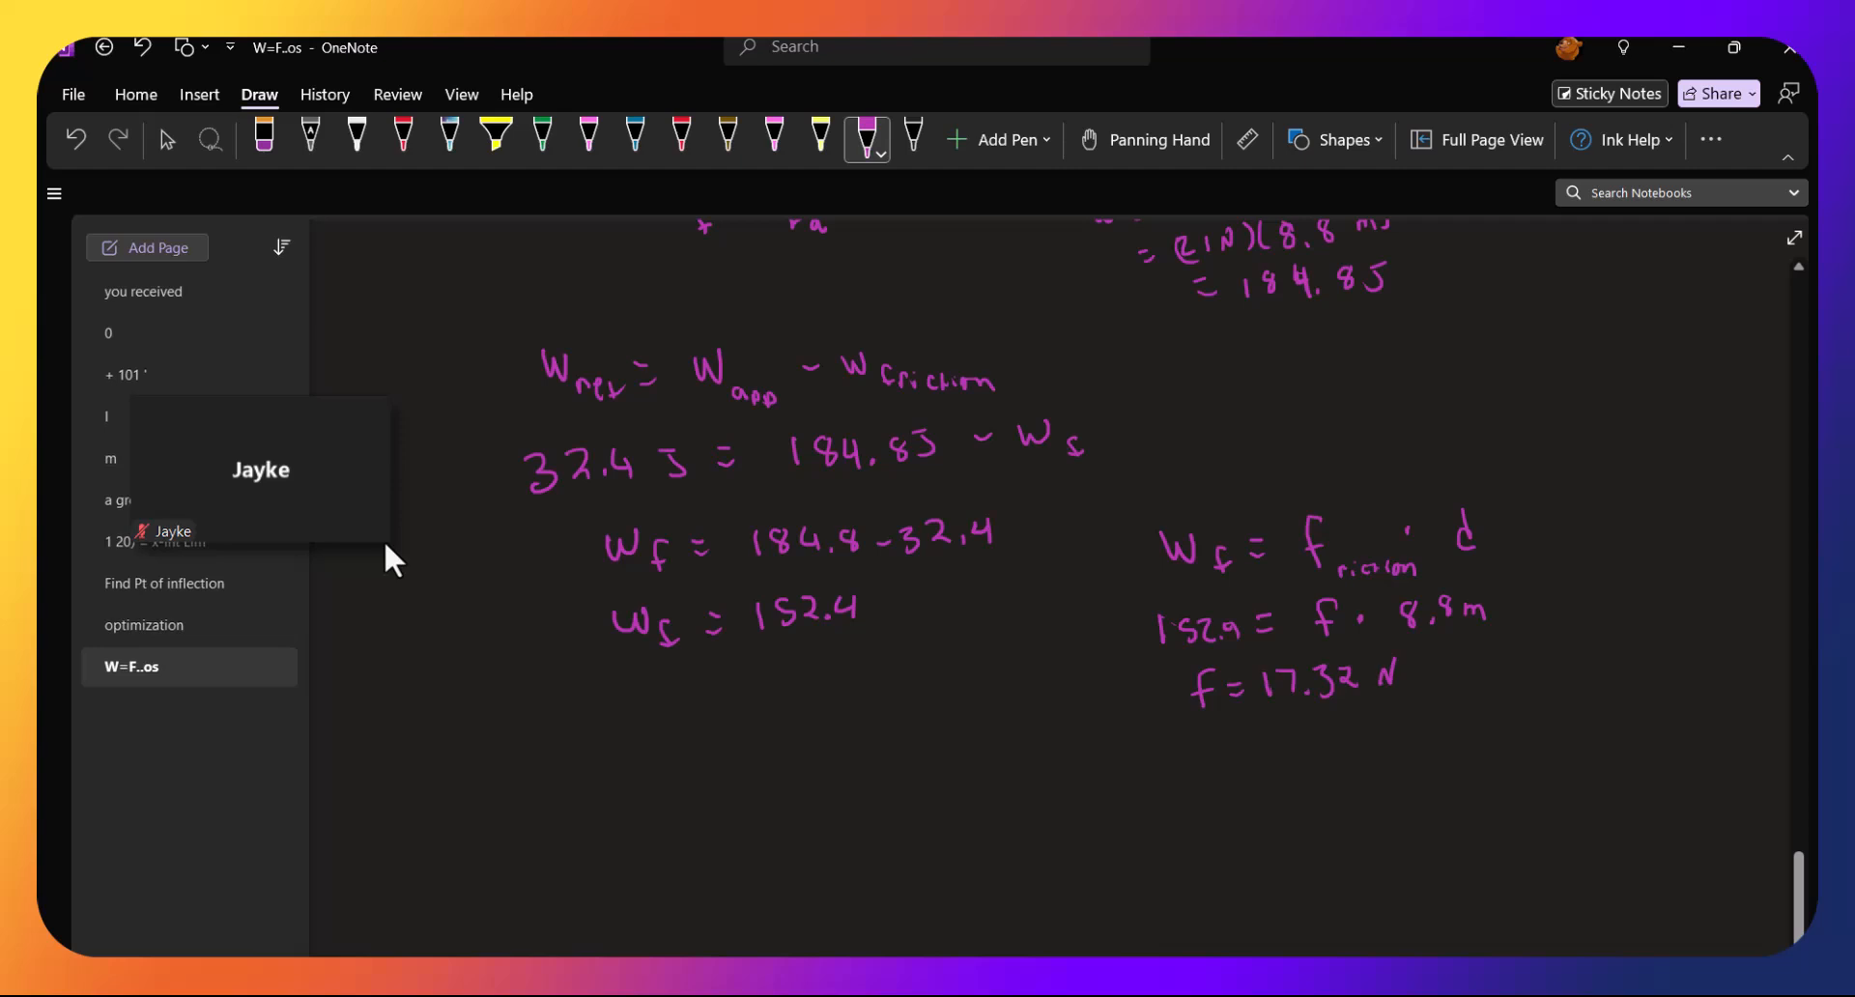
Sketch a free-body diagram with f, F_a, F_N and mg arrows
left_click(736, 788)
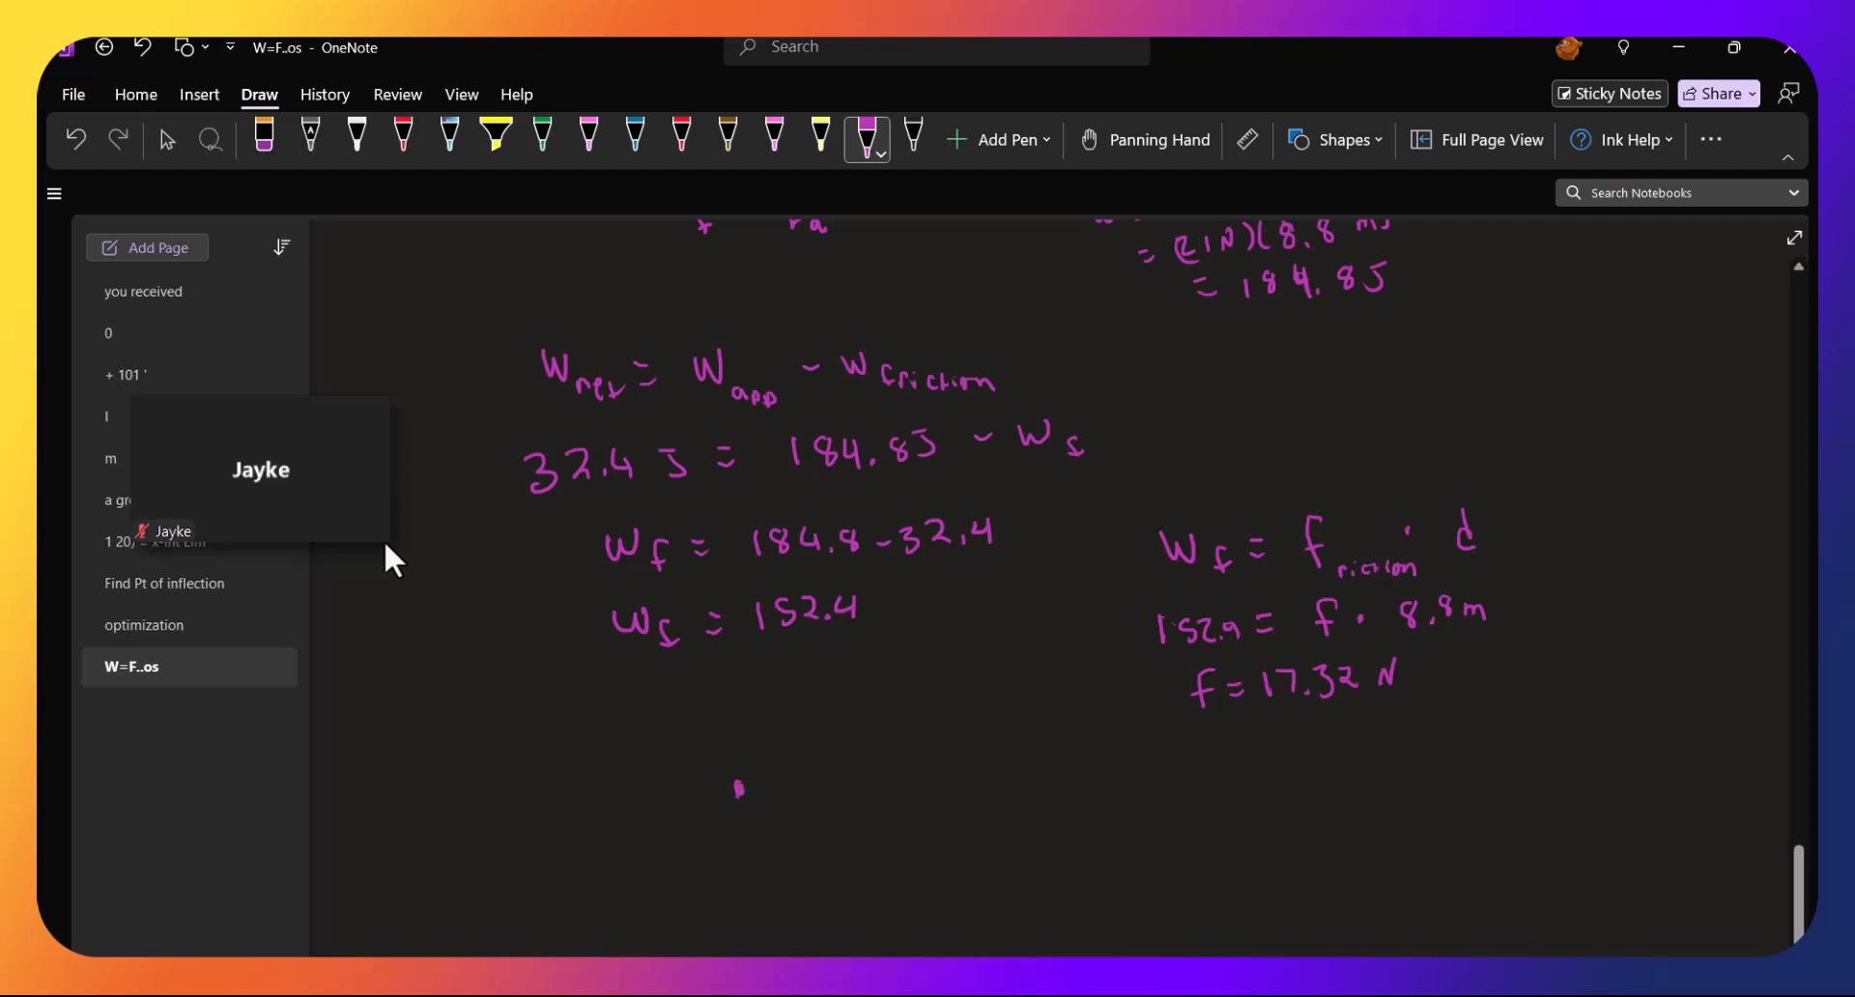
left_click_drag(684, 791, 829, 790)
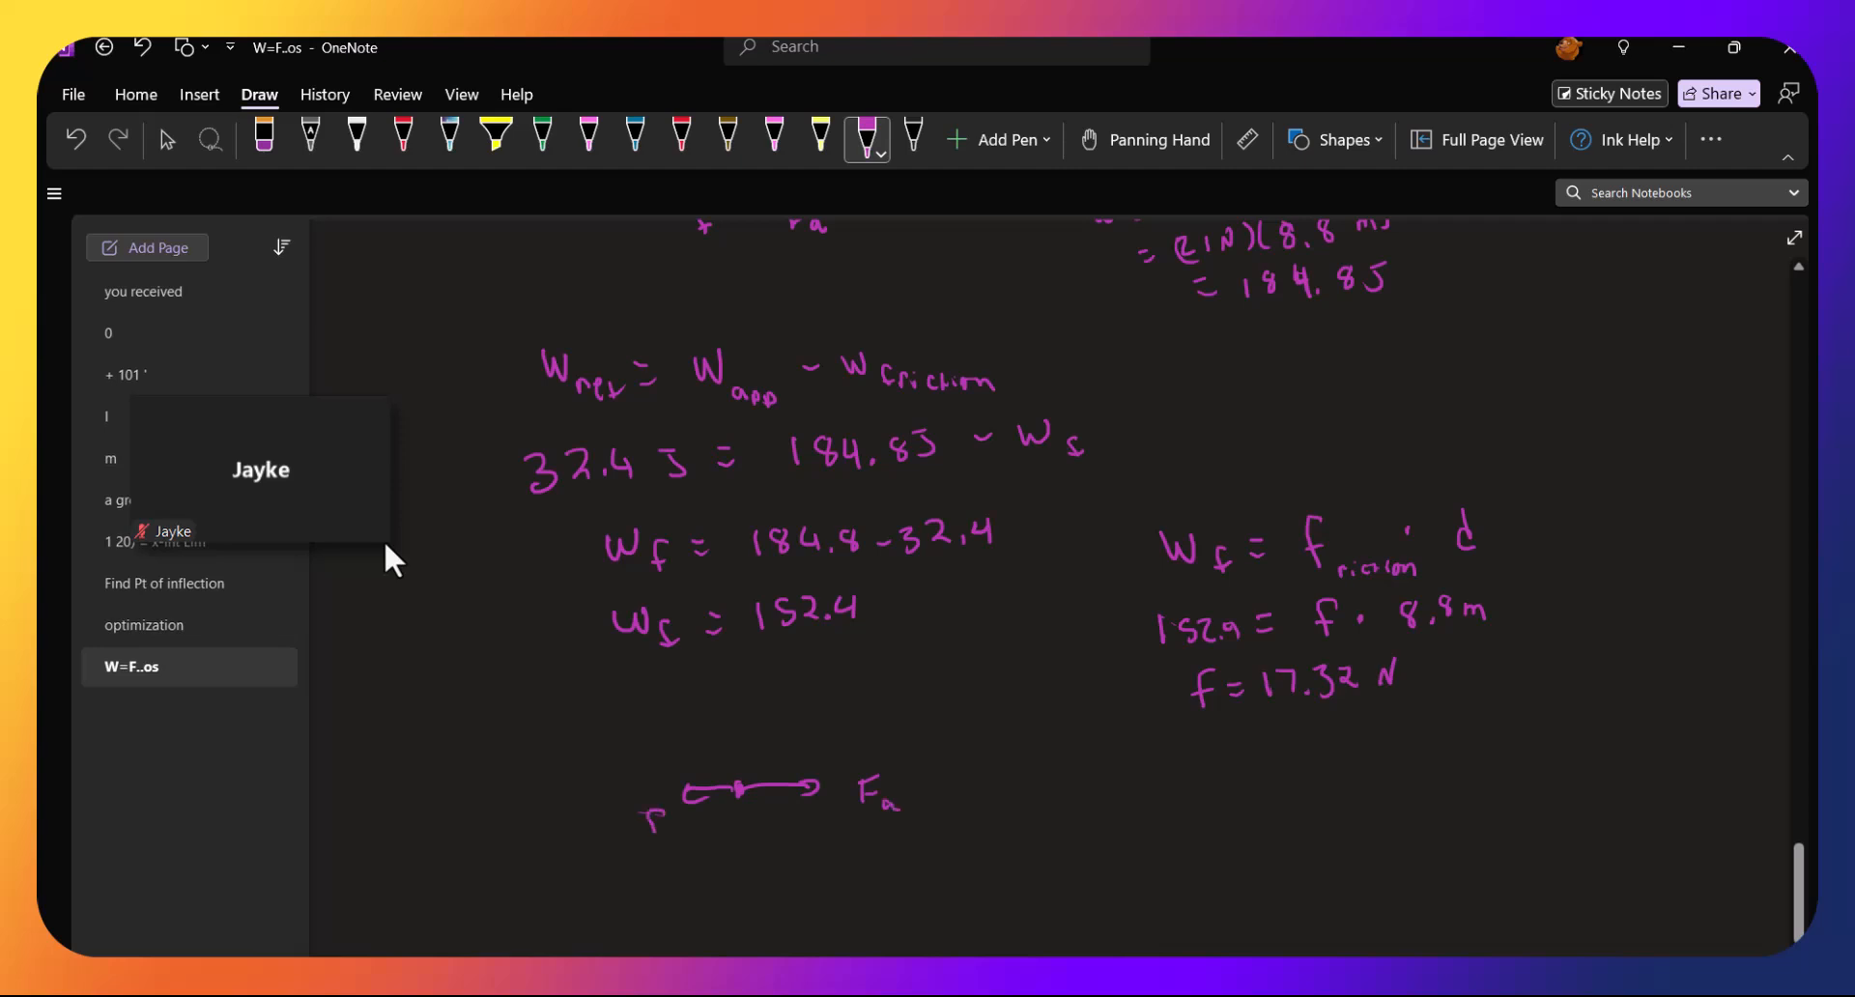
left_click_drag(750, 793, 749, 860)
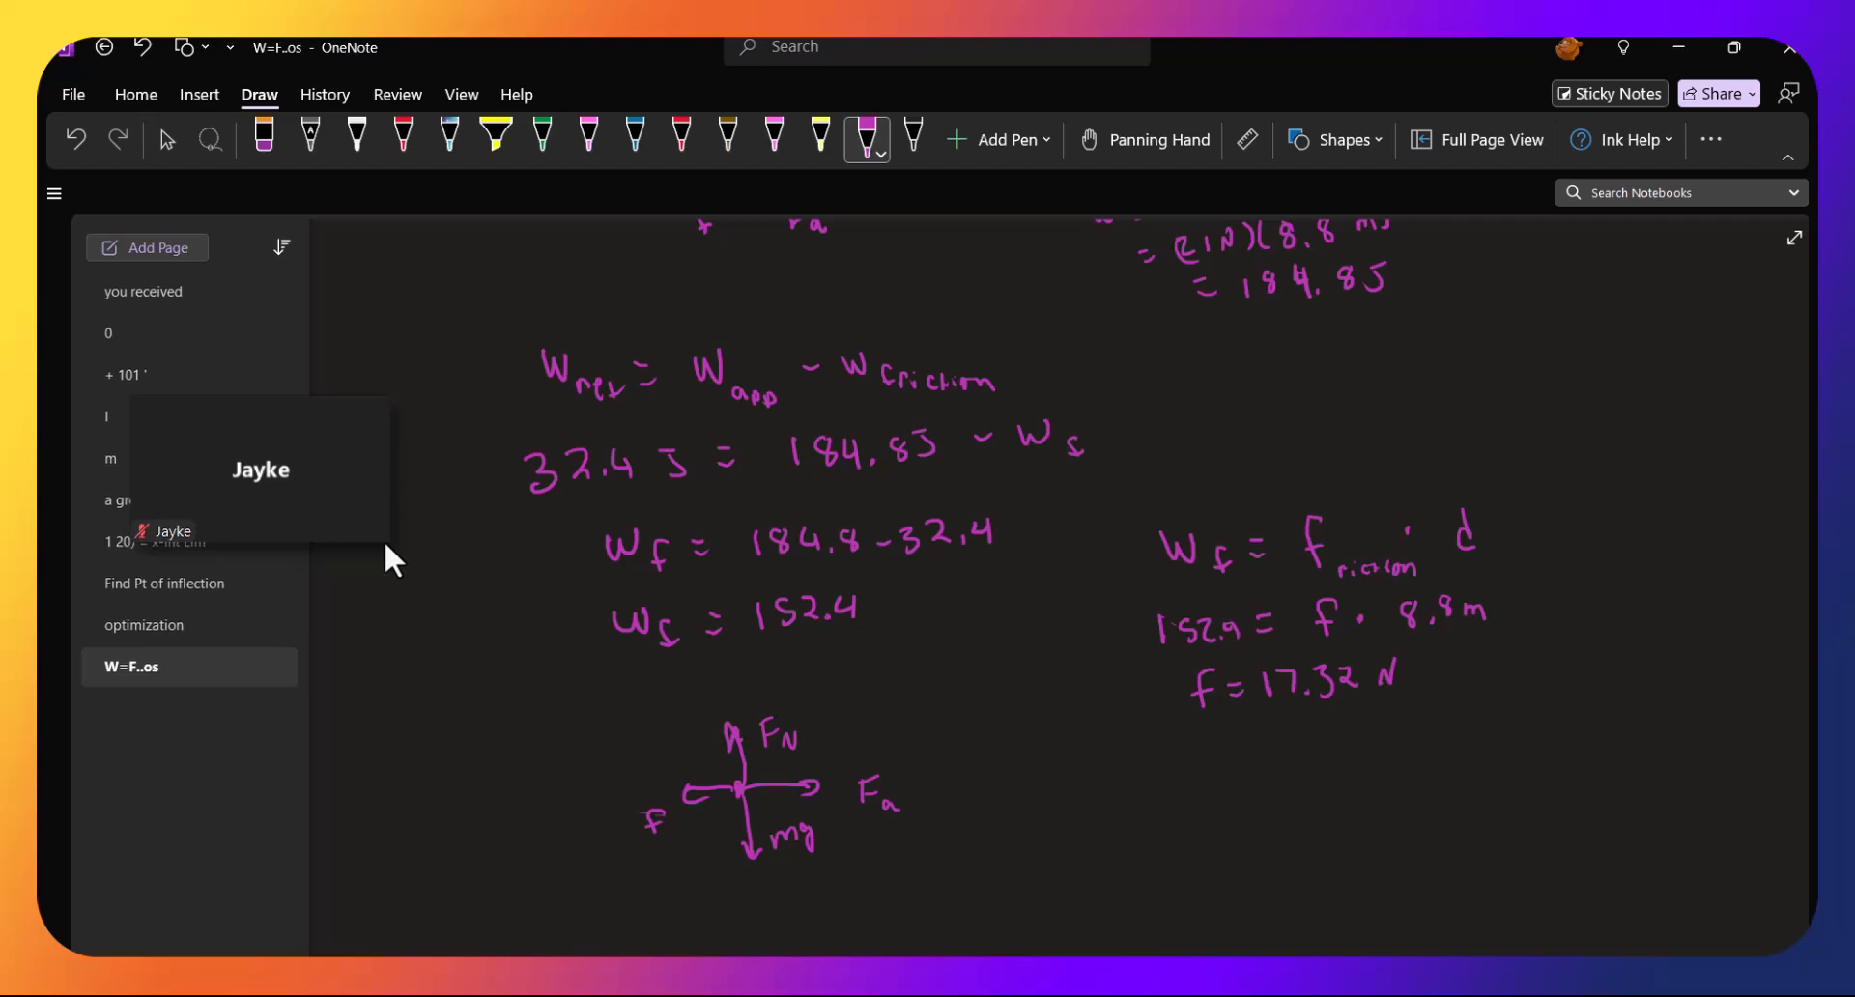
Write F_N = mg beside the diagram and start the next F_N = line
left_click_drag(1005, 786, 1048, 827)
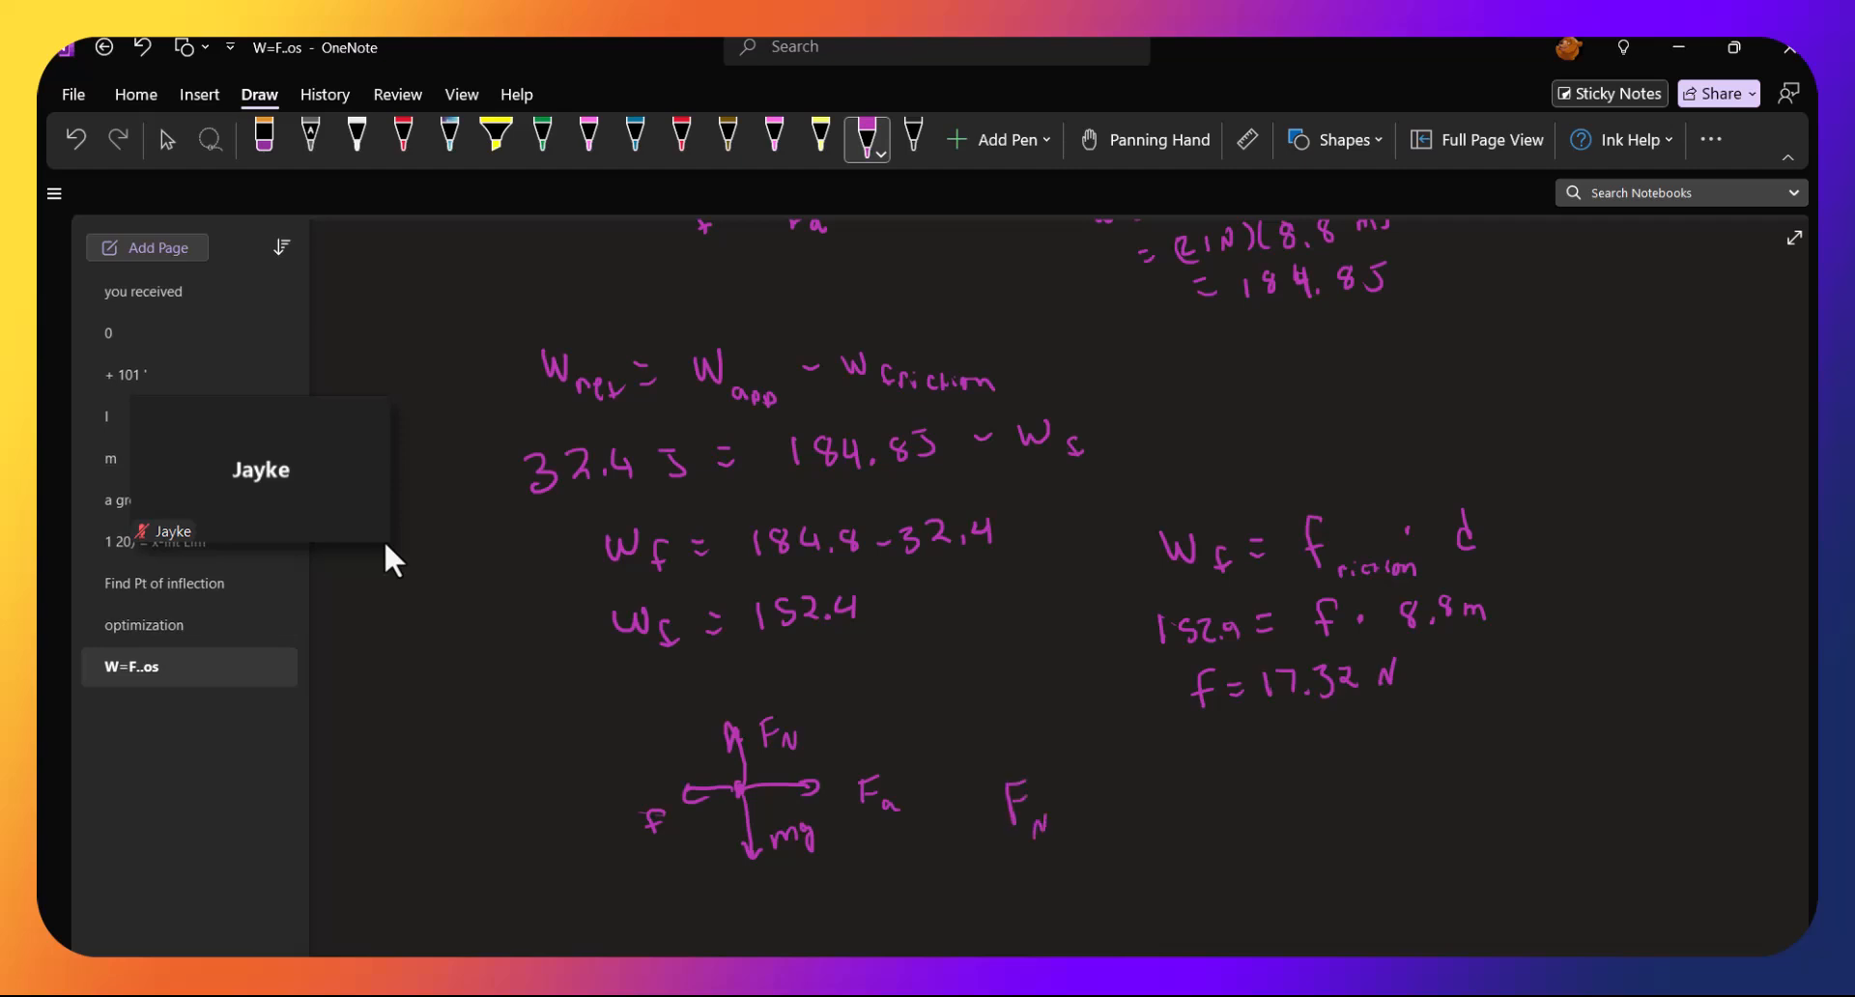
left_click_drag(1054, 799, 1148, 804)
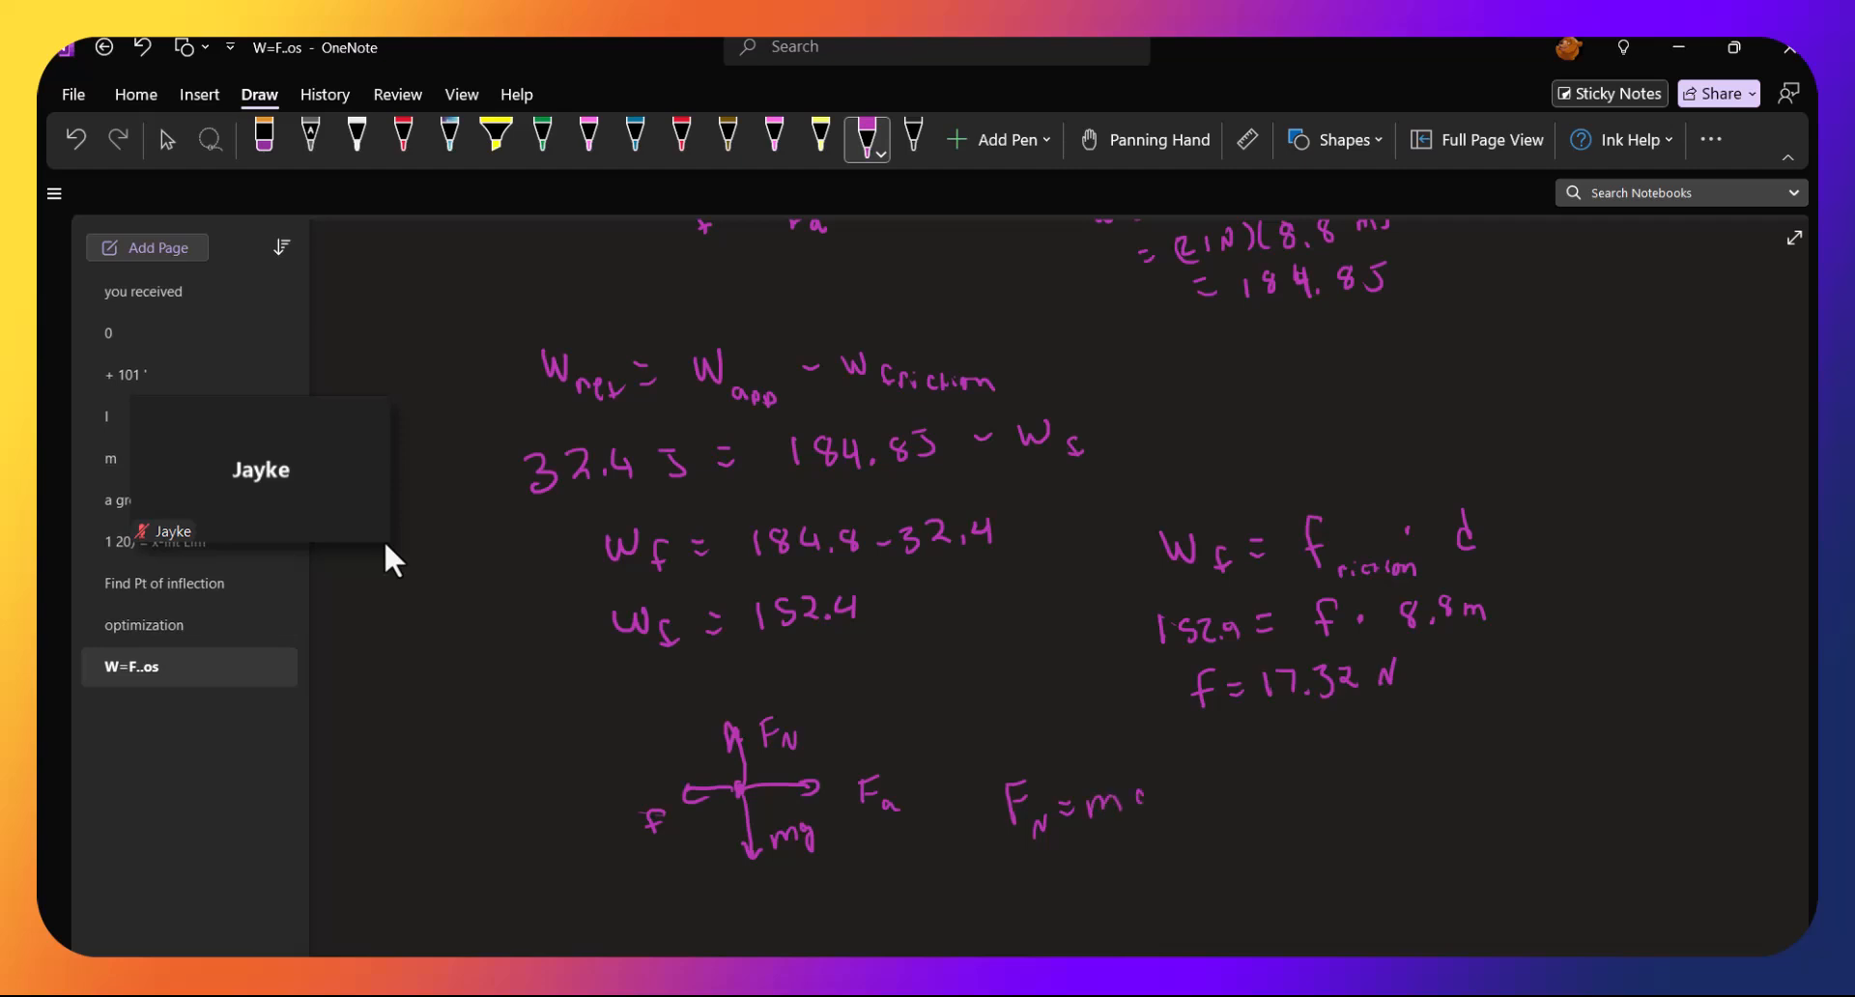
left_click_drag(1137, 804, 1154, 816)
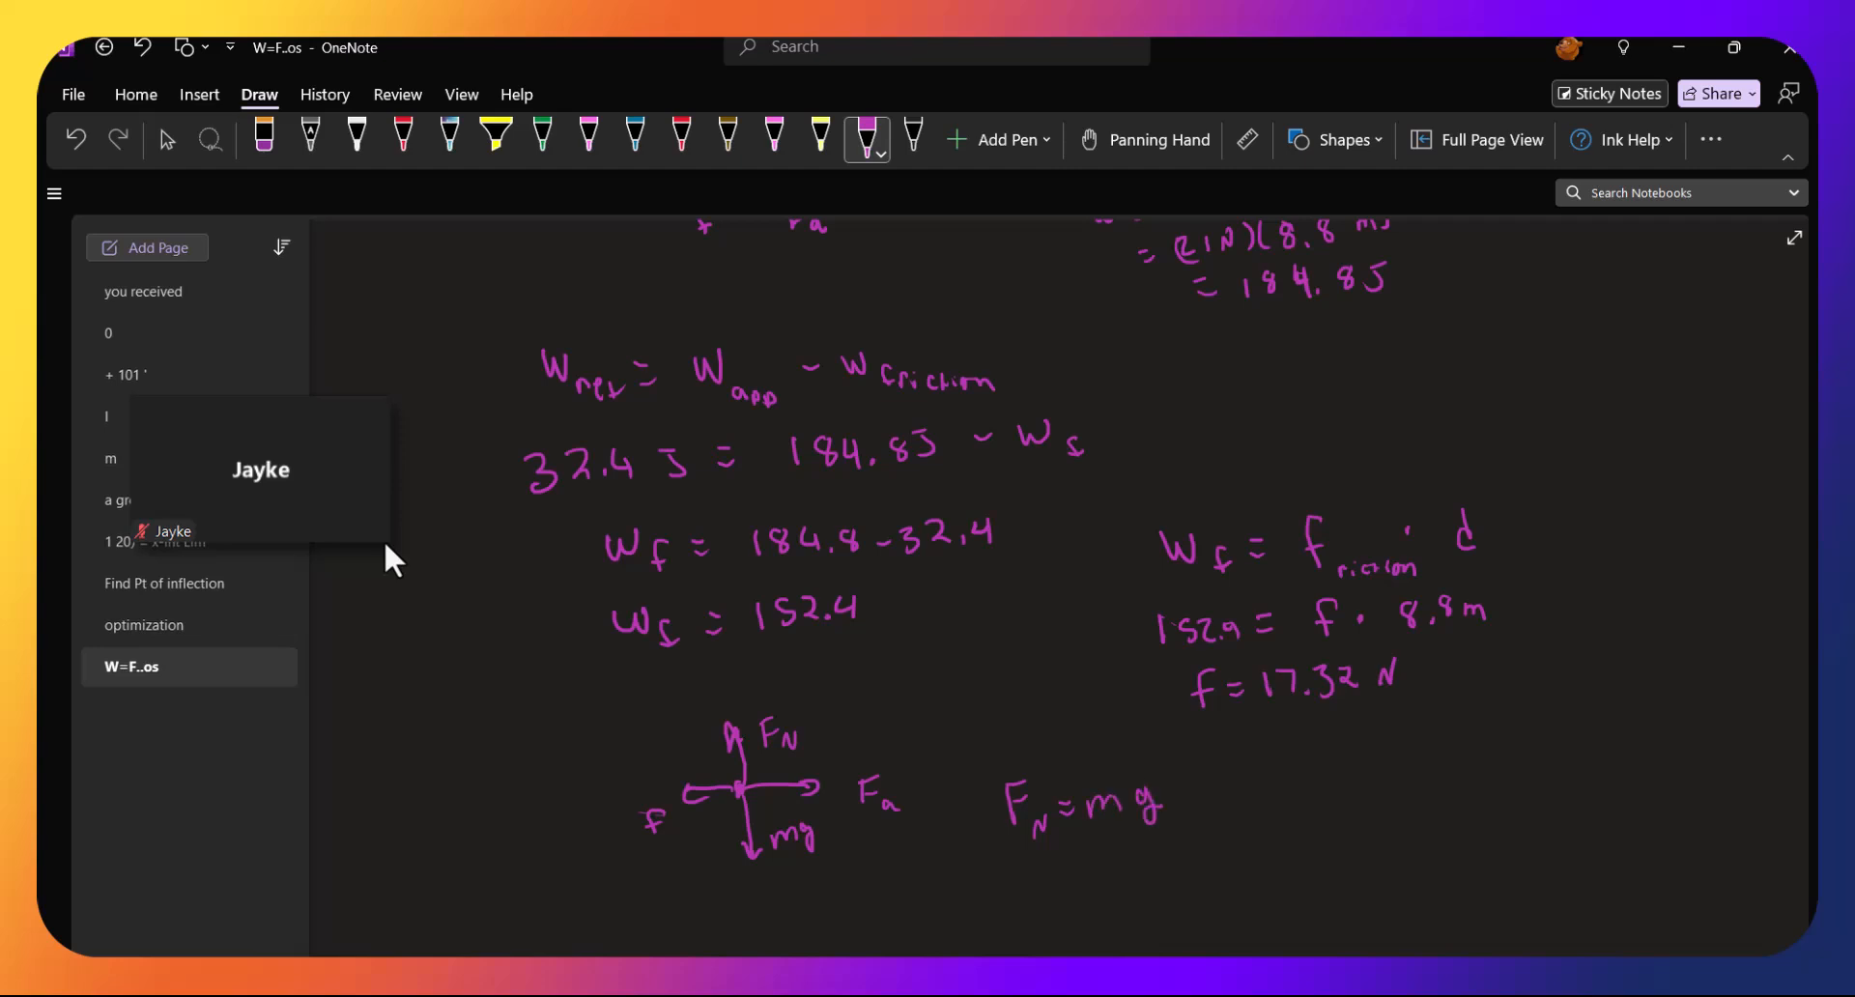
left_click_drag(1021, 841, 1042, 881)
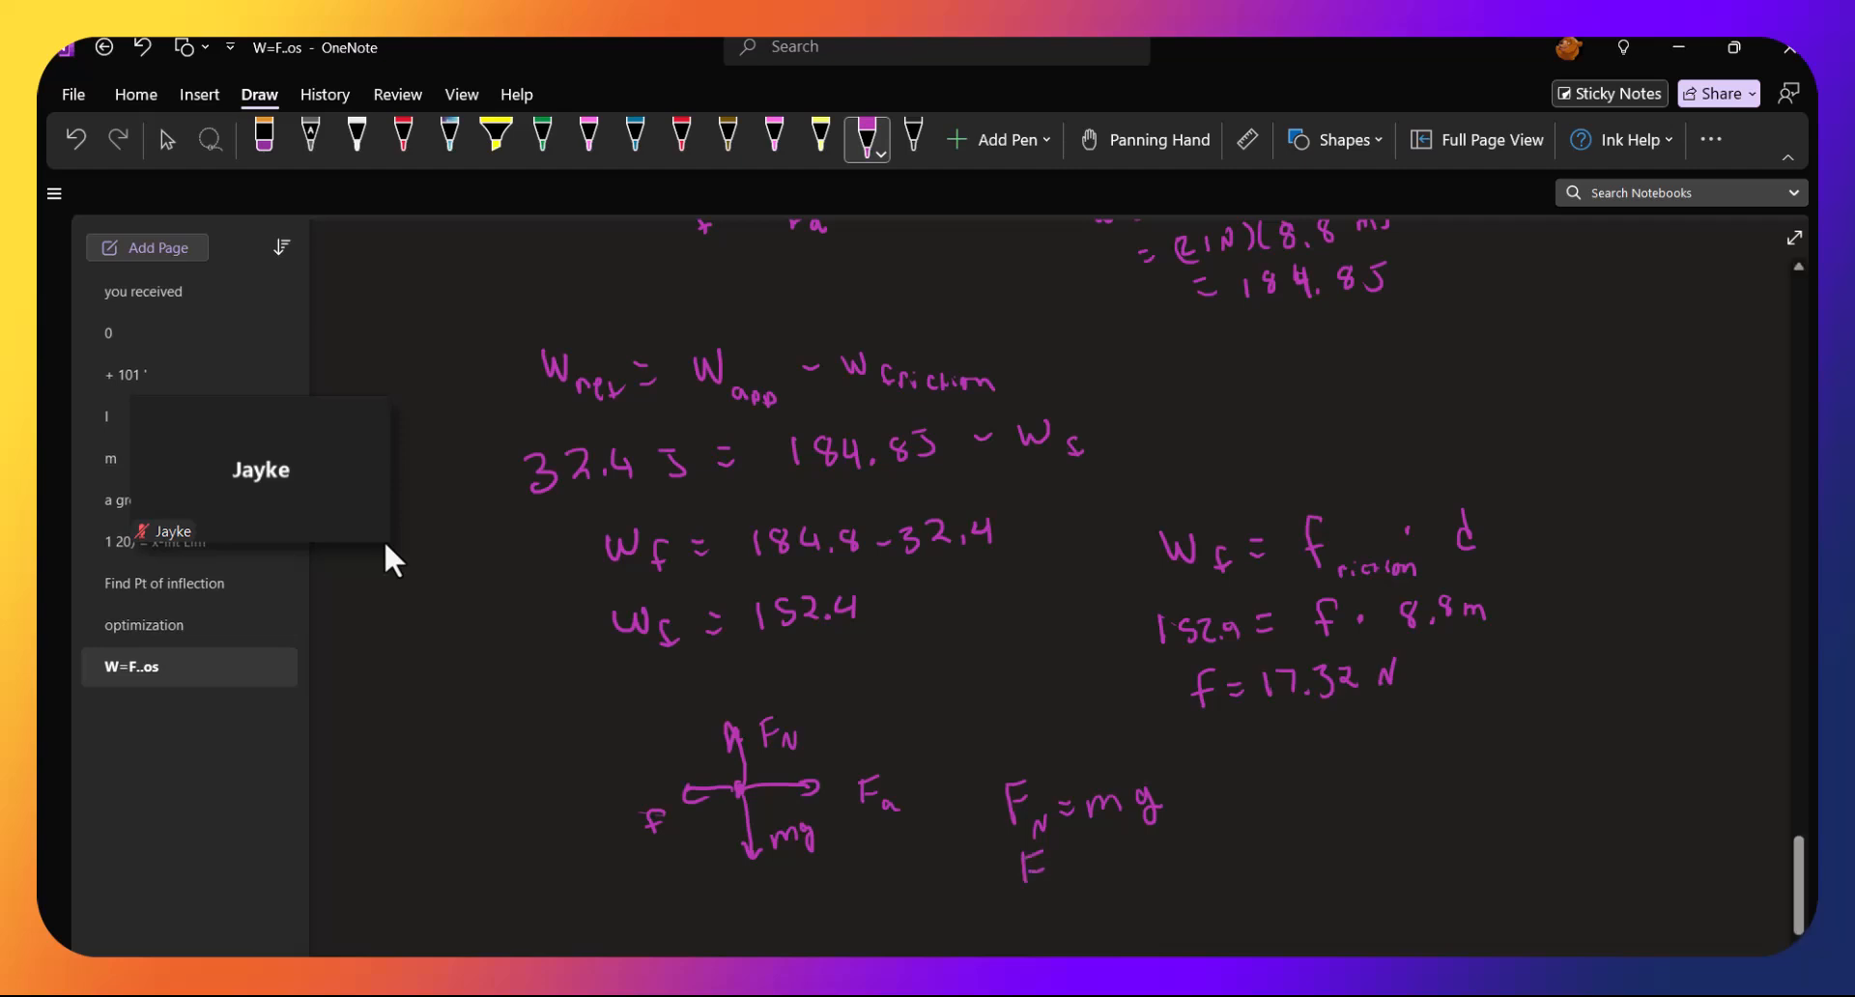
left_click_drag(1030, 864, 1088, 881)
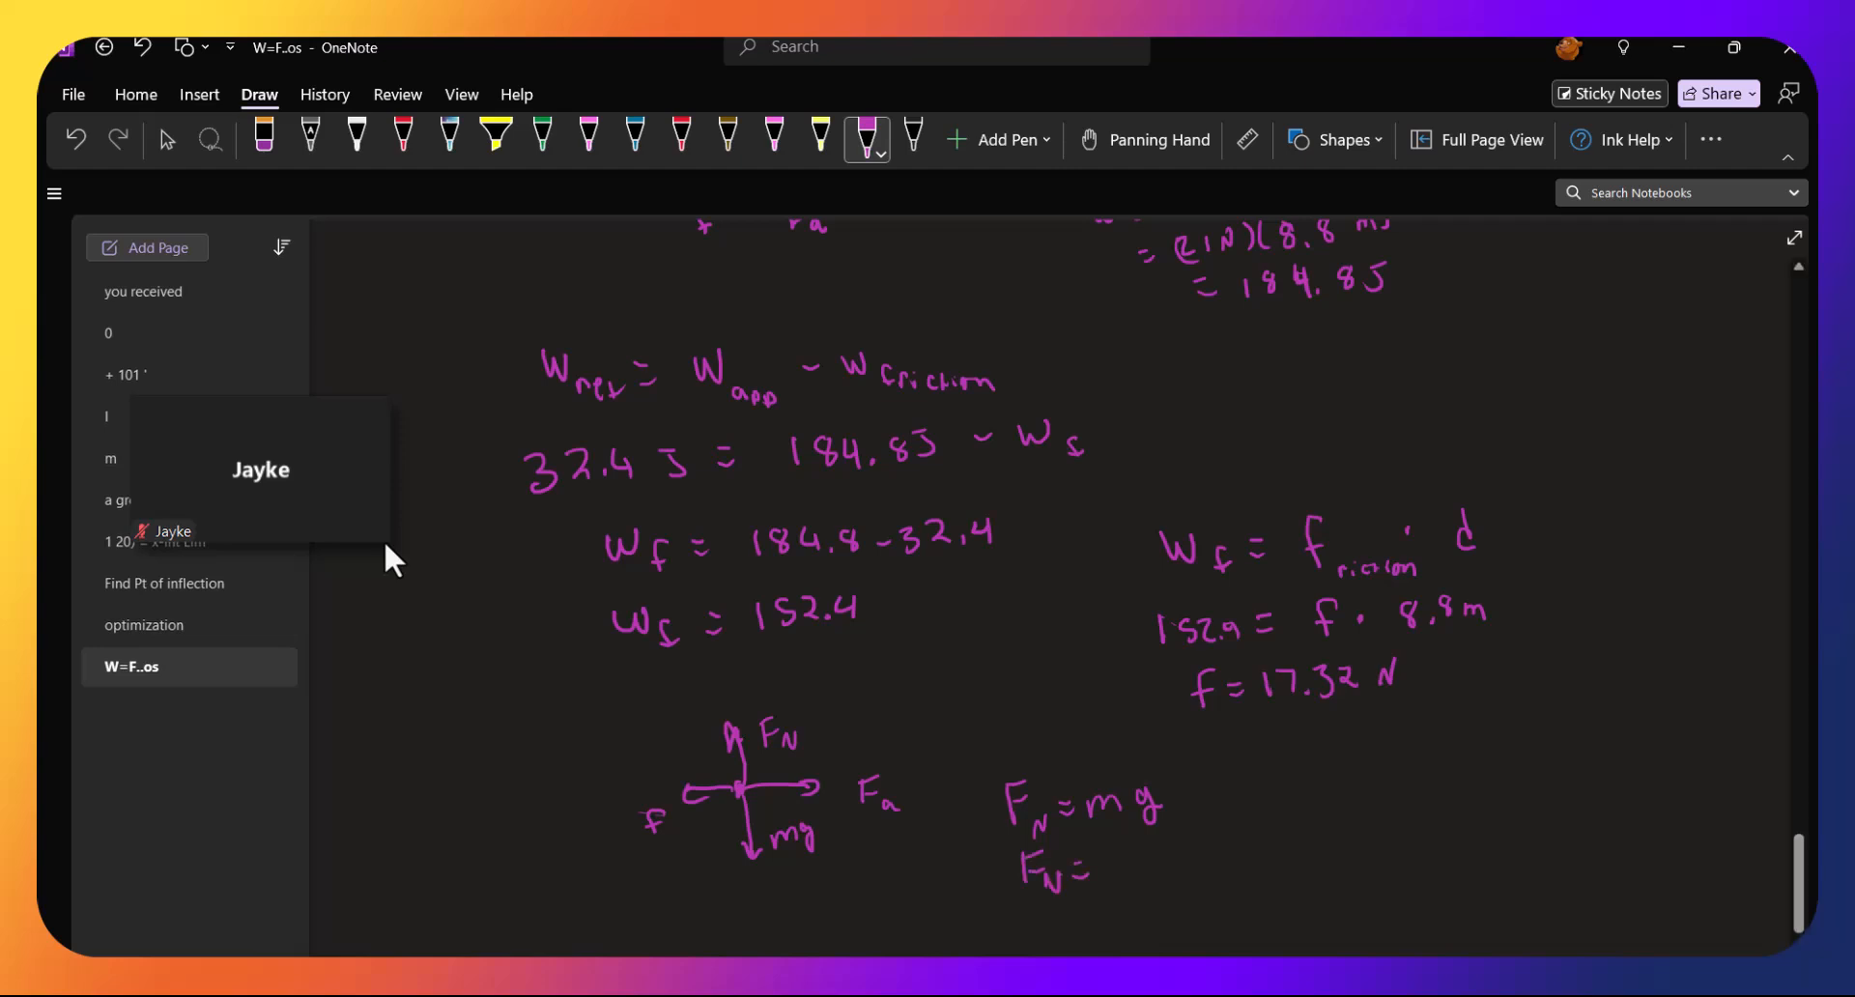
Write F_N = (20)(9.8 m/s²) = 196 N, underline f = 17.32 N, and begin f = μ·F_N with 17.32
left_click(679, 310)
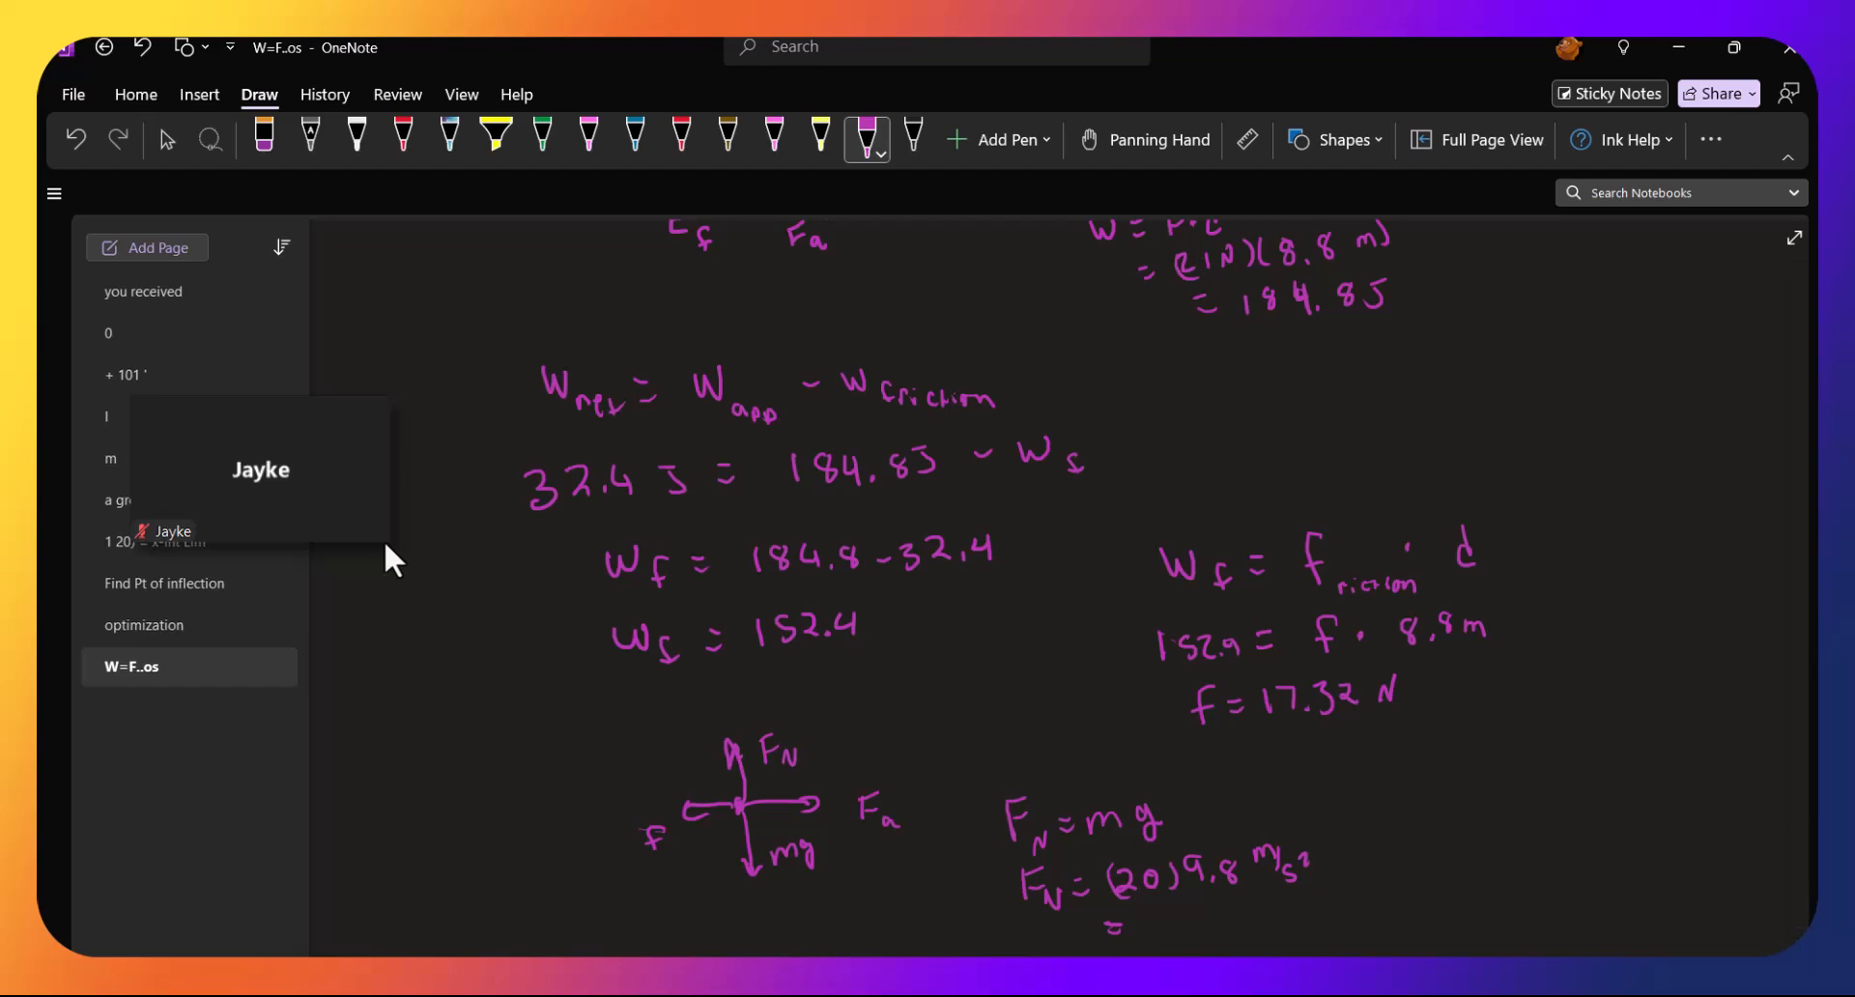
left_click_drag(1136, 916, 1183, 916)
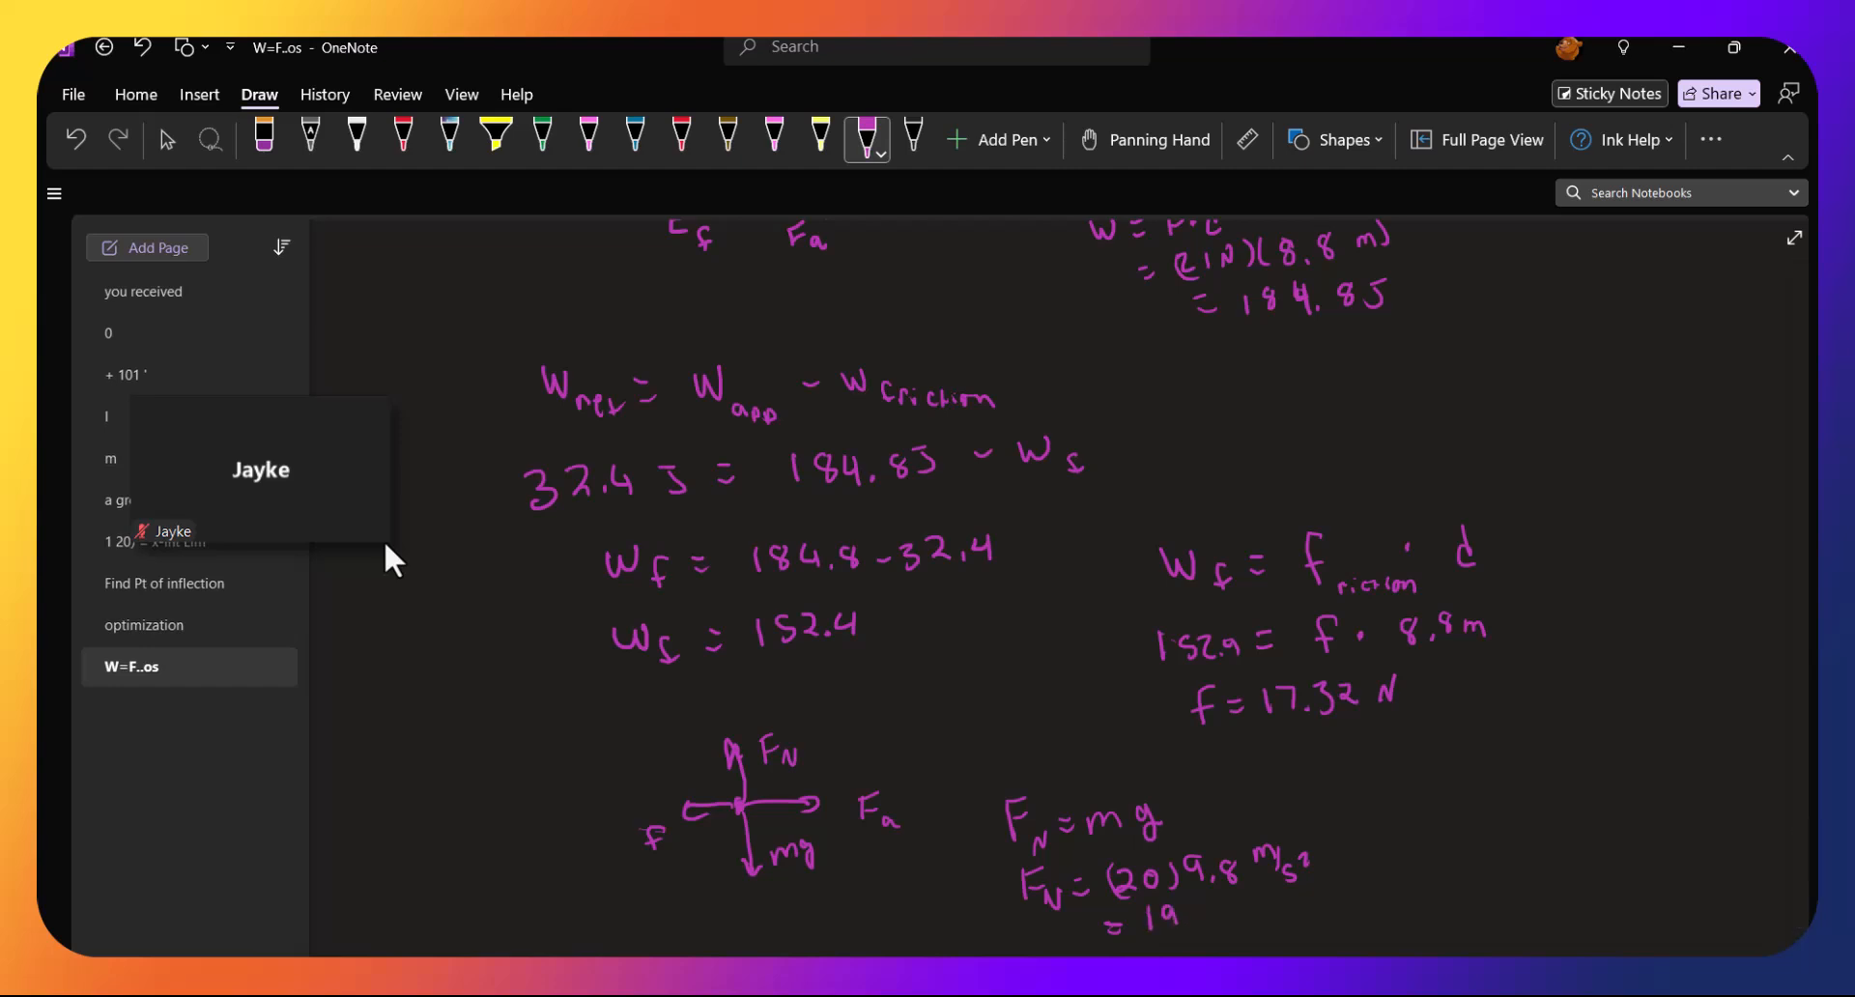
type("196N")
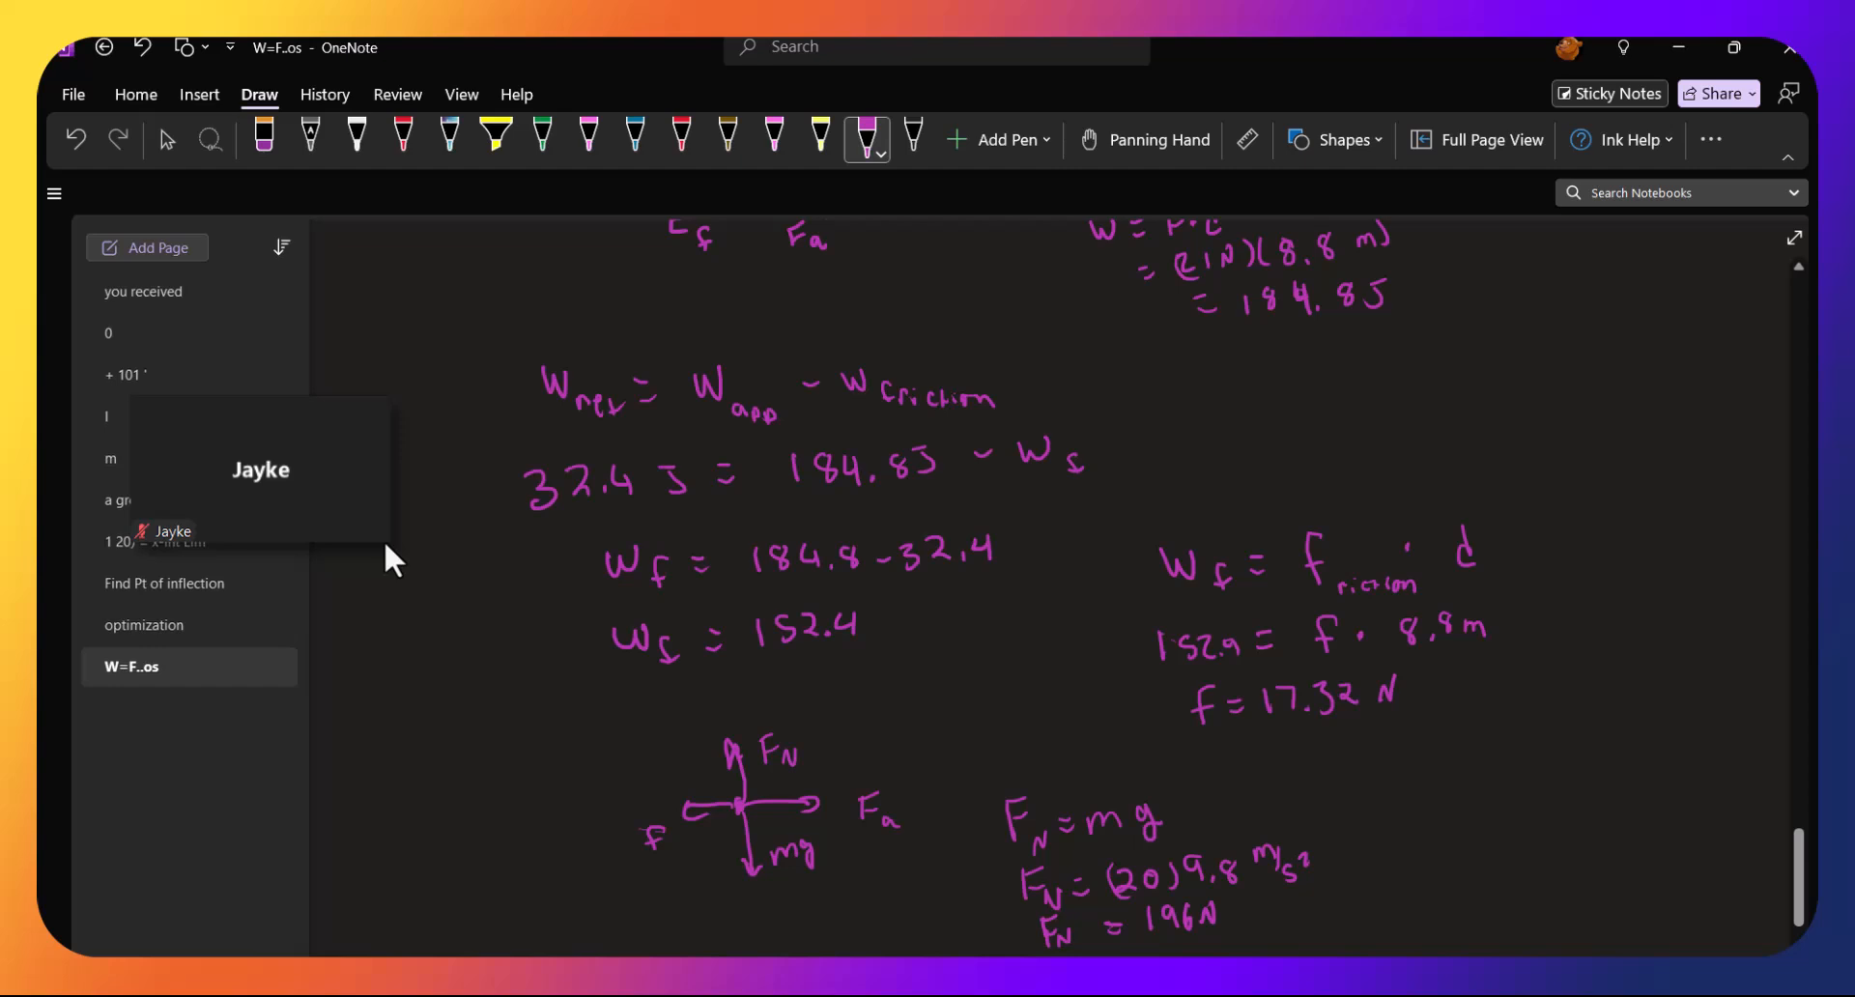
left_click_drag(1389, 769, 1461, 787)
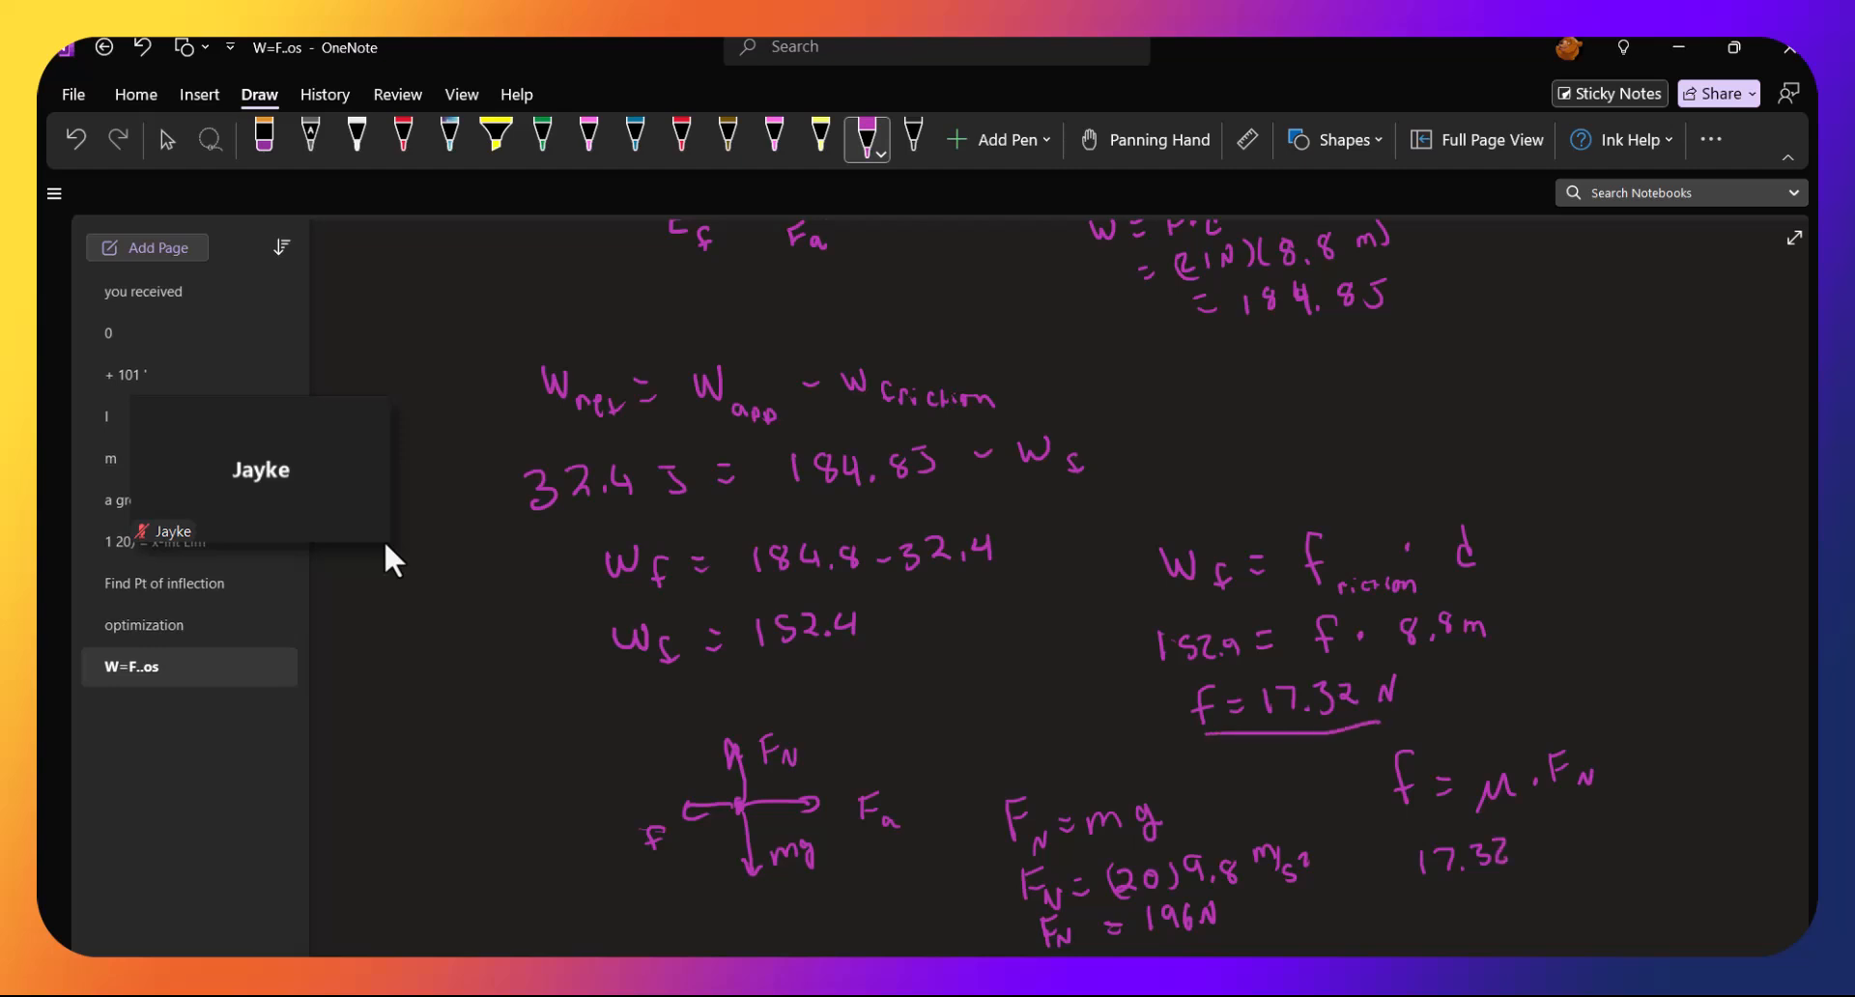
Handwrite the substitution 17.32 = μ·196 under the friction equation
left_click_drag(1538, 853, 1579, 870)
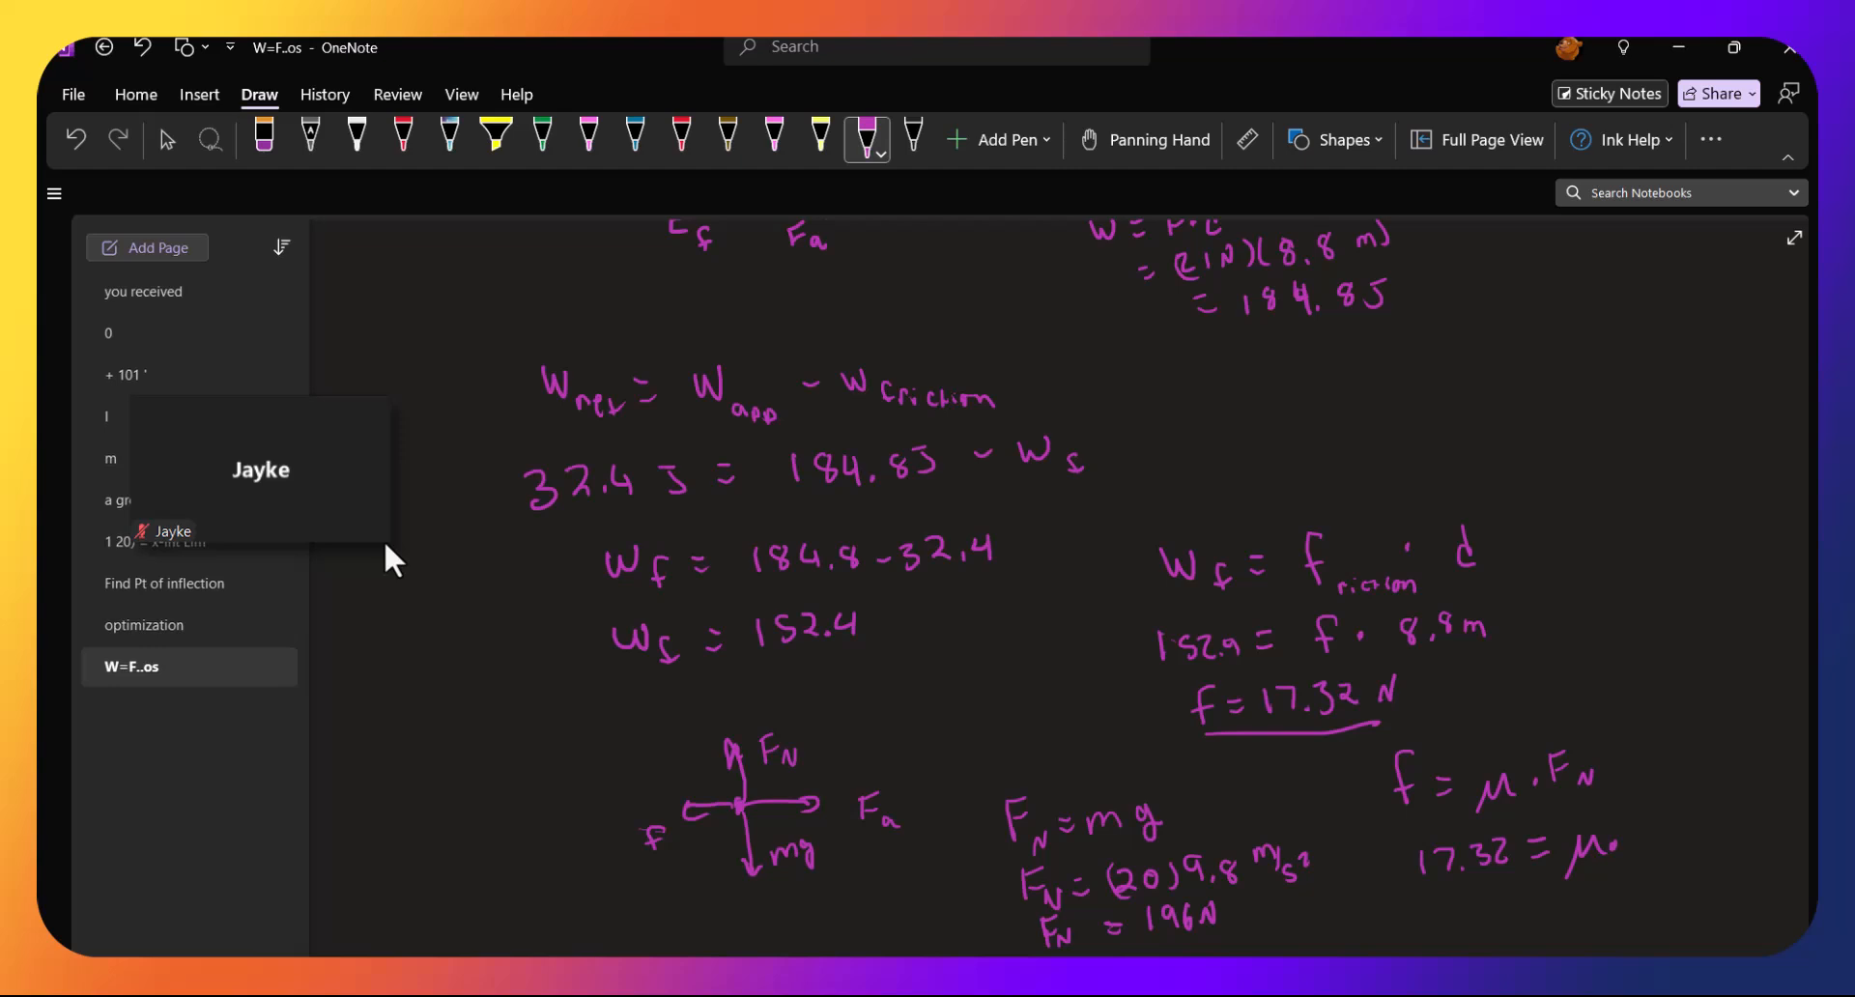
left_click_drag(1628, 828, 1668, 840)
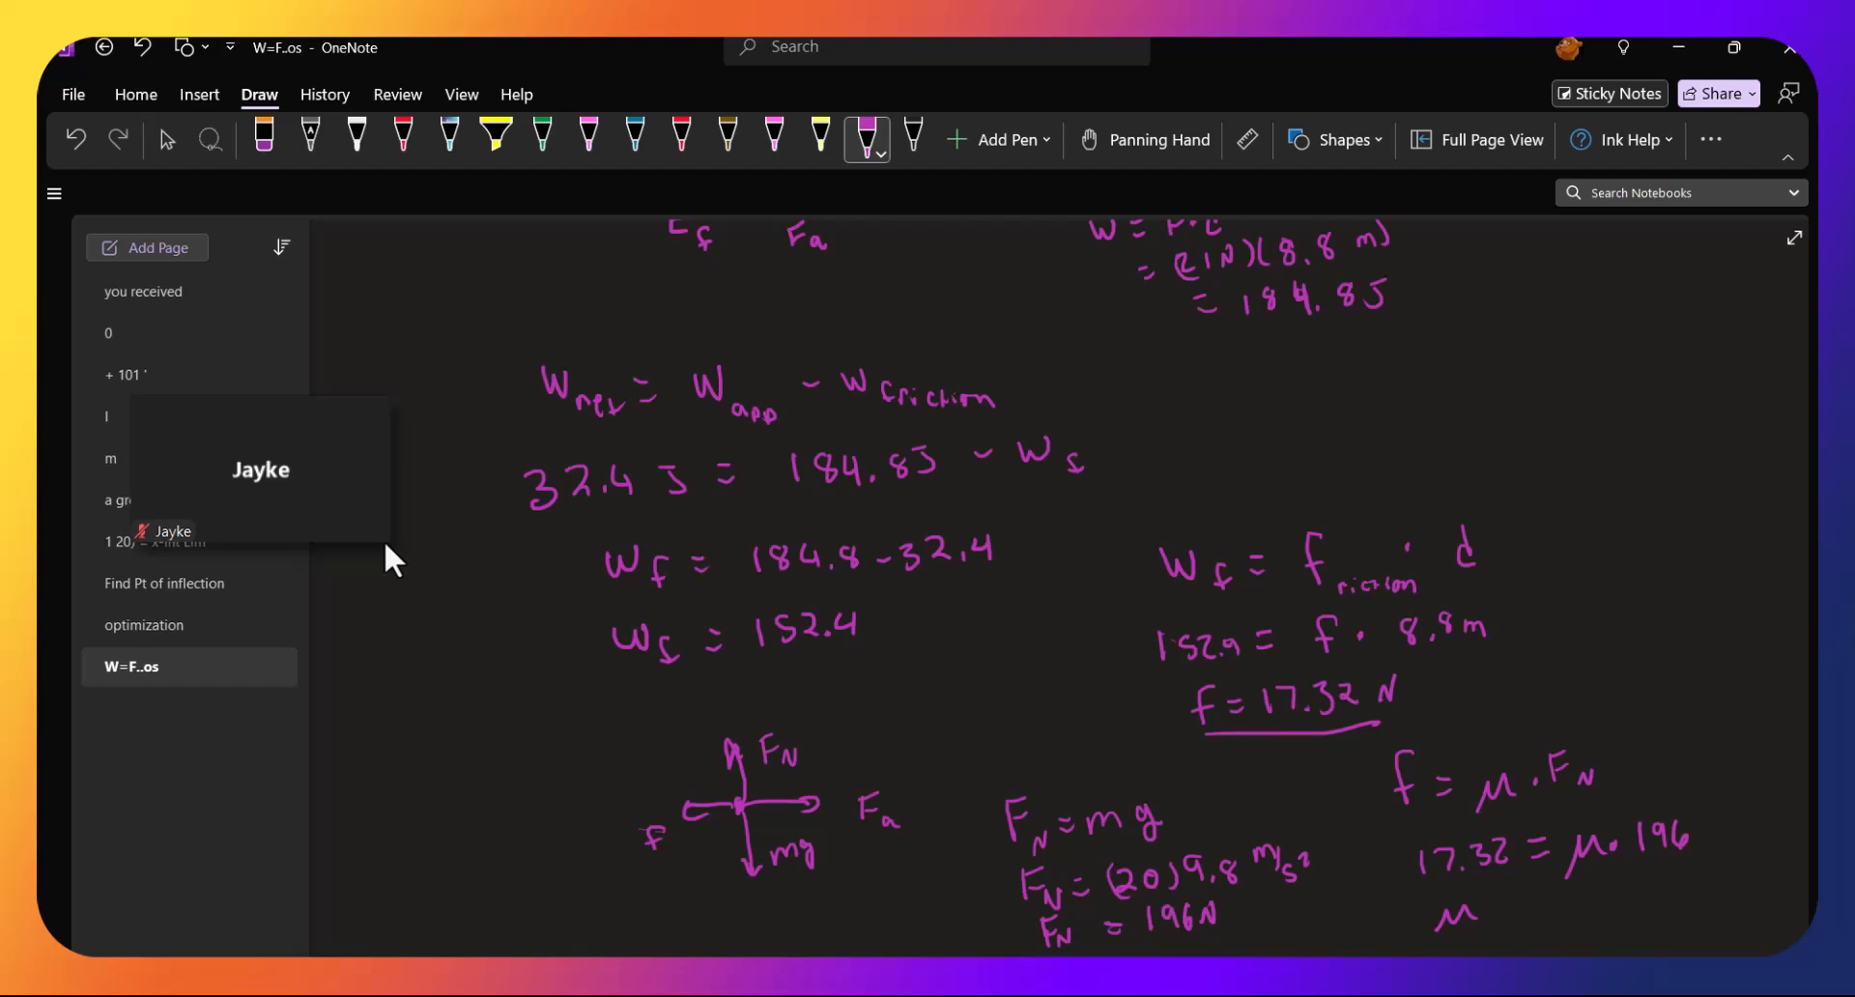
Begin isolating μ beneath it, writing μ = 0.0 so far
left_click_drag(1484, 910, 1515, 910)
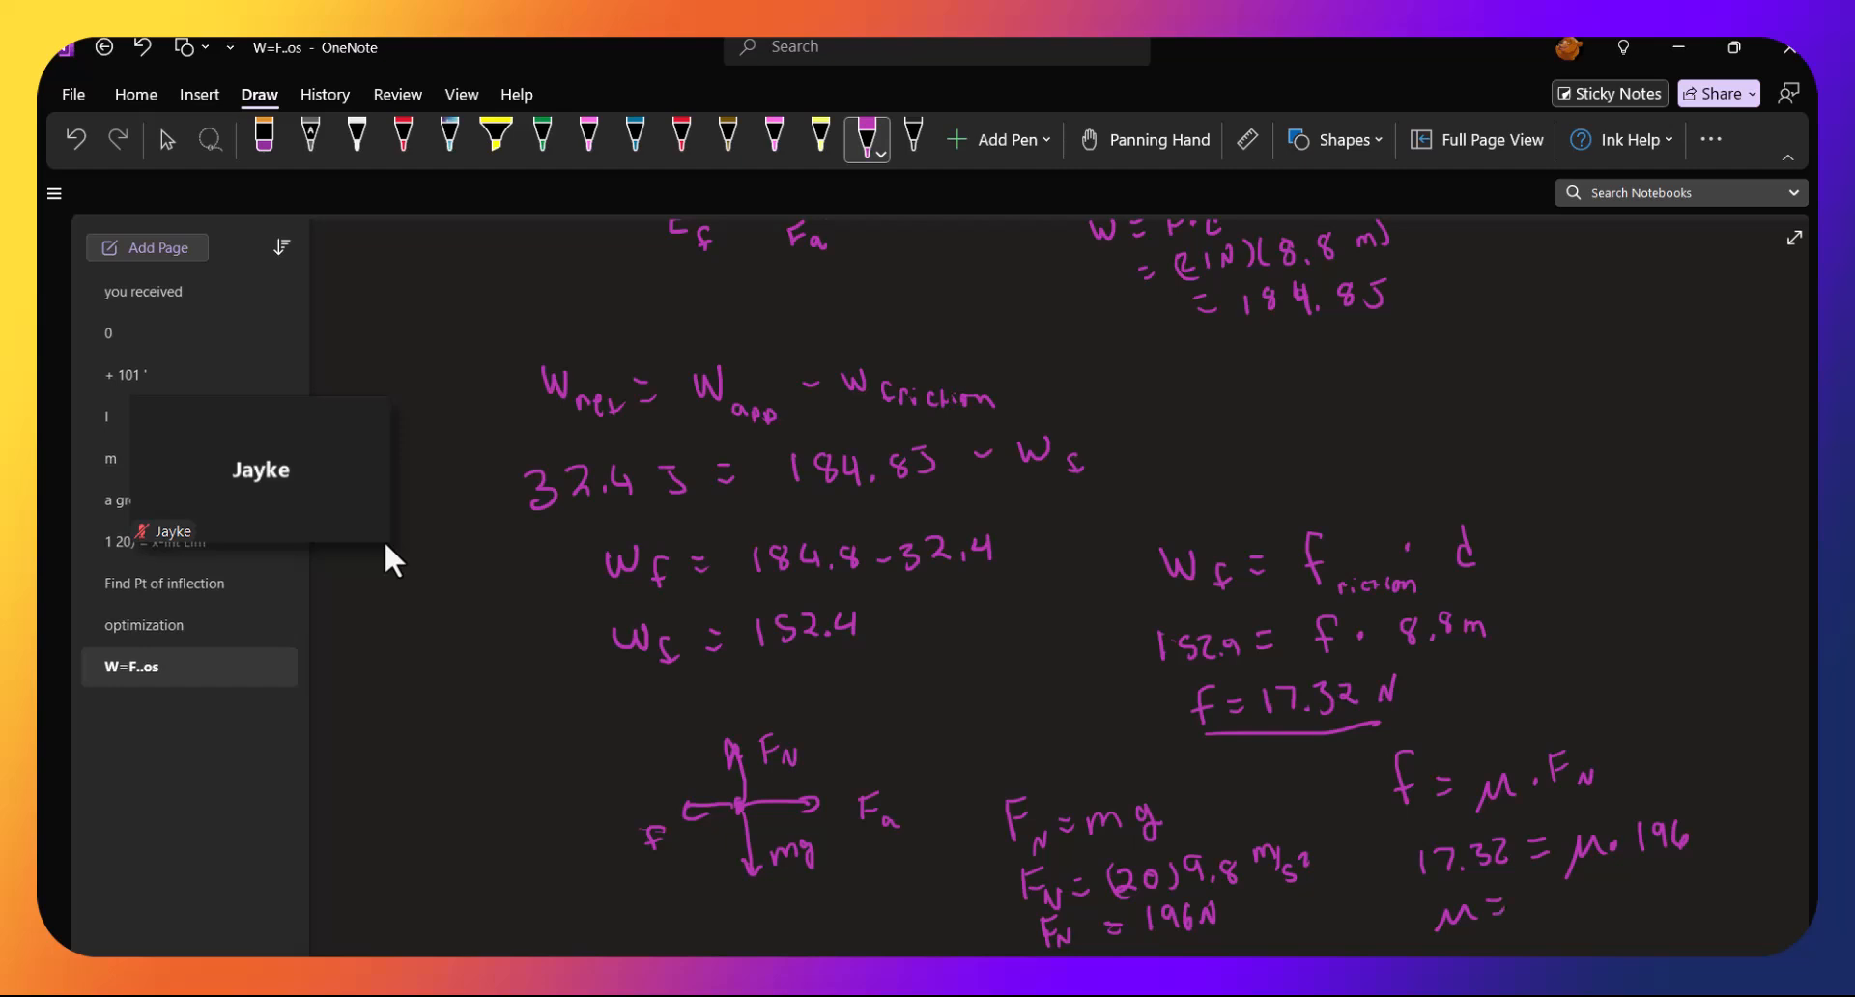
left_click_drag(1504, 899, 1538, 916)
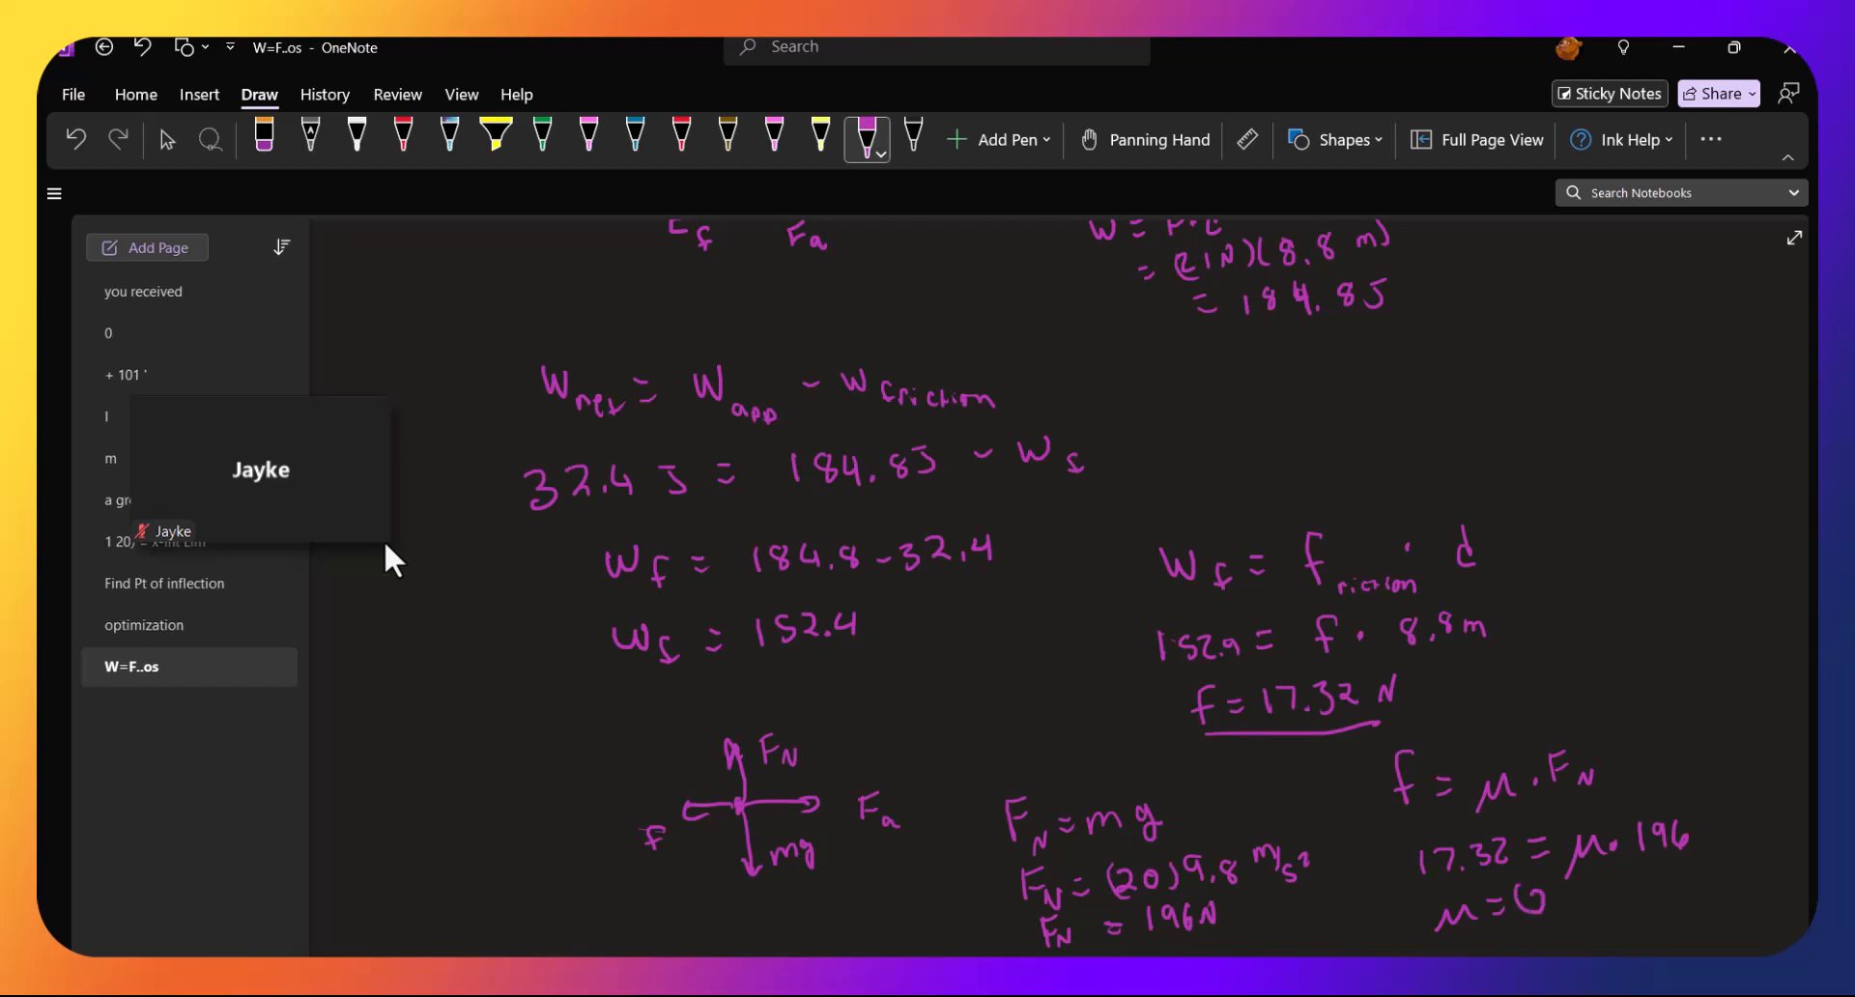
left_click_drag(1561, 901, 1591, 896)
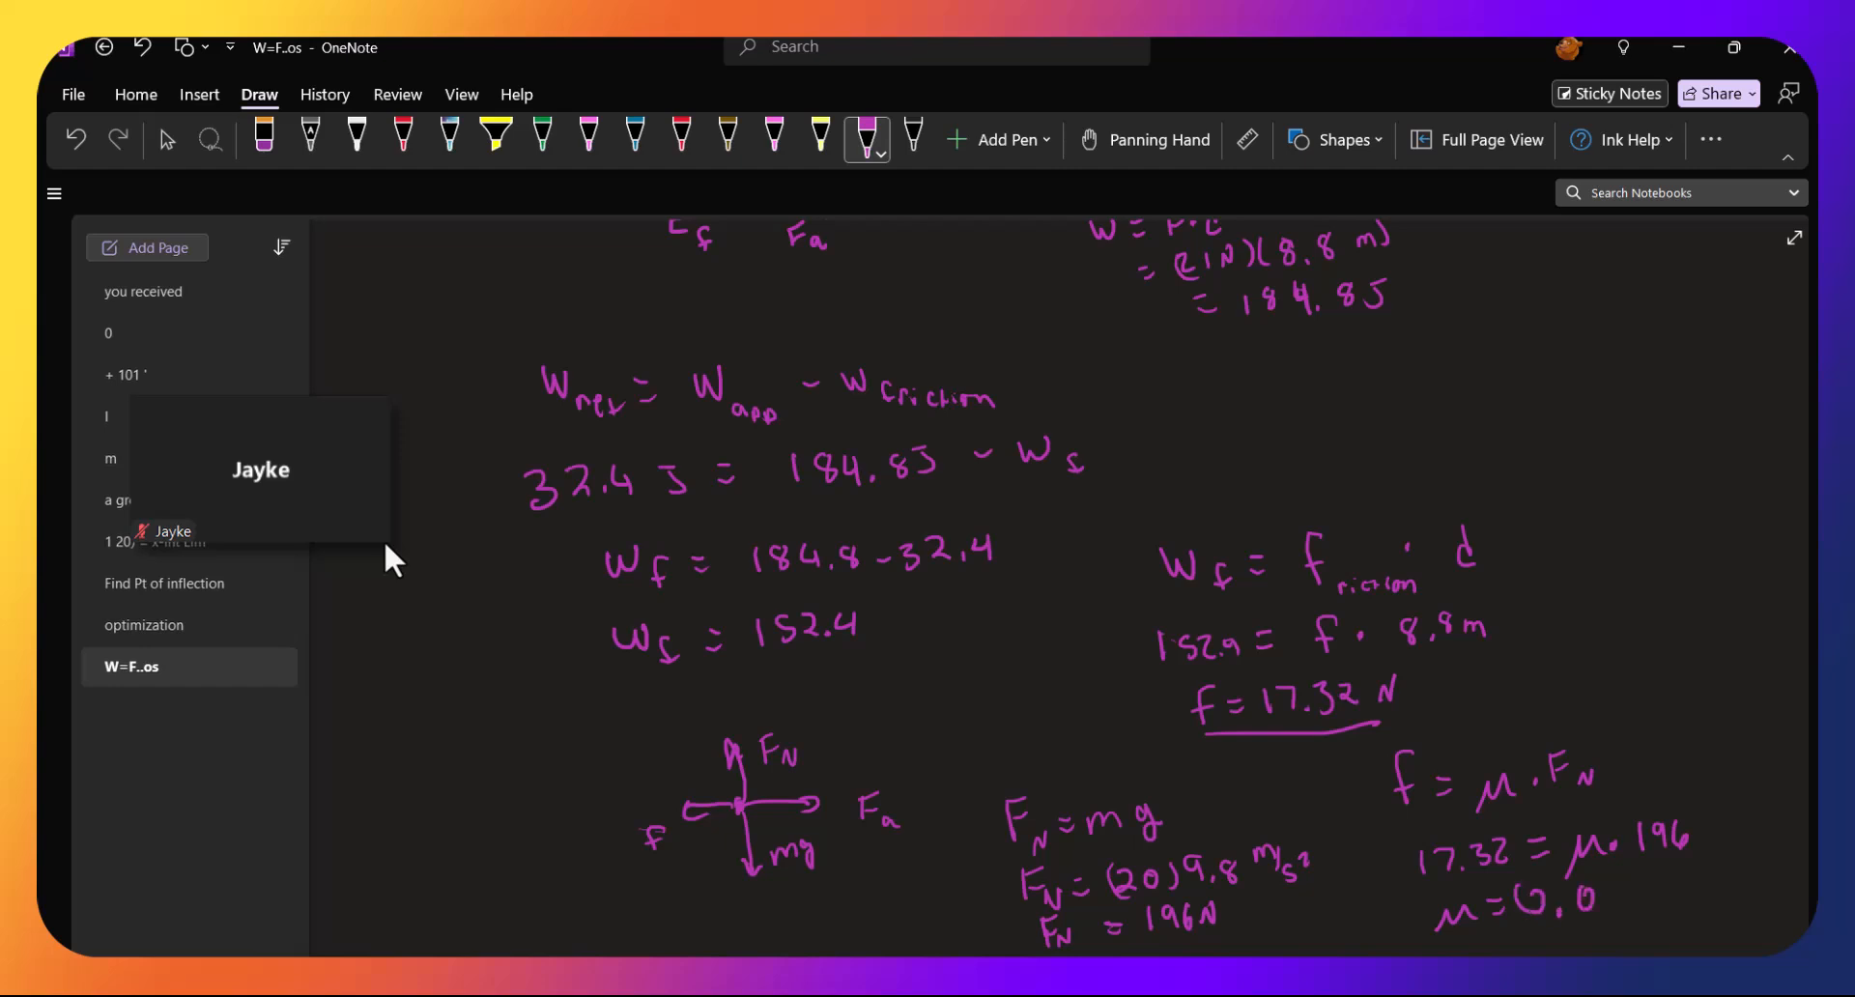